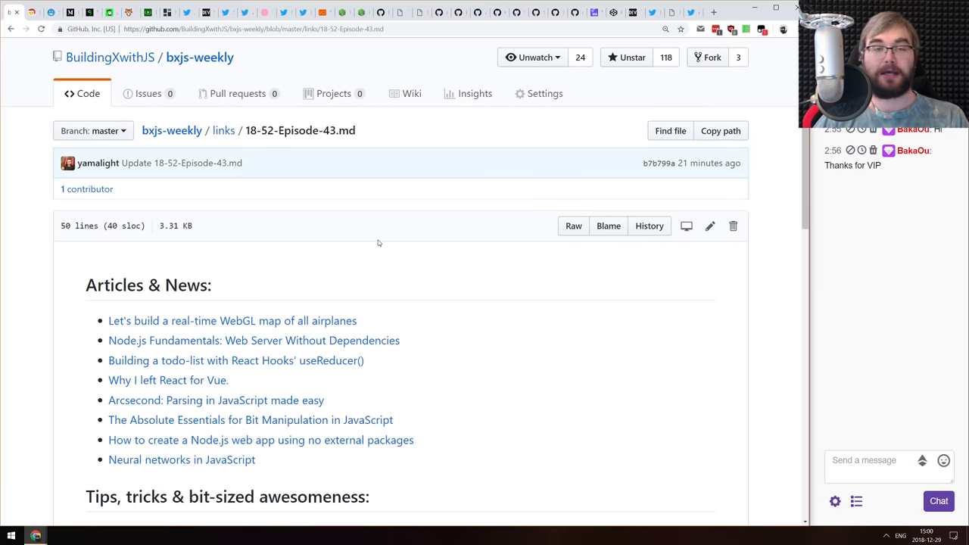
mouse_move(412, 312)
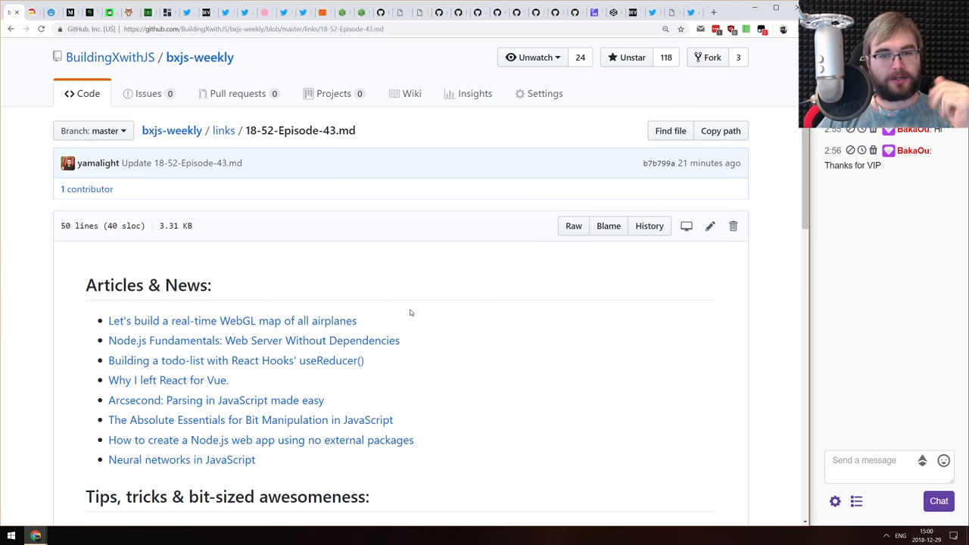
Skim up and down the reactviz.holiday page before choosing an article
scroll(down, 3)
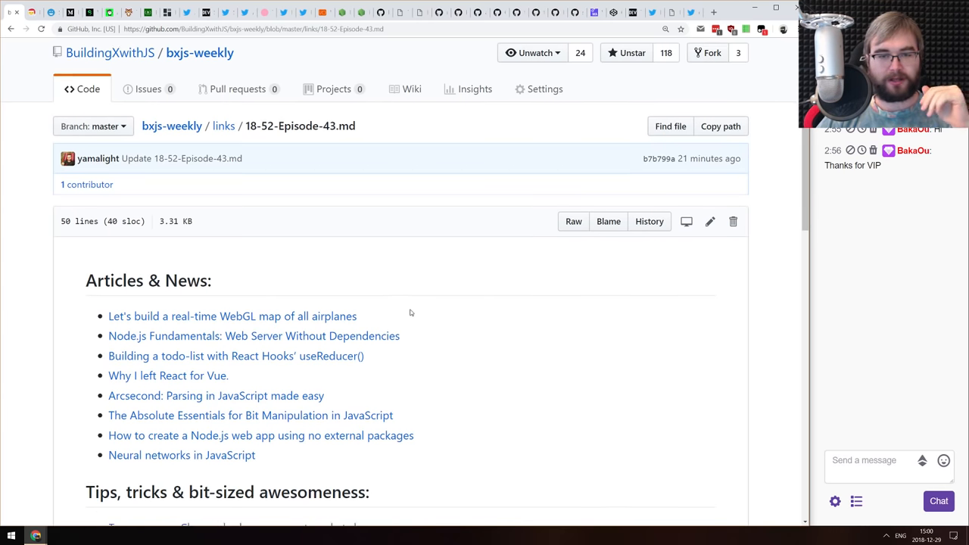
scroll(down, 3)
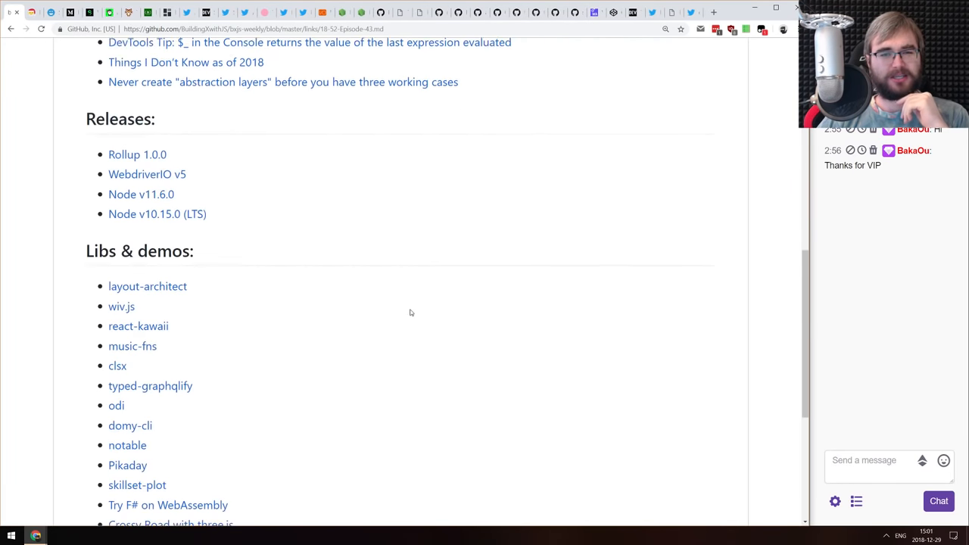
scroll(up, 3)
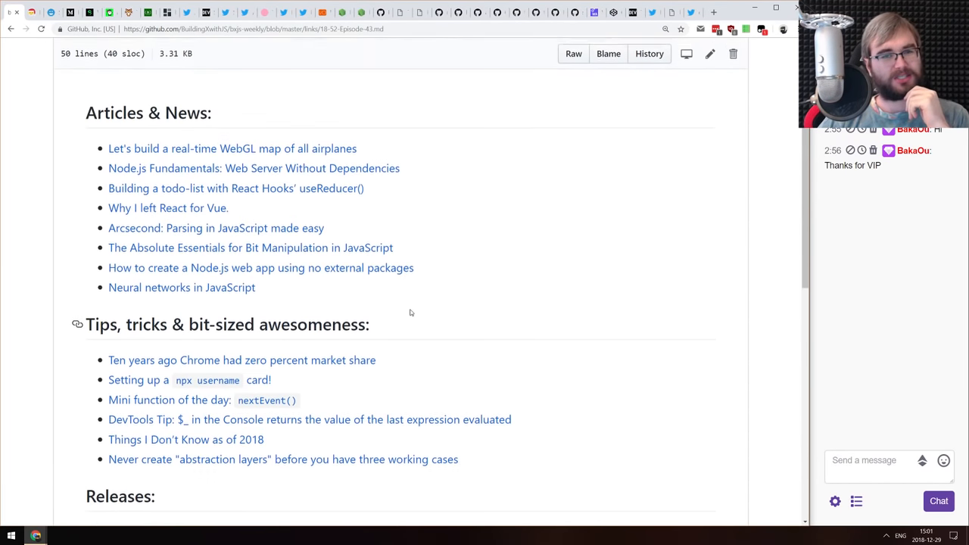
scroll(down, 3)
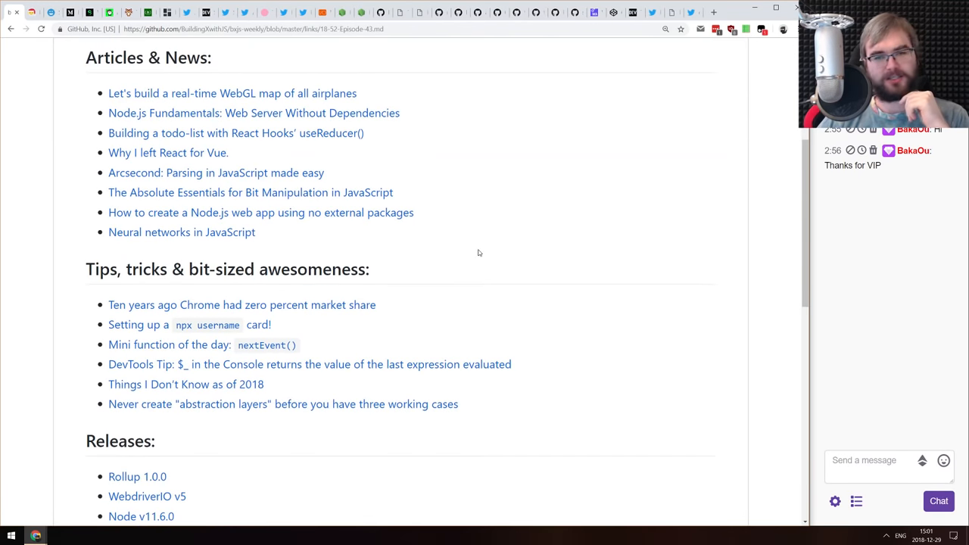
scroll(down, 3)
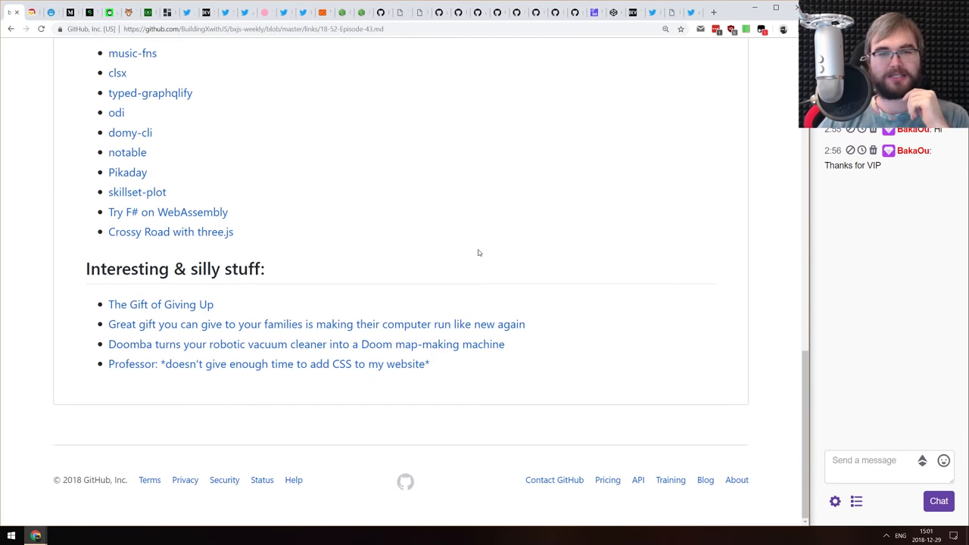
scroll(up, 3)
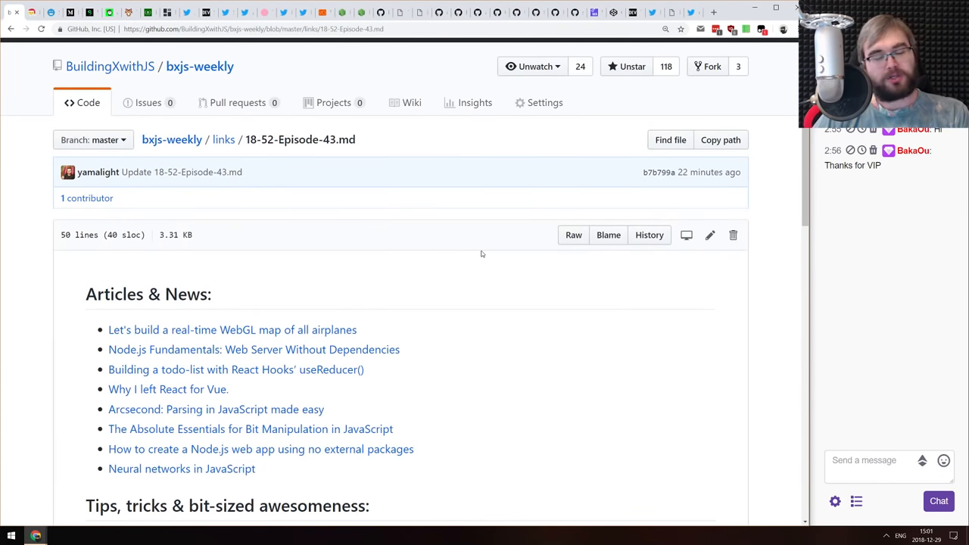
mouse_move(430, 249)
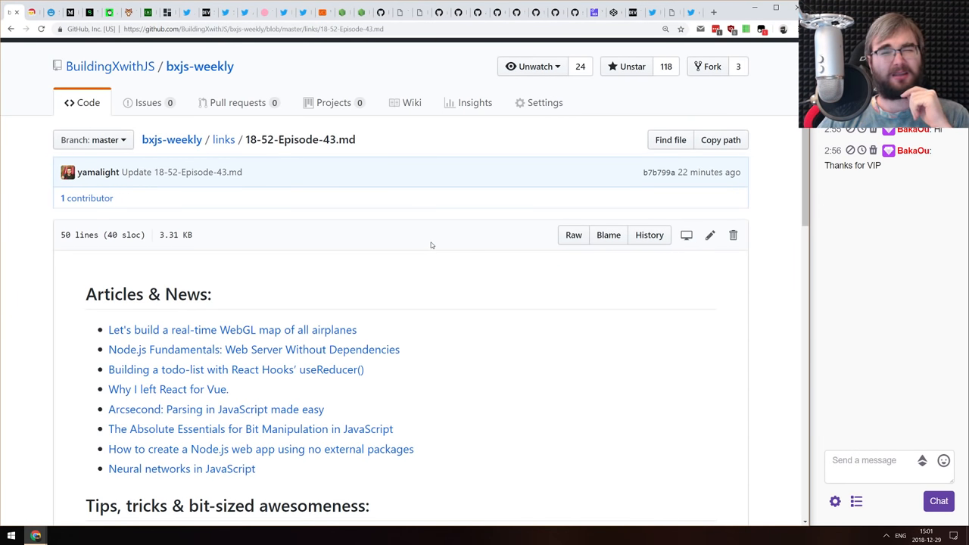
mouse_move(433, 231)
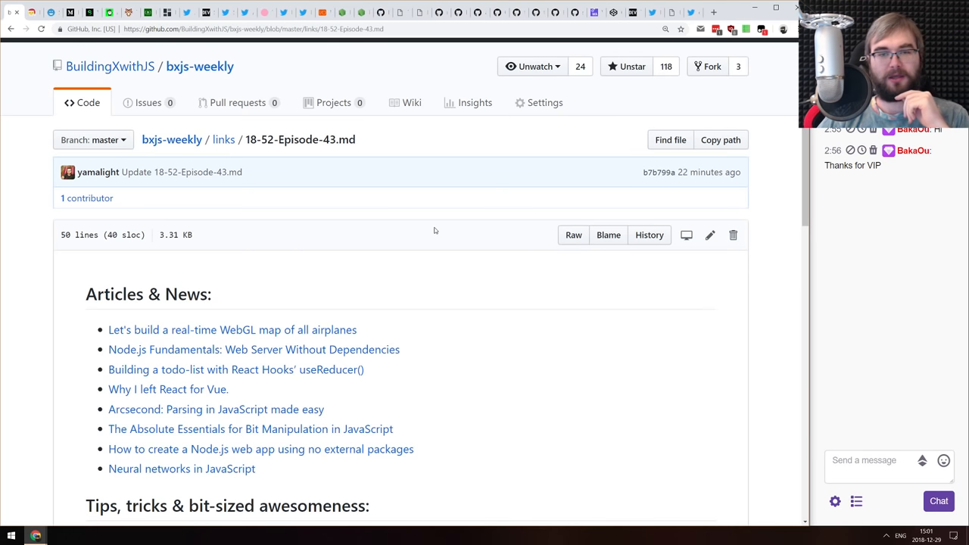
scroll(down, 3)
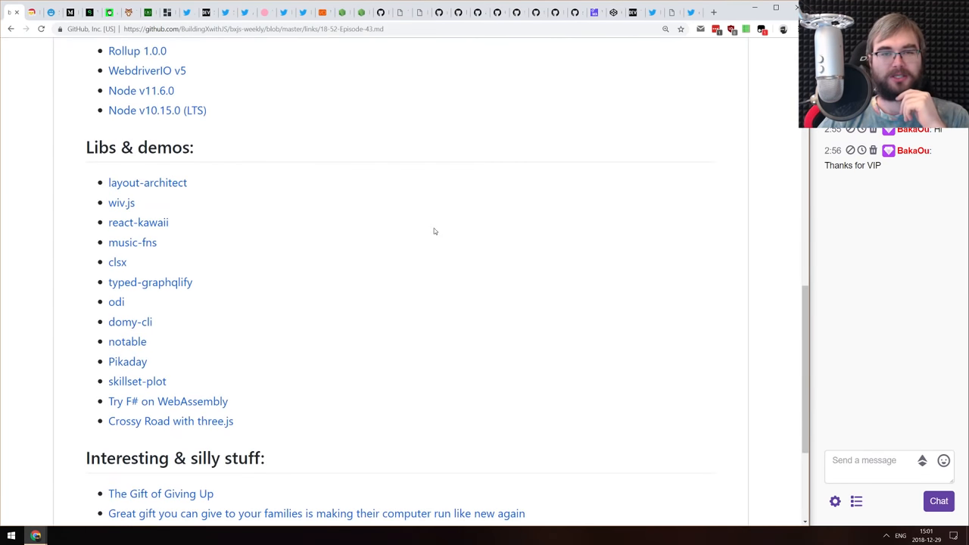
scroll(up, 3)
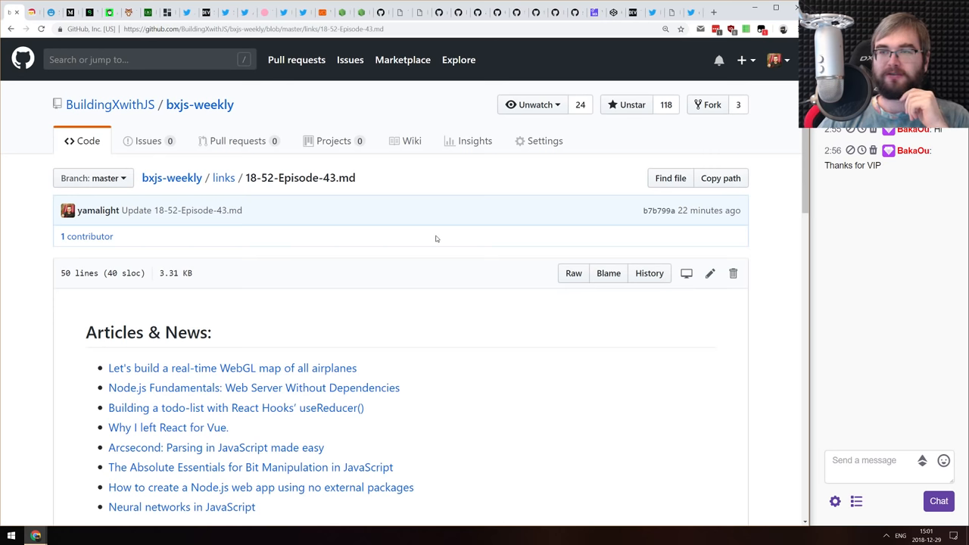
mouse_move(430, 239)
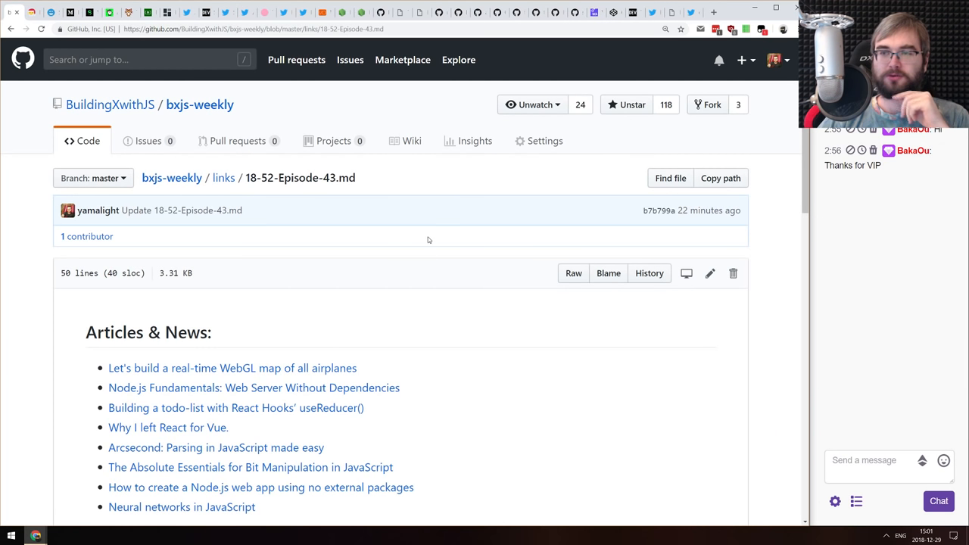
mouse_move(445, 229)
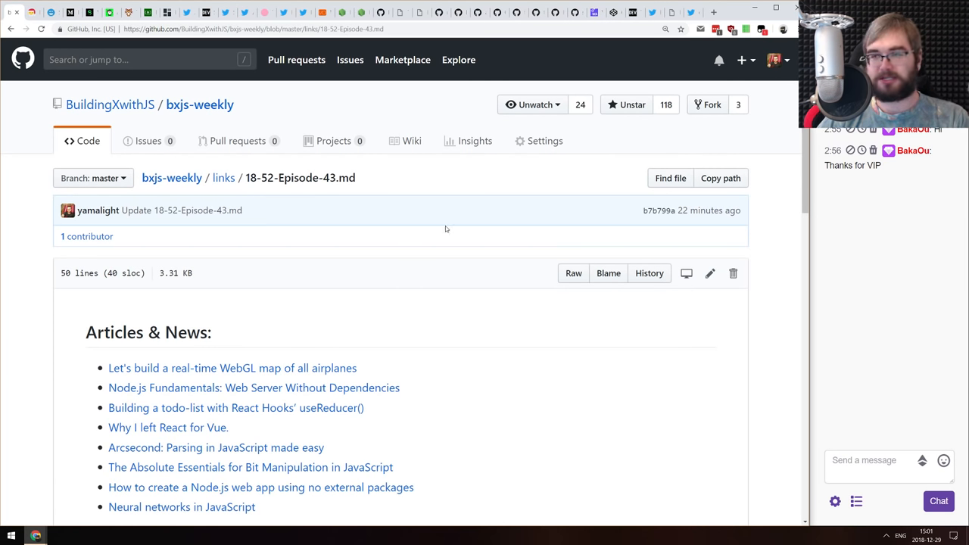
mouse_move(418, 236)
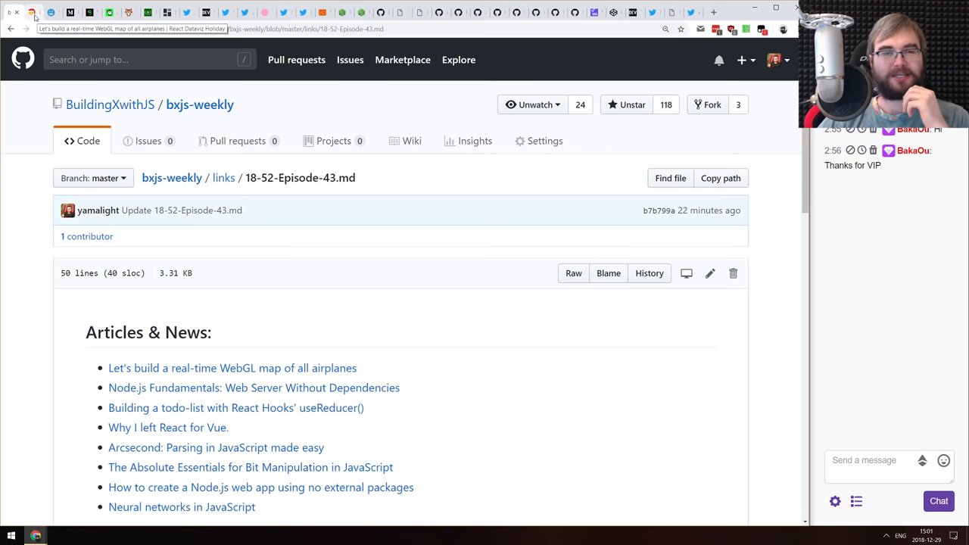
Read through the real-time WebGL airplanes map article's code and write-up, ending back near the video
click(231, 368)
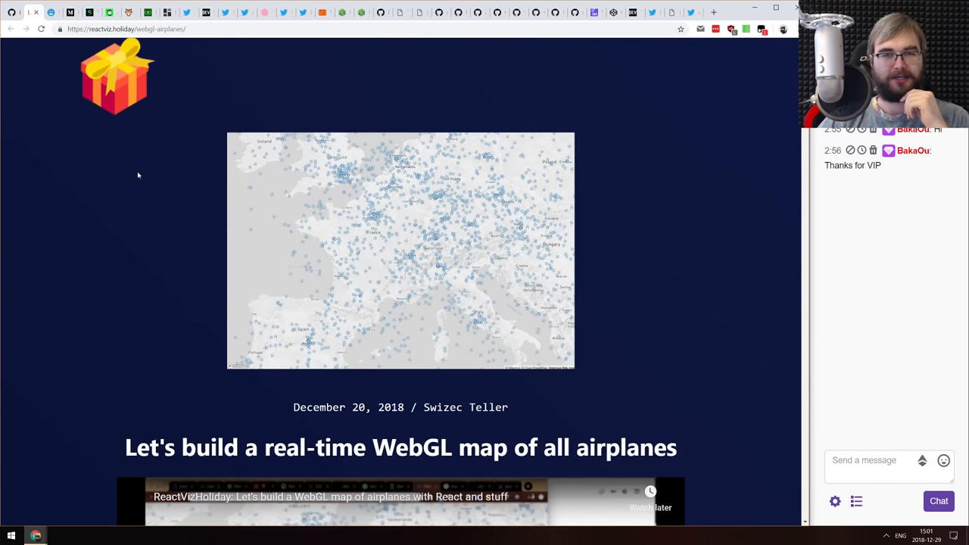
scroll(up, 3)
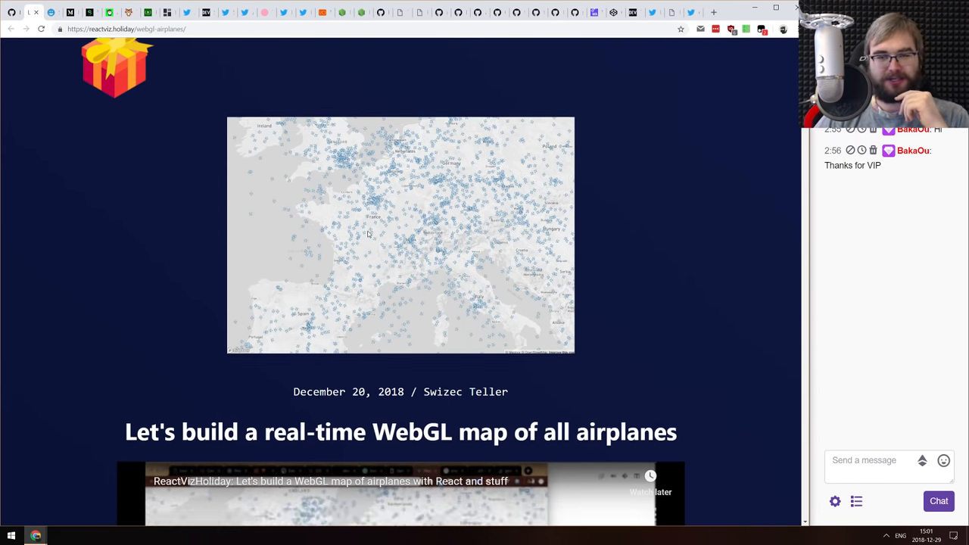
scroll(down, 3)
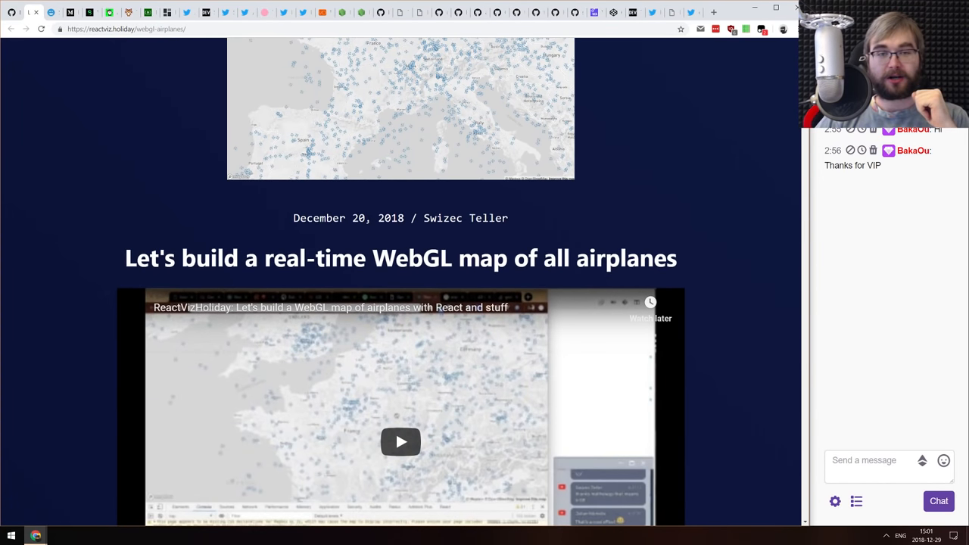
scroll(down, 3)
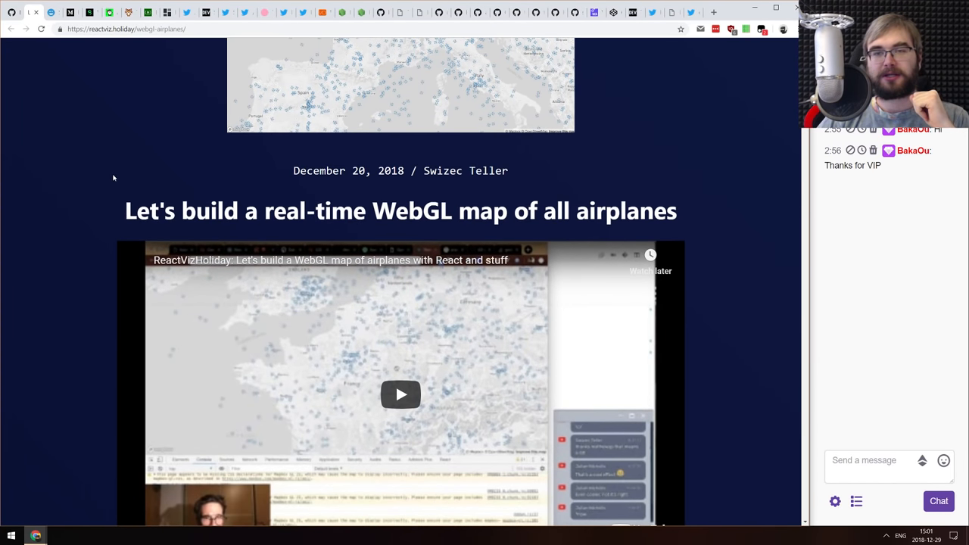
scroll(down, 3)
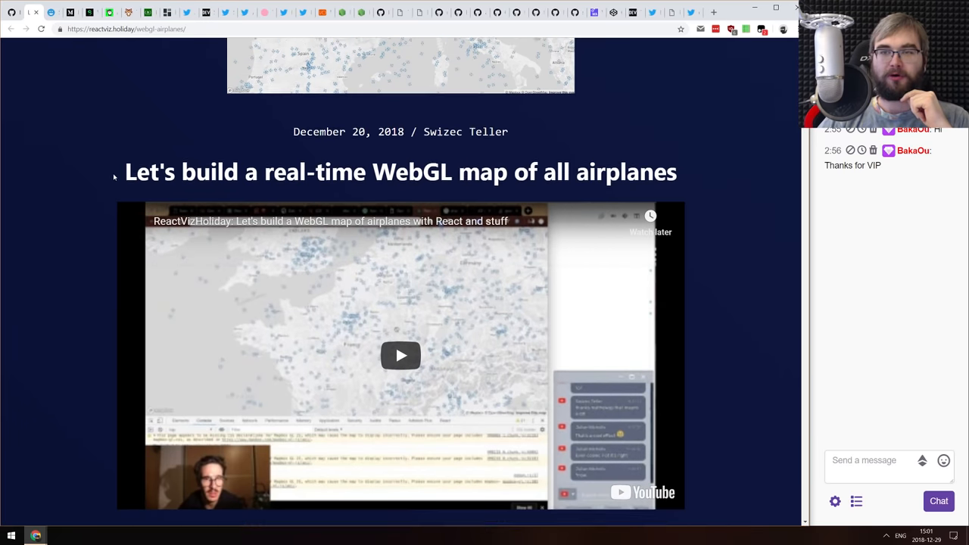
scroll(down, 3)
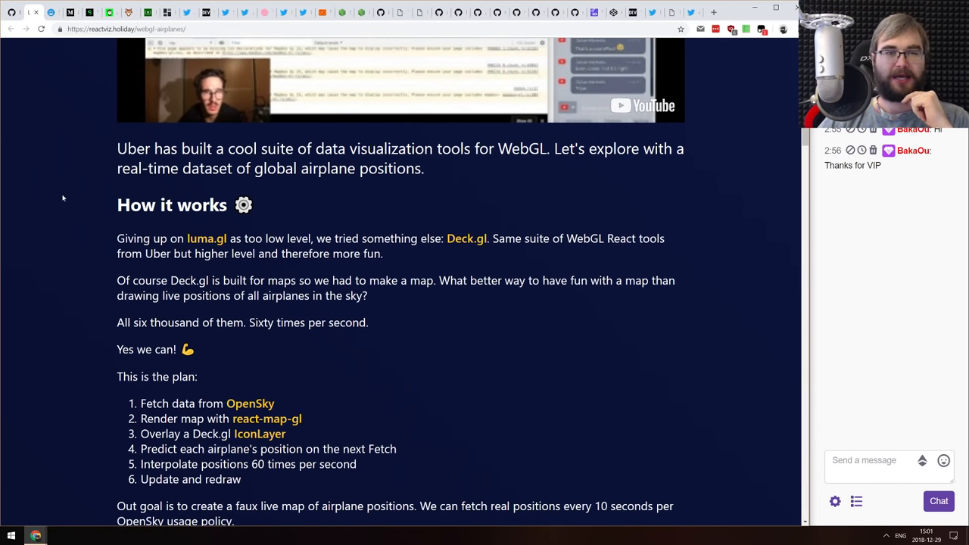
scroll(down, 3)
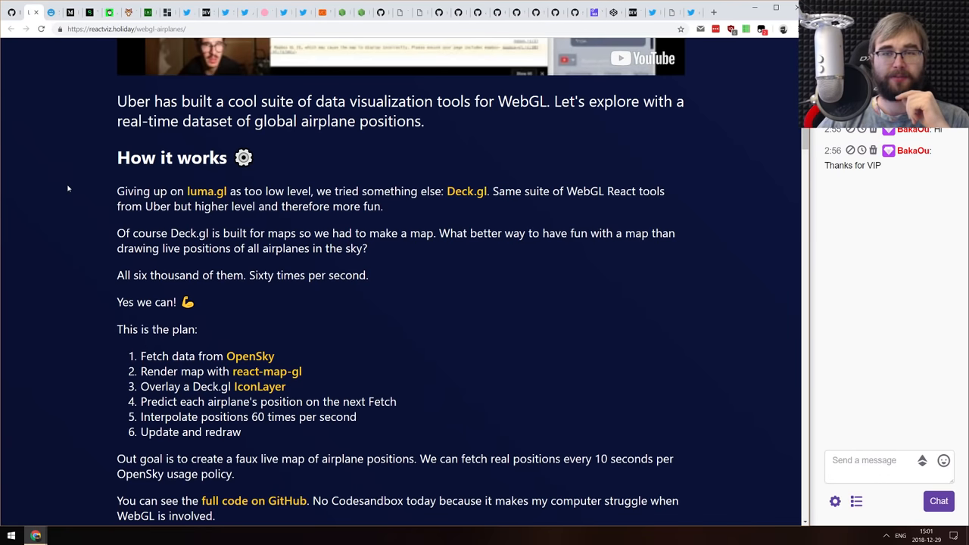
scroll(up, 3)
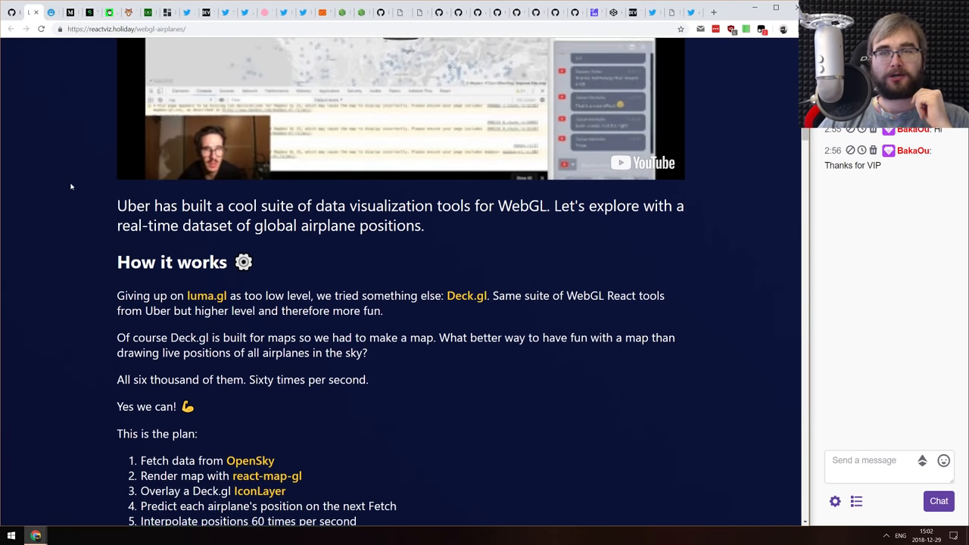
scroll(up, 3)
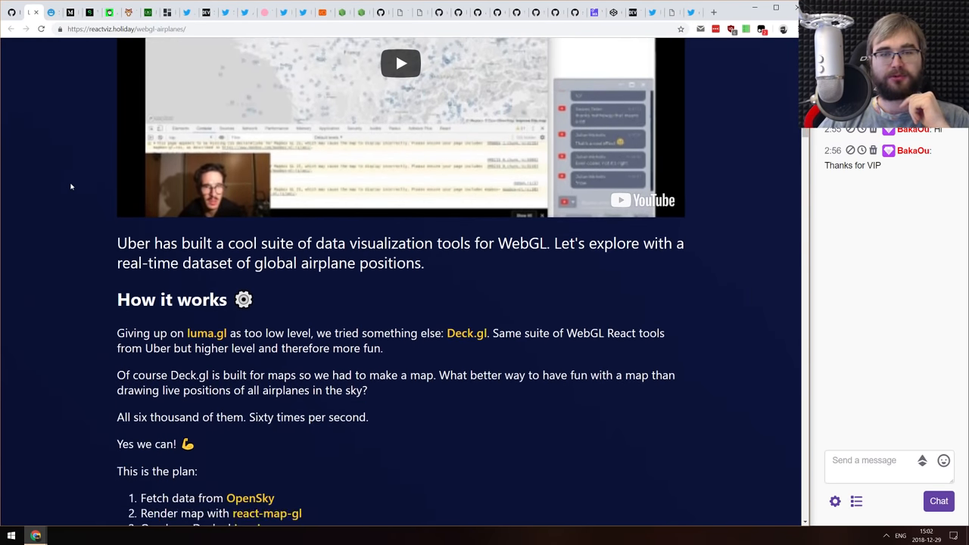
scroll(down, 3)
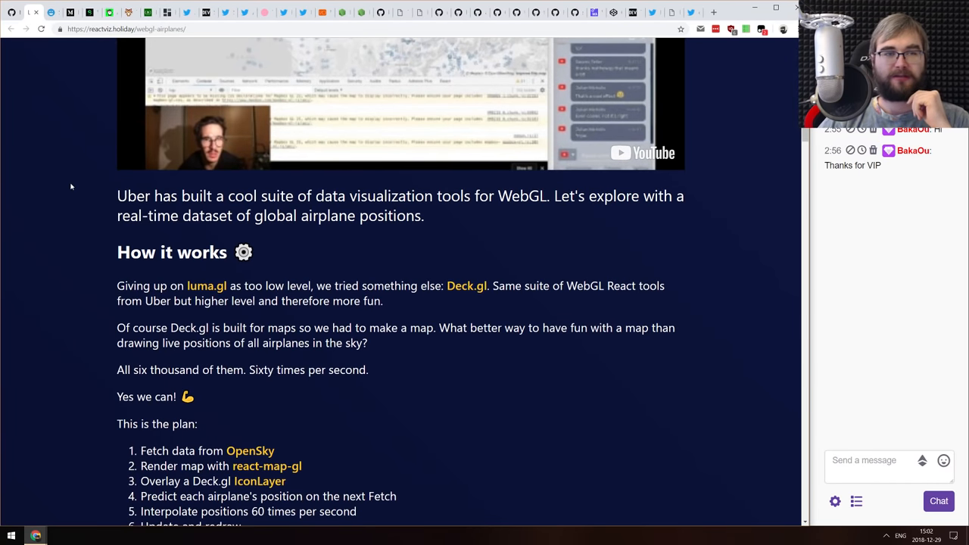
scroll(down, 3)
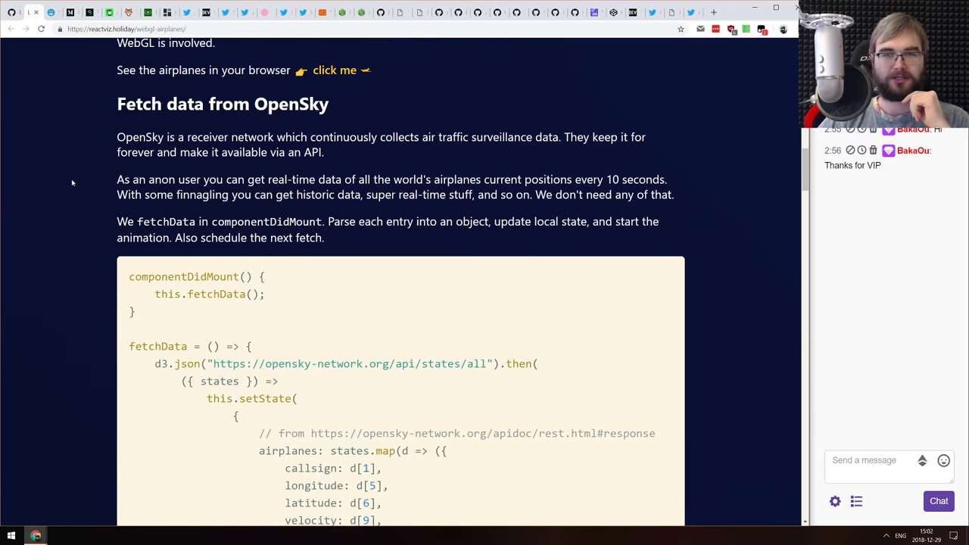
scroll(down, 3)
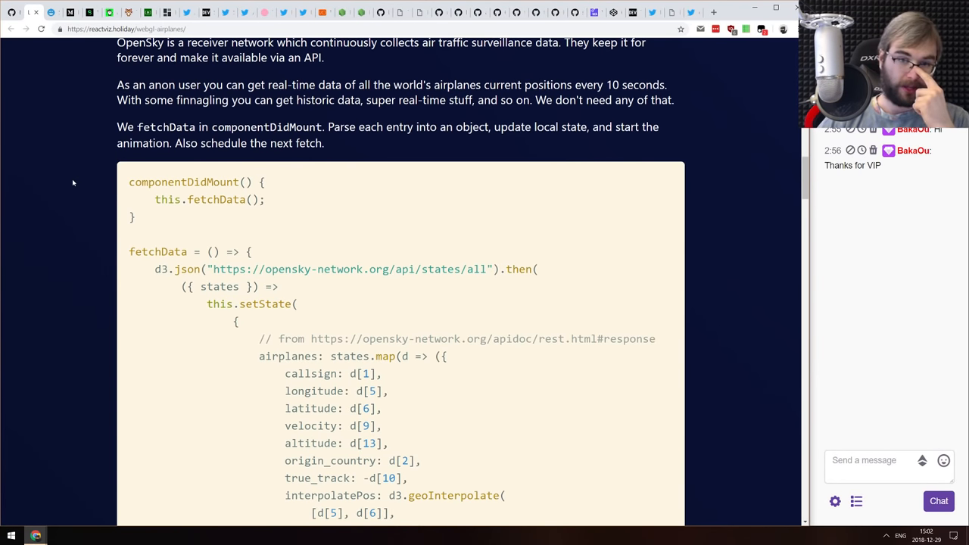
mouse_move(108, 161)
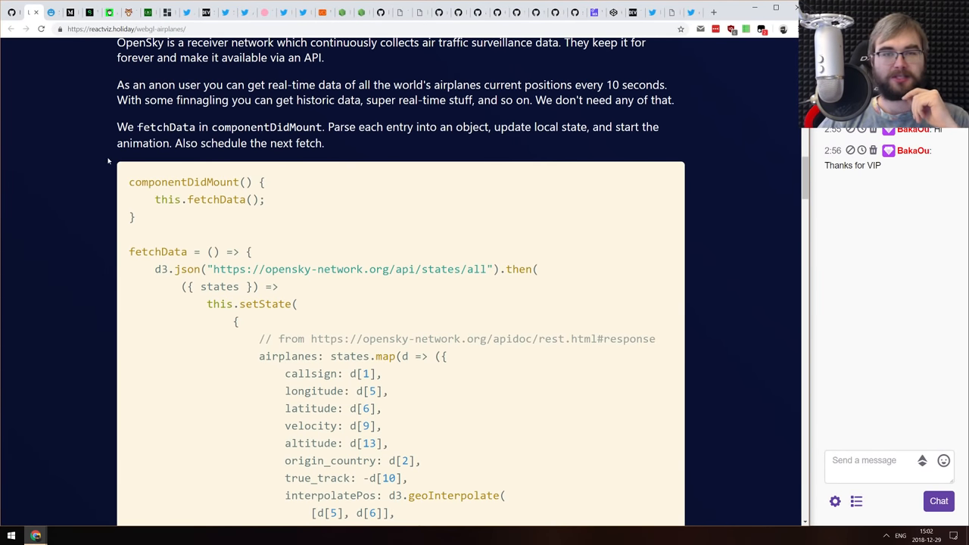
scroll(down, 3)
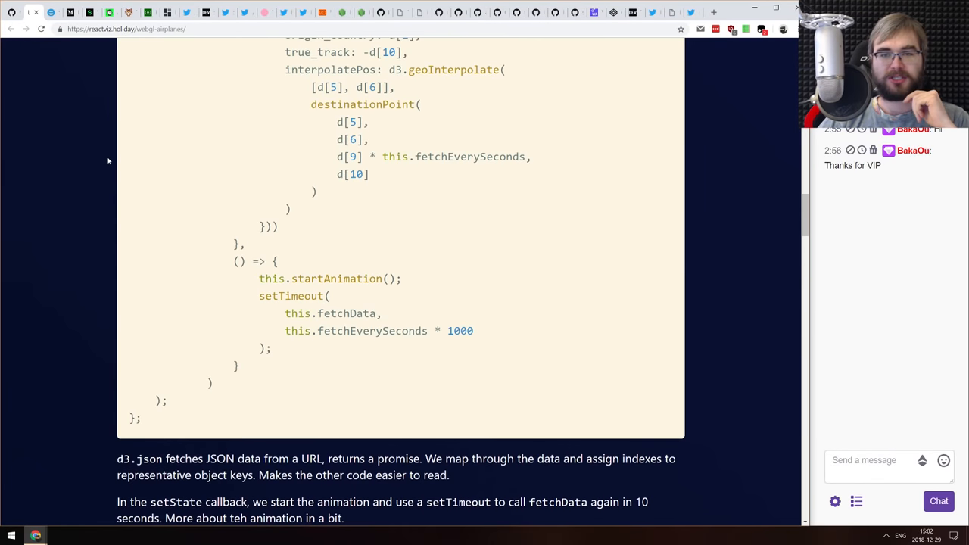
scroll(up, 3)
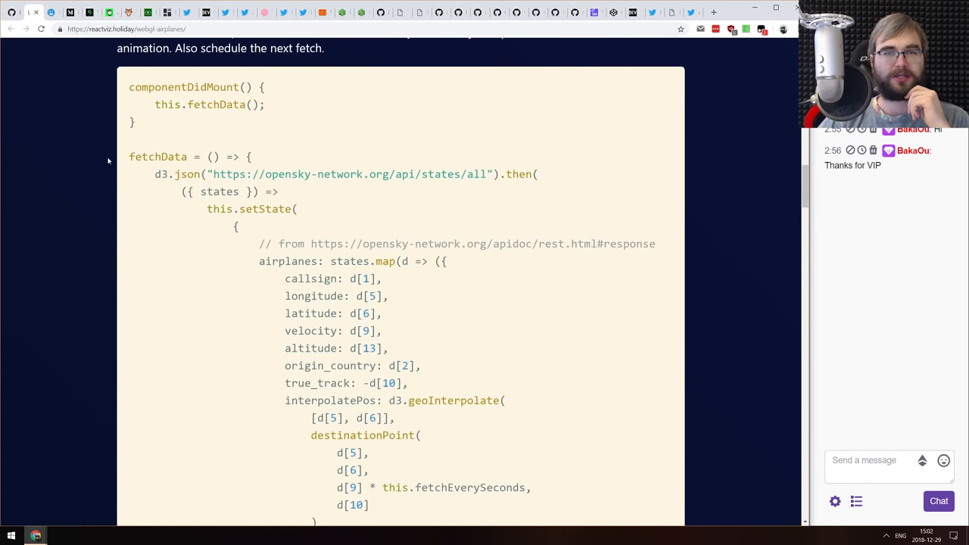
scroll(down, 3)
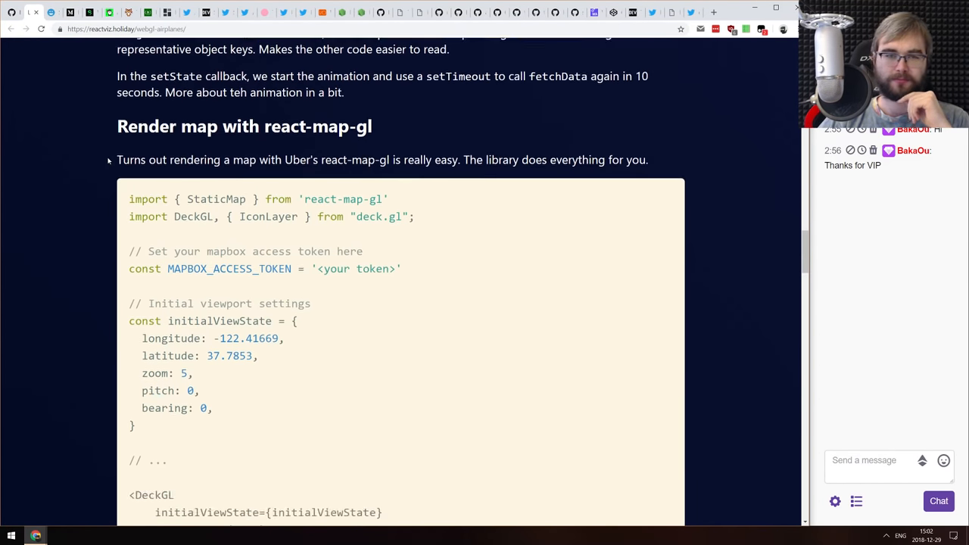
scroll(down, 3)
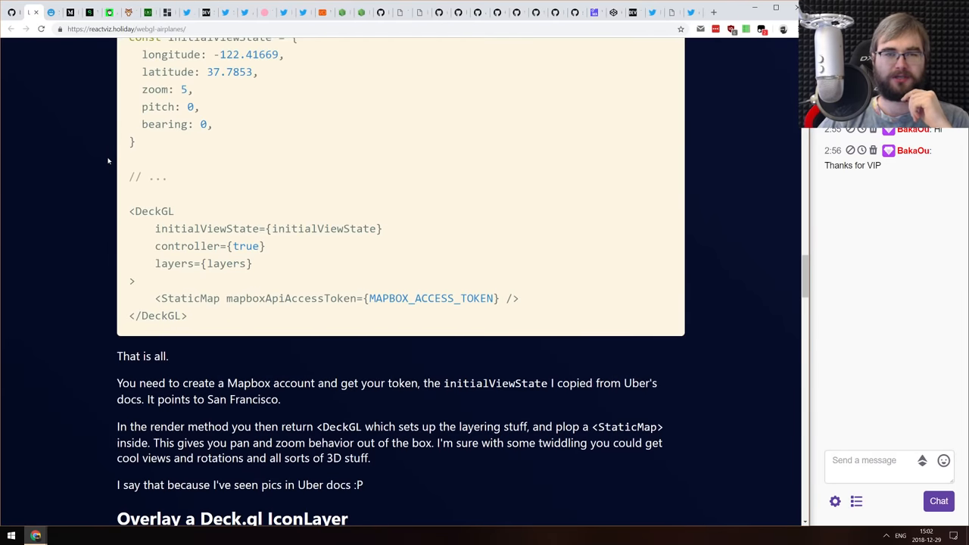
scroll(down, 3)
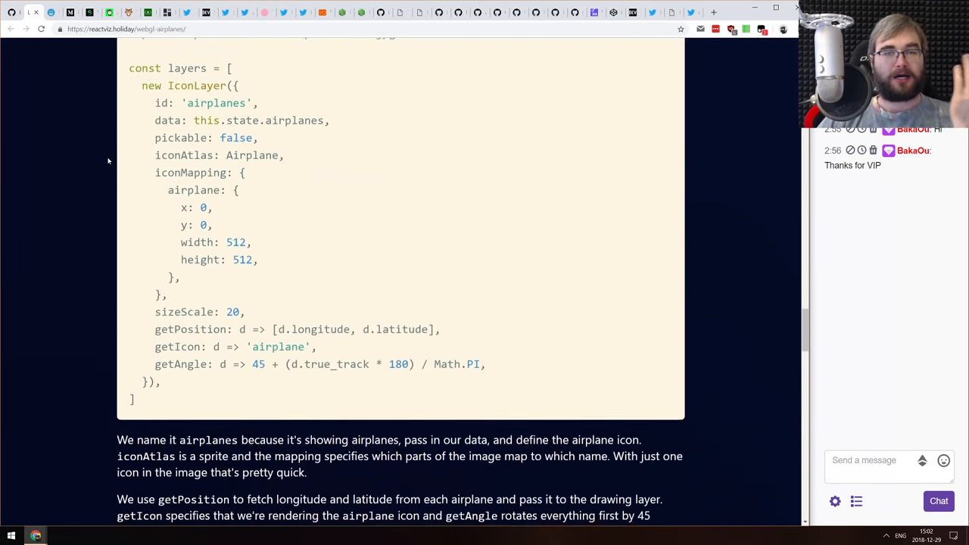
scroll(up, 3)
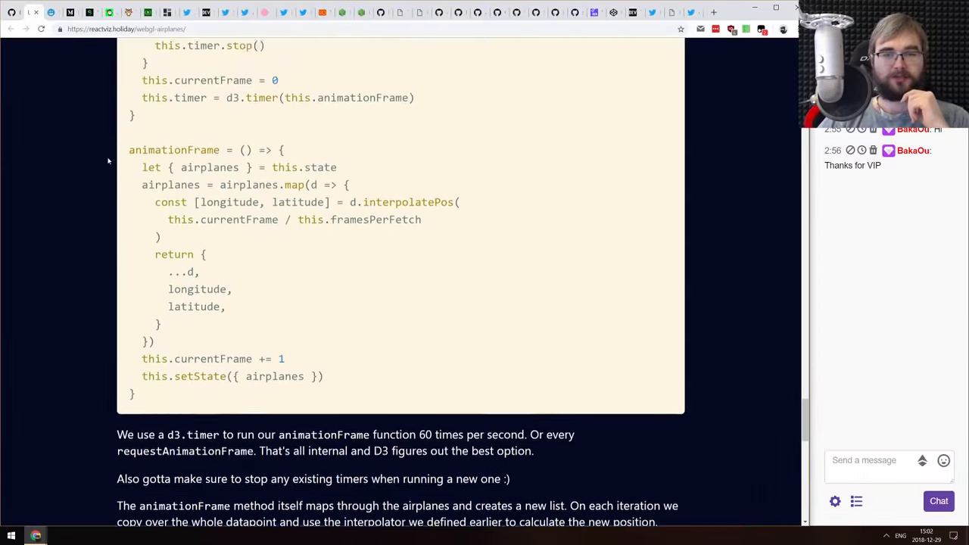
scroll(down, 3)
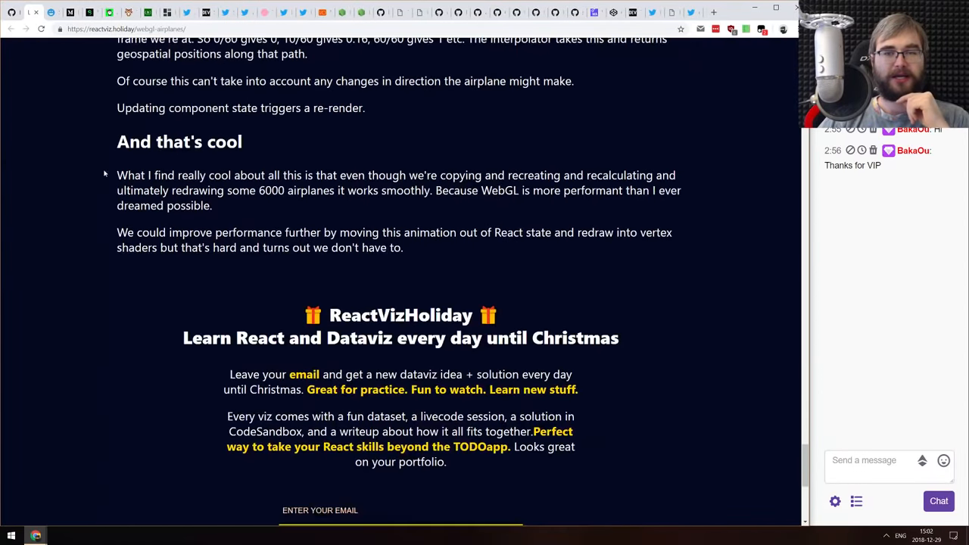
scroll(up, 3)
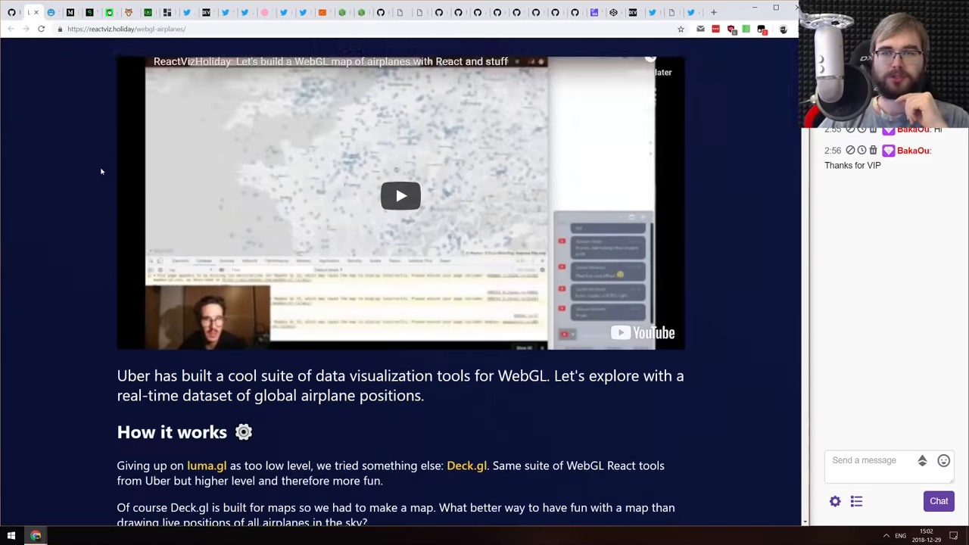
scroll(up, 3)
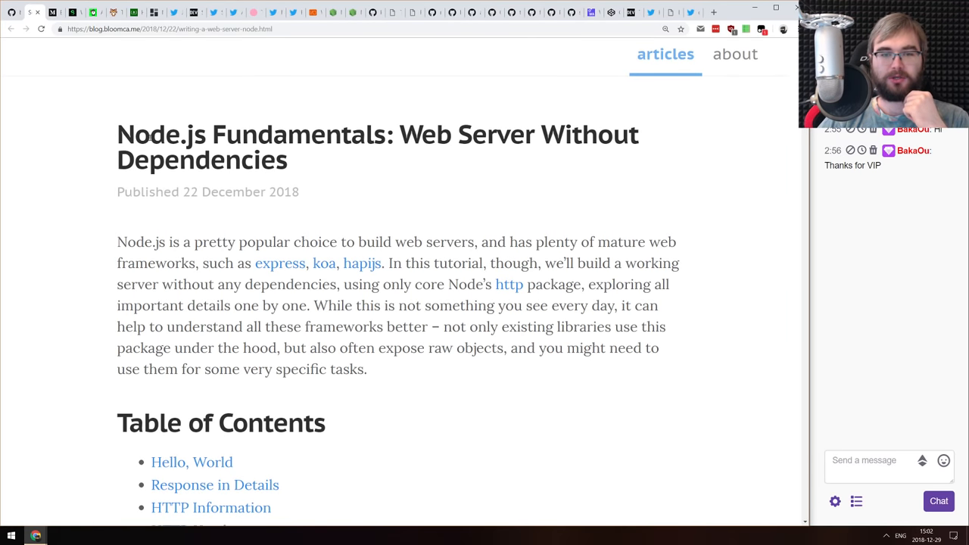
Scroll through the sections of the Node.js web-server-without-dependencies post on blog.bloomca.me
scroll(down, 3)
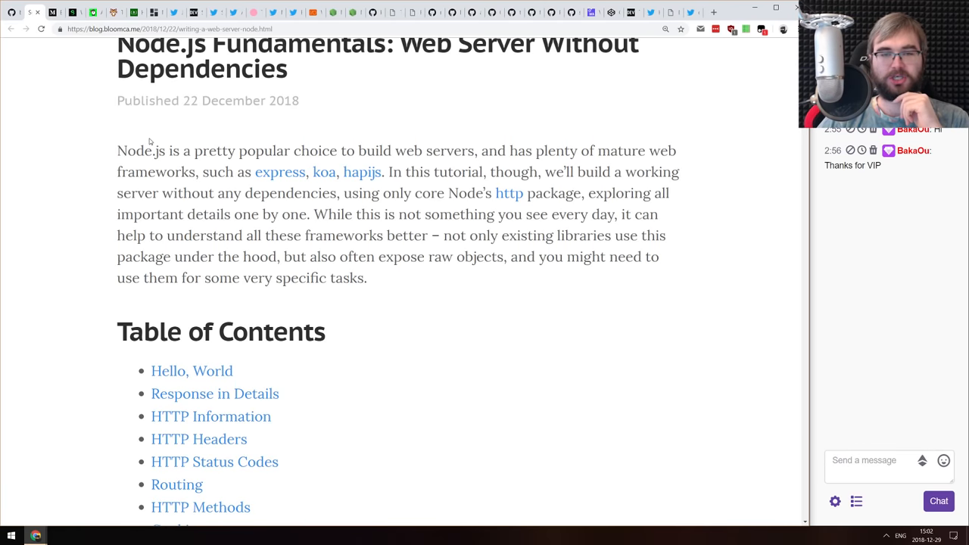
scroll(down, 3)
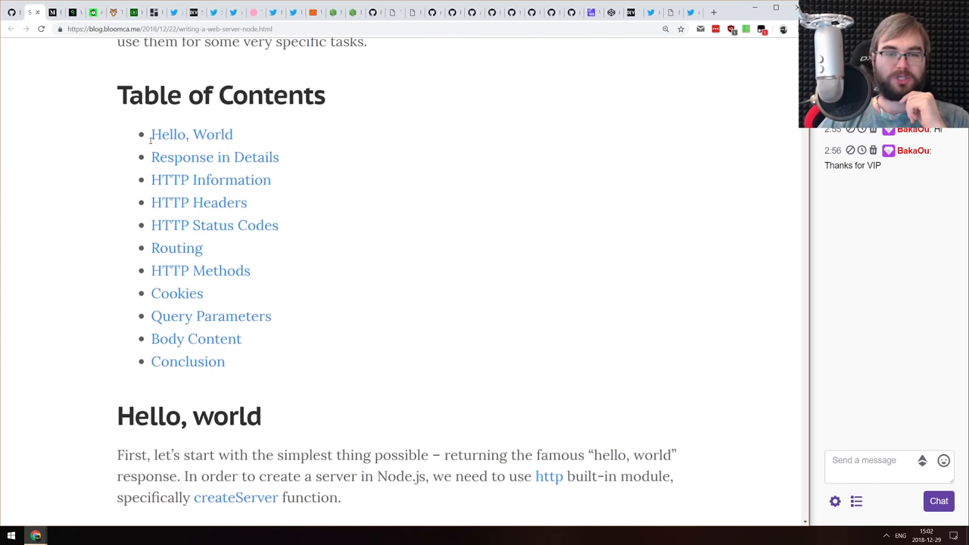
scroll(down, 3)
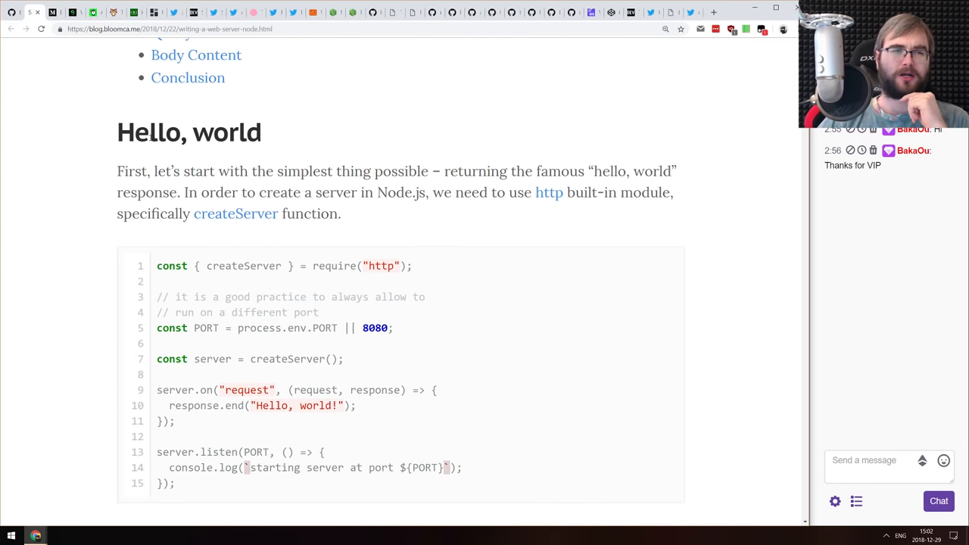
scroll(down, 3)
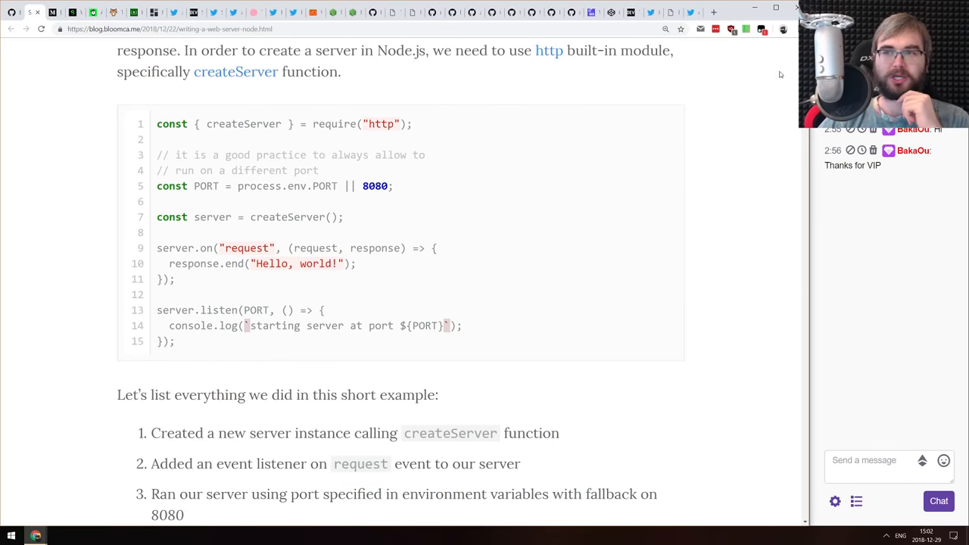
scroll(down, 3)
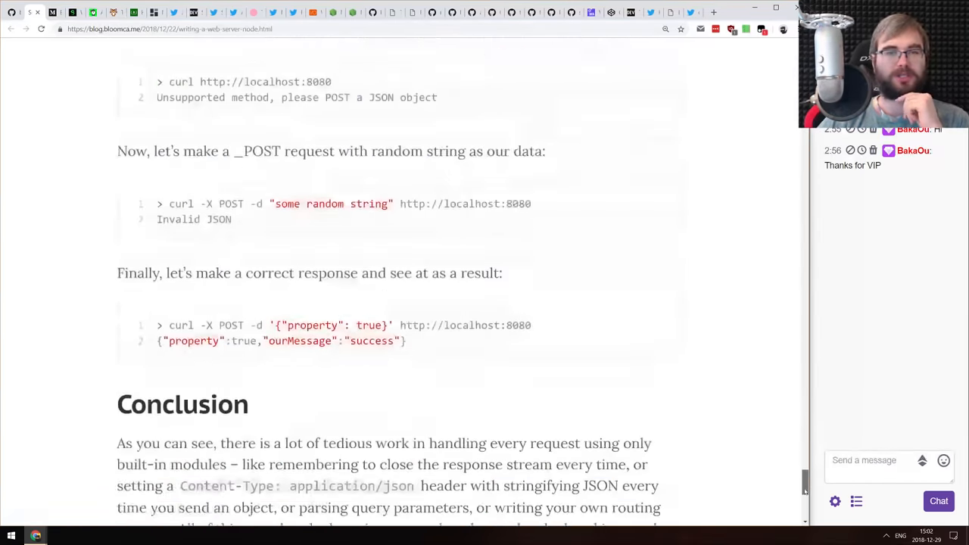
scroll(up, 3)
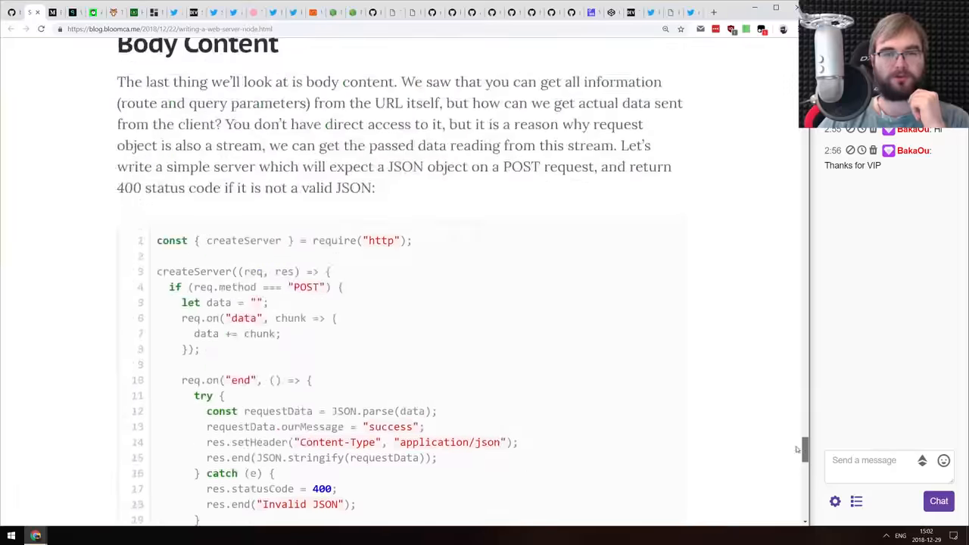
scroll(up, 3)
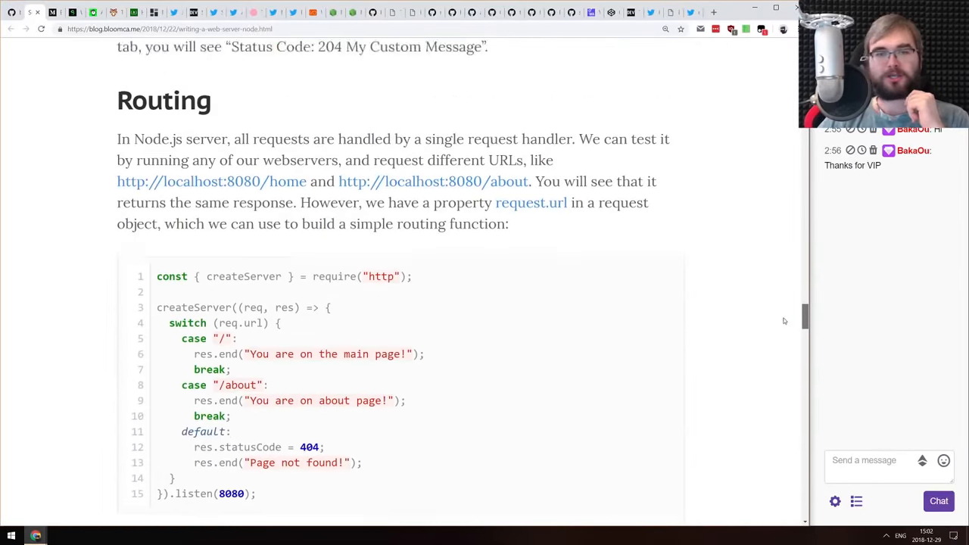
scroll(down, 3)
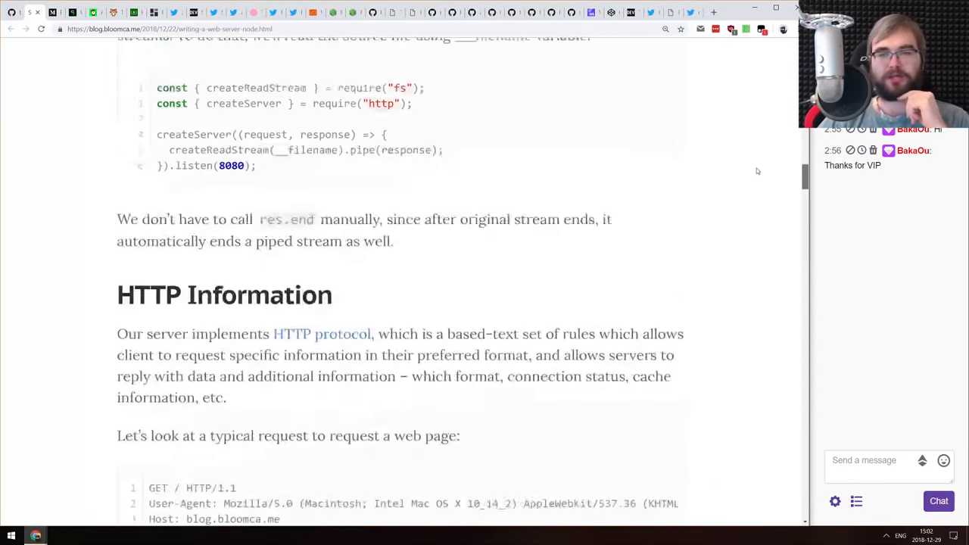
scroll(up, 3)
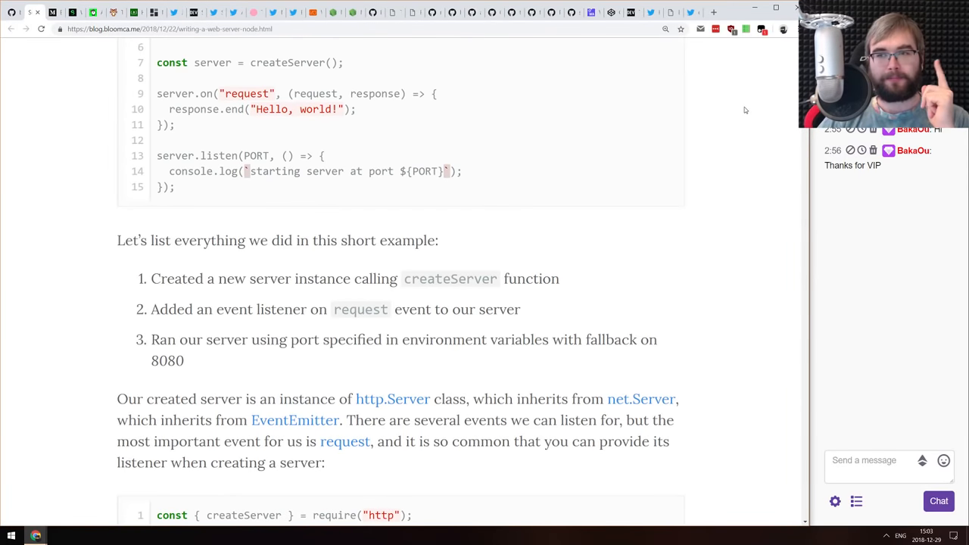
scroll(up, 3)
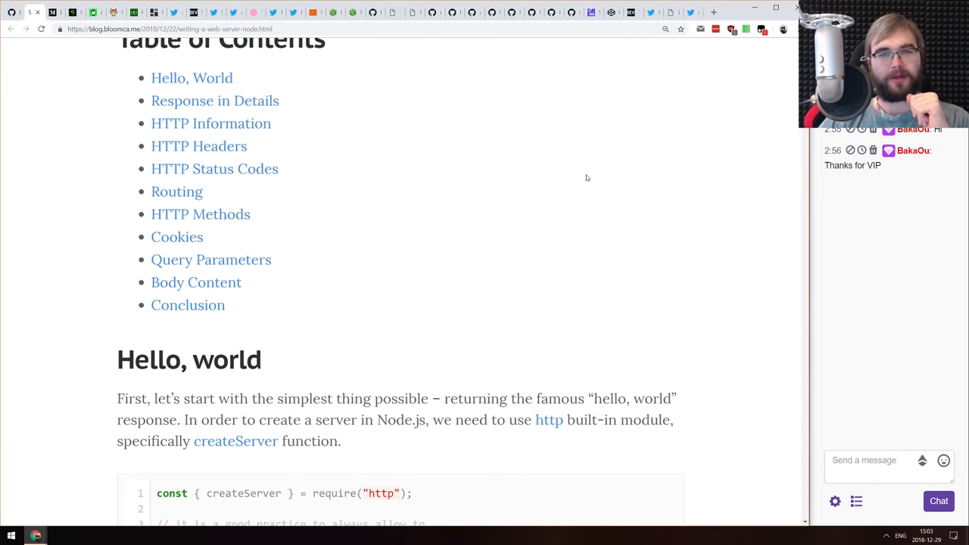
scroll(down, 3)
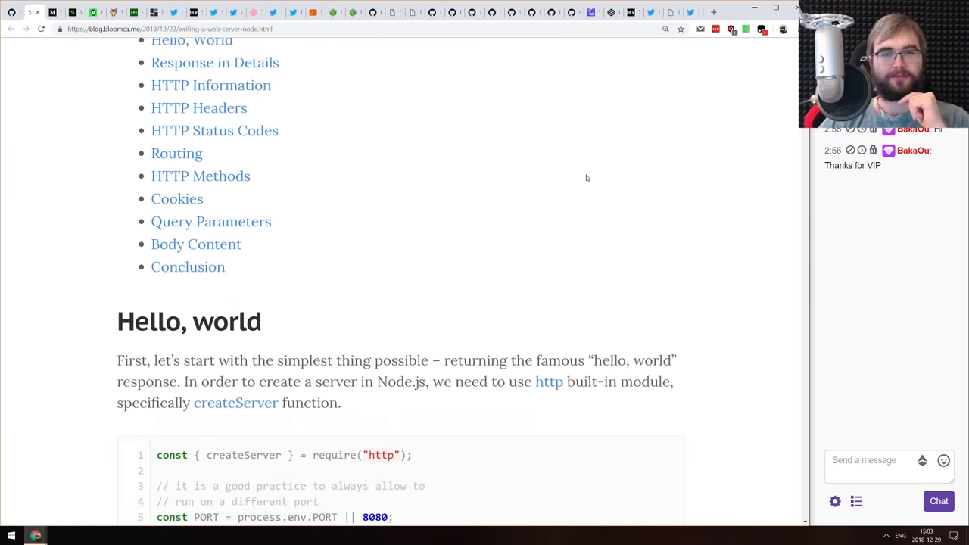
scroll(down, 3)
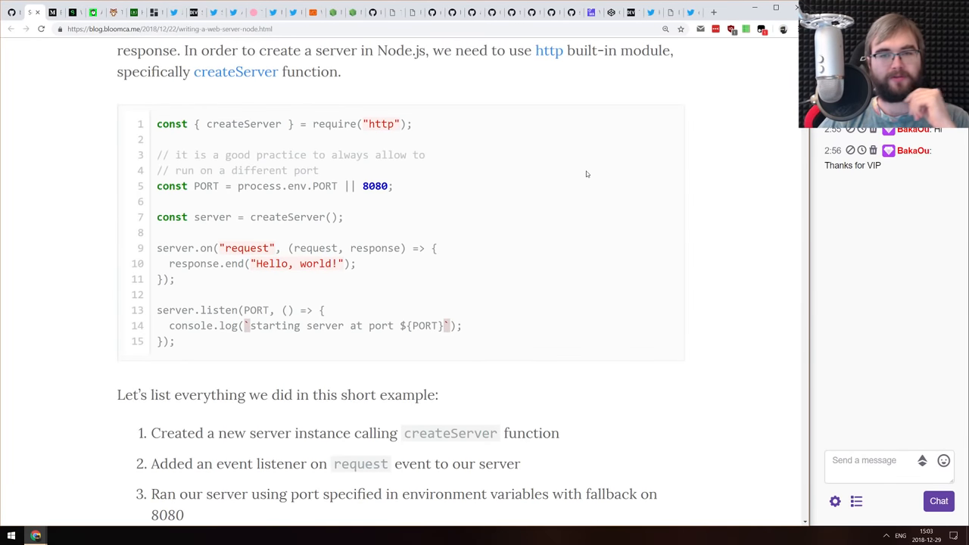
scroll(down, 3)
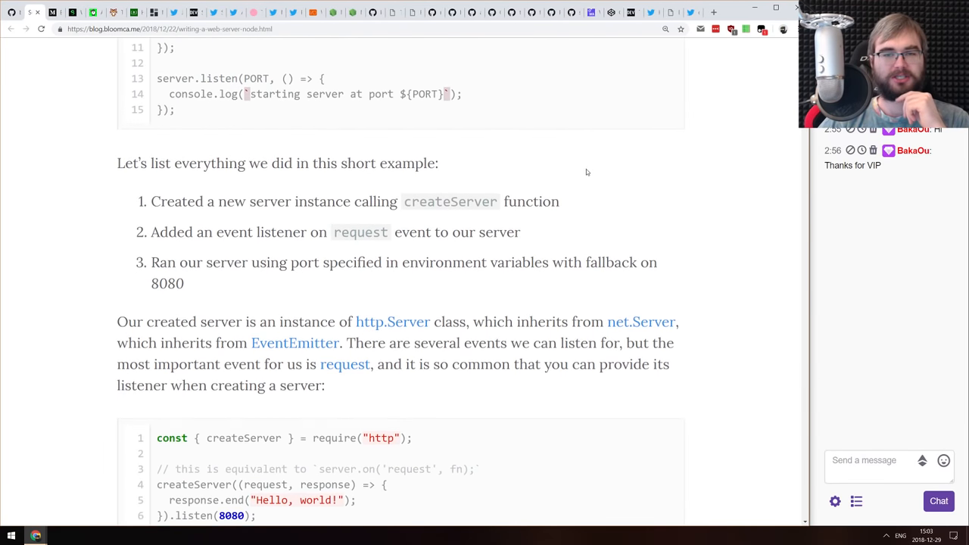
scroll(down, 3)
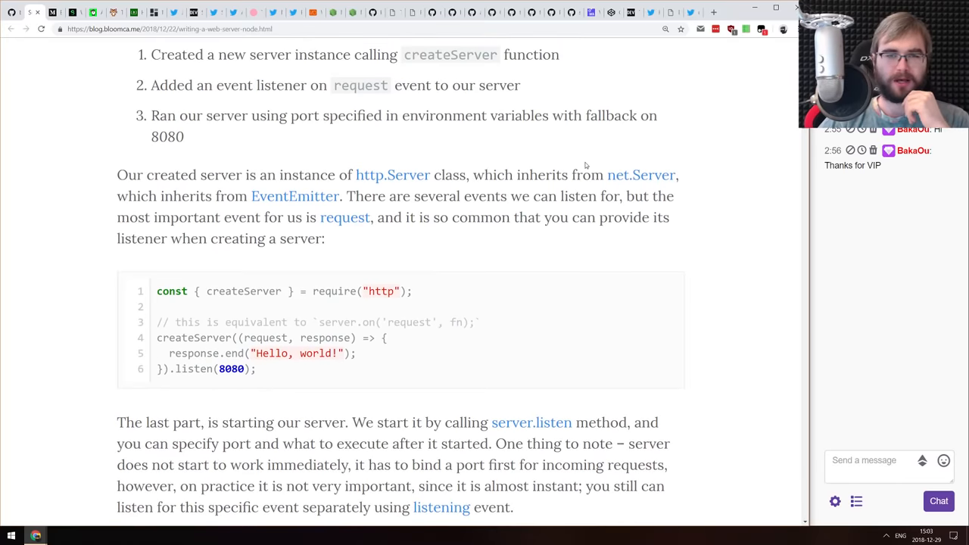
scroll(down, 3)
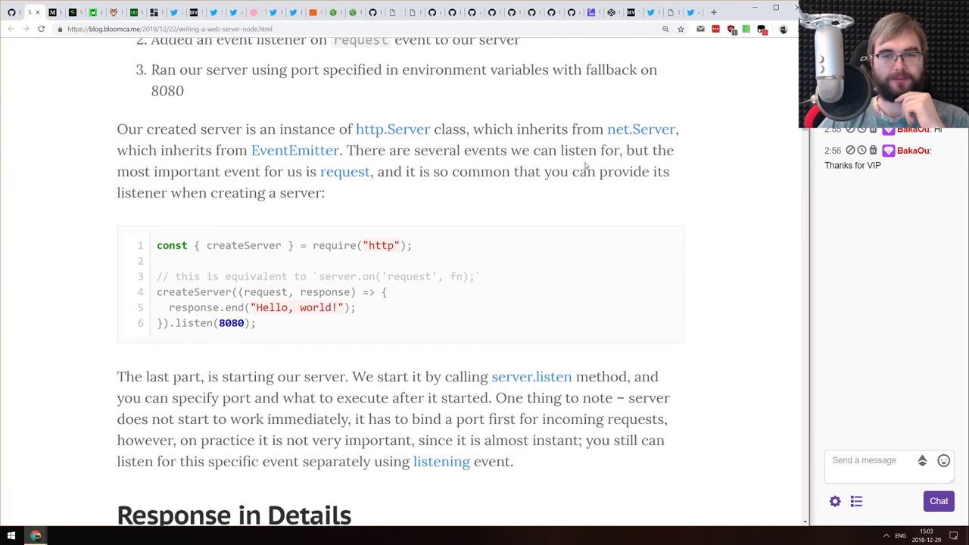
scroll(down, 3)
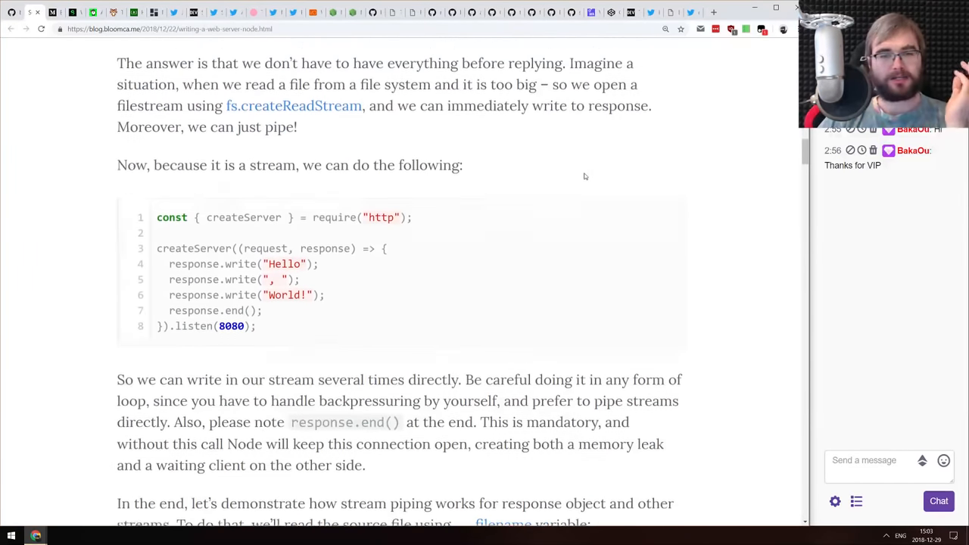
scroll(down, 3)
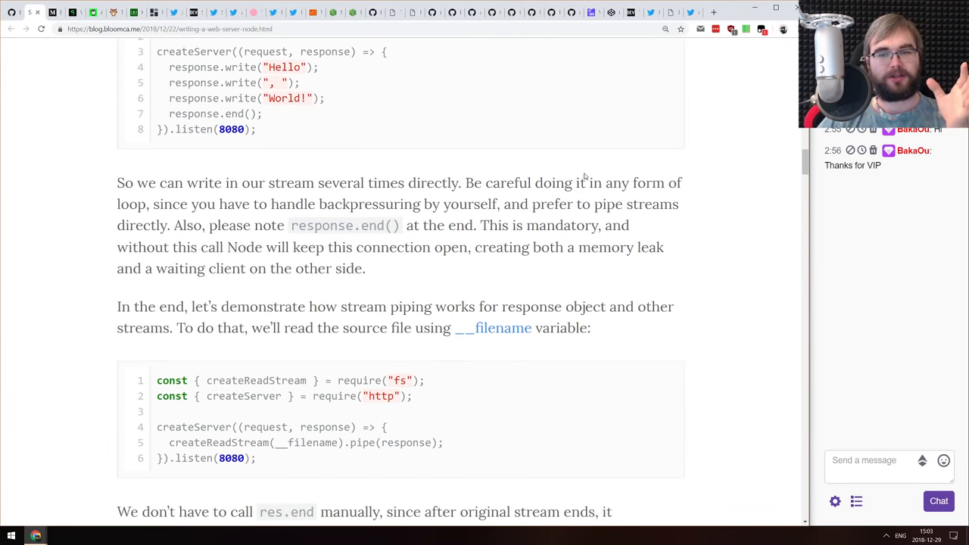
scroll(down, 3)
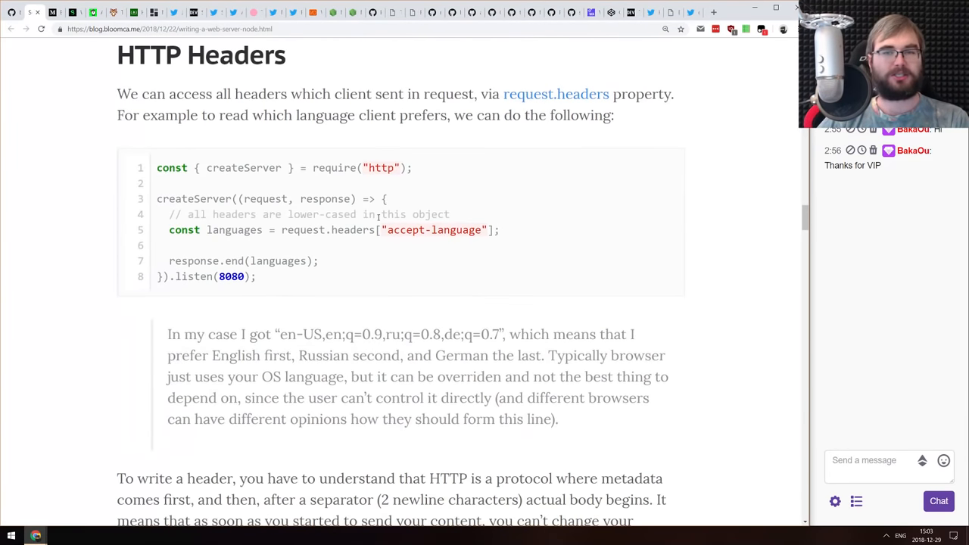
scroll(down, 3)
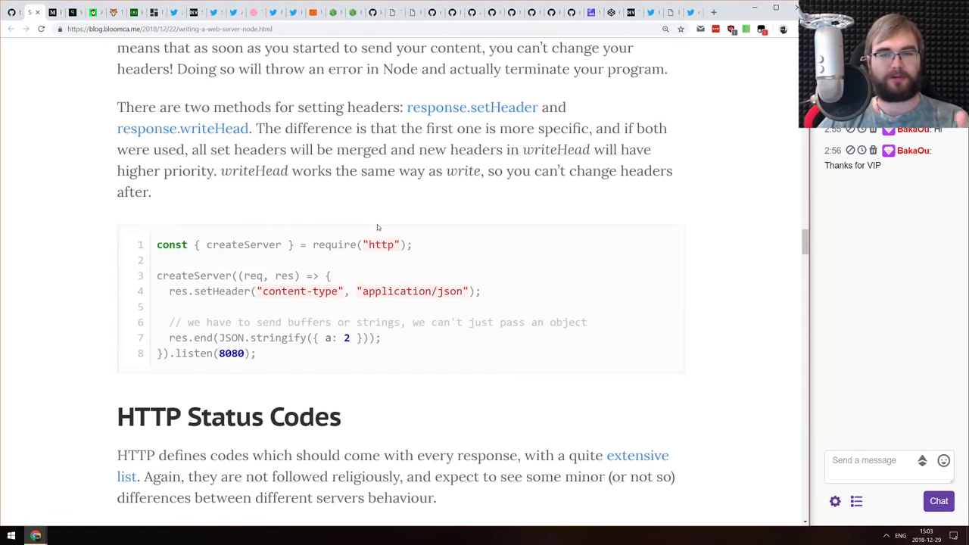
scroll(down, 3)
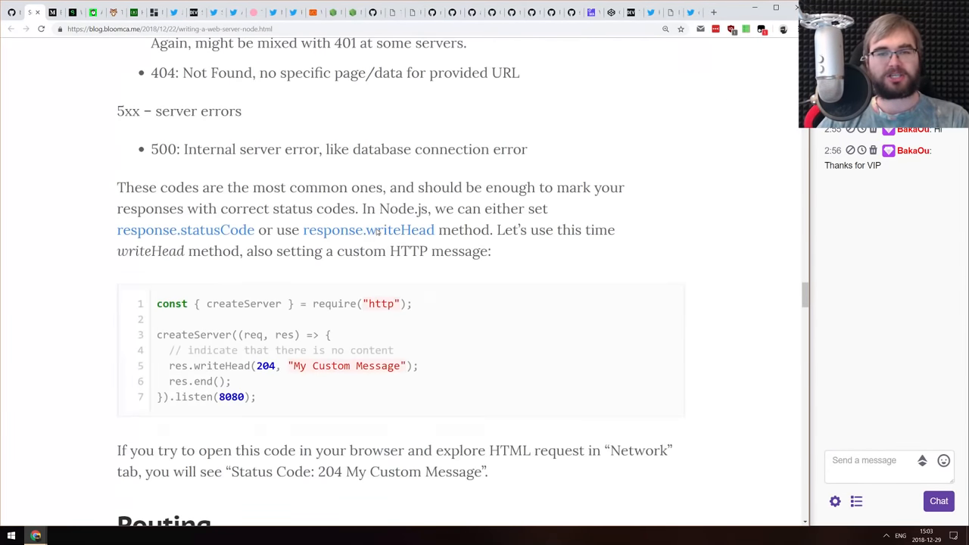
scroll(down, 3)
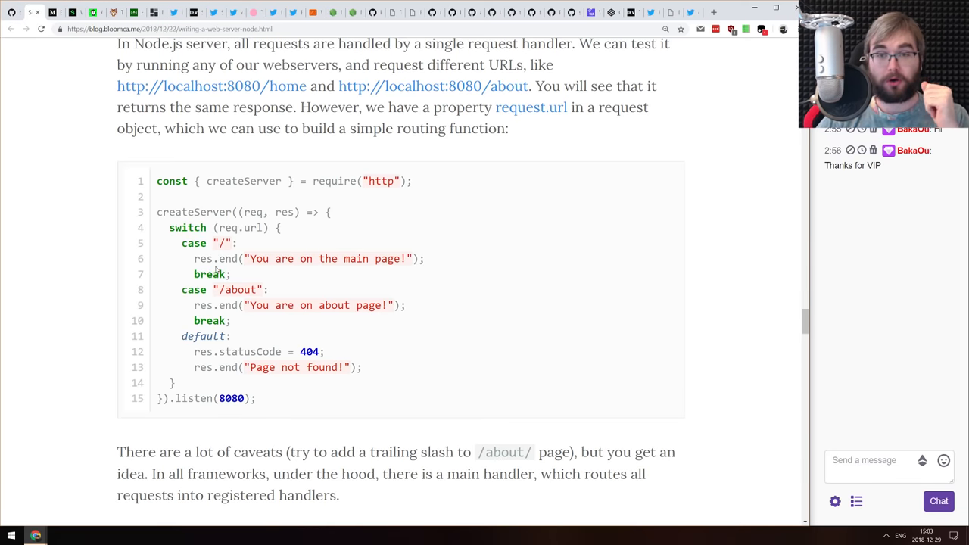
scroll(down, 3)
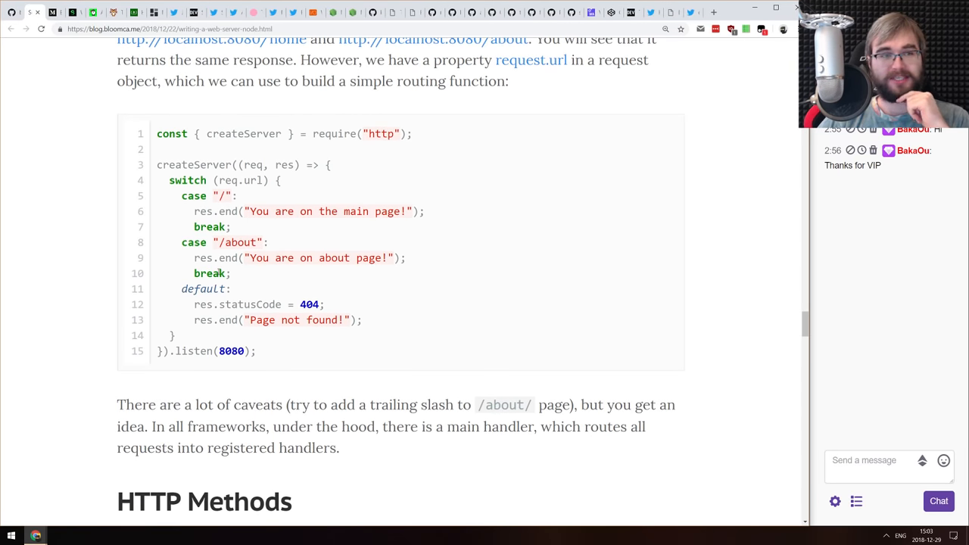
scroll(down, 3)
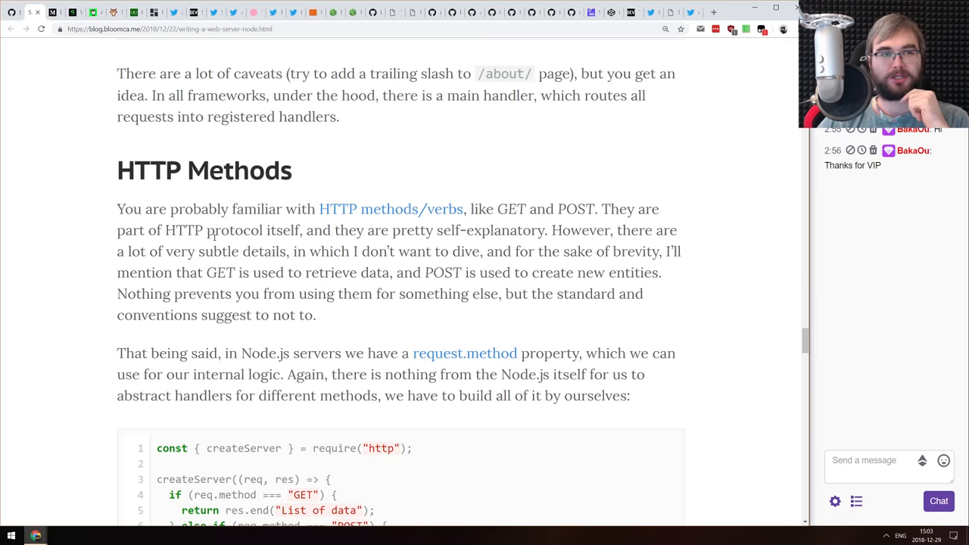
scroll(up, 3)
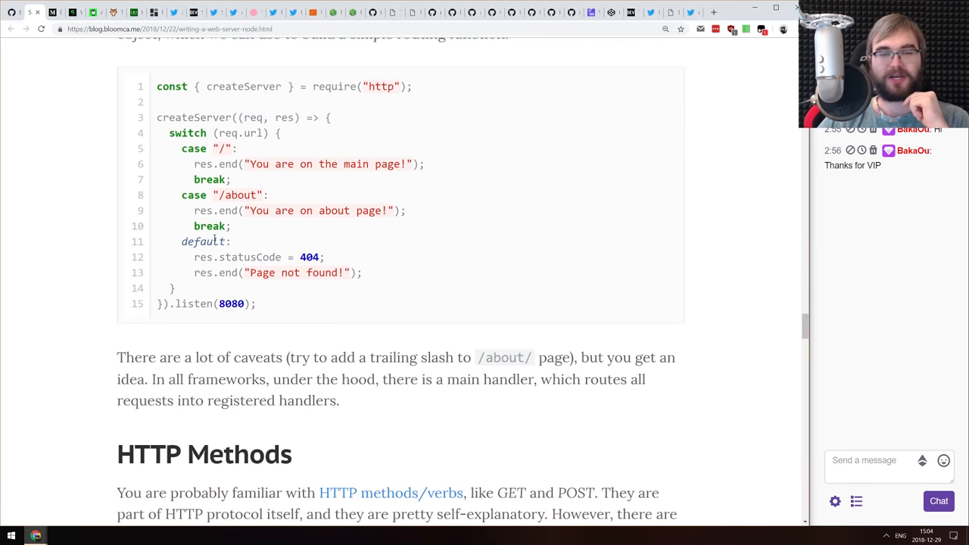
scroll(up, 3)
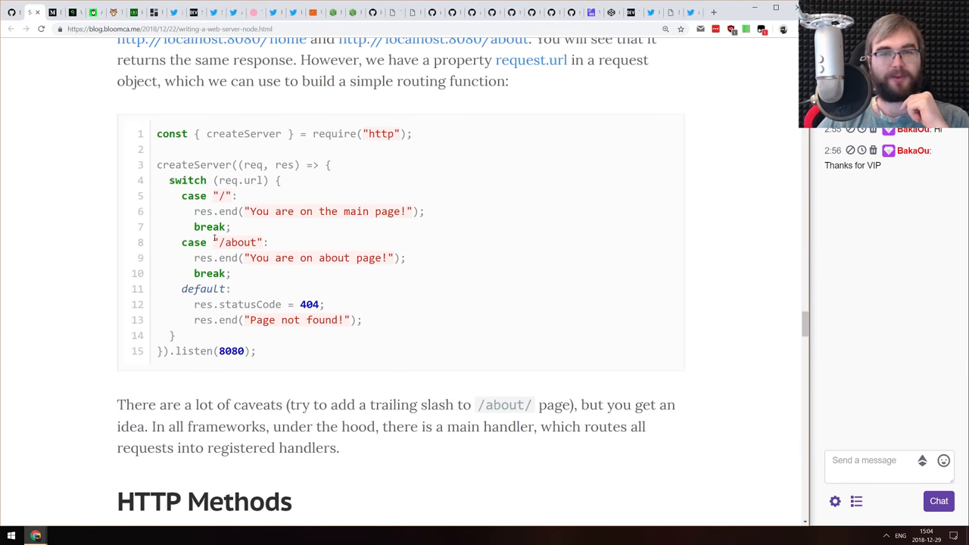
scroll(down, 3)
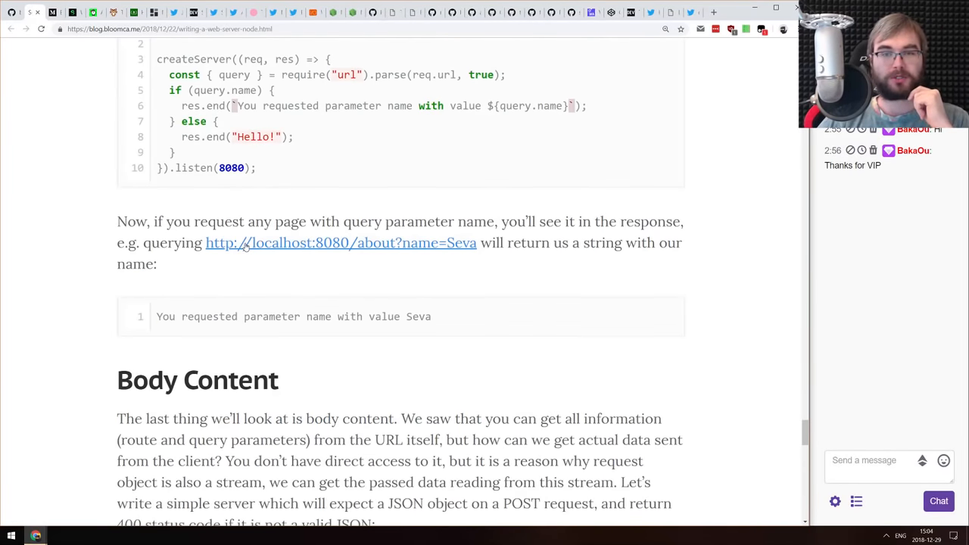
scroll(down, 3)
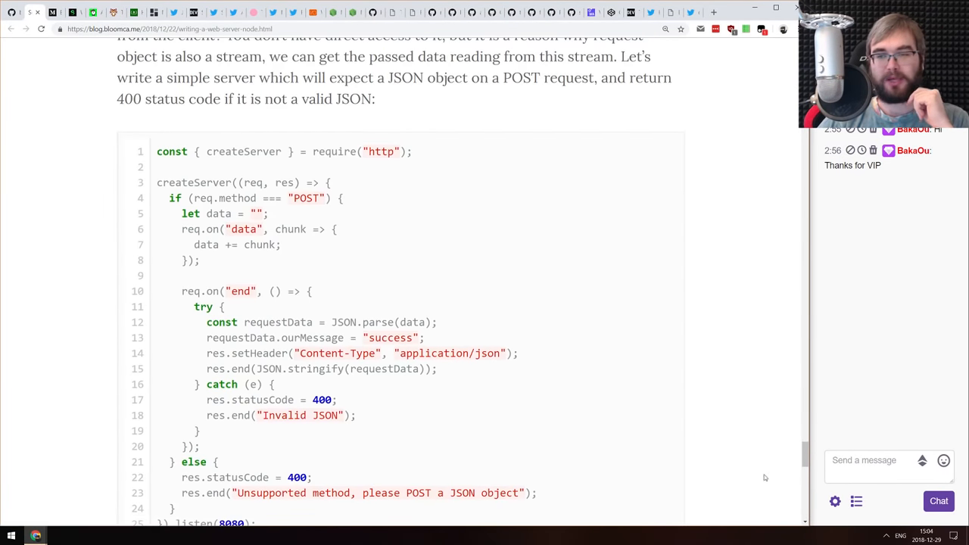
scroll(up, 3)
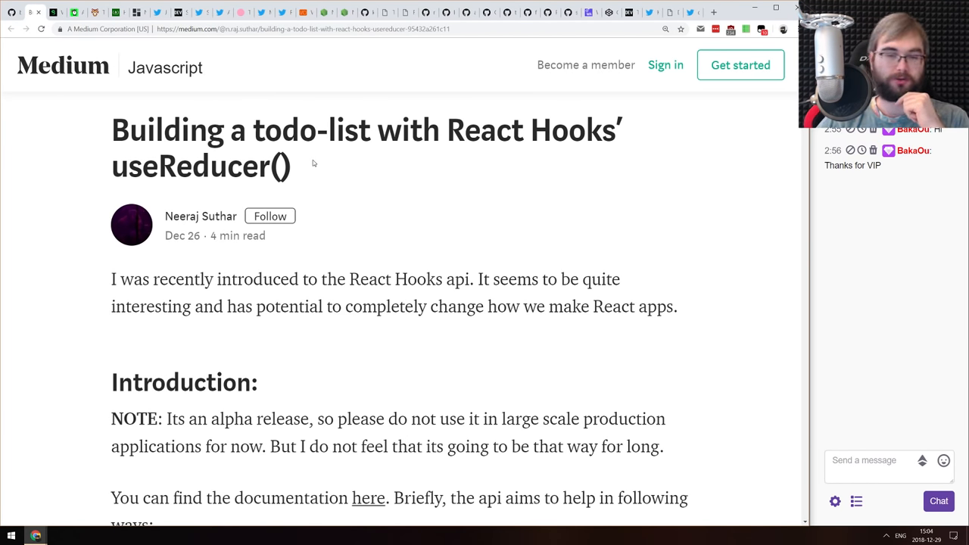
Scroll down the Medium useReducer todo-list article through its code samples to the finished Todo App
scroll(down, 3)
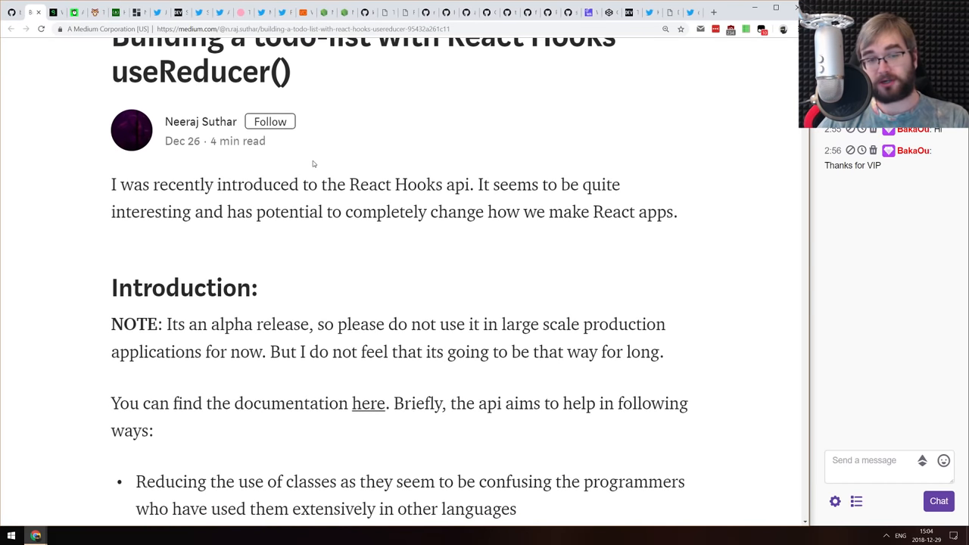
scroll(down, 3)
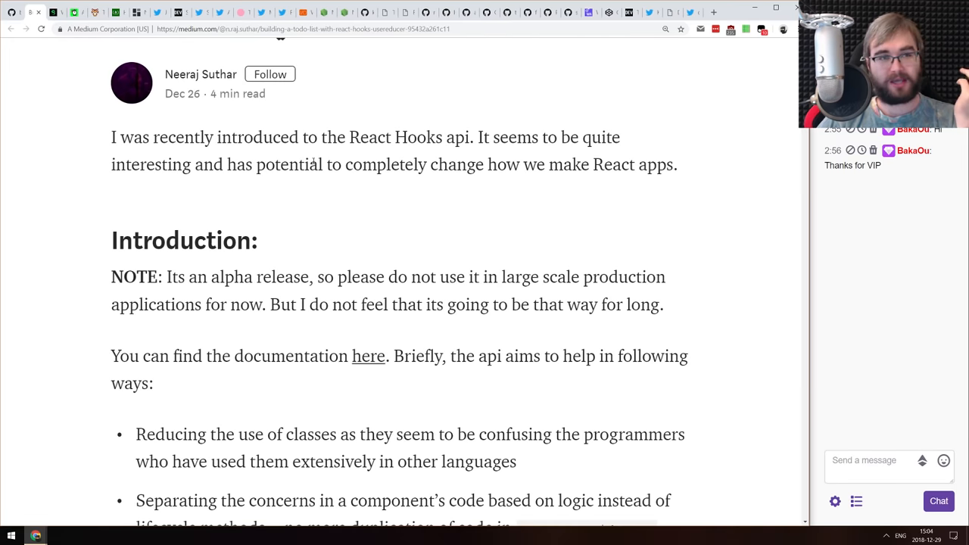
scroll(down, 3)
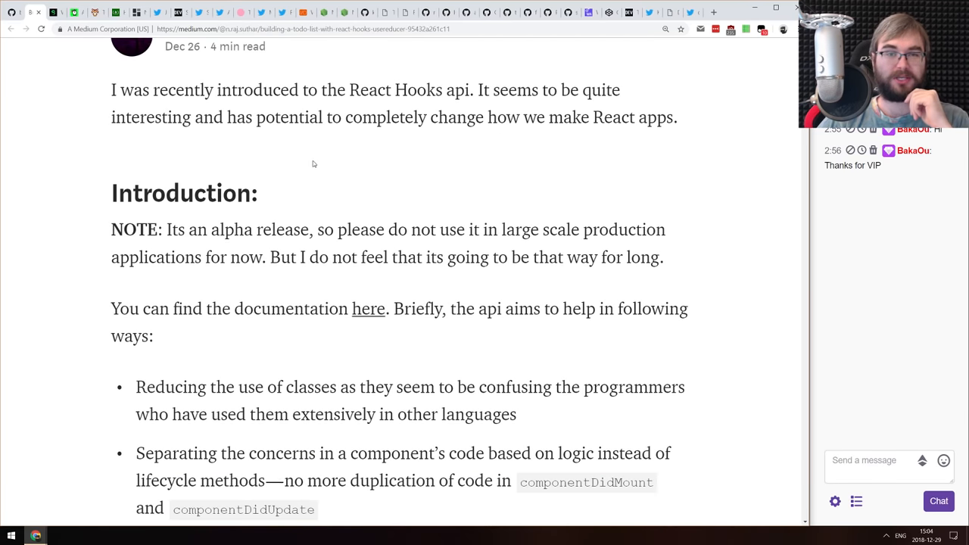
scroll(down, 3)
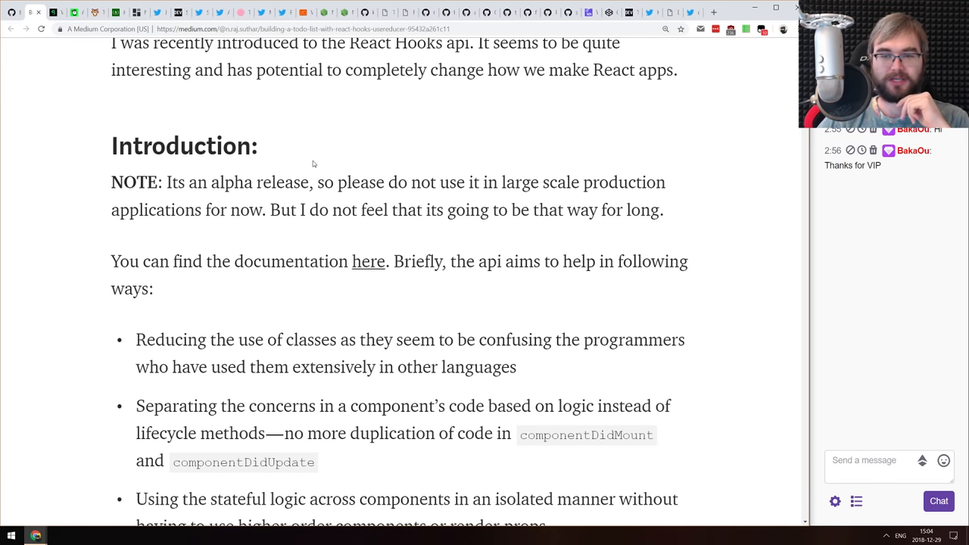
scroll(up, 3)
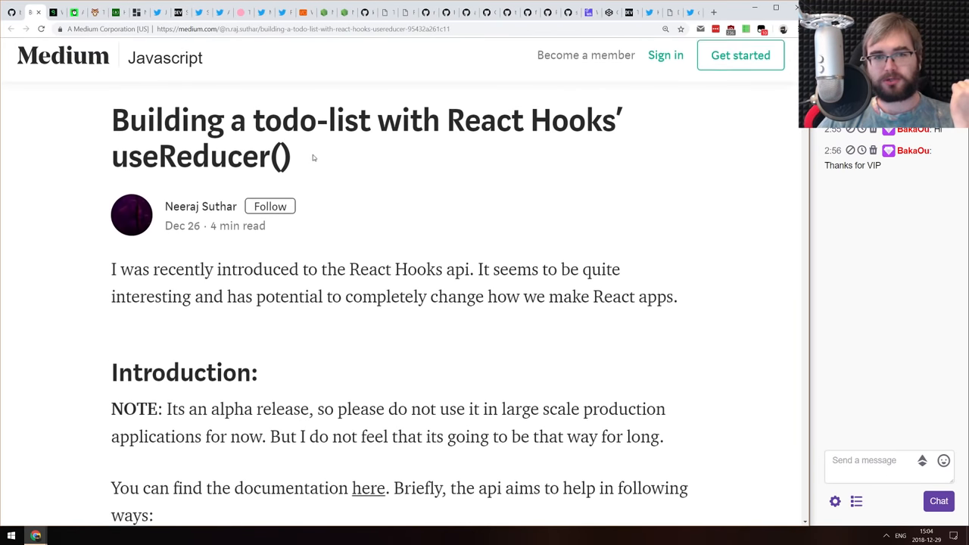
scroll(down, 3)
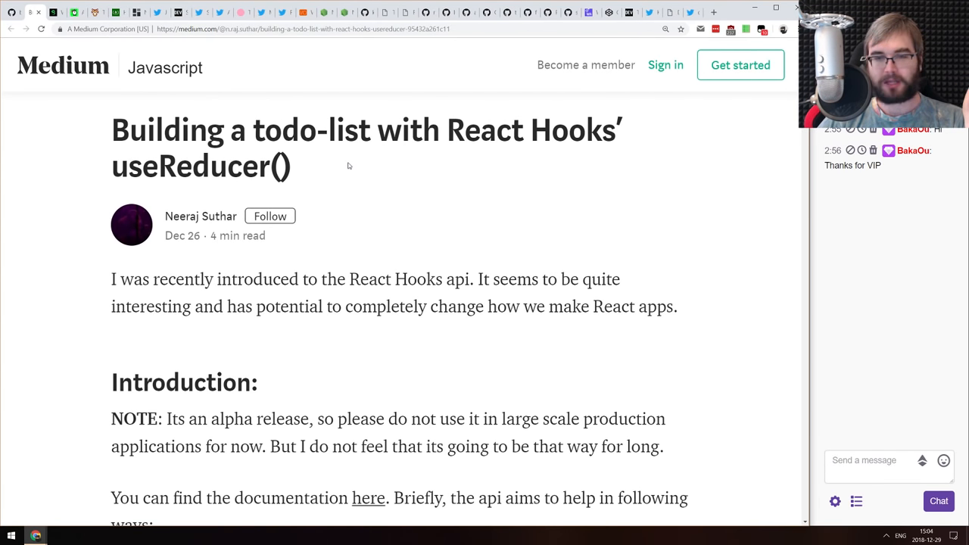
scroll(down, 3)
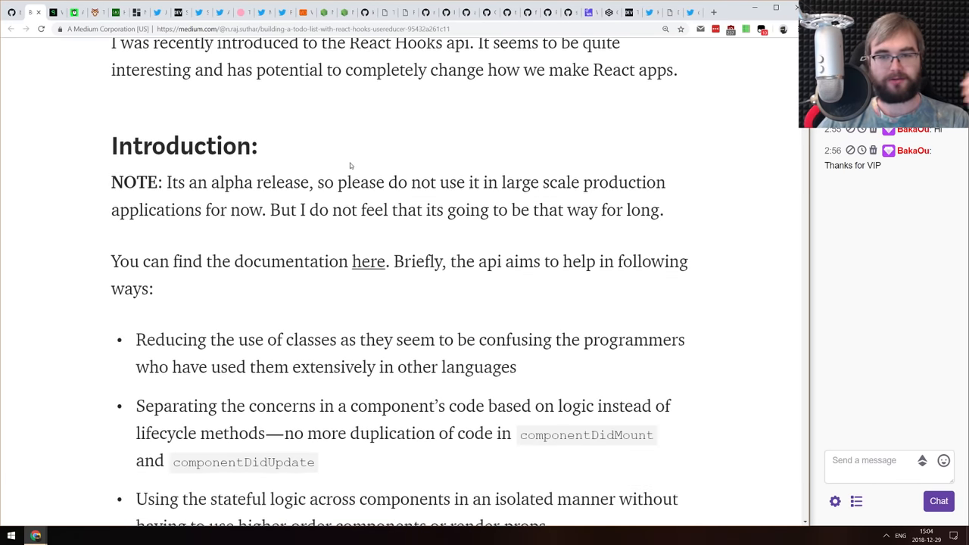
scroll(down, 3)
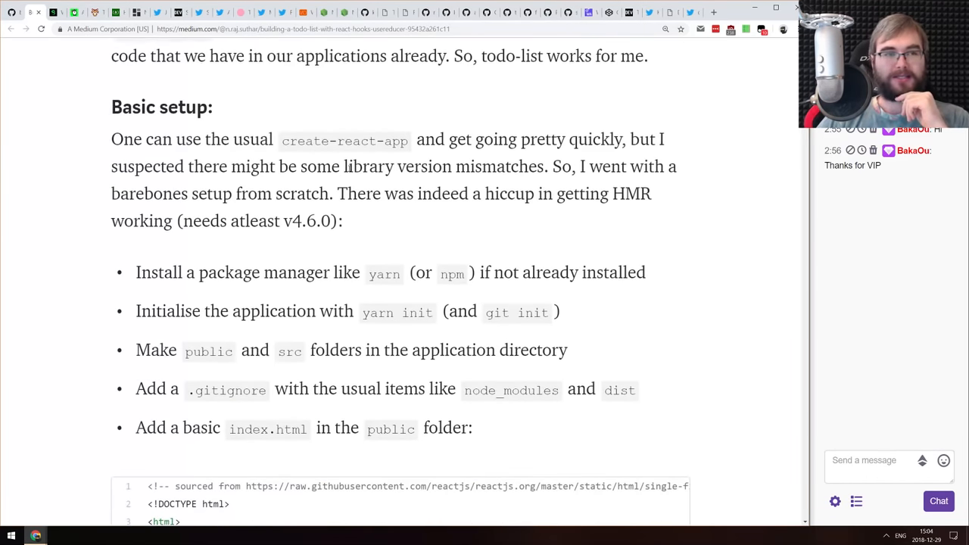
scroll(down, 3)
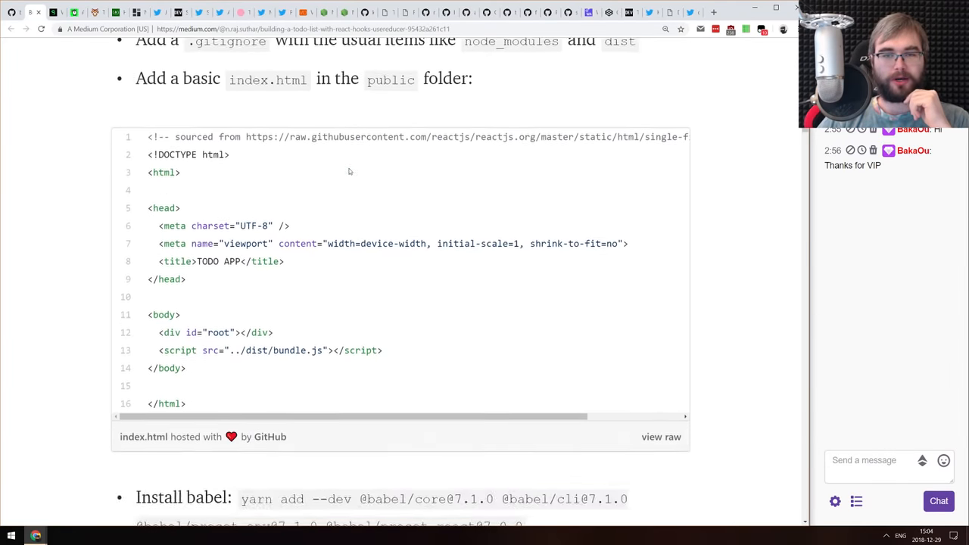
scroll(down, 3)
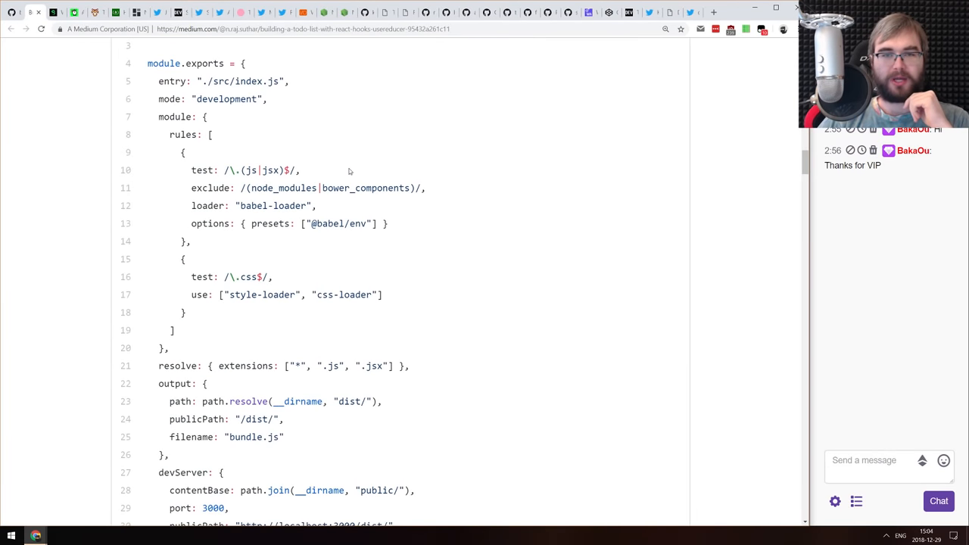
scroll(down, 3)
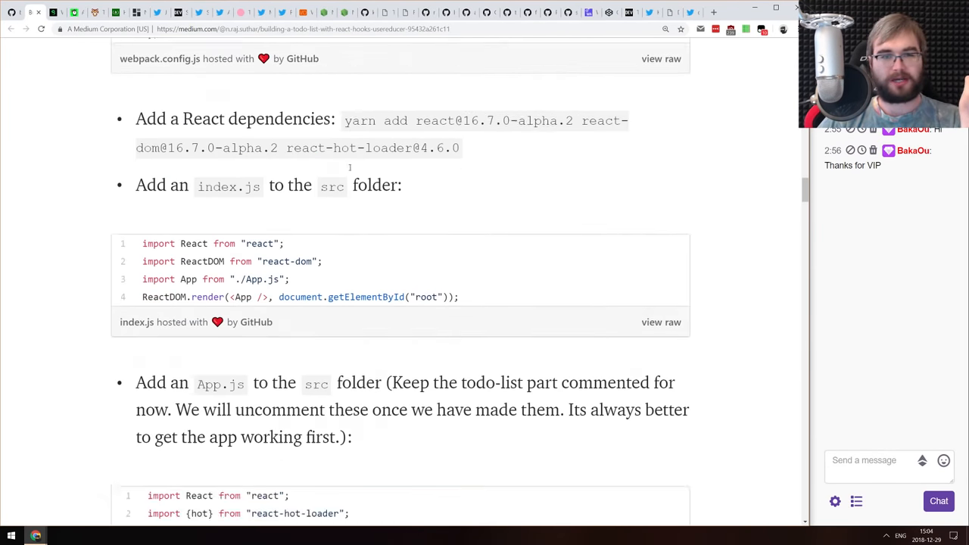
scroll(down, 3)
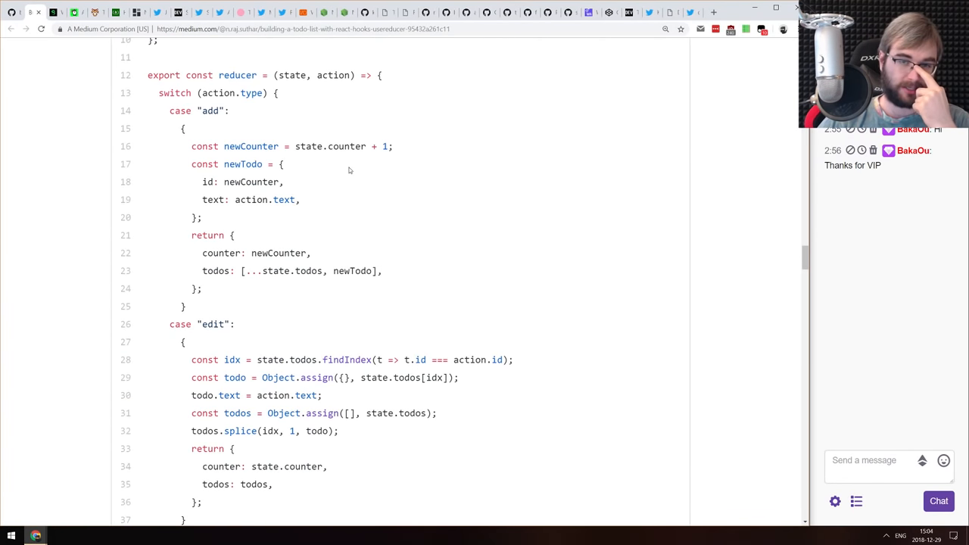
scroll(down, 3)
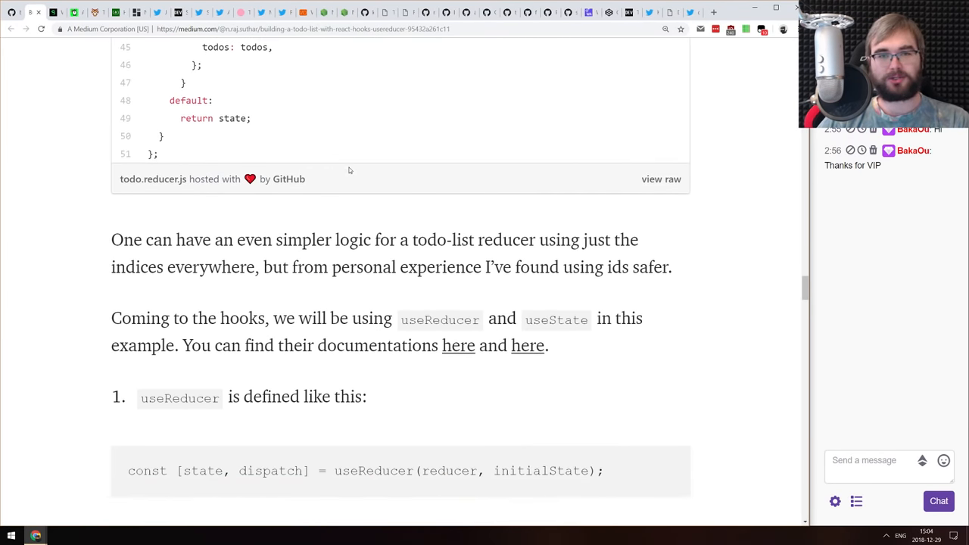
scroll(down, 3)
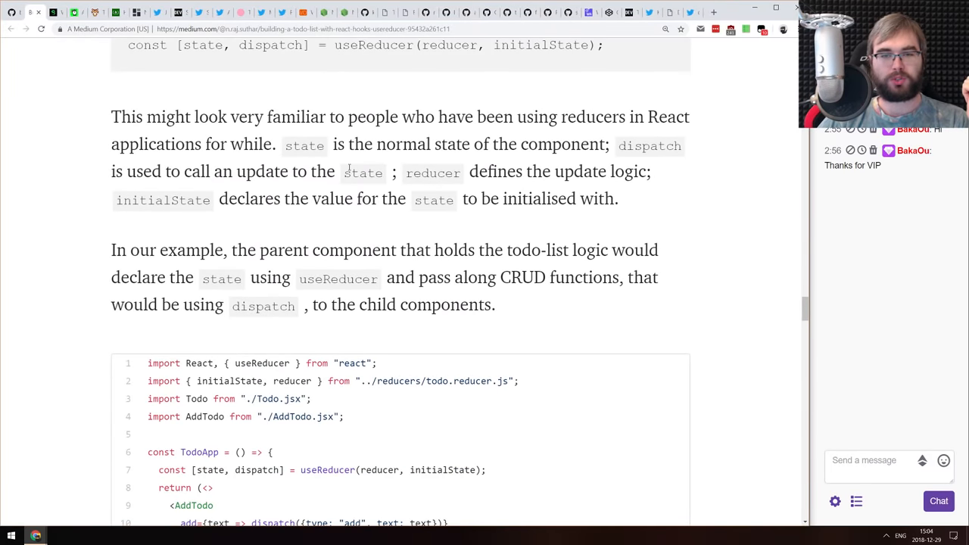
scroll(down, 3)
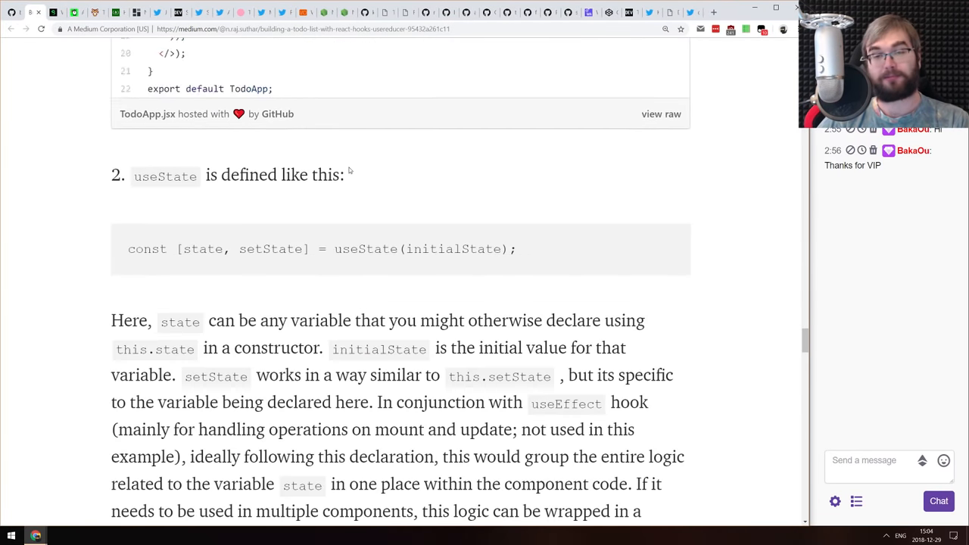
scroll(up, 3)
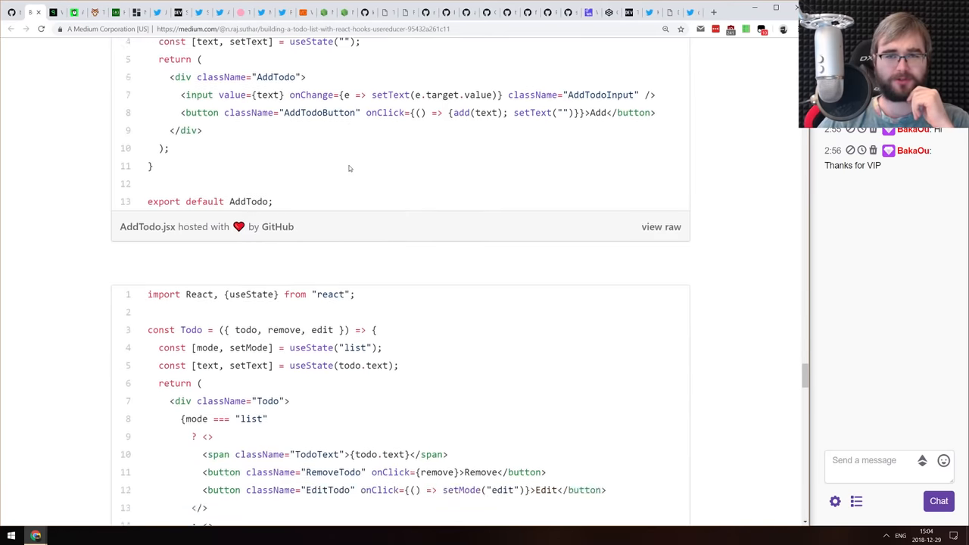
scroll(down, 3)
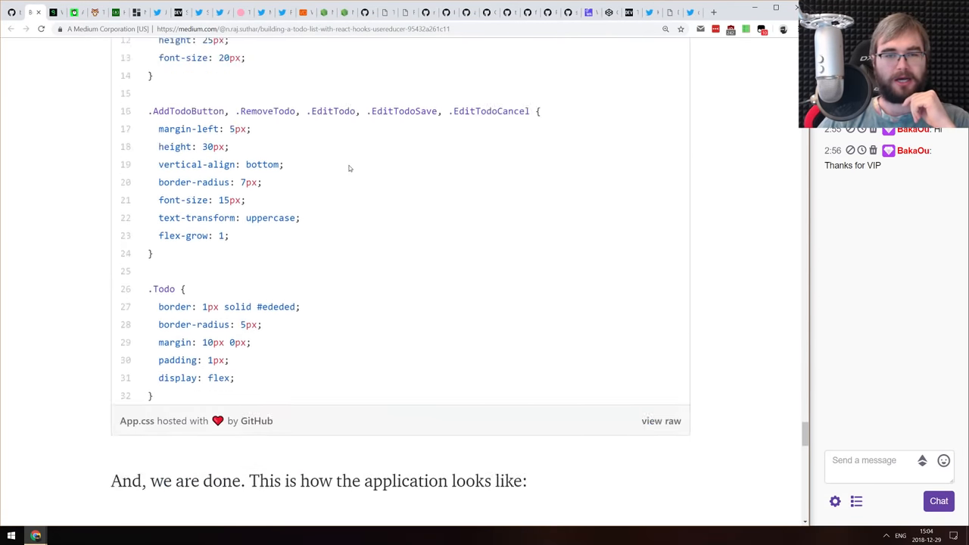
scroll(down, 3)
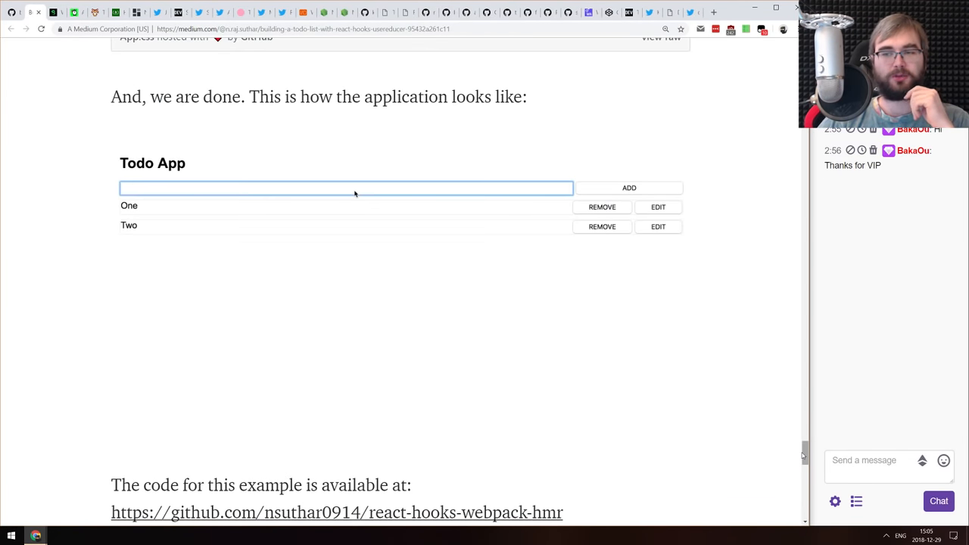
scroll(up, 3)
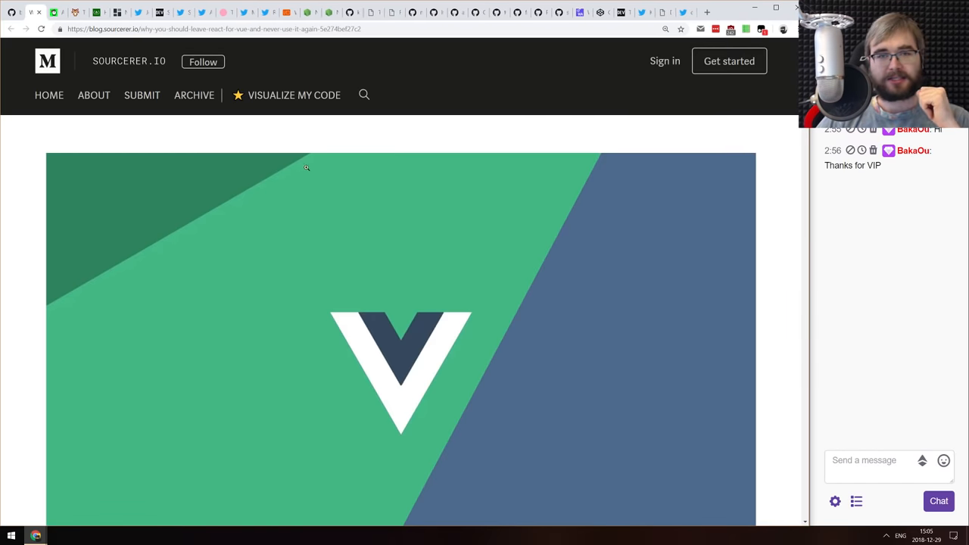
scroll(down, 3)
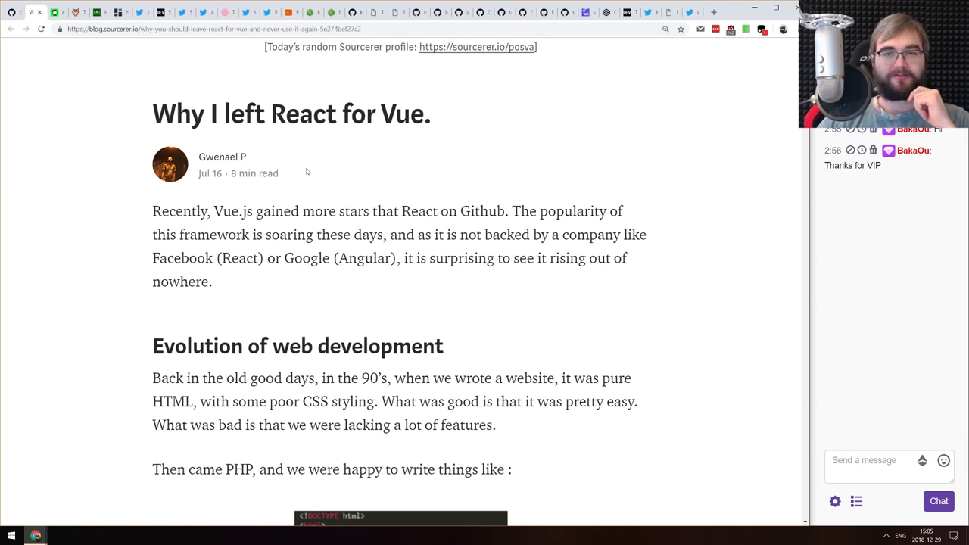
mouse_move(309, 165)
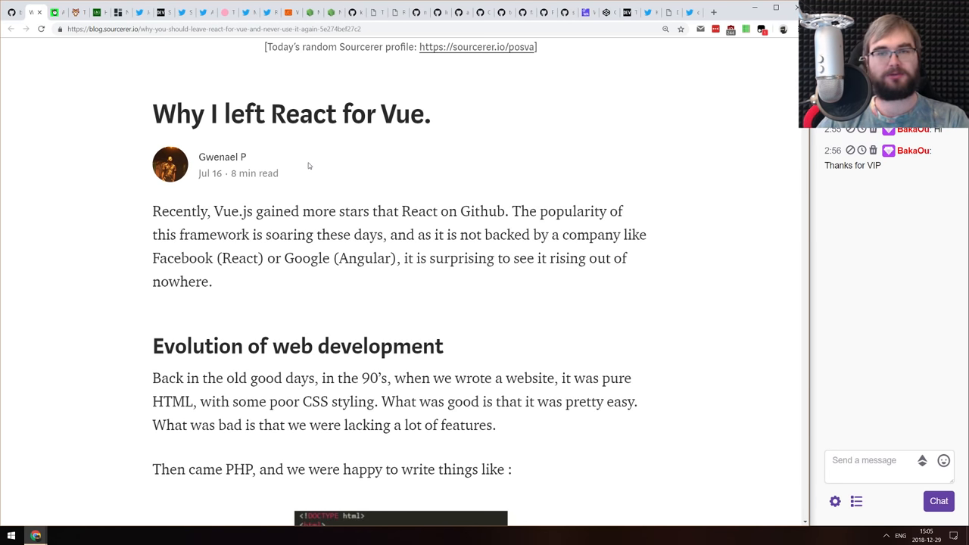
scroll(down, 3)
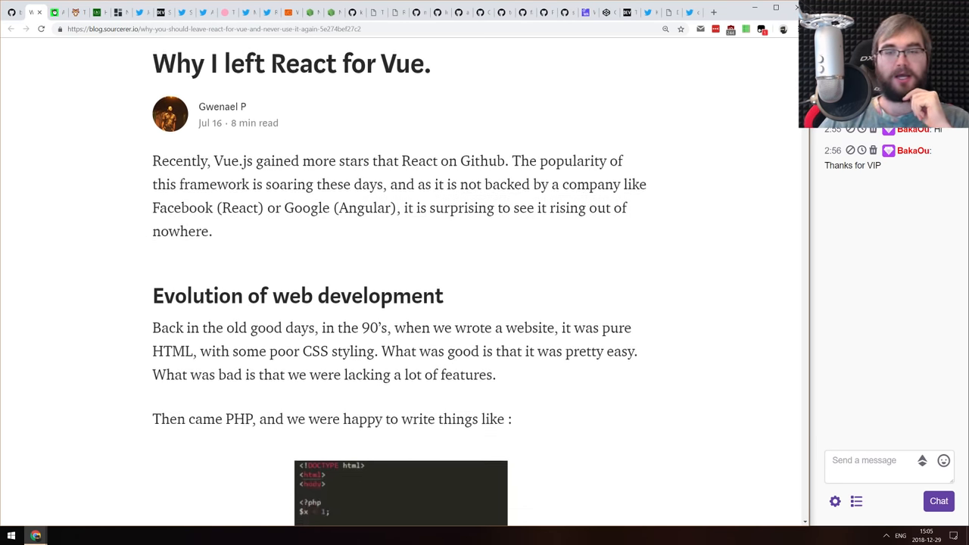
scroll(down, 3)
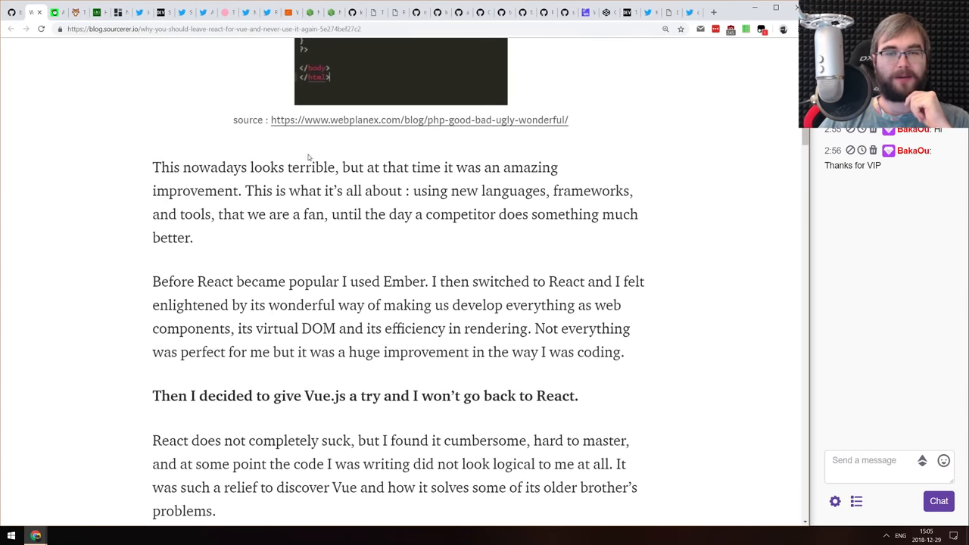
scroll(down, 3)
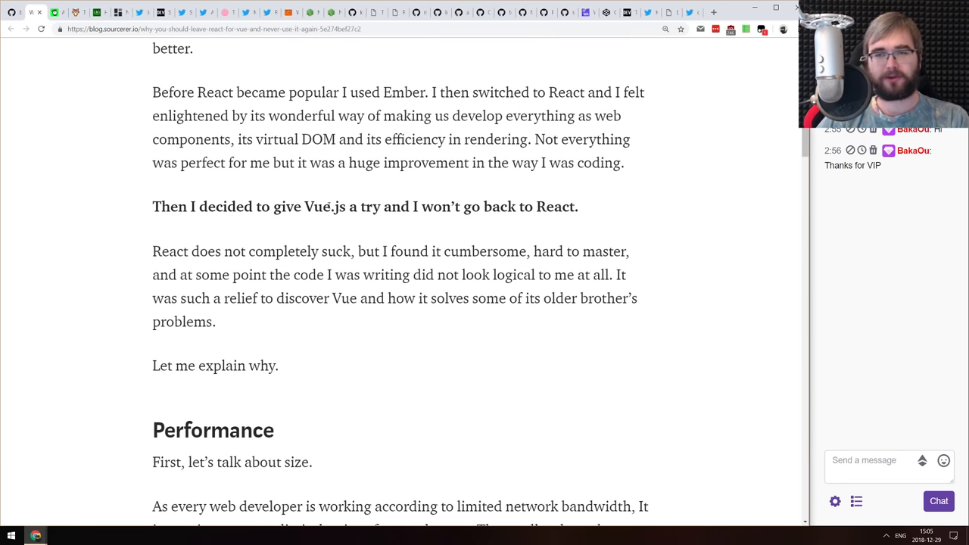
scroll(down, 3)
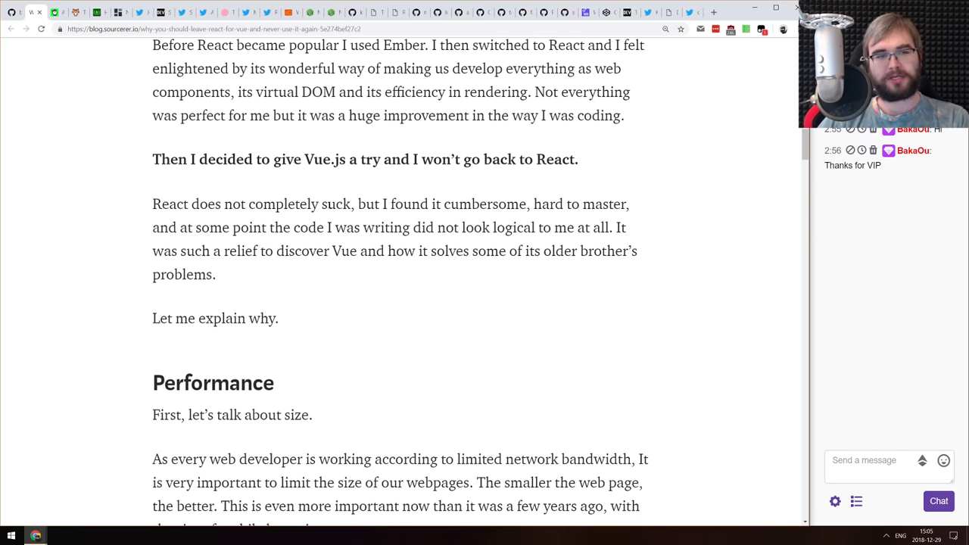
scroll(down, 3)
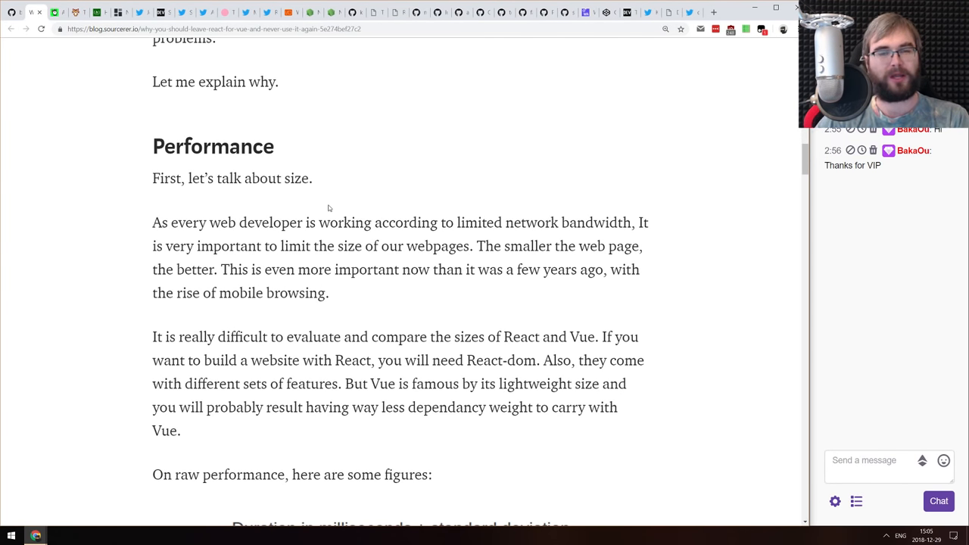
scroll(down, 3)
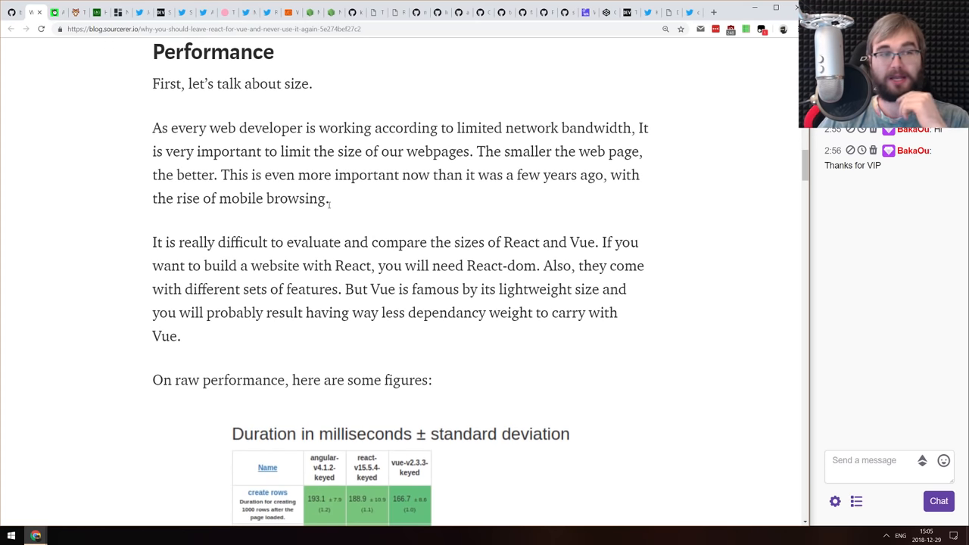
scroll(down, 3)
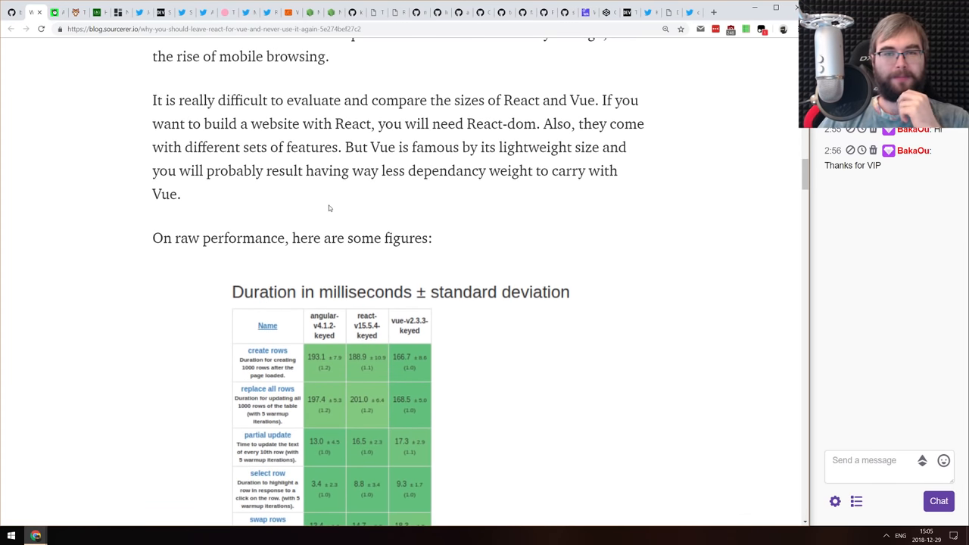
scroll(down, 3)
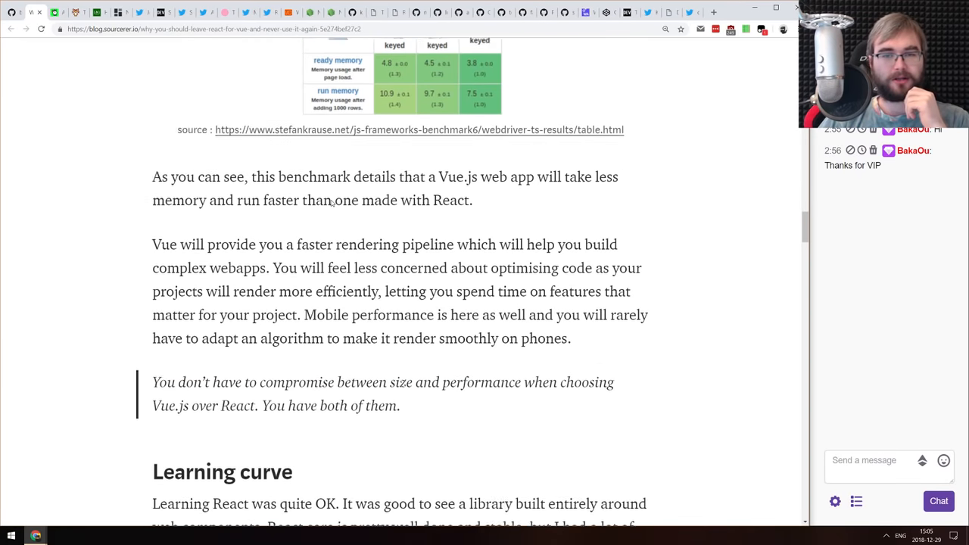
scroll(down, 3)
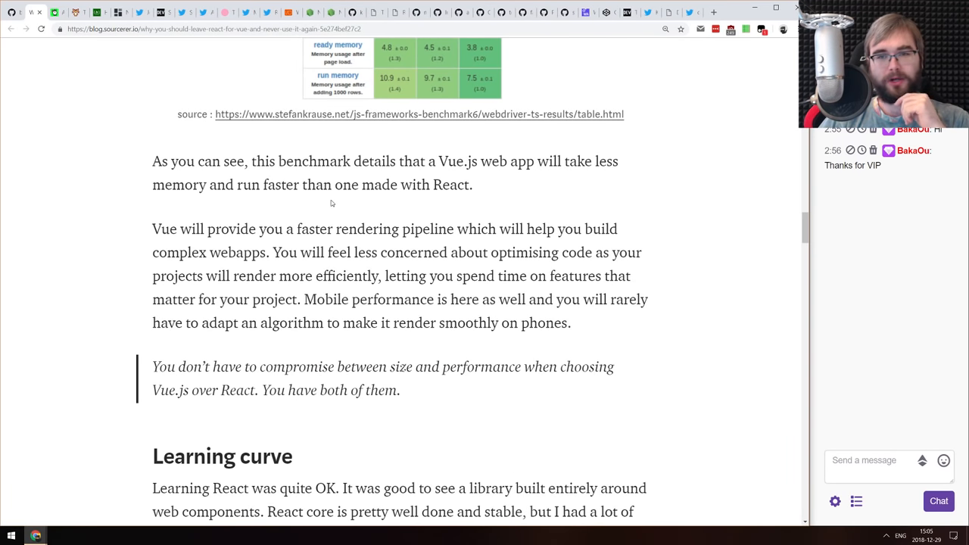
scroll(up, 3)
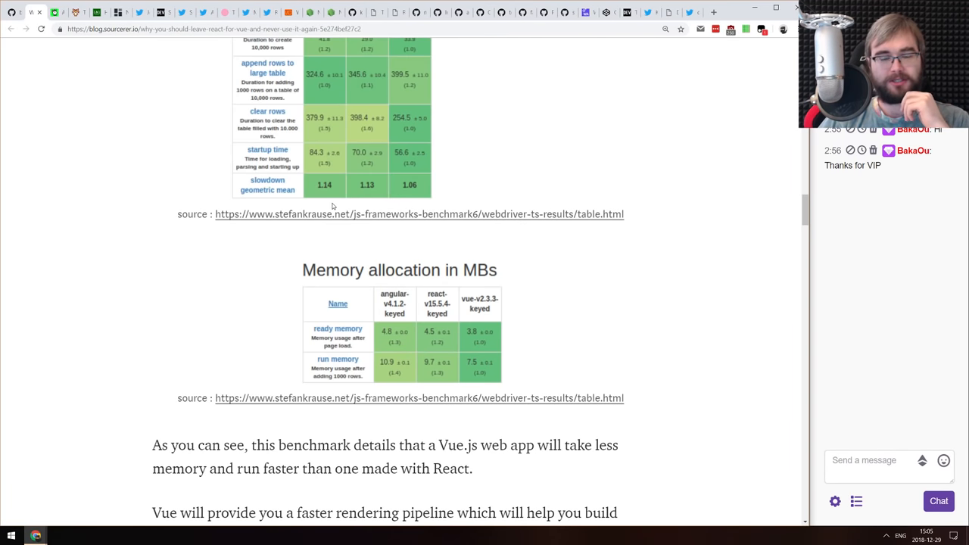
scroll(up, 3)
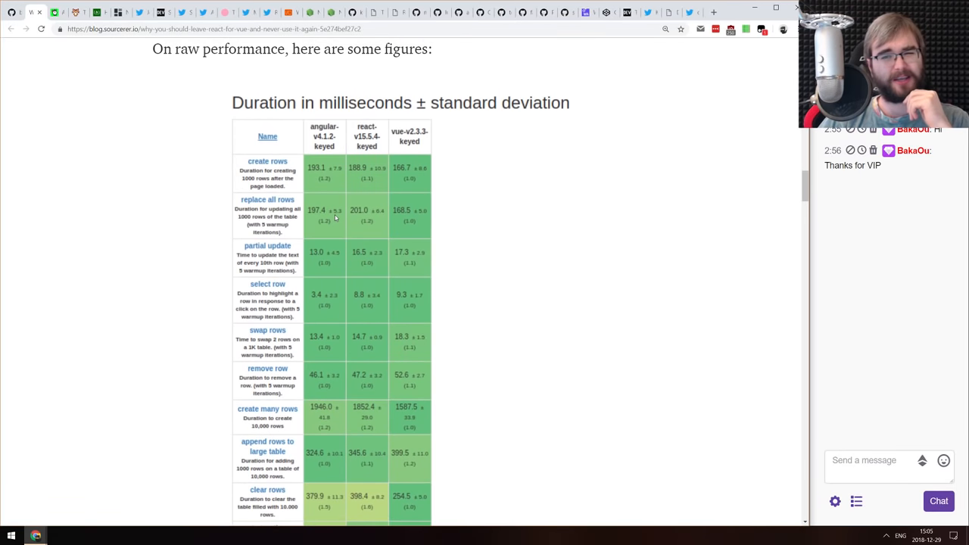
scroll(up, 3)
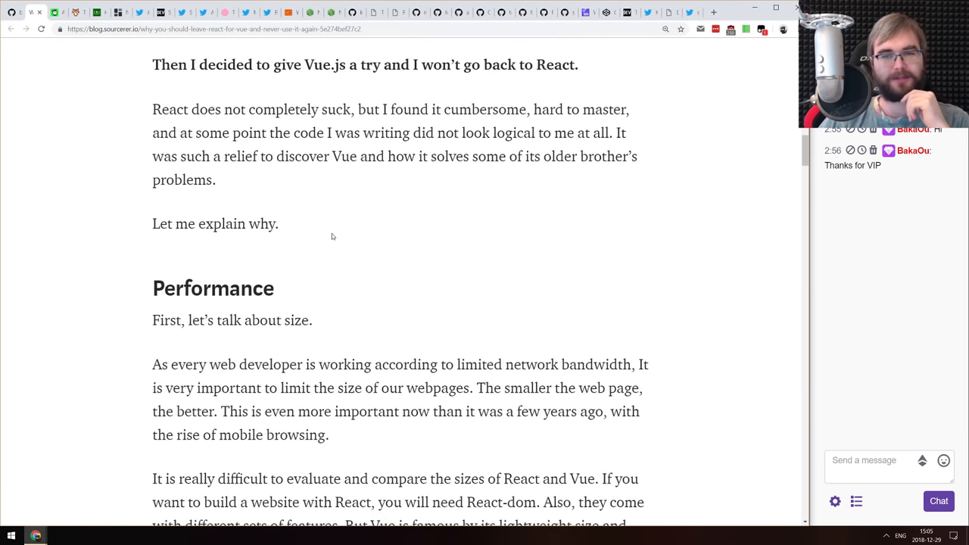
scroll(down, 3)
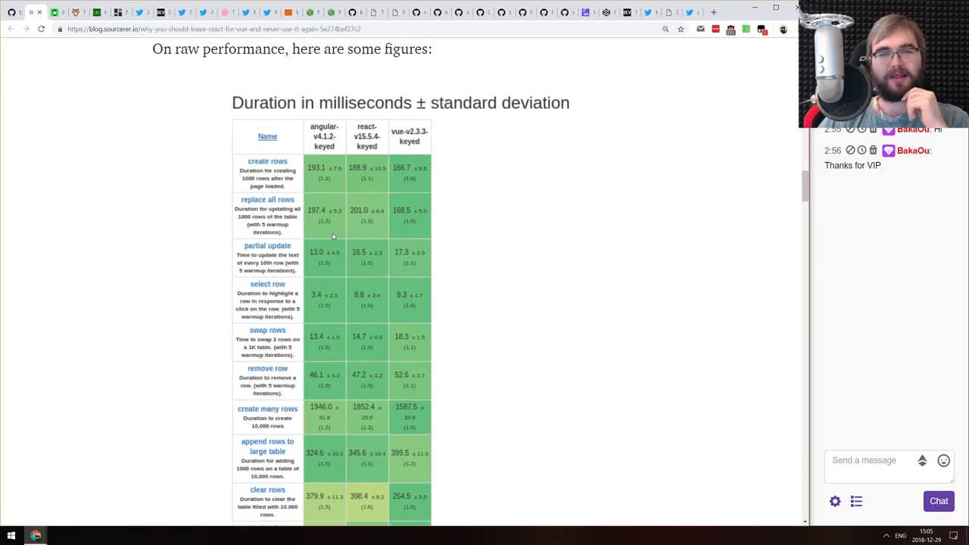
scroll(up, 3)
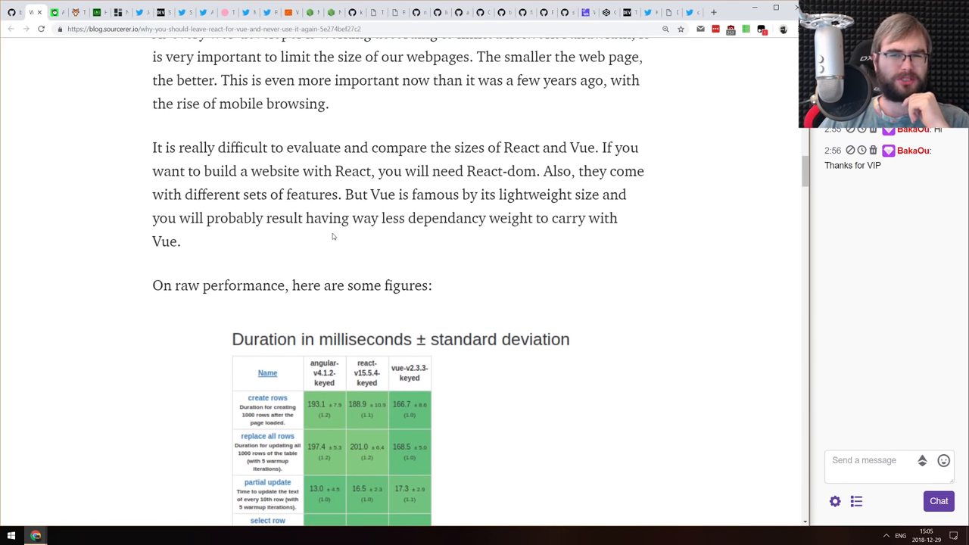
scroll(down, 3)
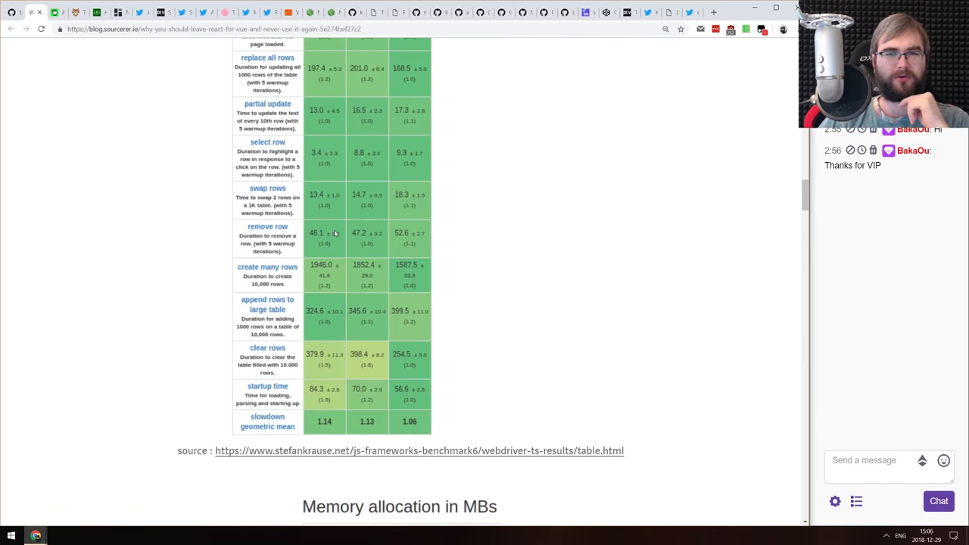
scroll(down, 3)
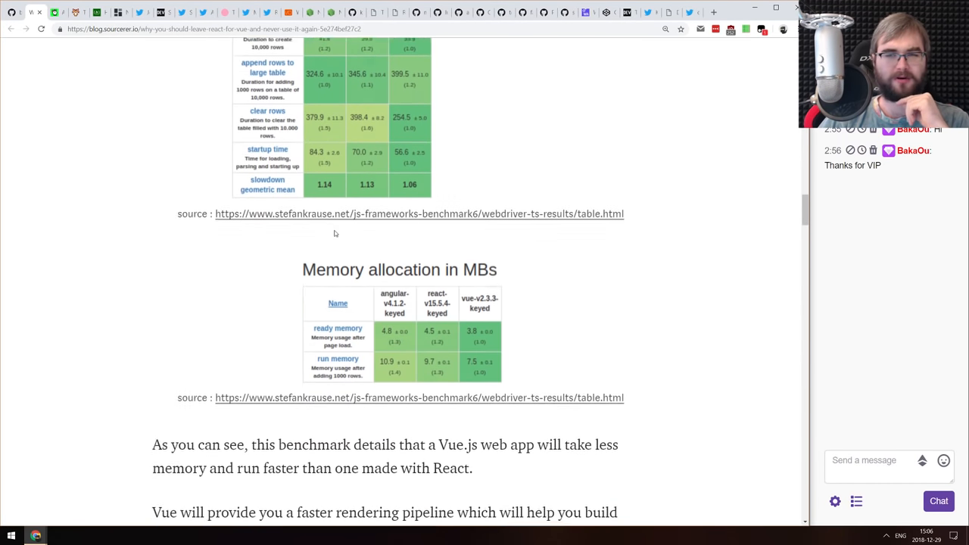
scroll(down, 3)
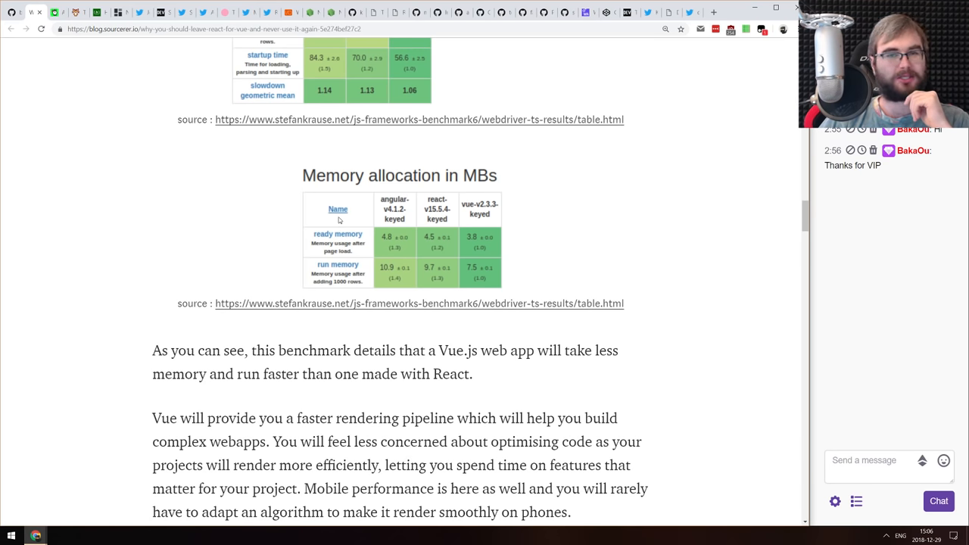
scroll(down, 3)
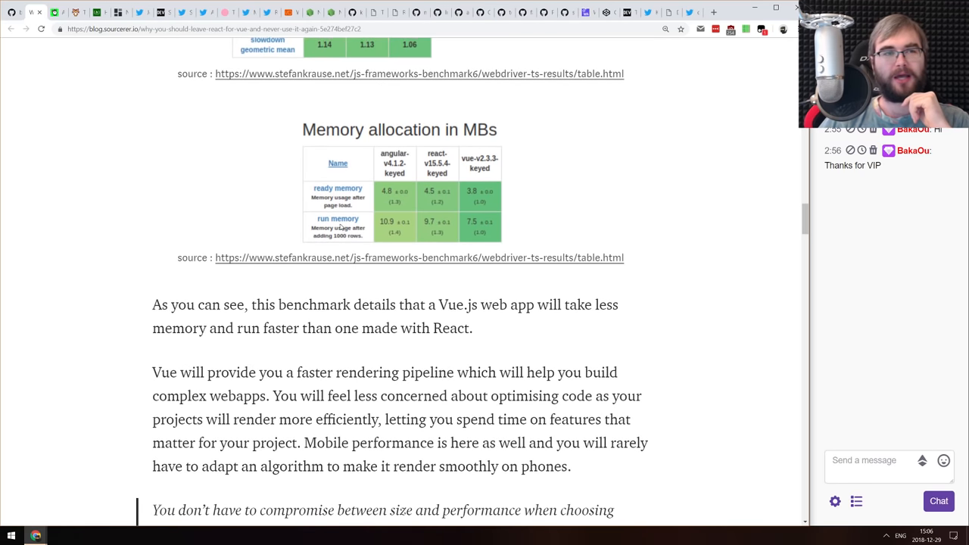
scroll(up, 3)
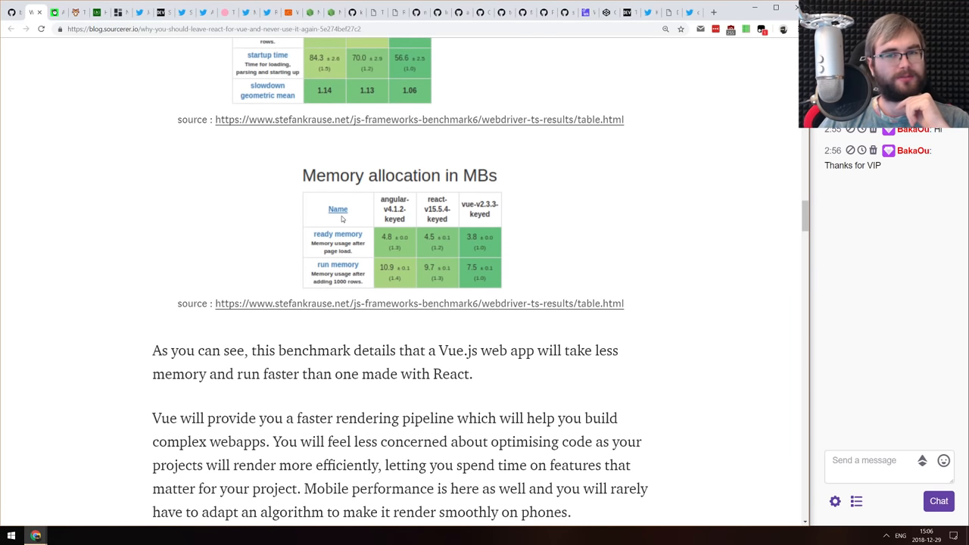
scroll(up, 3)
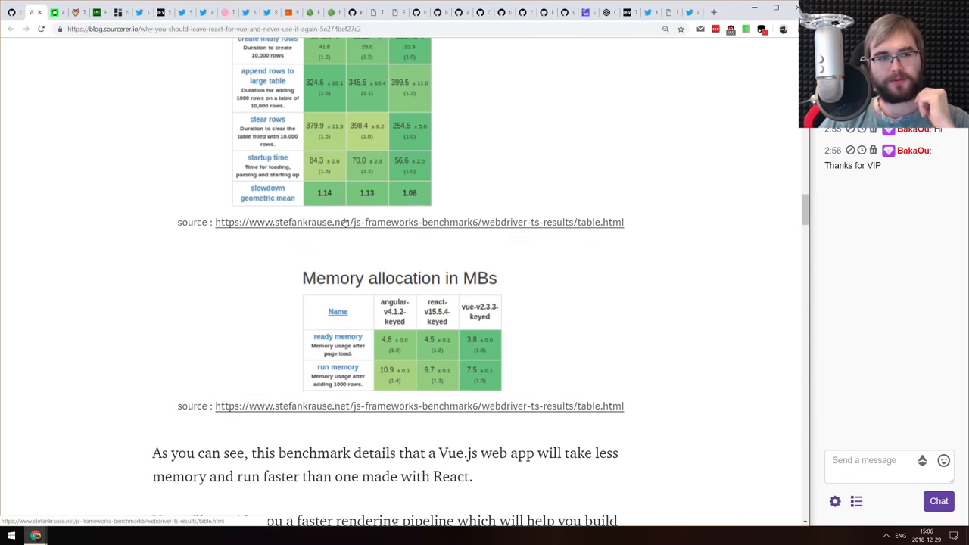
scroll(up, 3)
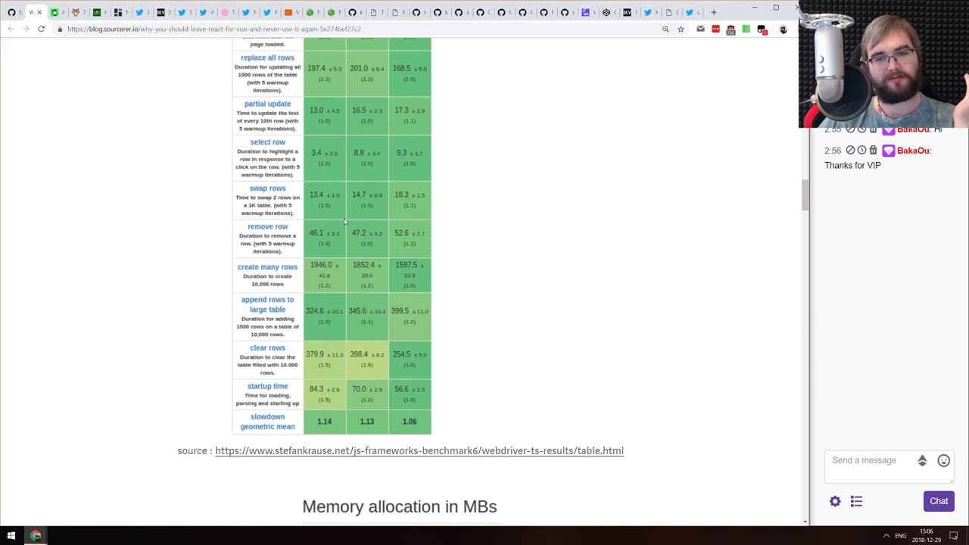
scroll(up, 3)
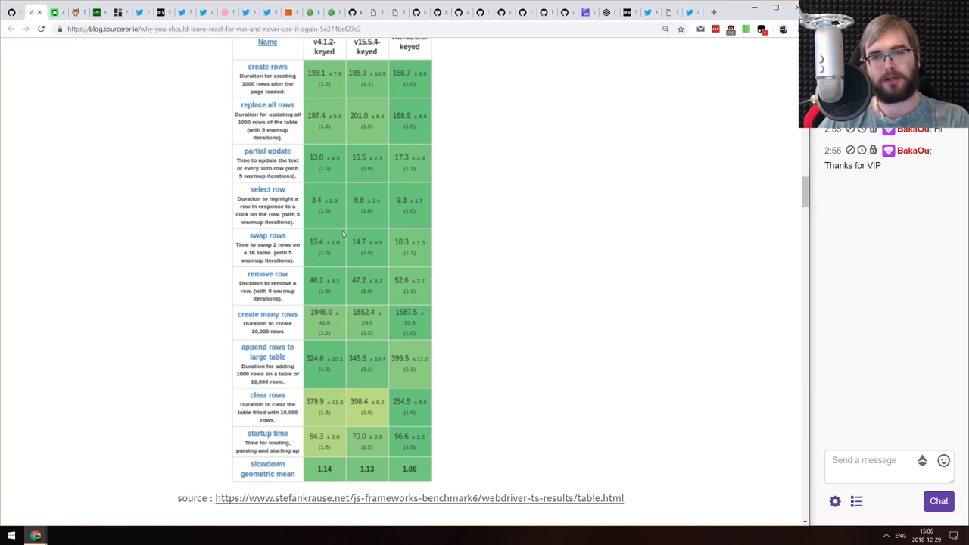
scroll(down, 3)
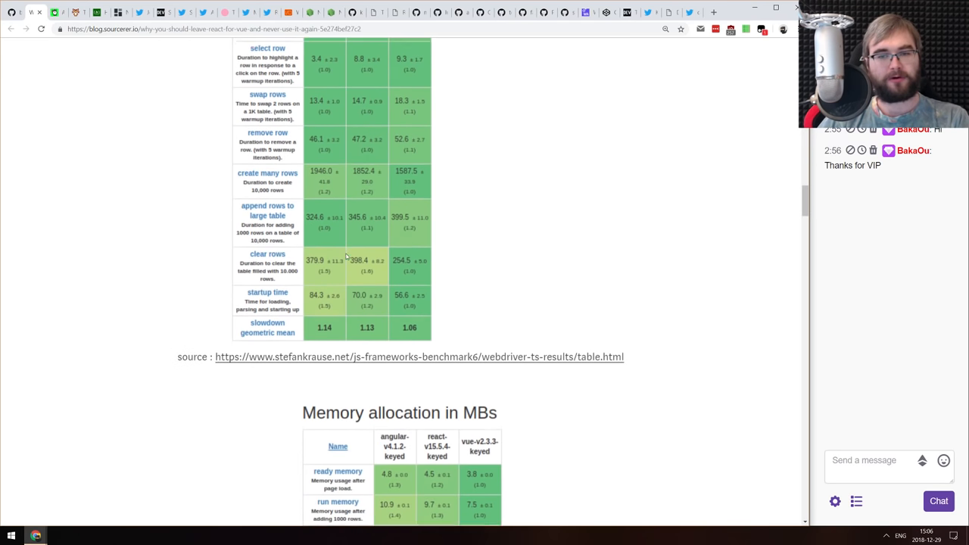
scroll(down, 3)
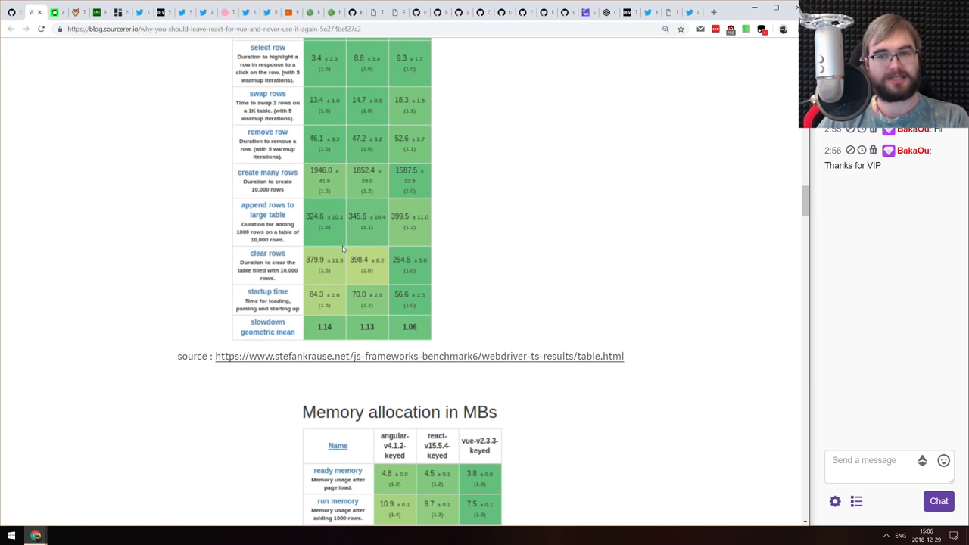
scroll(up, 3)
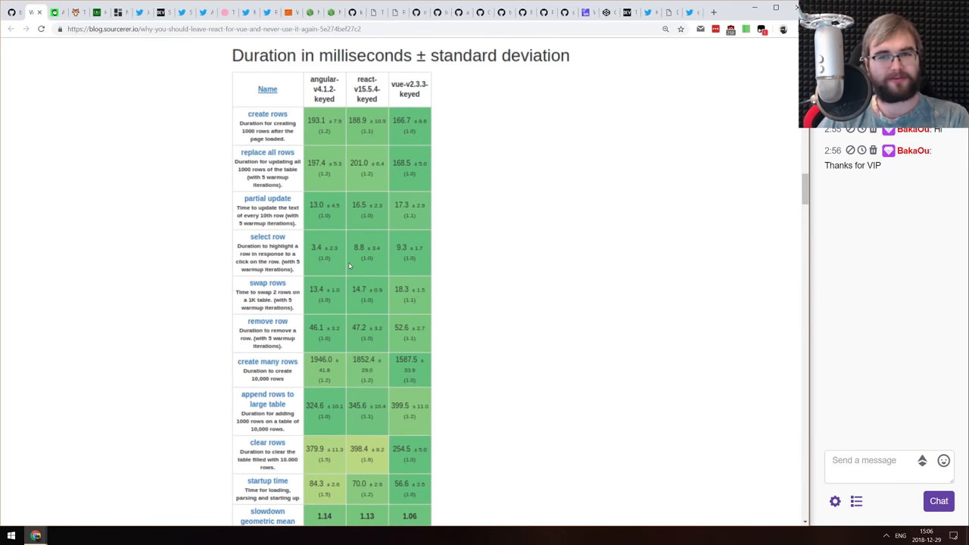
scroll(down, 3)
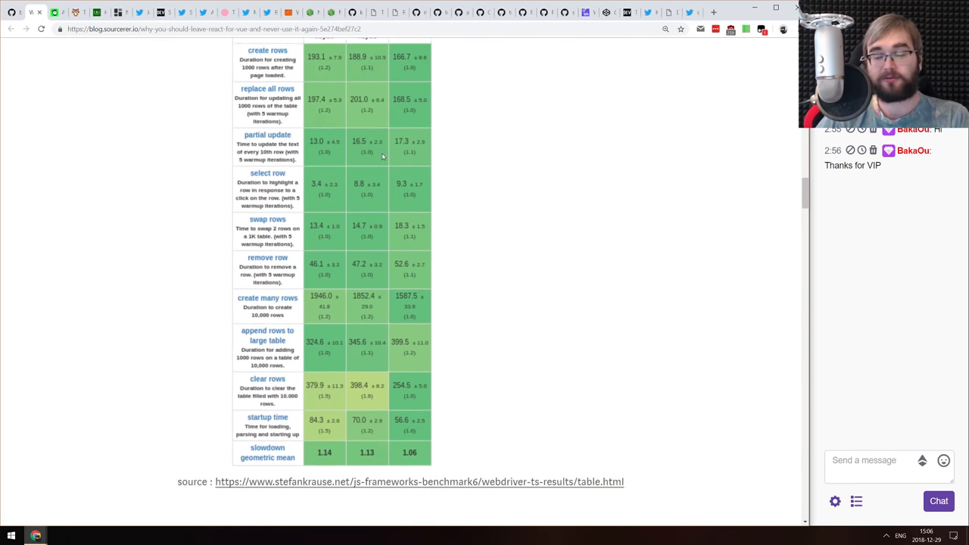
scroll(down, 3)
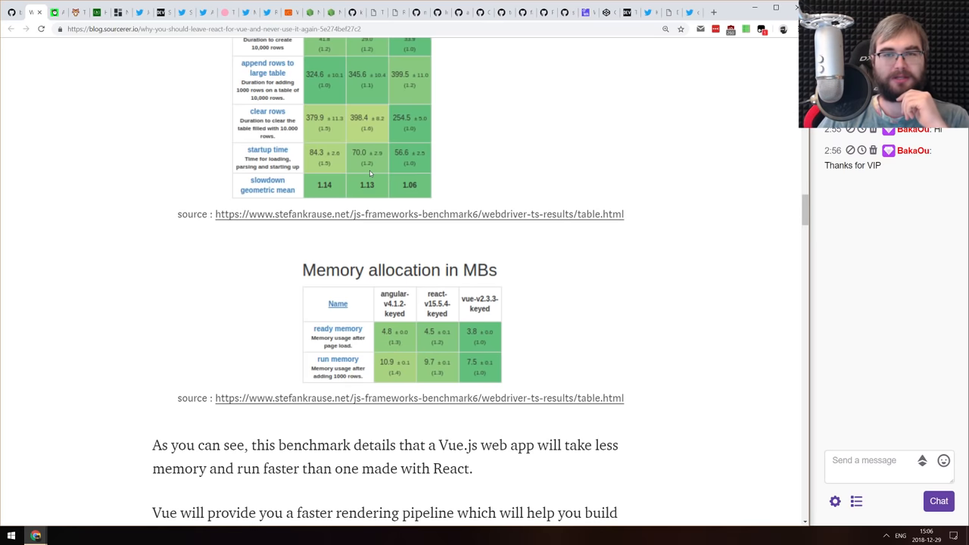
scroll(down, 3)
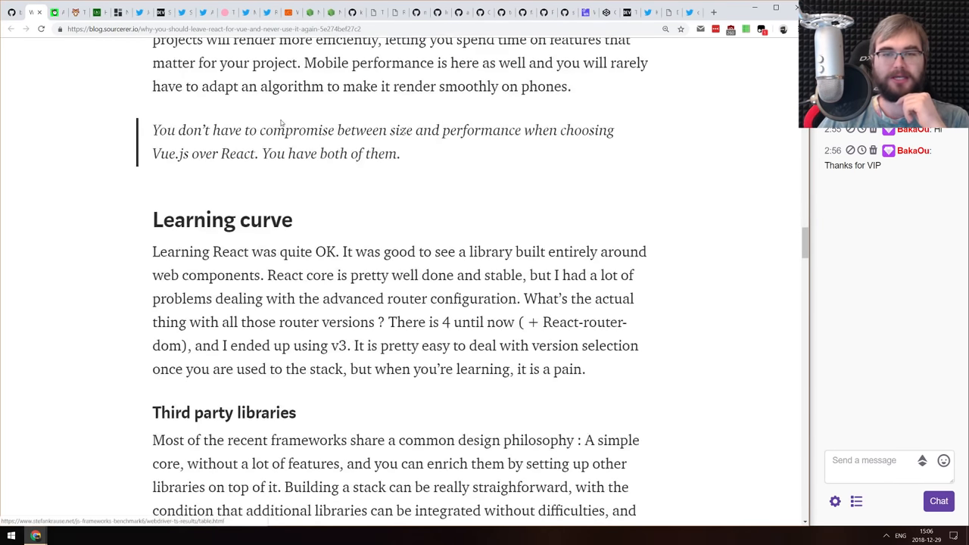
scroll(up, 3)
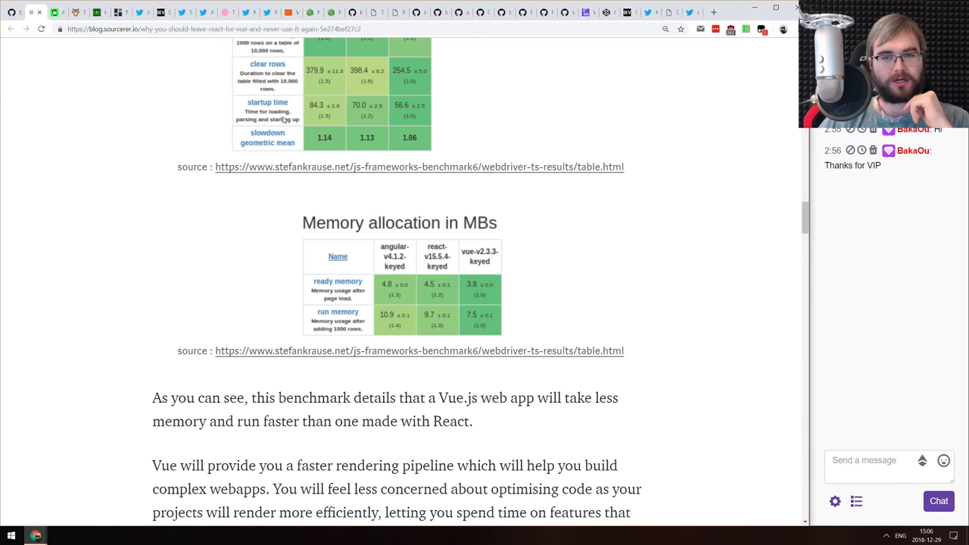
scroll(down, 3)
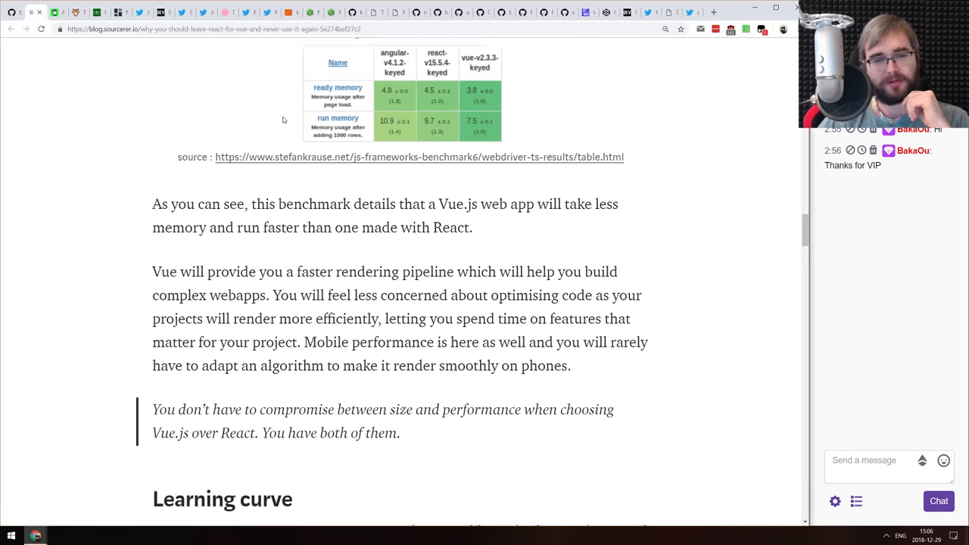
scroll(down, 3)
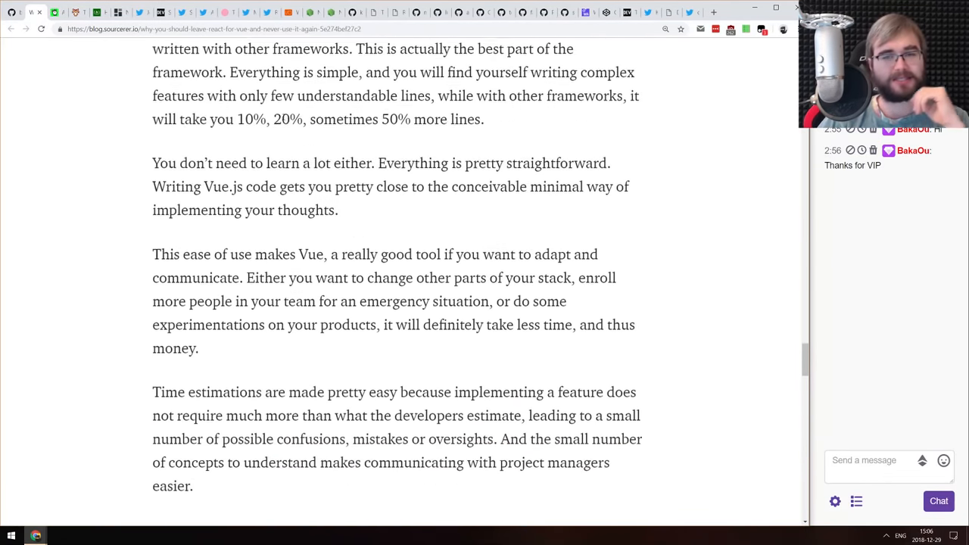
scroll(down, 3)
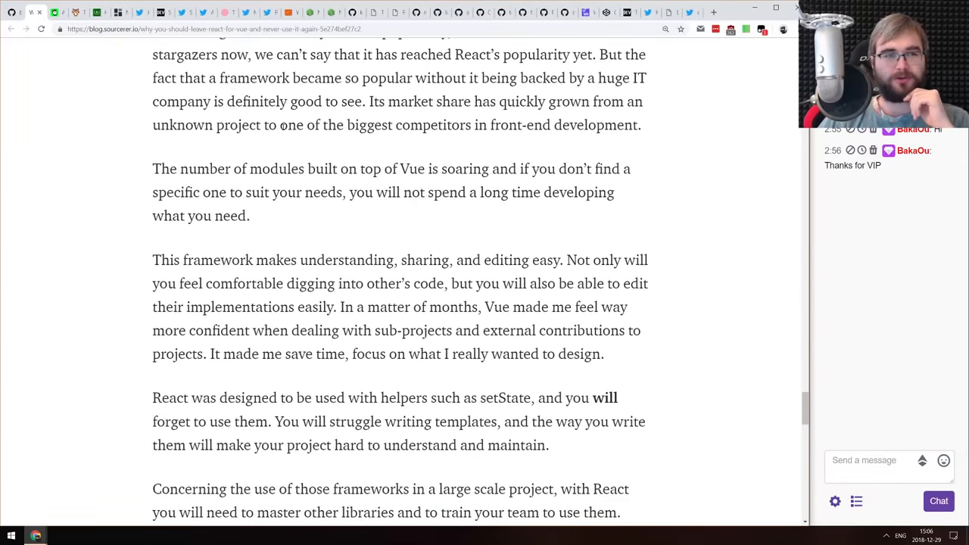
scroll(down, 3)
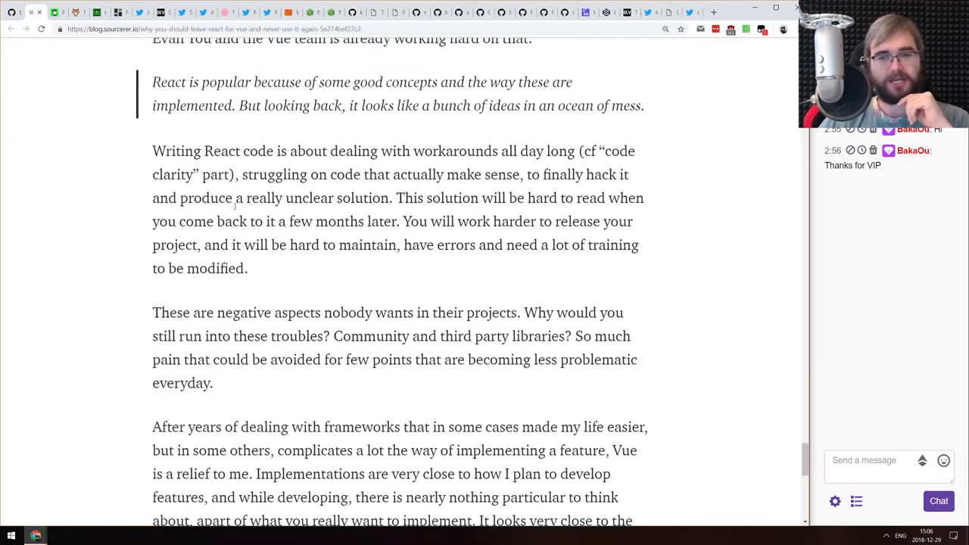
scroll(down, 3)
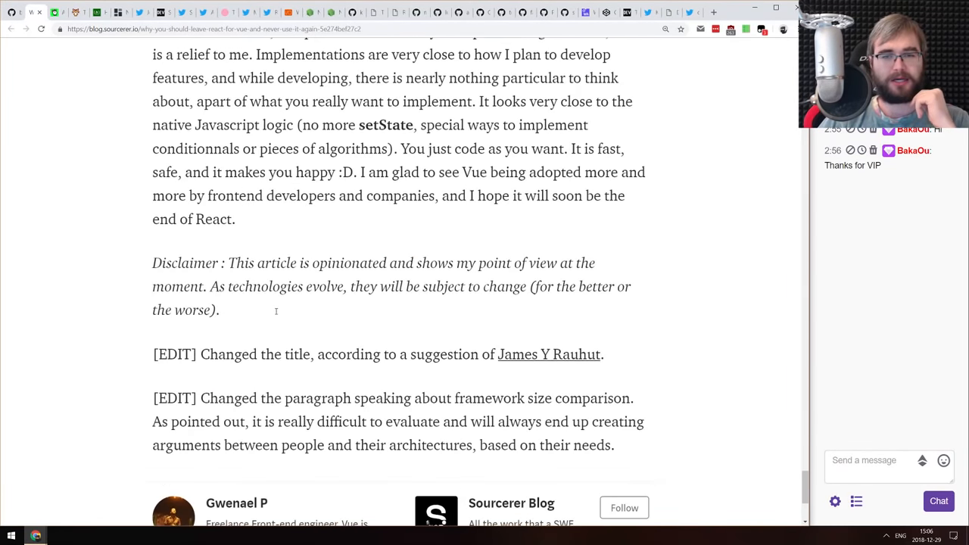
scroll(up, 3)
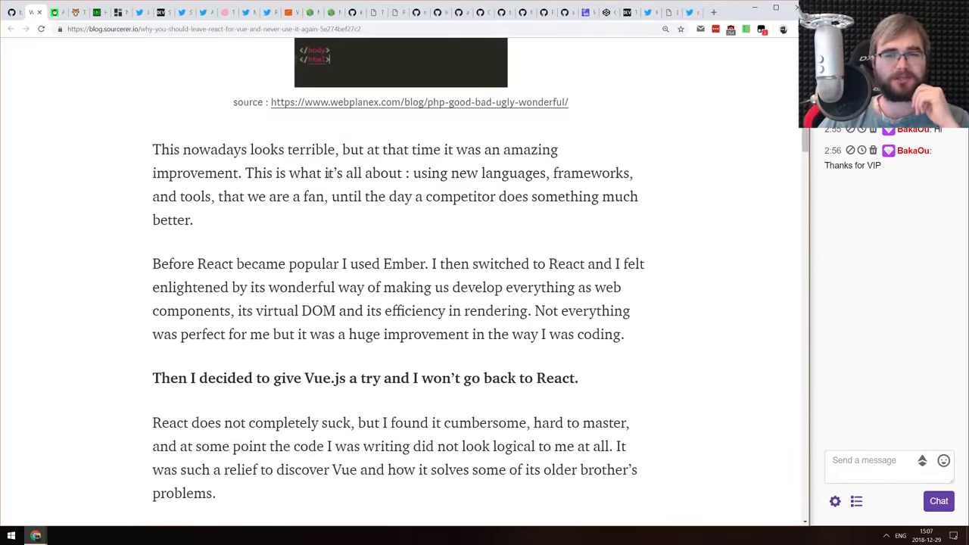
scroll(up, 3)
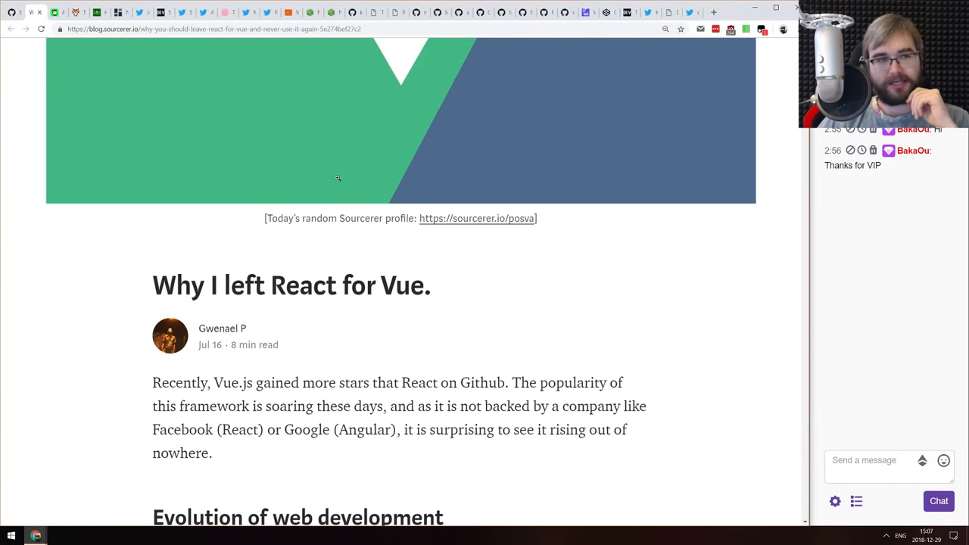
scroll(down, 3)
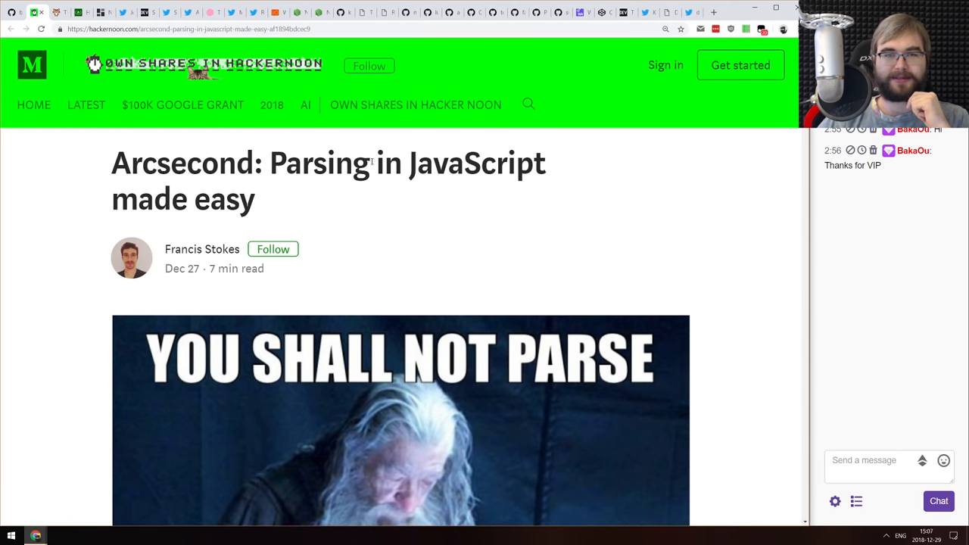
Scroll past the arcsecond article's intro to the Haskell Parsec CSV parser example
scroll(down, 3)
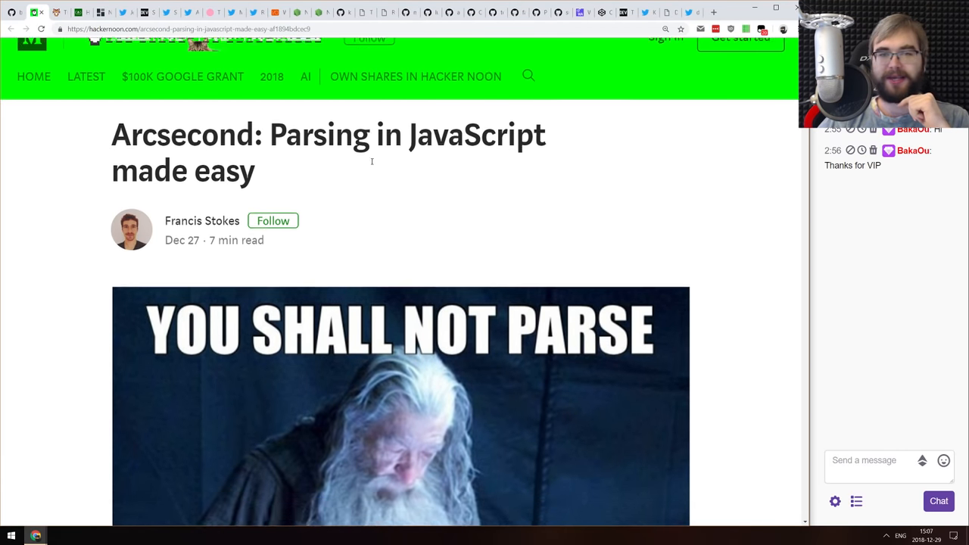
scroll(down, 3)
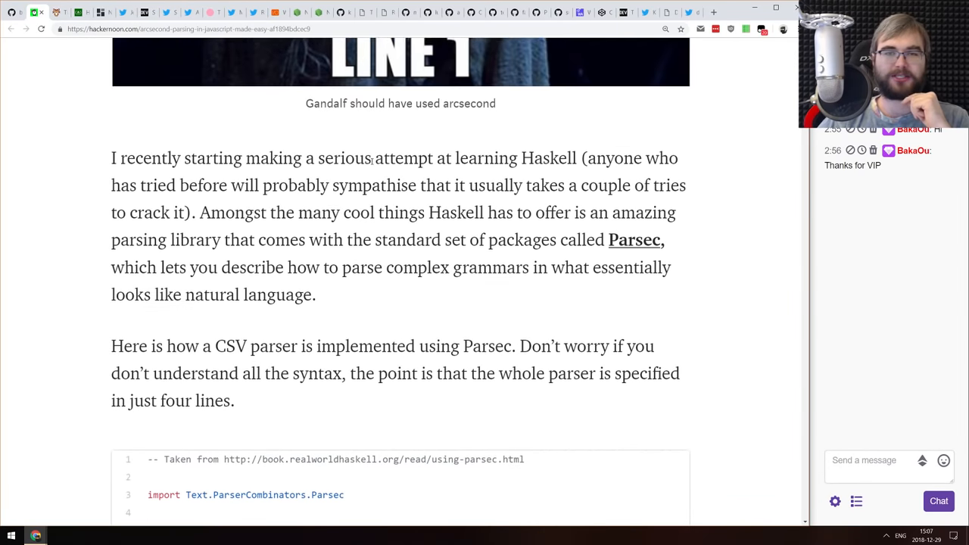
scroll(down, 3)
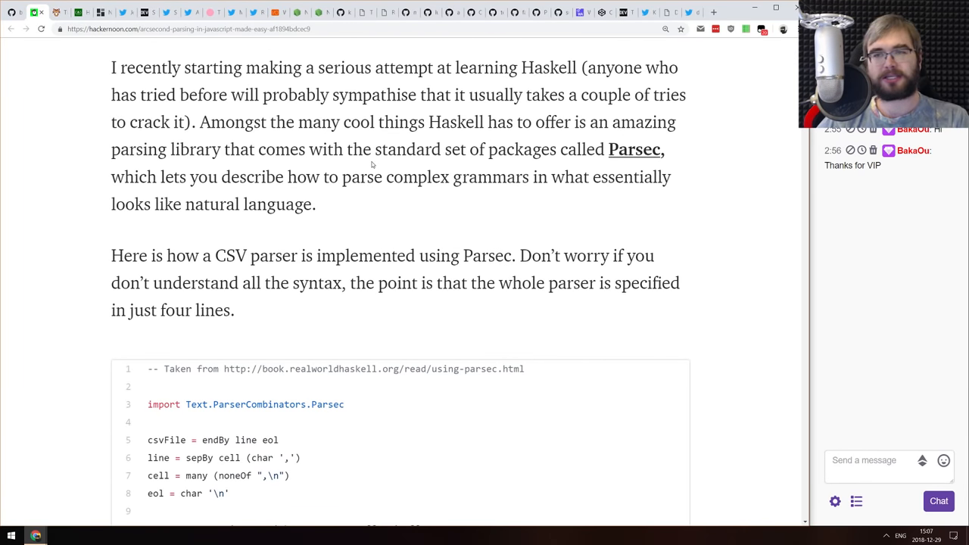
scroll(down, 3)
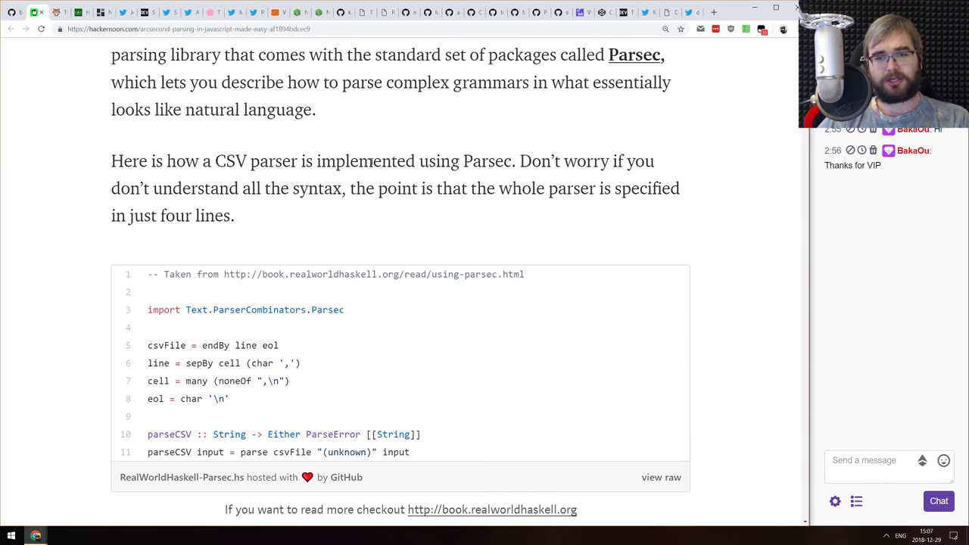
scroll(down, 3)
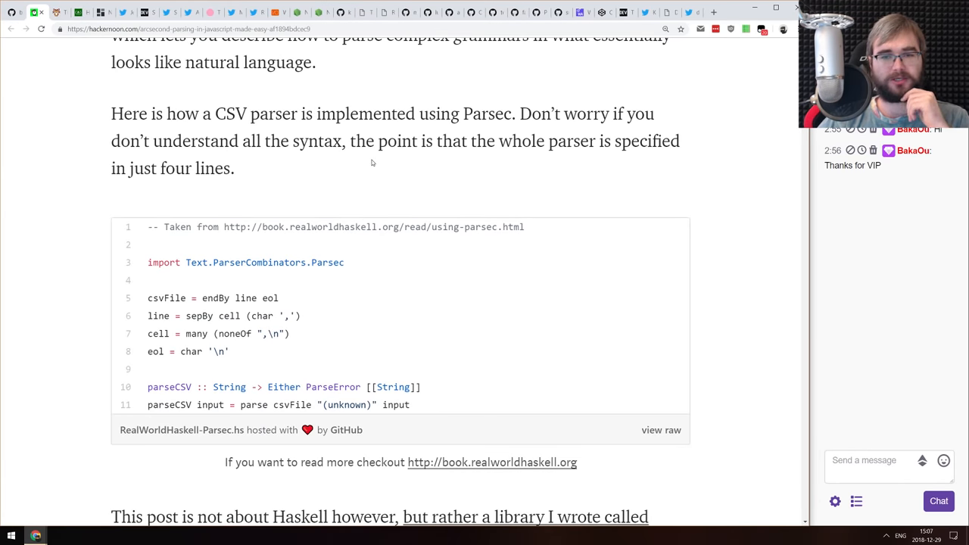
scroll(down, 3)
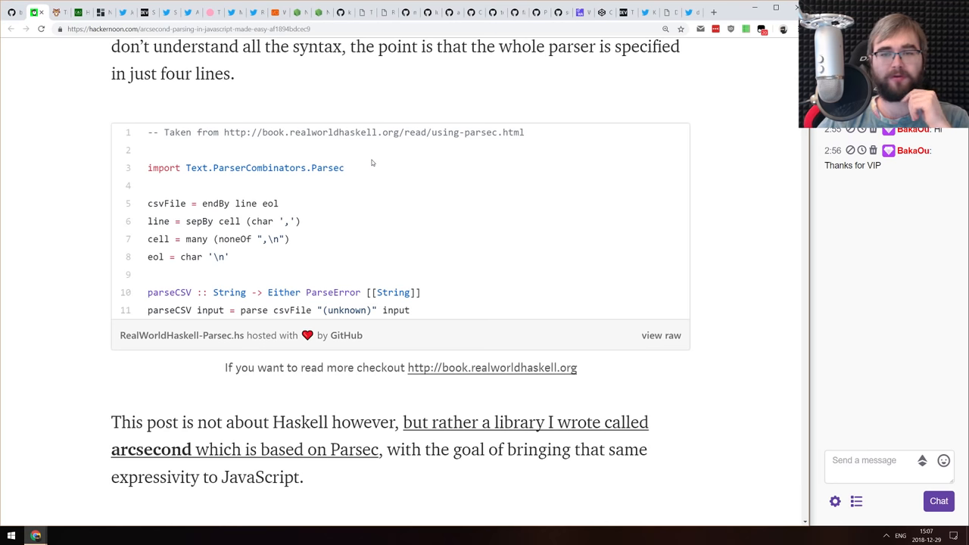
mouse_move(372, 161)
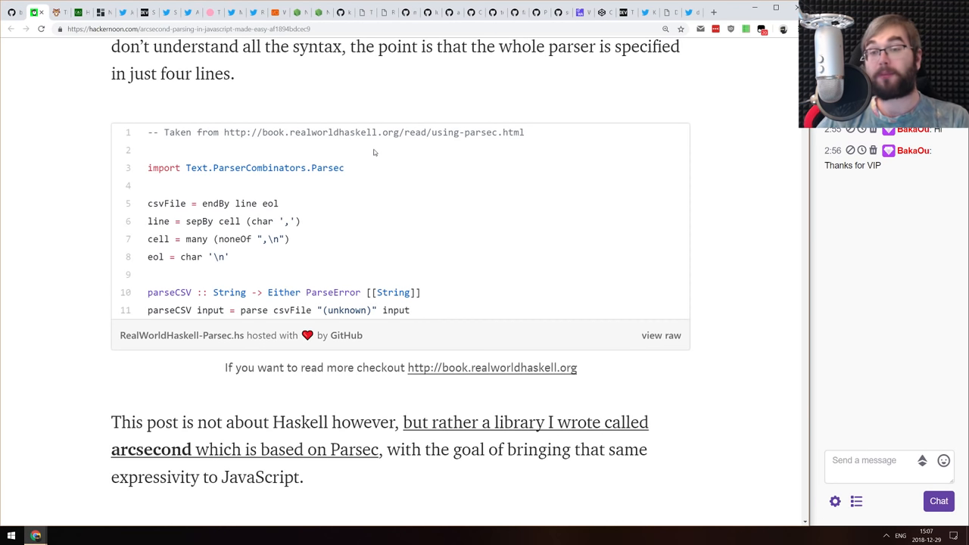
scroll(up, 3)
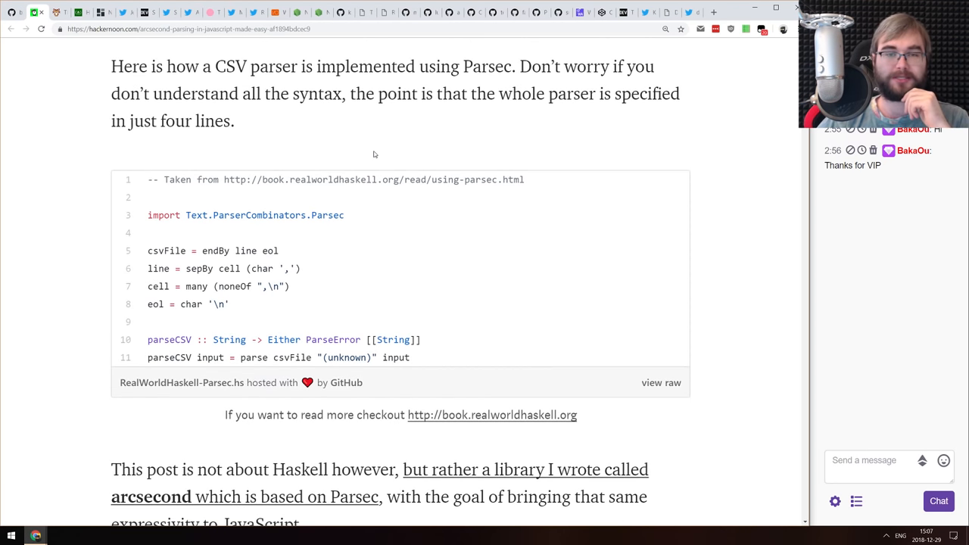
scroll(down, 3)
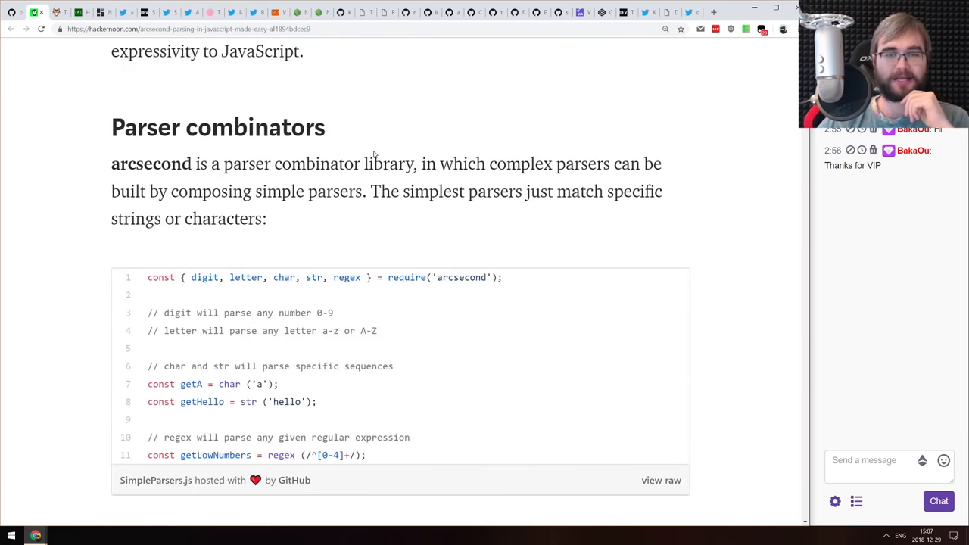
scroll(down, 3)
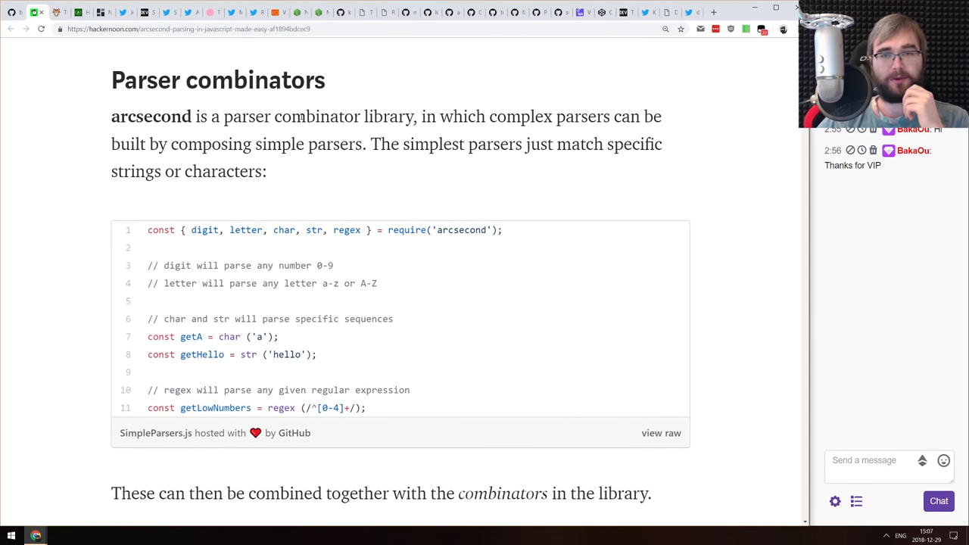
scroll(down, 3)
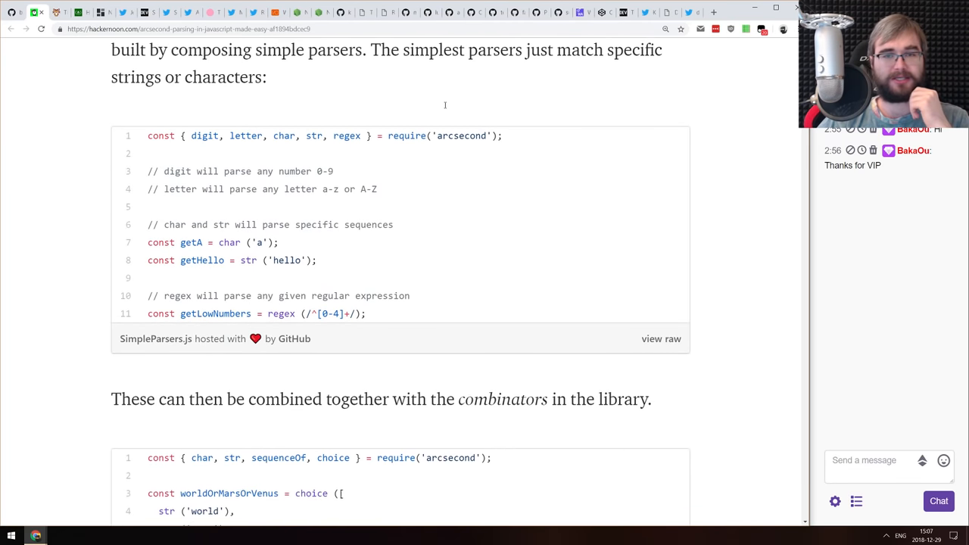
scroll(down, 3)
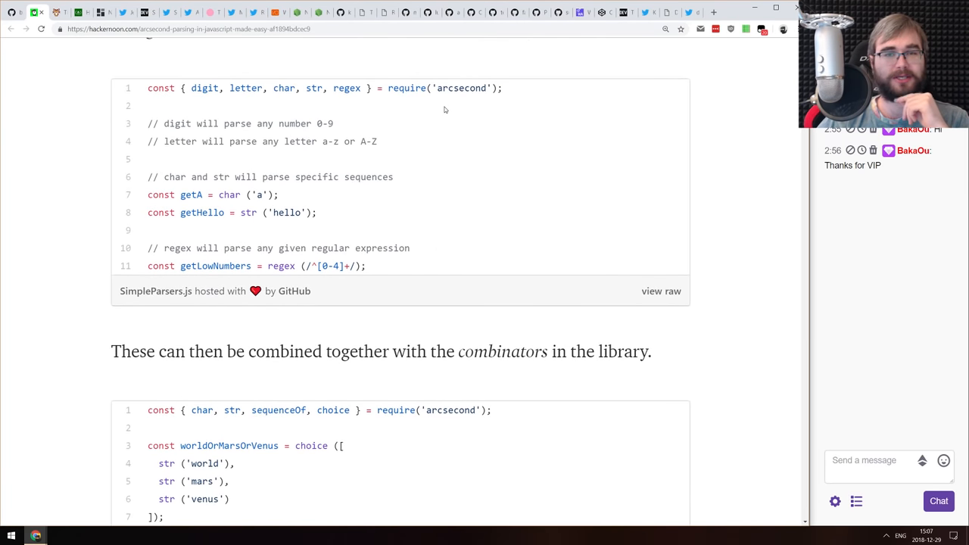
scroll(down, 3)
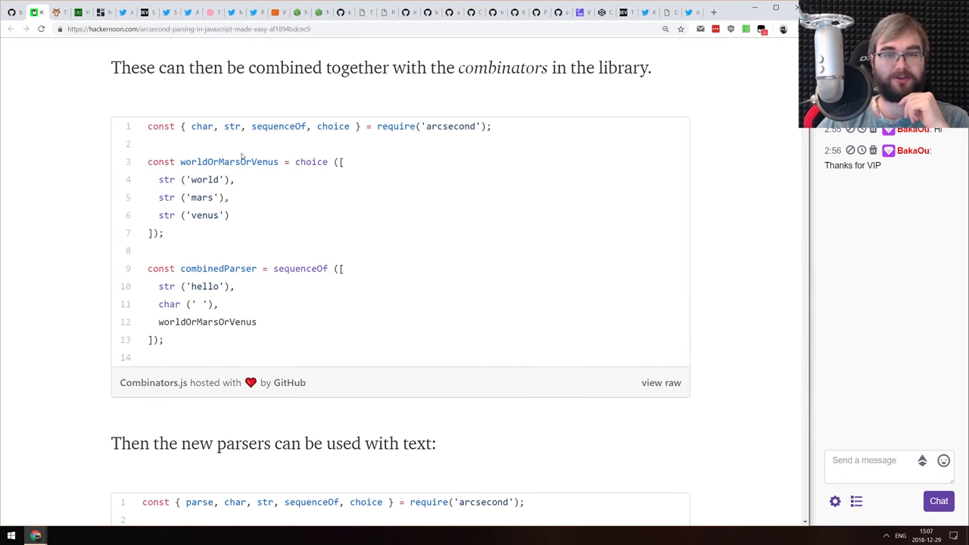
mouse_move(311, 172)
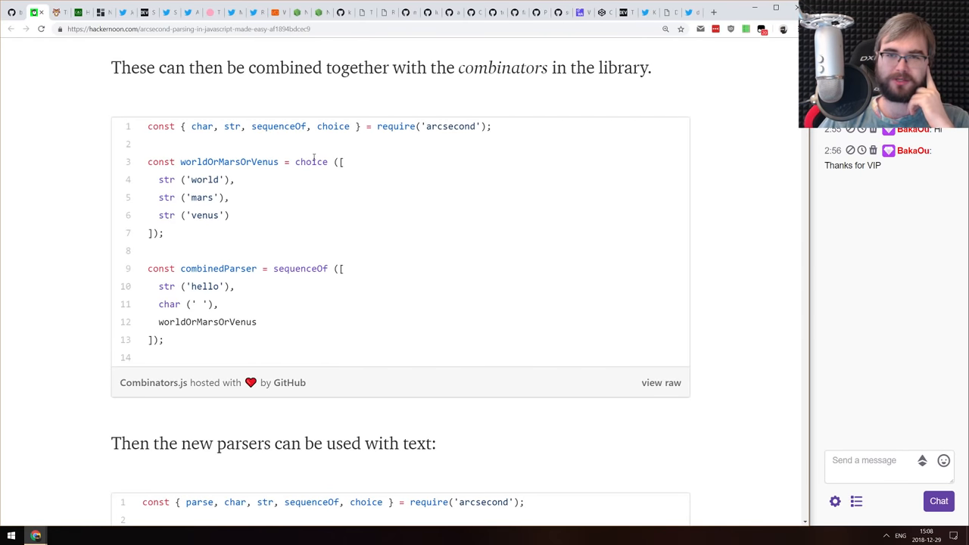
mouse_move(308, 166)
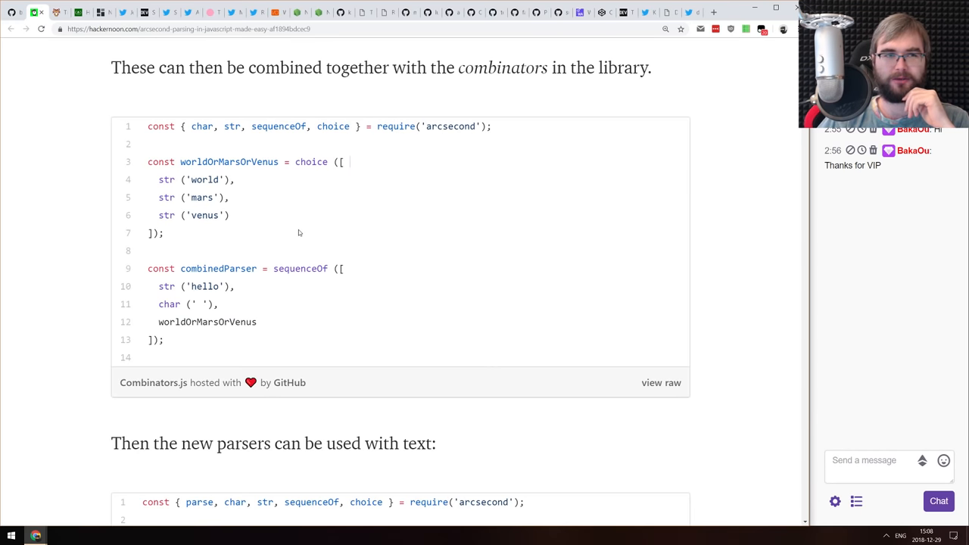
mouse_move(370, 242)
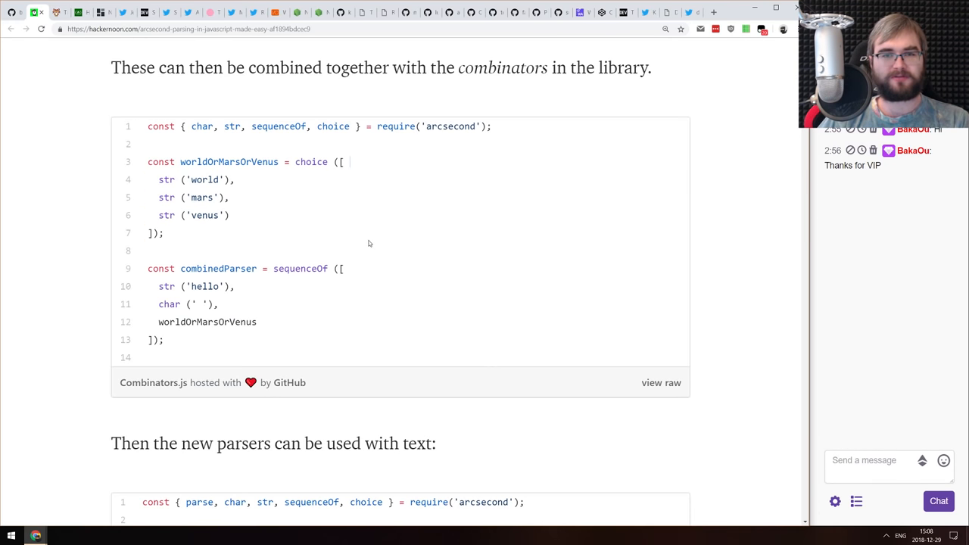
scroll(down, 3)
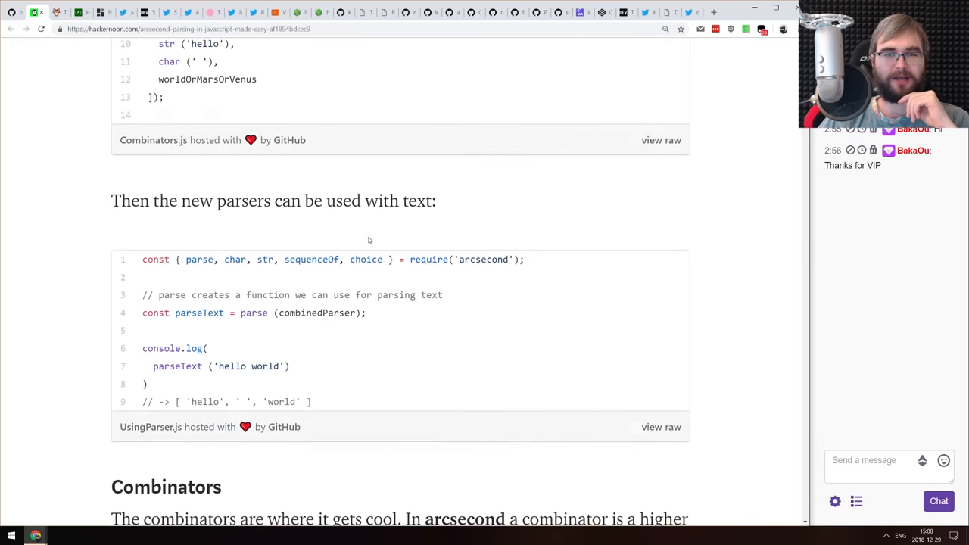
scroll(down, 3)
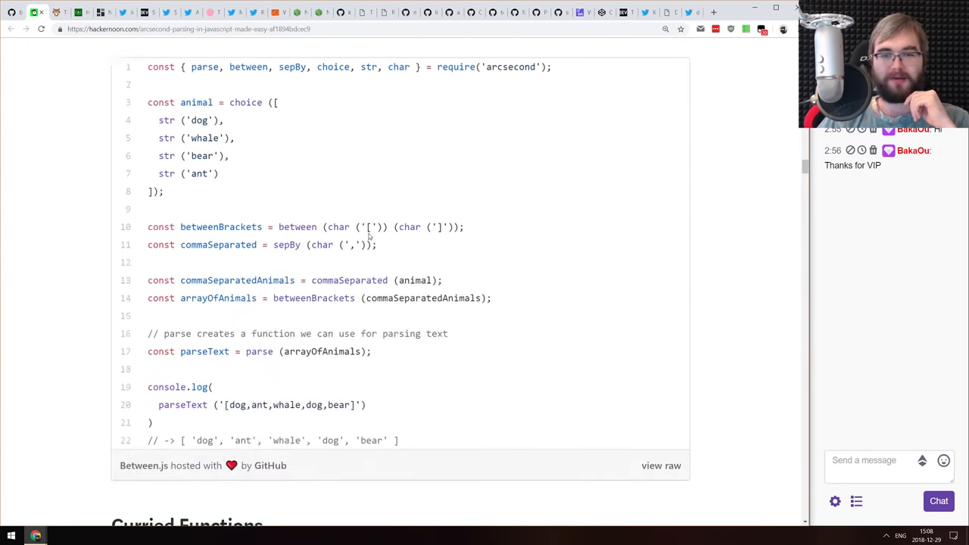
scroll(down, 3)
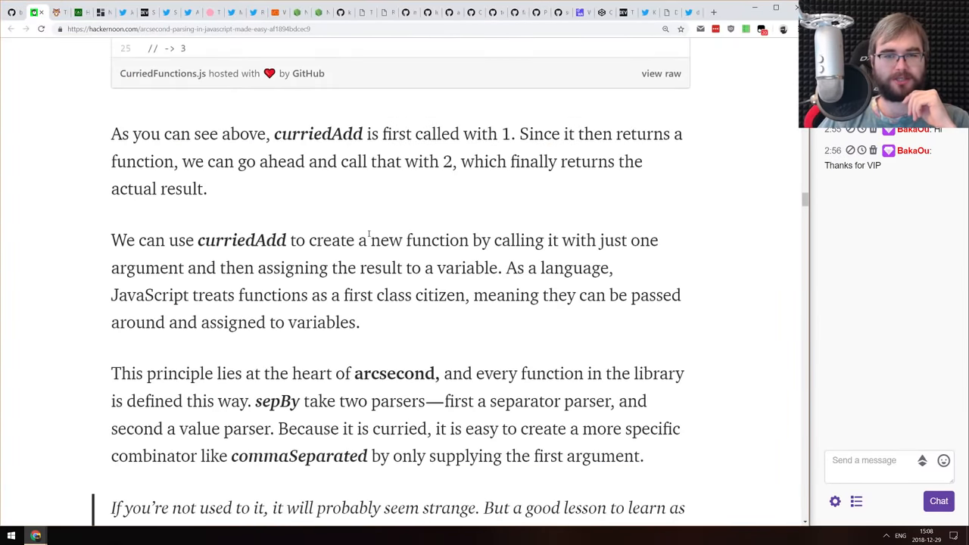
scroll(down, 3)
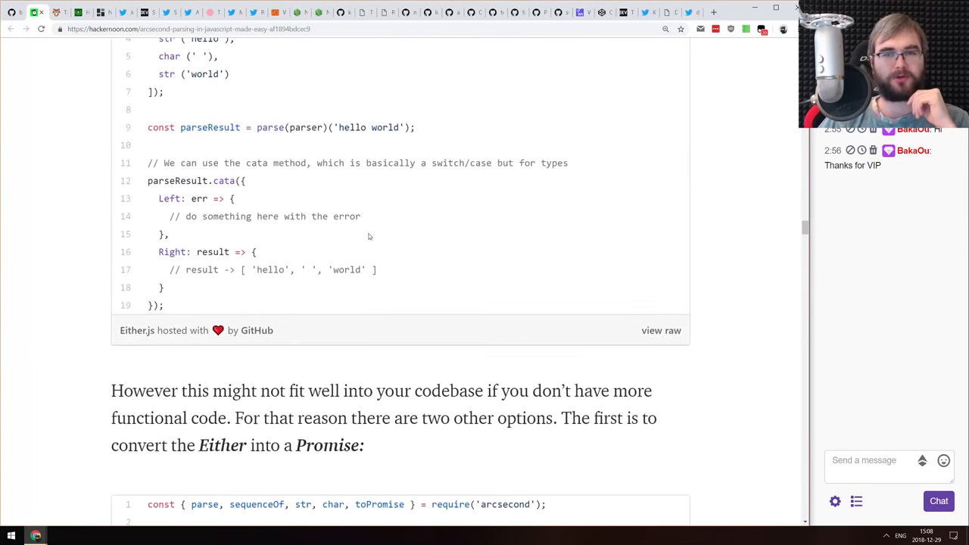
scroll(down, 3)
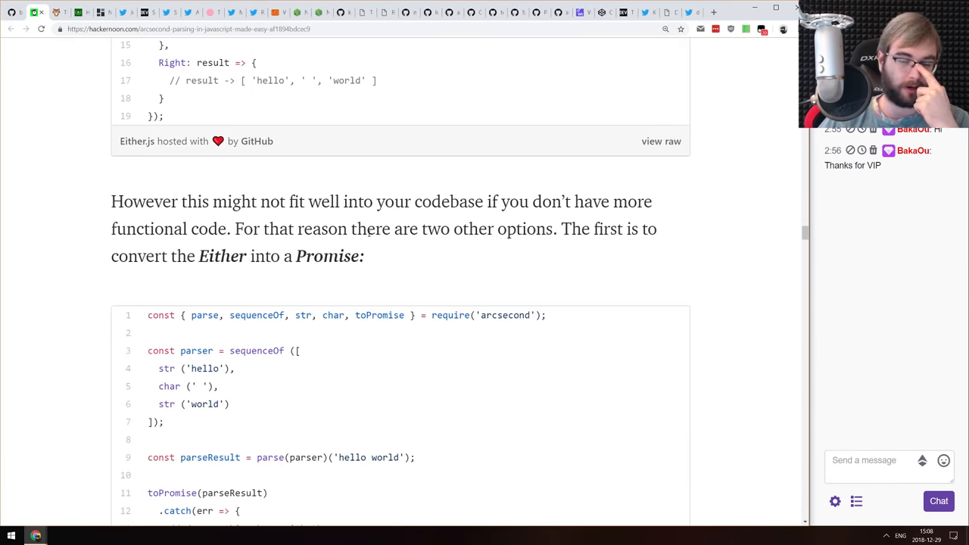
scroll(down, 3)
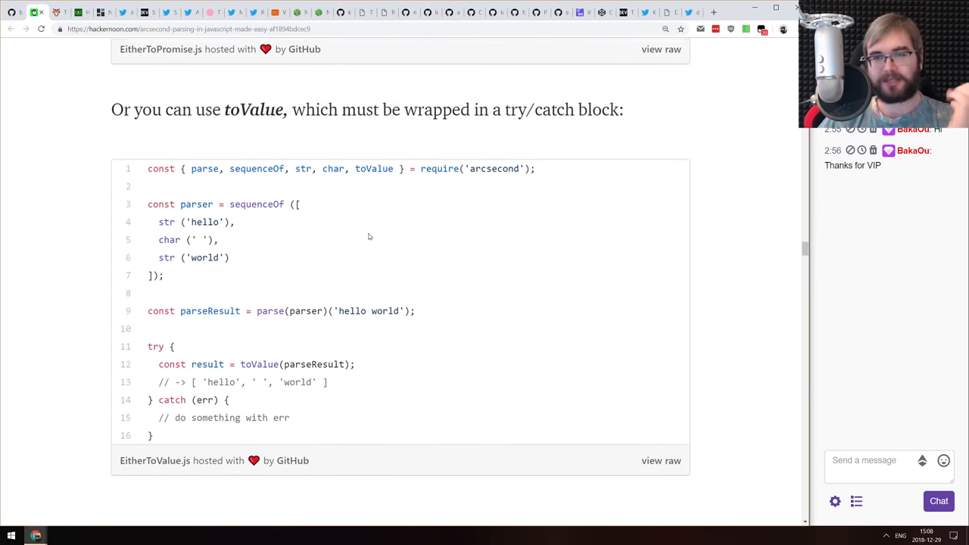
scroll(down, 3)
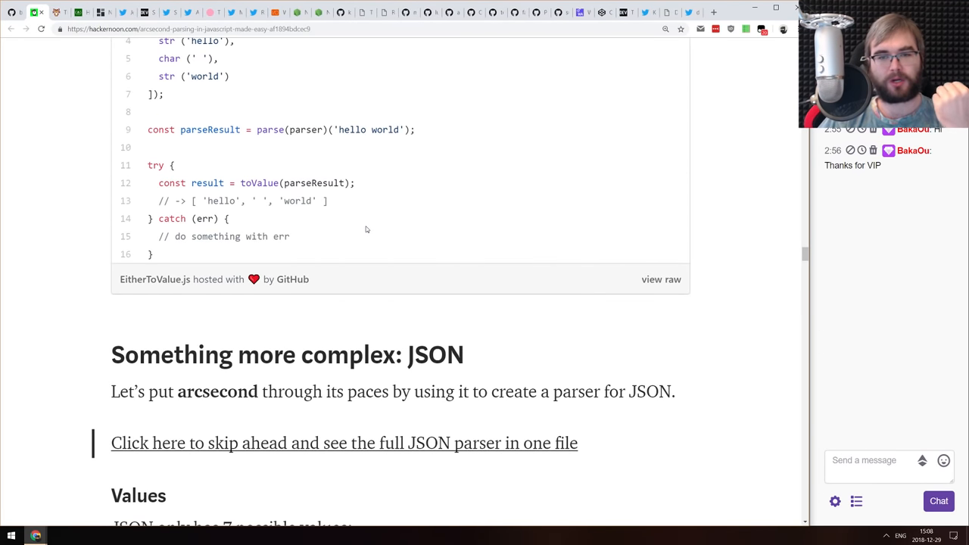
scroll(up, 3)
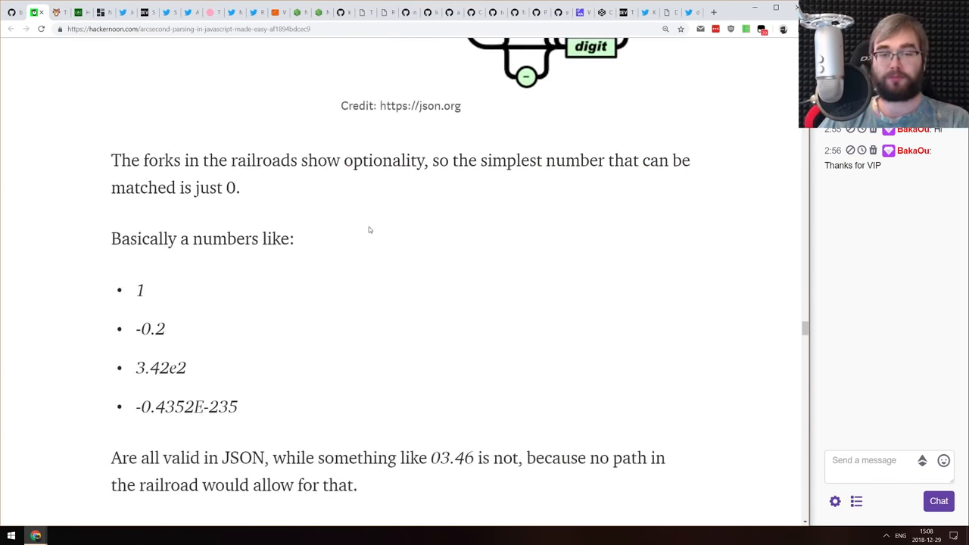
scroll(down, 3)
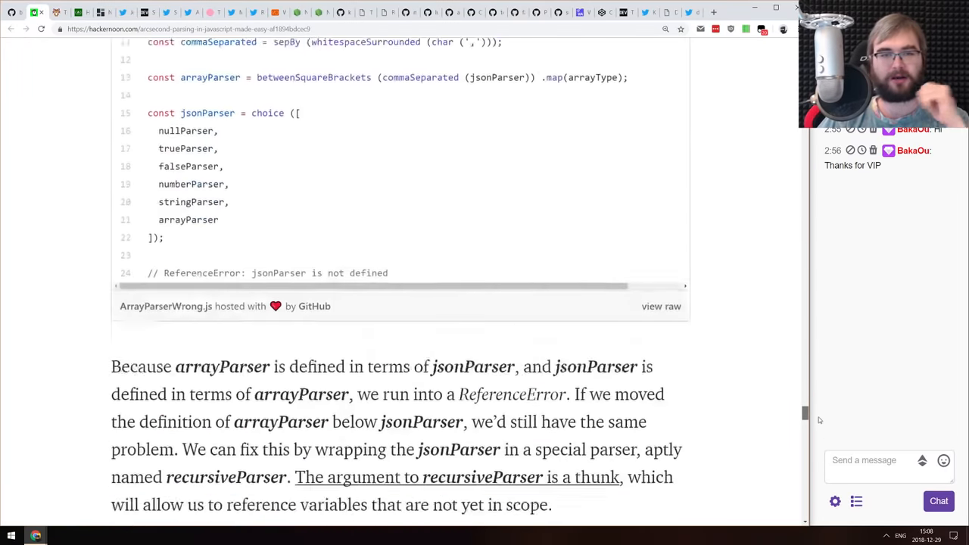
scroll(down, 3)
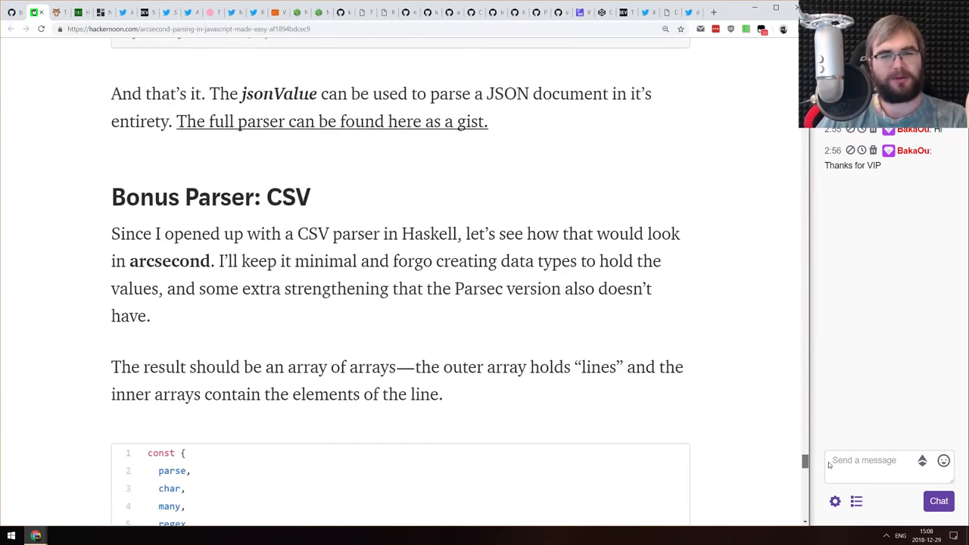
scroll(down, 3)
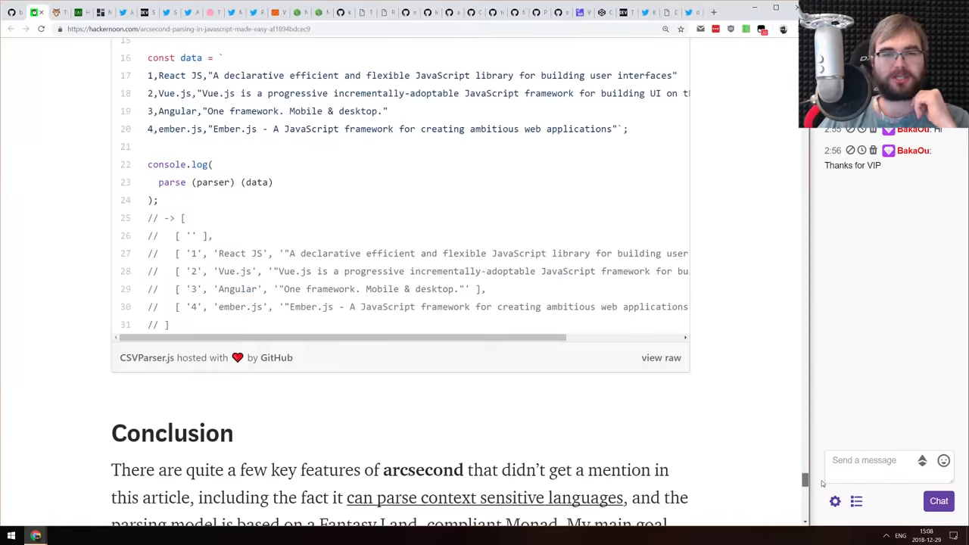
scroll(up, 3)
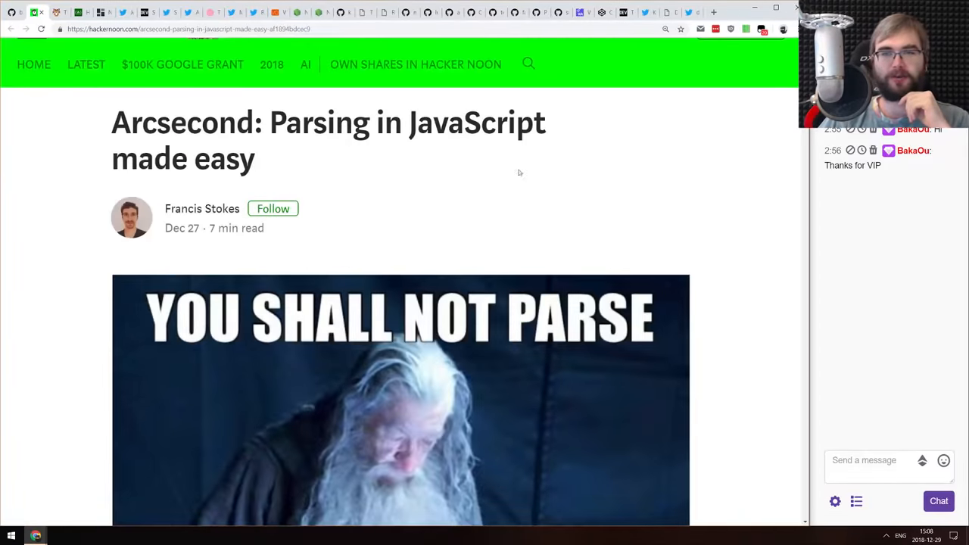
scroll(down, 3)
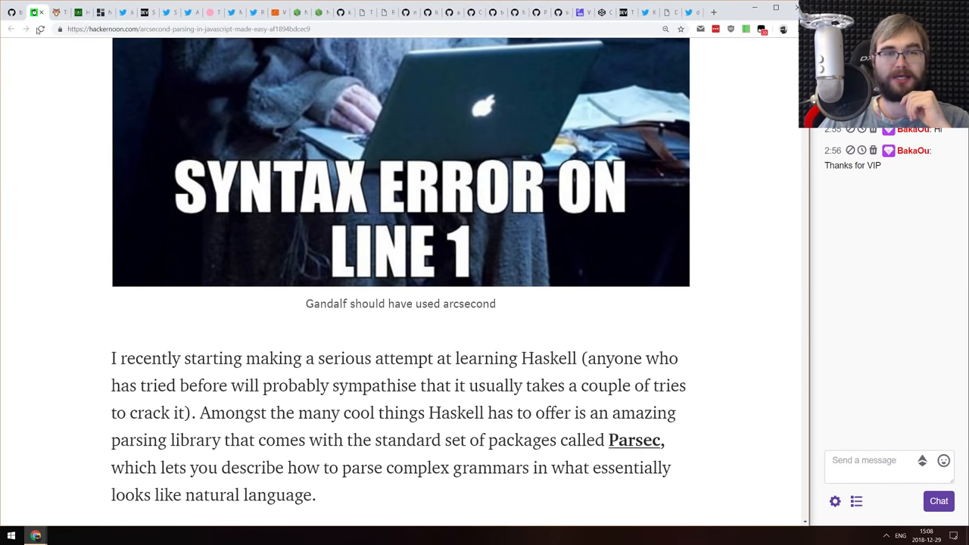
mouse_move(37, 12)
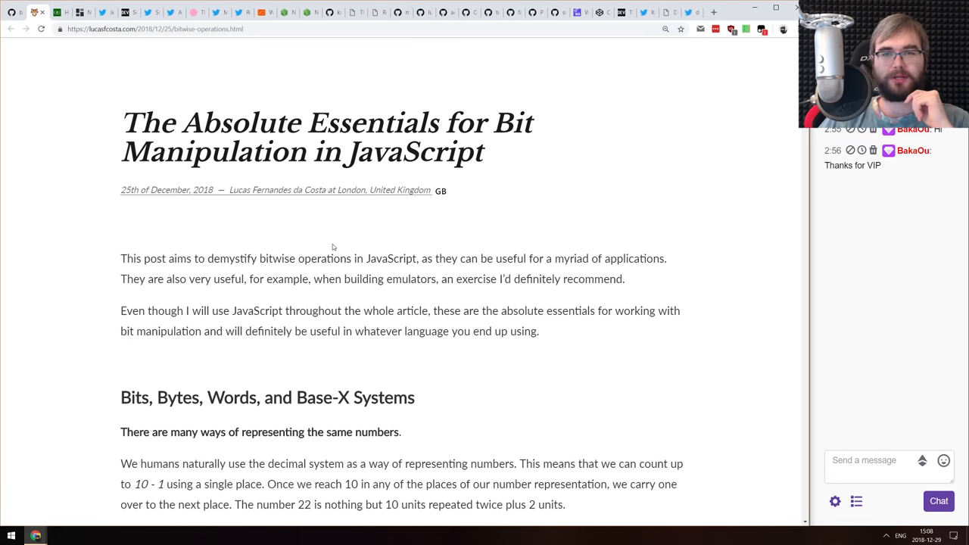
mouse_move(345, 227)
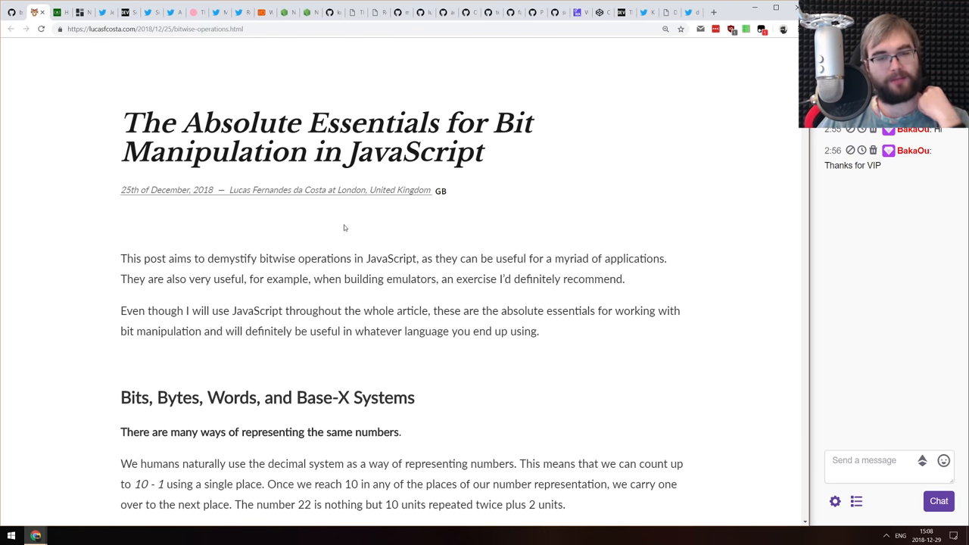
mouse_move(342, 233)
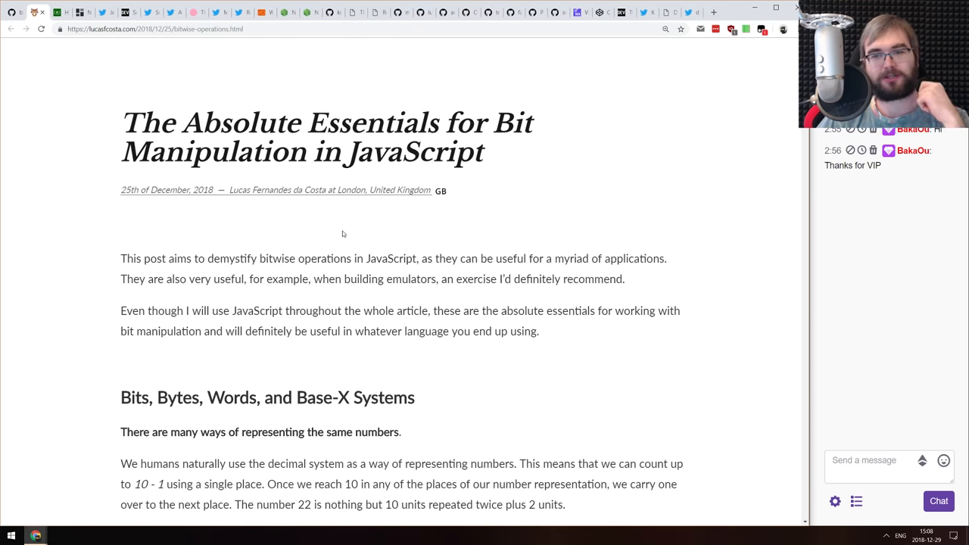
Skim down the lucasfcosta.com binary numbers and bitwise operations article
scroll(down, 3)
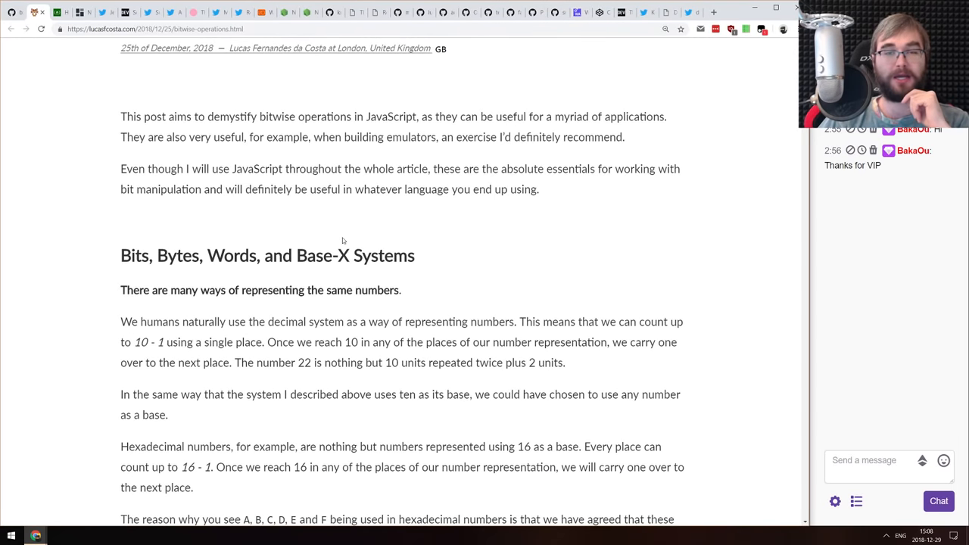
scroll(down, 3)
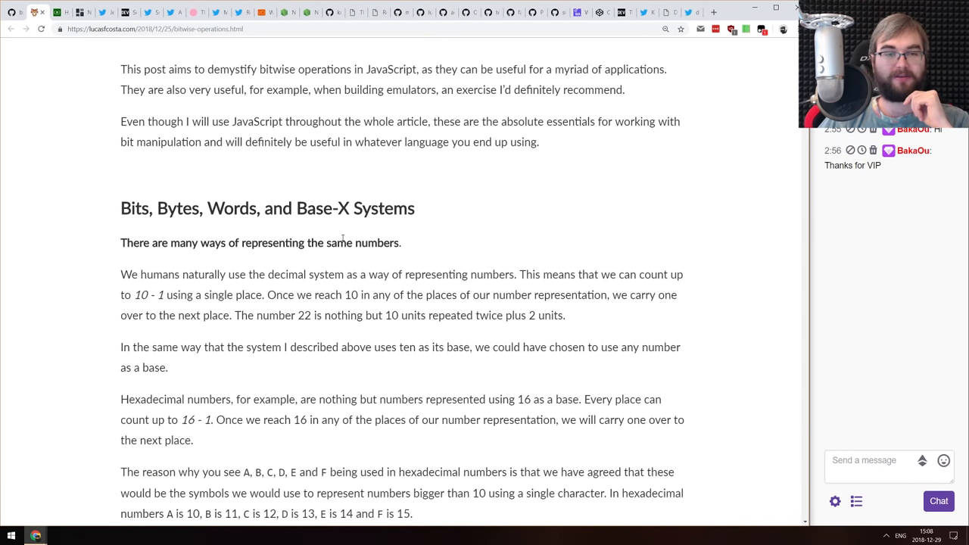
scroll(down, 3)
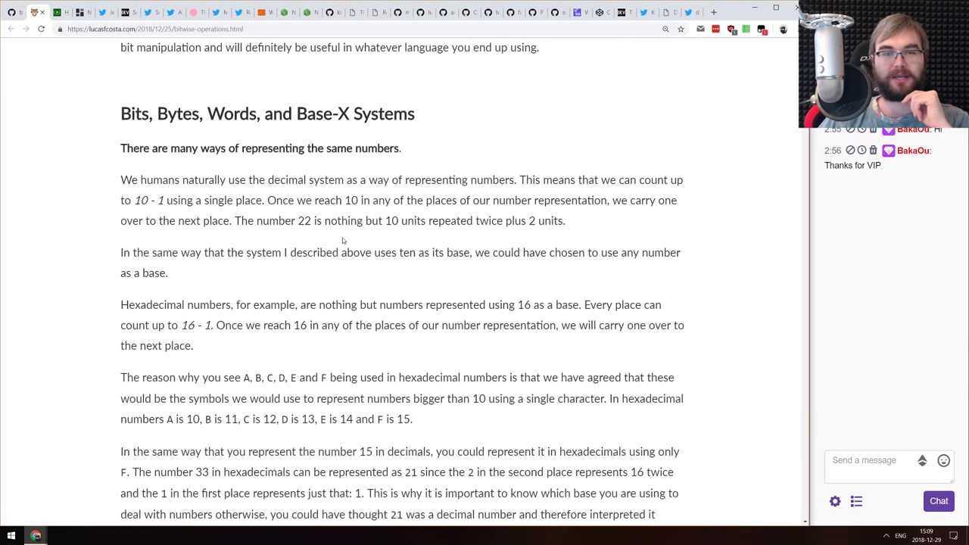
scroll(down, 3)
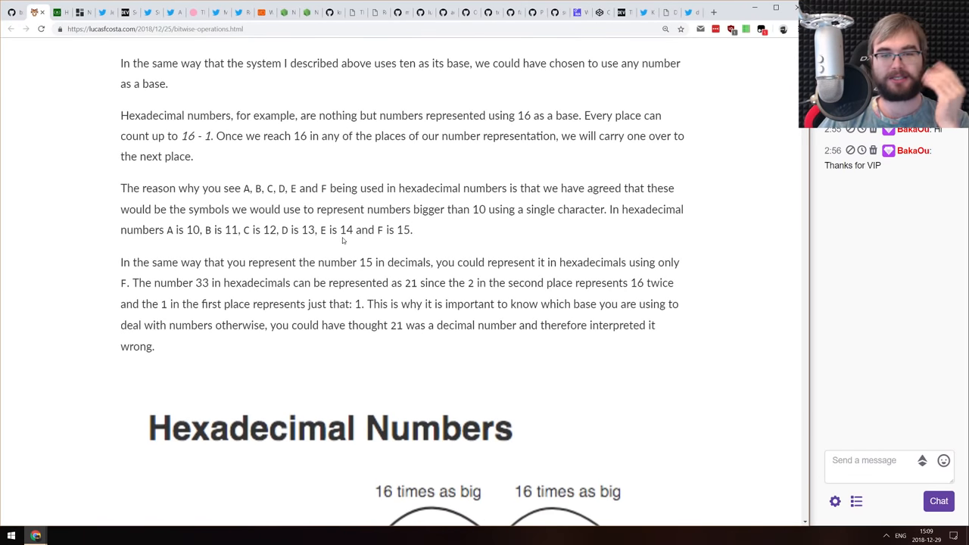
scroll(down, 3)
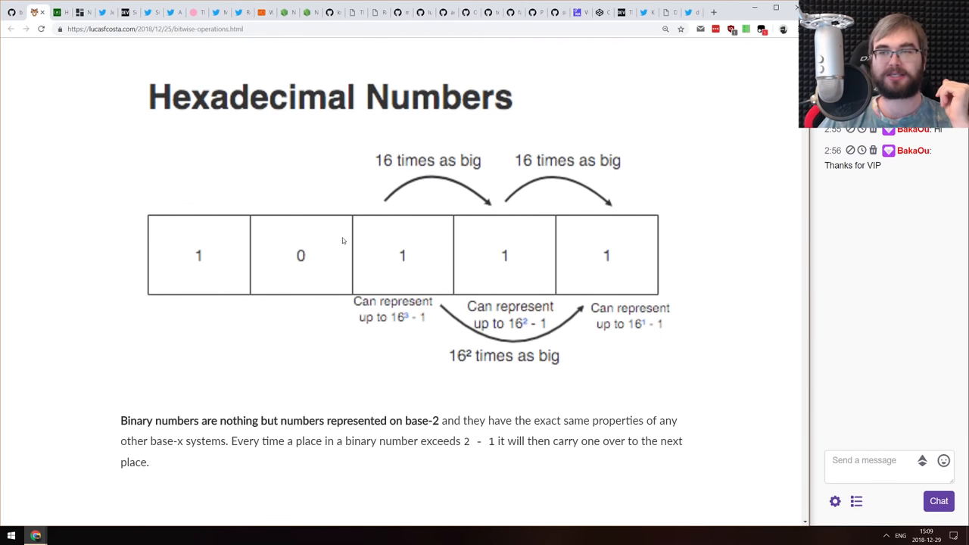
scroll(down, 3)
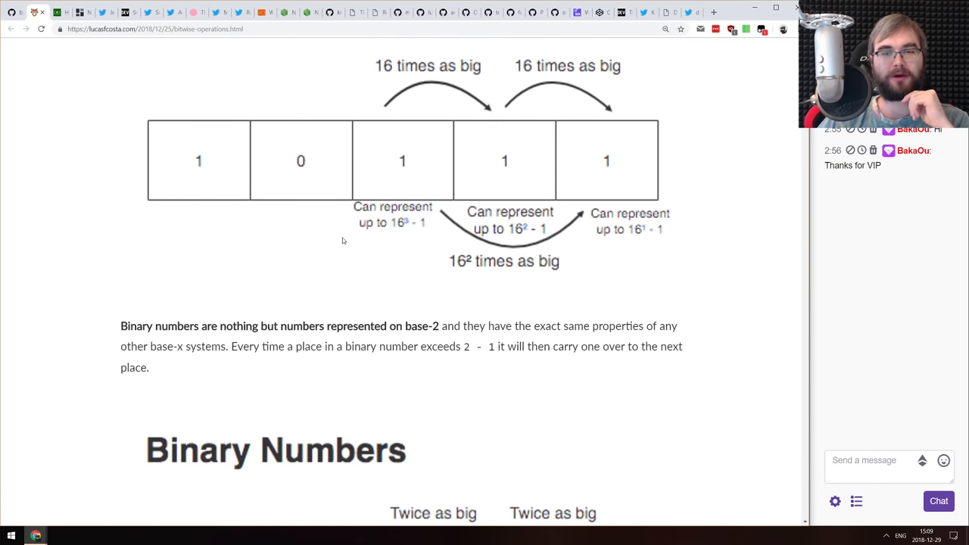
scroll(down, 3)
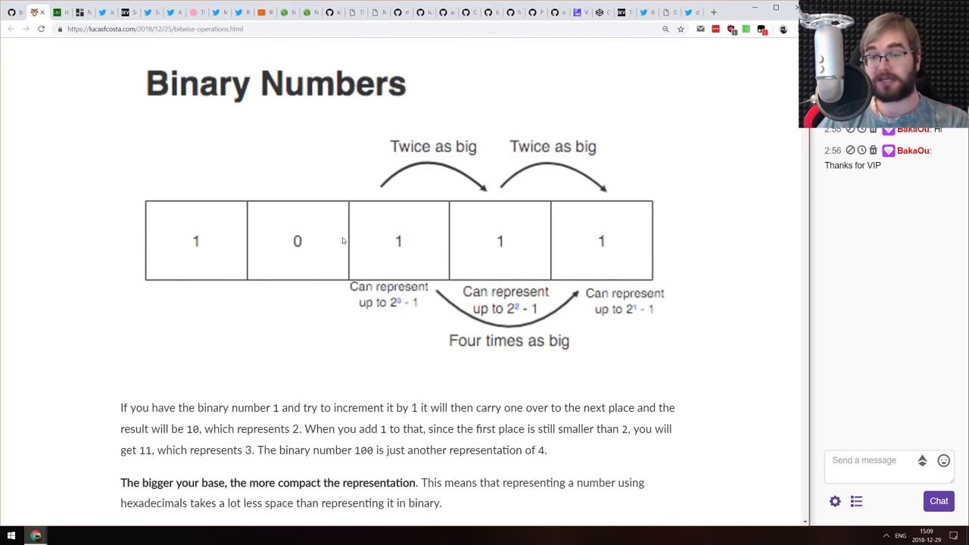
scroll(down, 3)
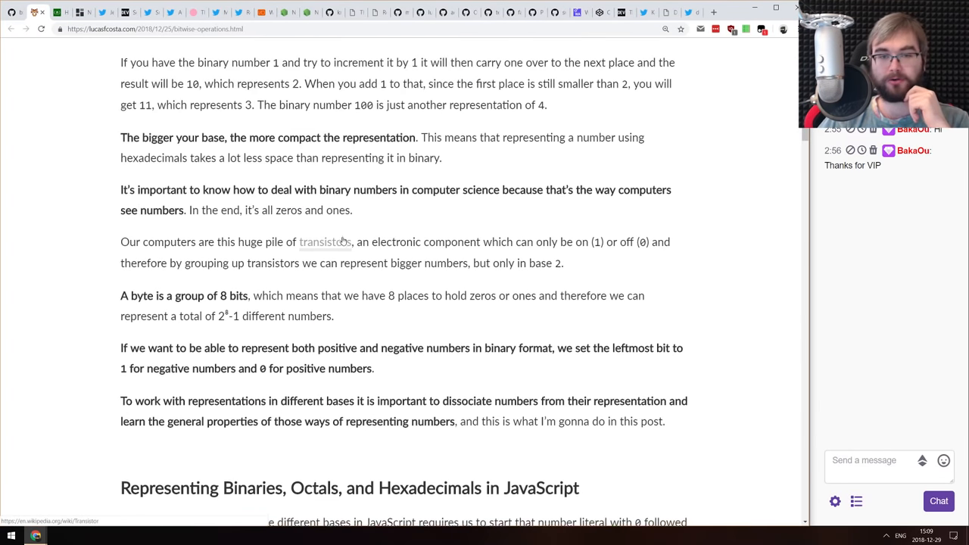
scroll(down, 3)
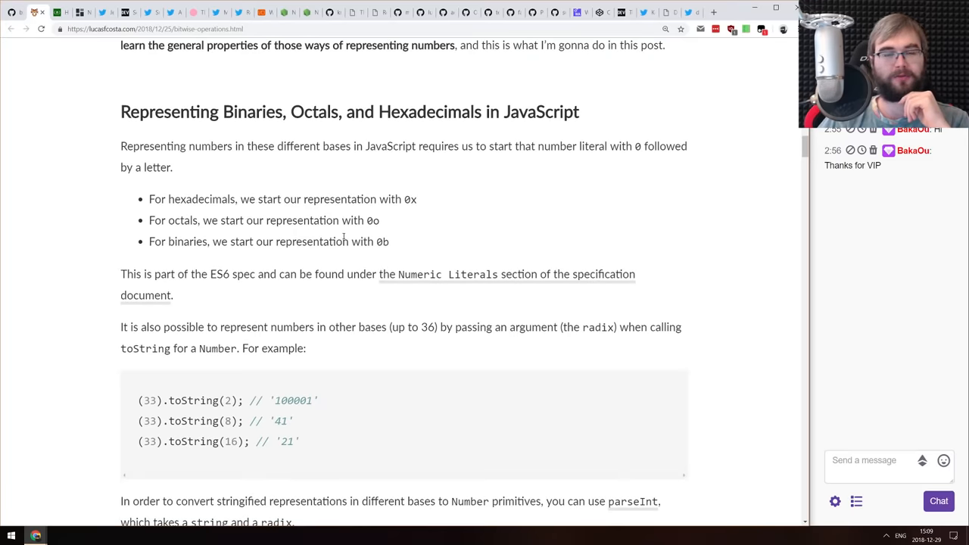
scroll(down, 3)
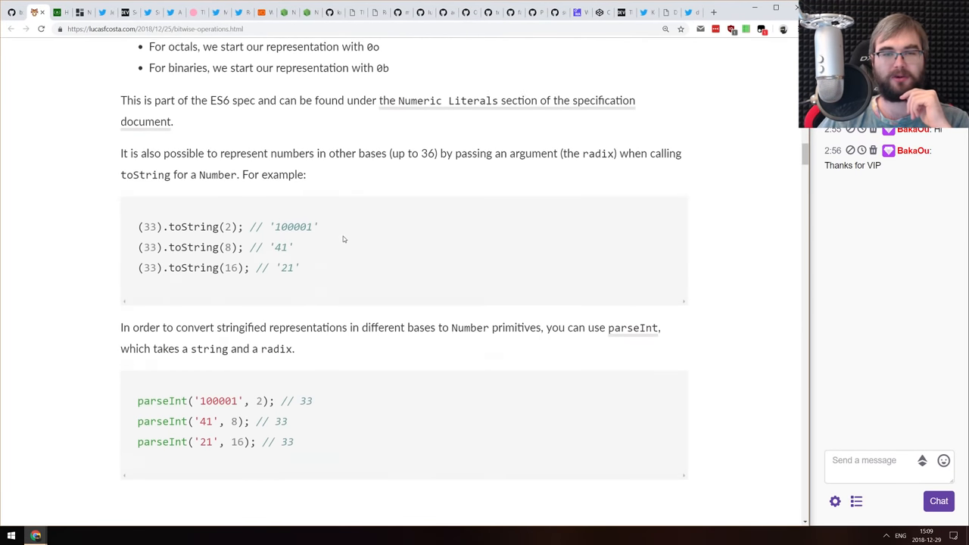
scroll(down, 3)
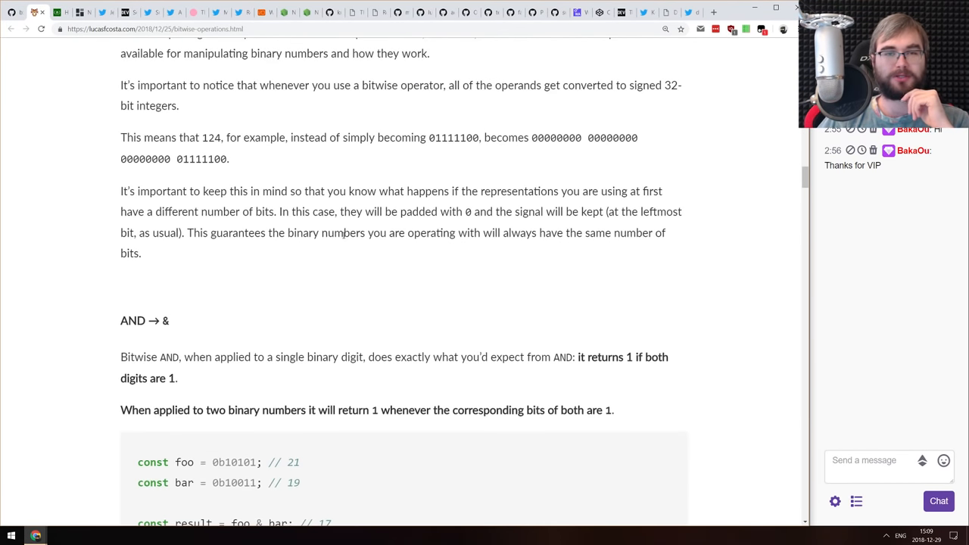
scroll(down, 3)
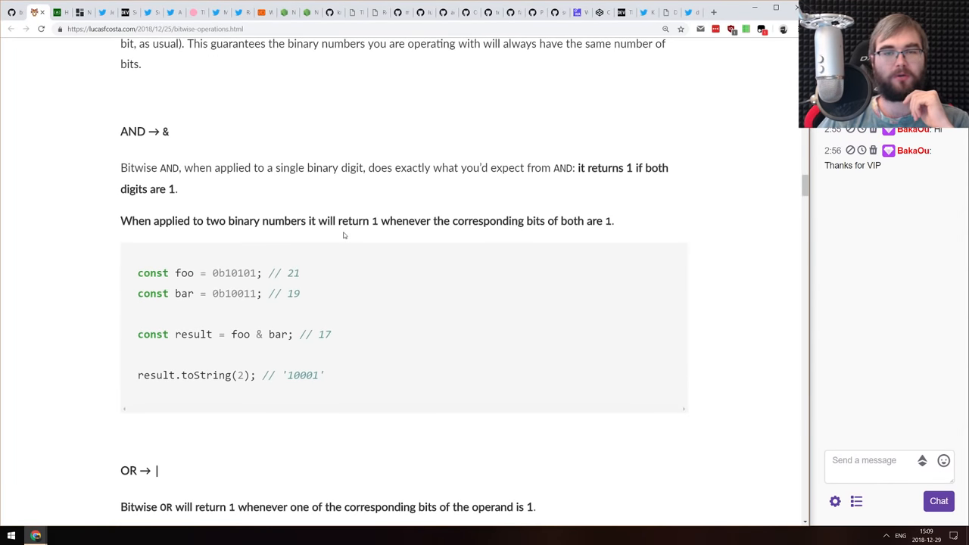
scroll(down, 3)
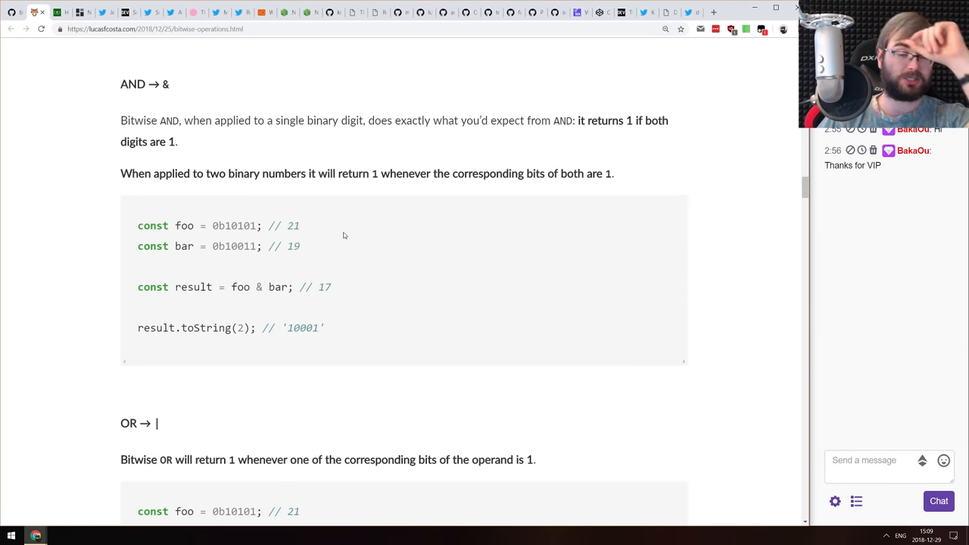
scroll(down, 3)
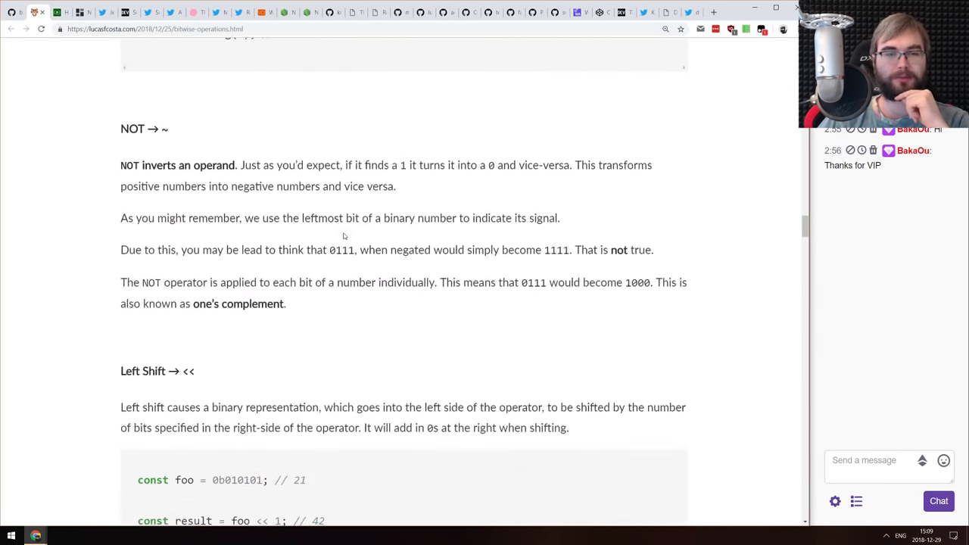
scroll(down, 3)
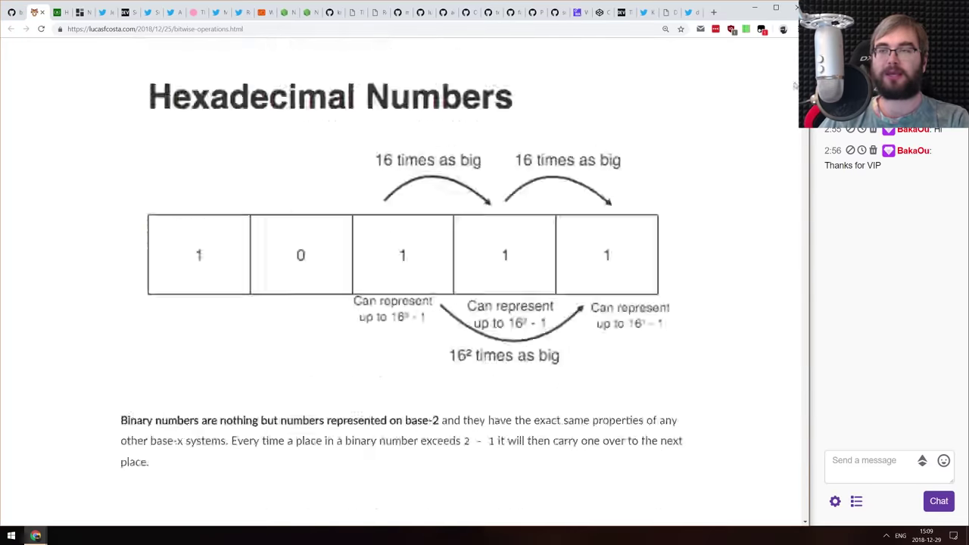
scroll(up, 3)
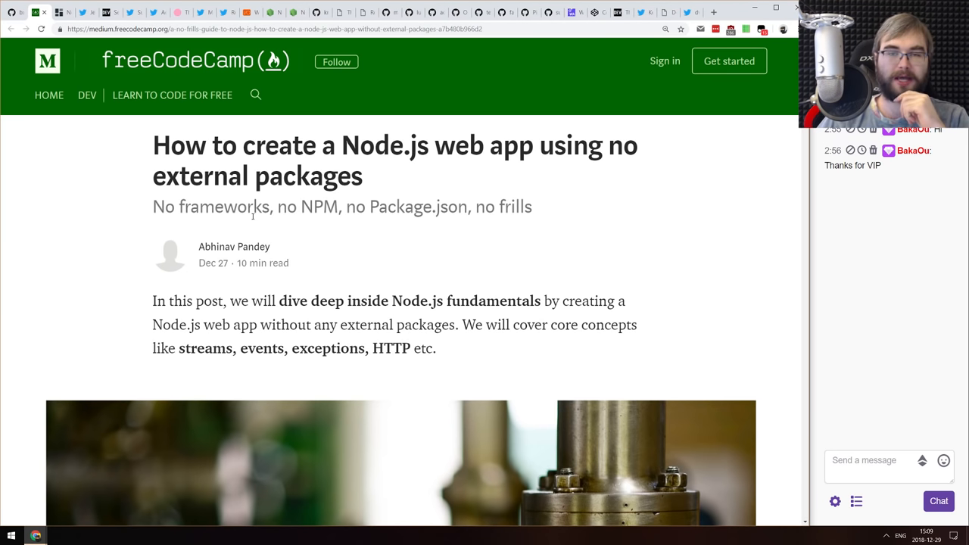
Scroll the freeCodeCamp no-external-packages Node.js tutorial down to its final server code
scroll(down, 3)
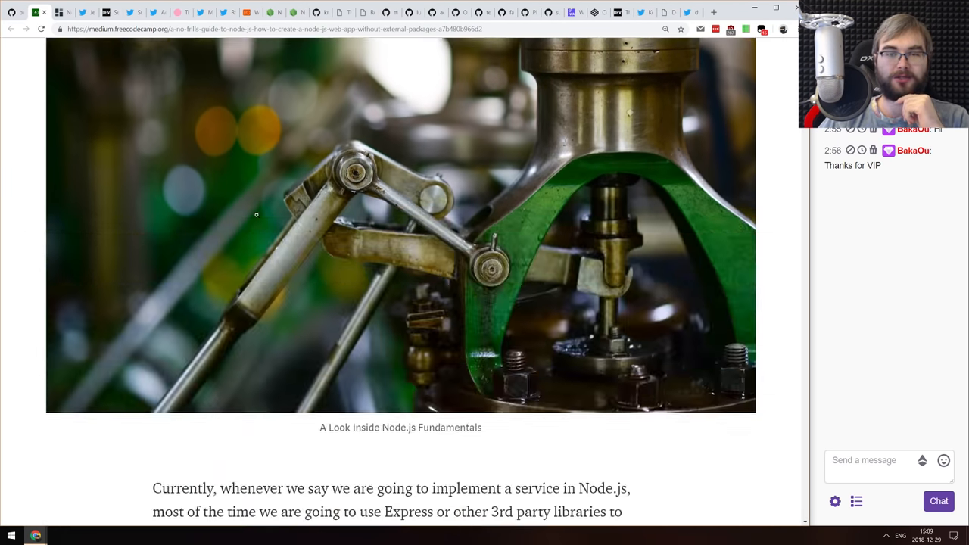
scroll(down, 3)
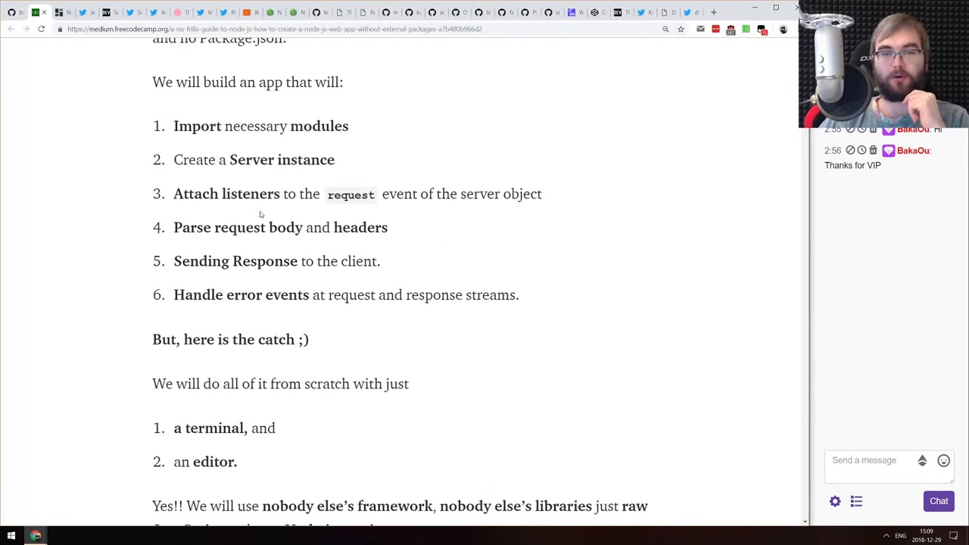
scroll(down, 3)
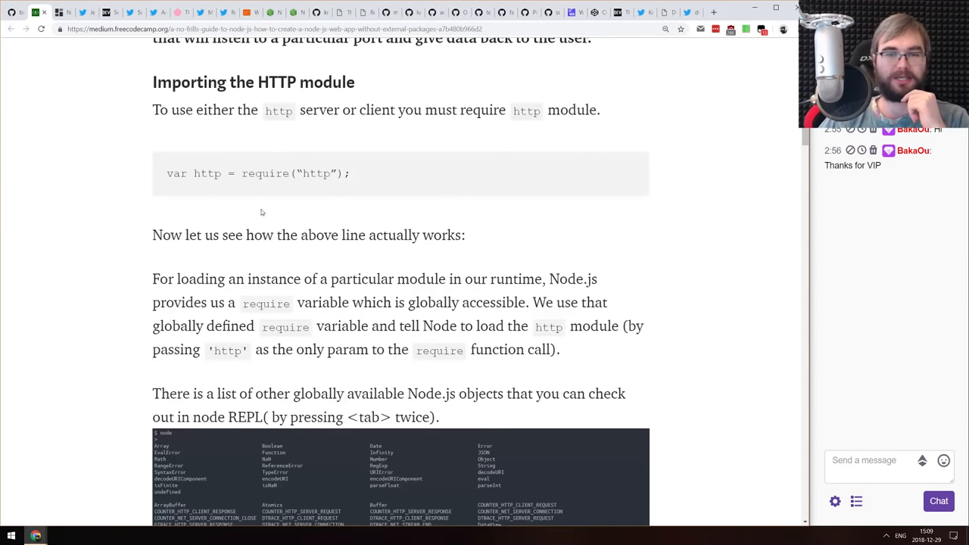
scroll(down, 3)
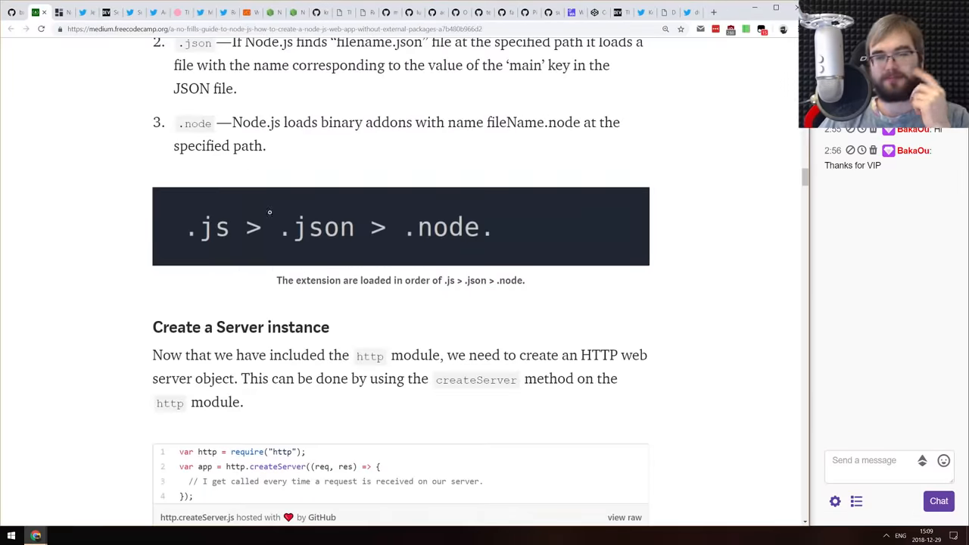
scroll(down, 3)
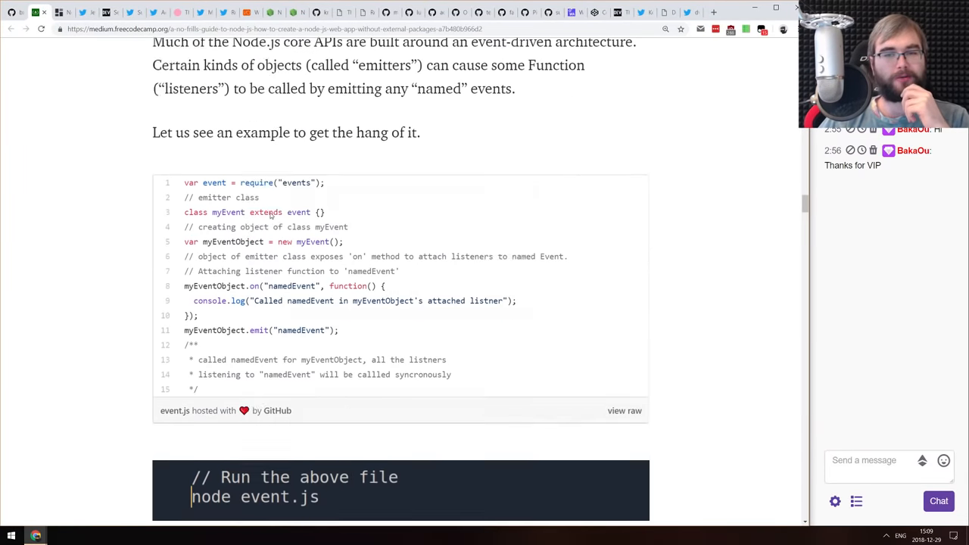
scroll(down, 3)
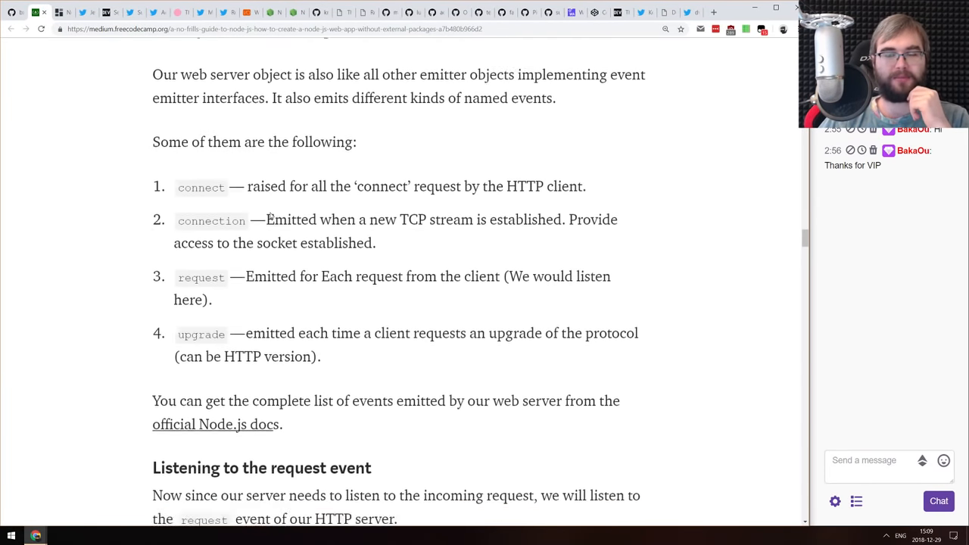
scroll(down, 3)
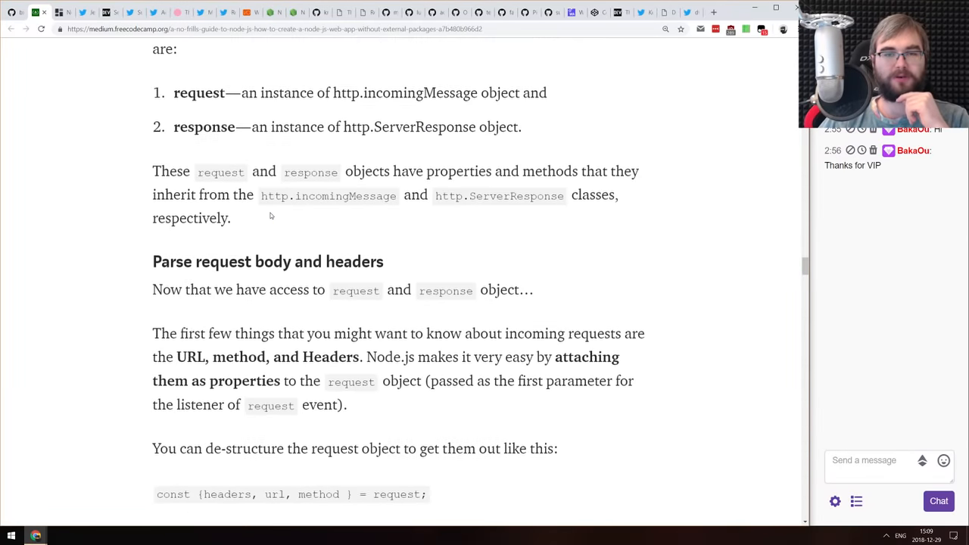
scroll(down, 3)
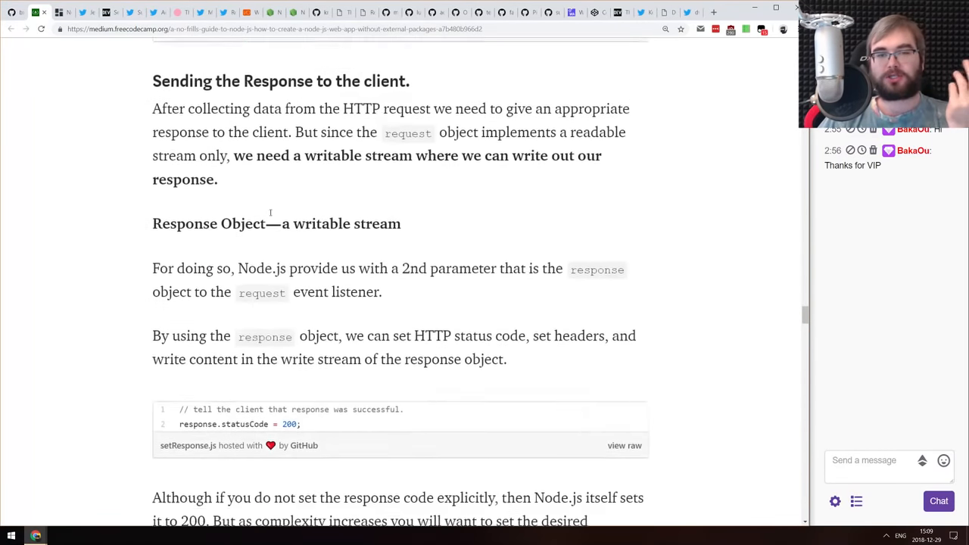
scroll(down, 3)
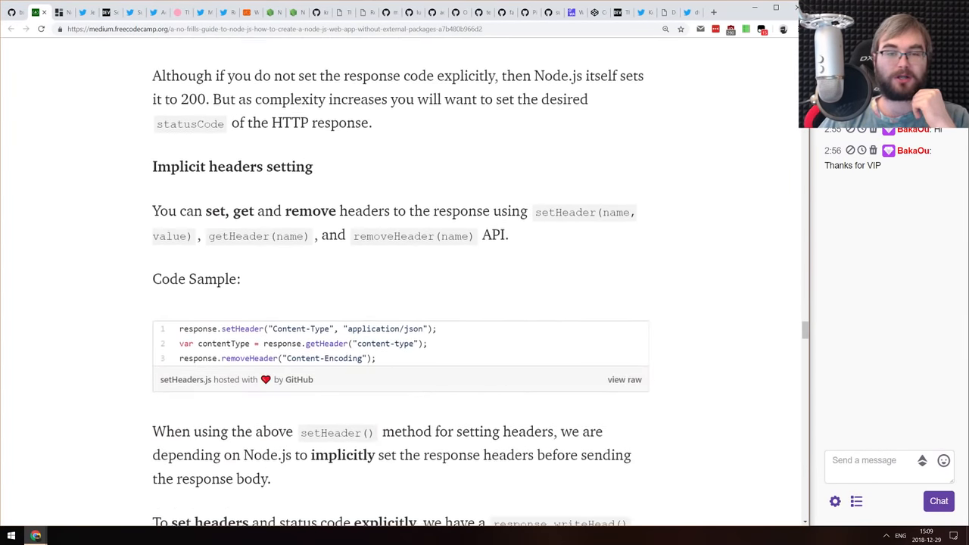
scroll(down, 3)
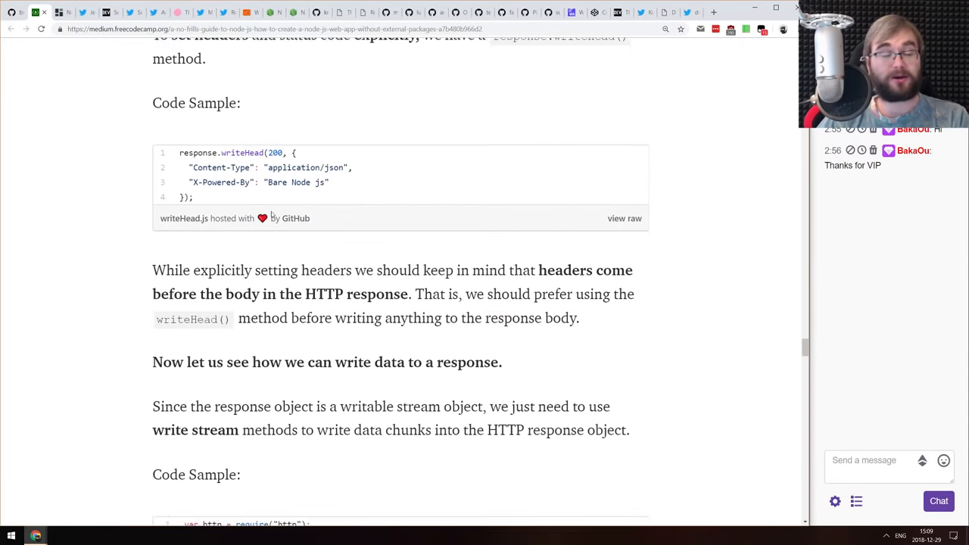
scroll(down, 3)
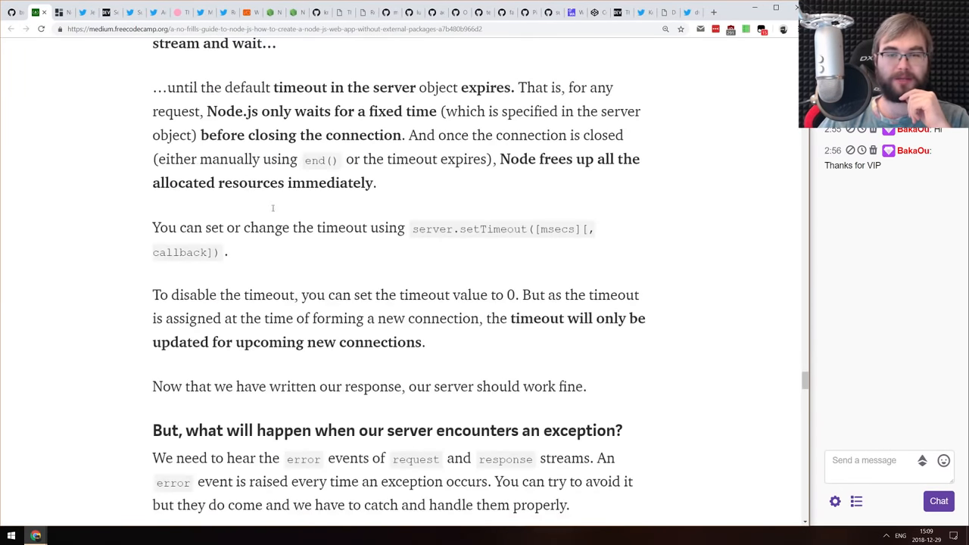
scroll(down, 3)
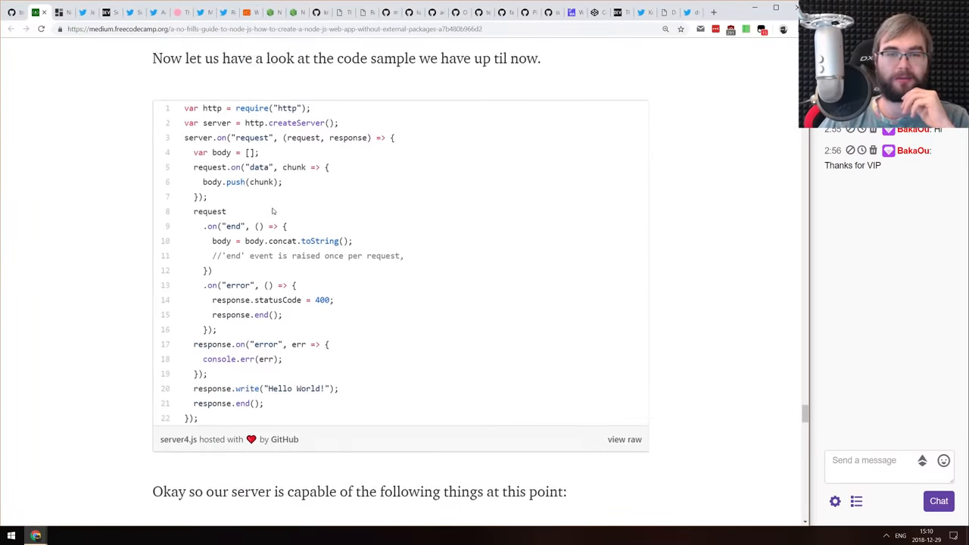
scroll(down, 3)
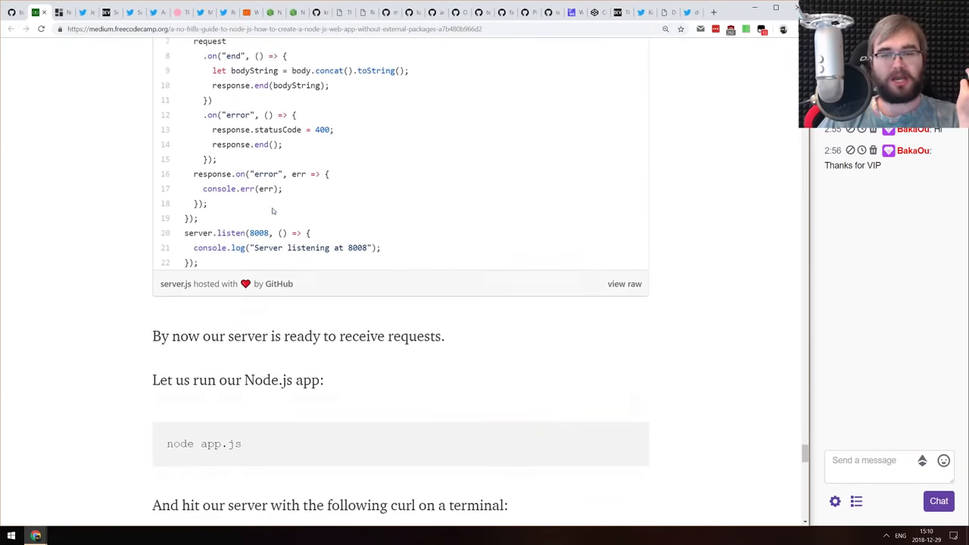
scroll(down, 3)
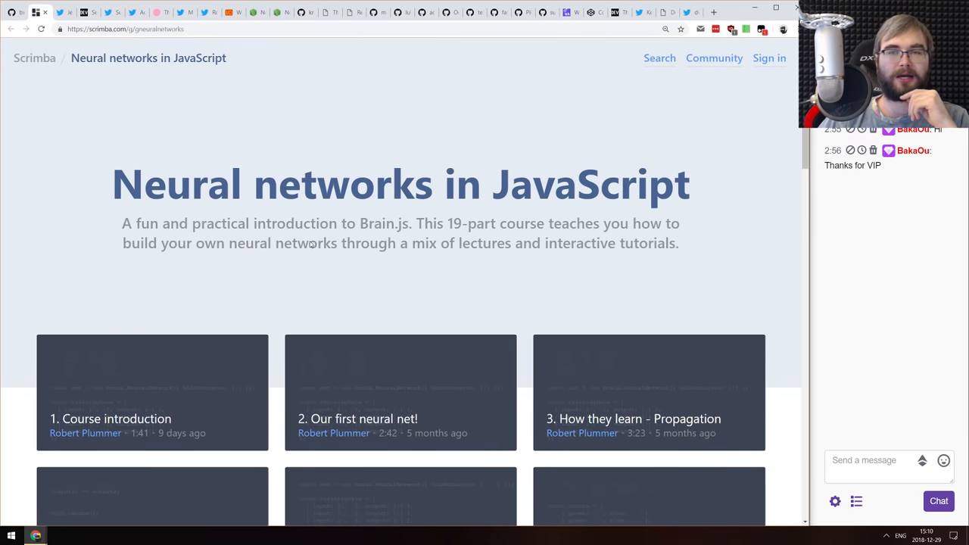
mouse_move(312, 223)
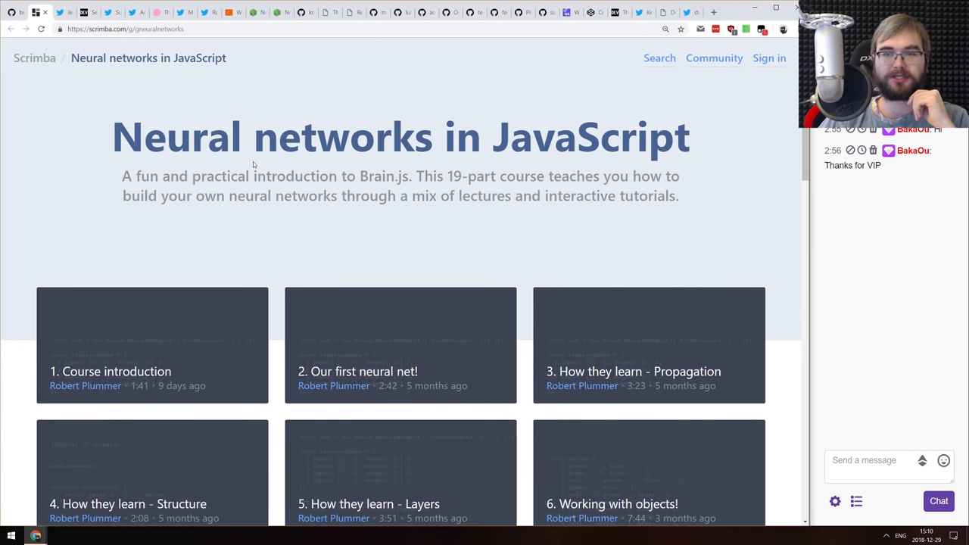
Browse the Scrimba Neural networks in JavaScript lesson grid and course description, returning to the top
scroll(down, 3)
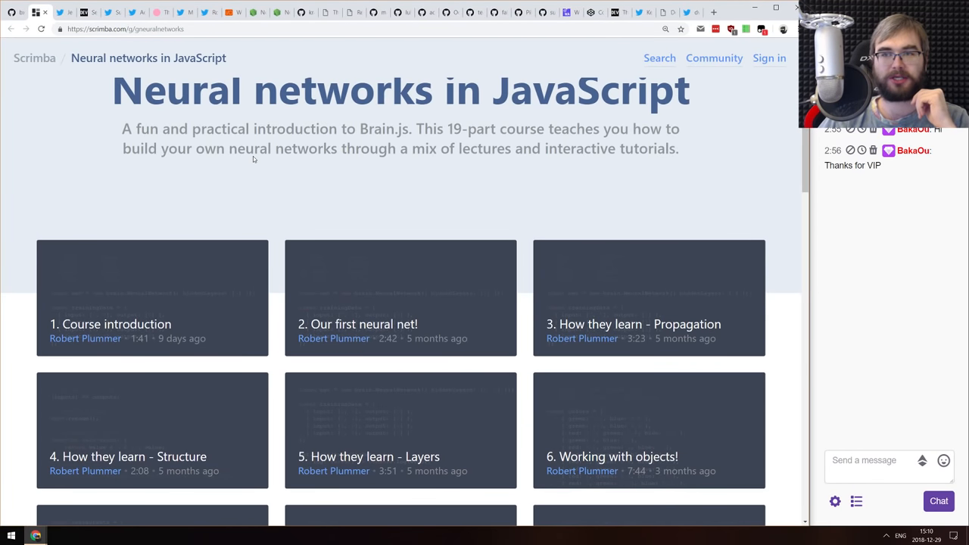
scroll(down, 3)
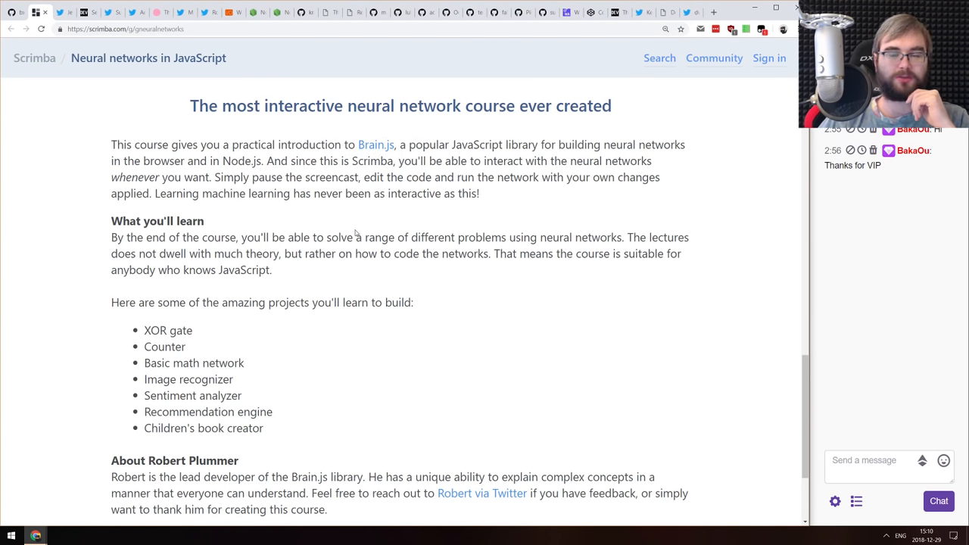
scroll(up, 3)
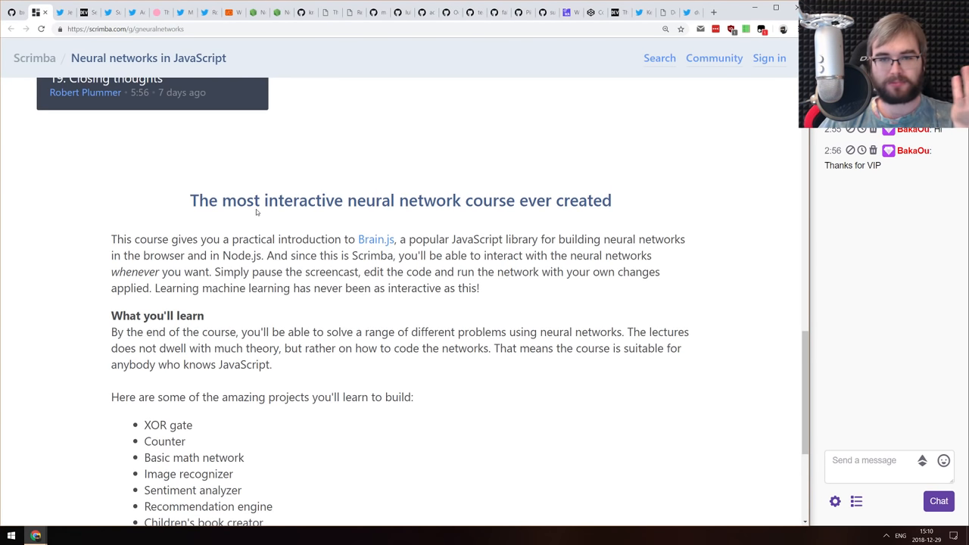
scroll(up, 3)
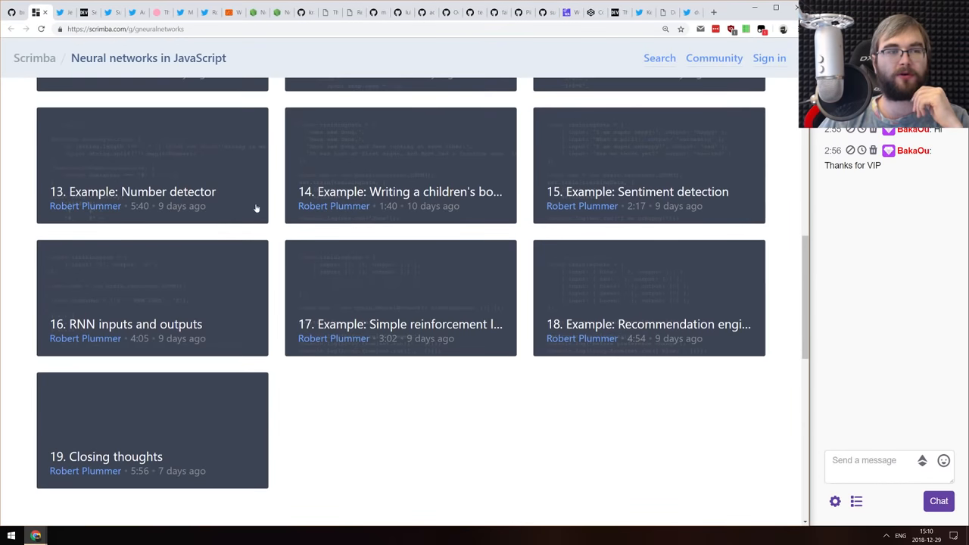
scroll(down, 3)
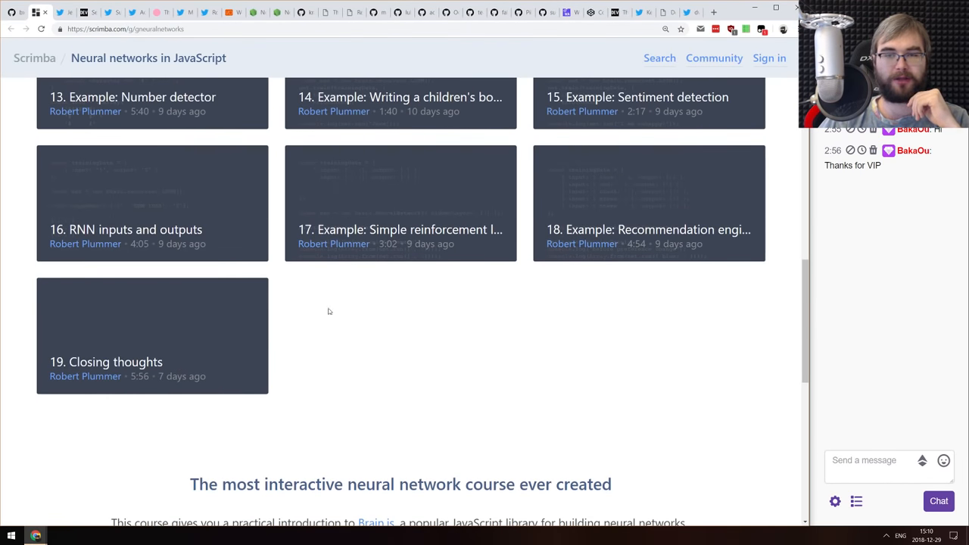
scroll(up, 3)
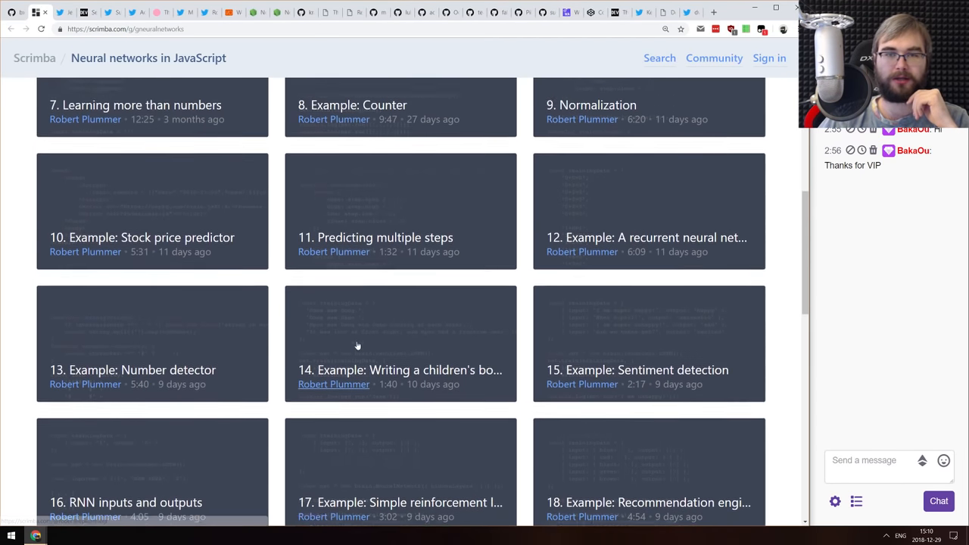
scroll(up, 3)
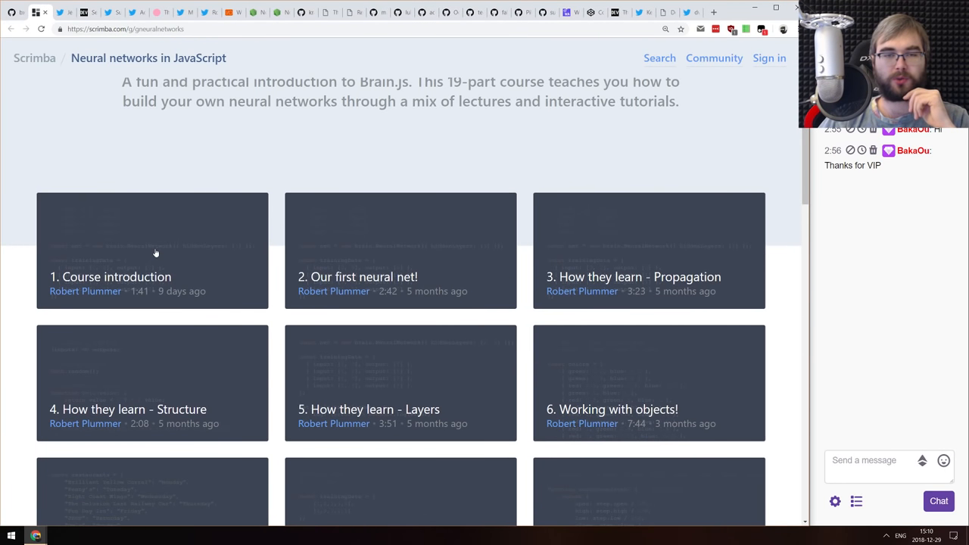
mouse_move(154, 261)
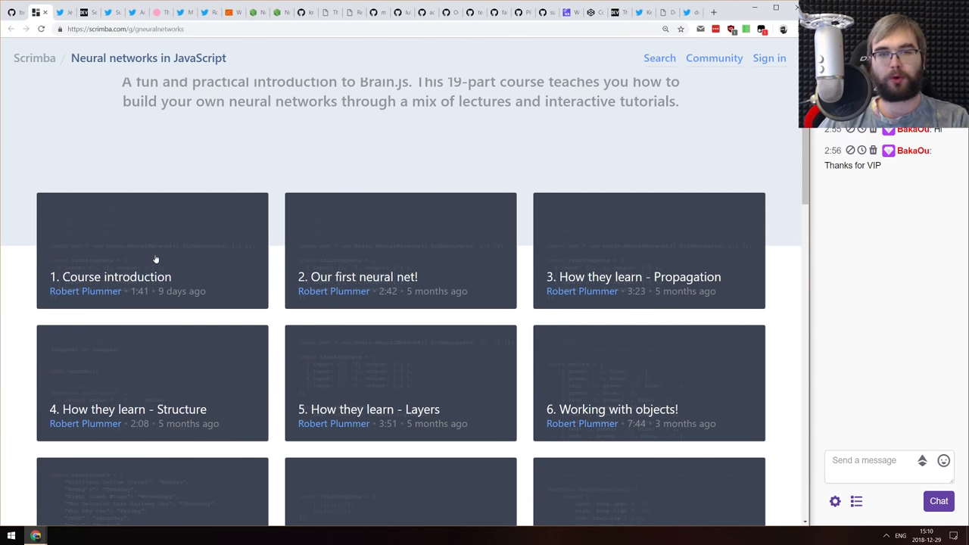
mouse_move(164, 244)
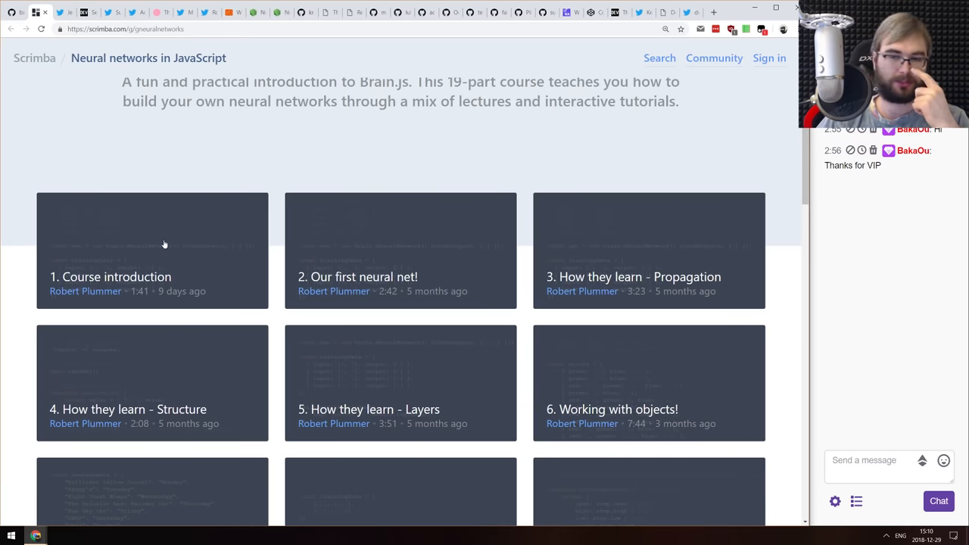
mouse_move(173, 236)
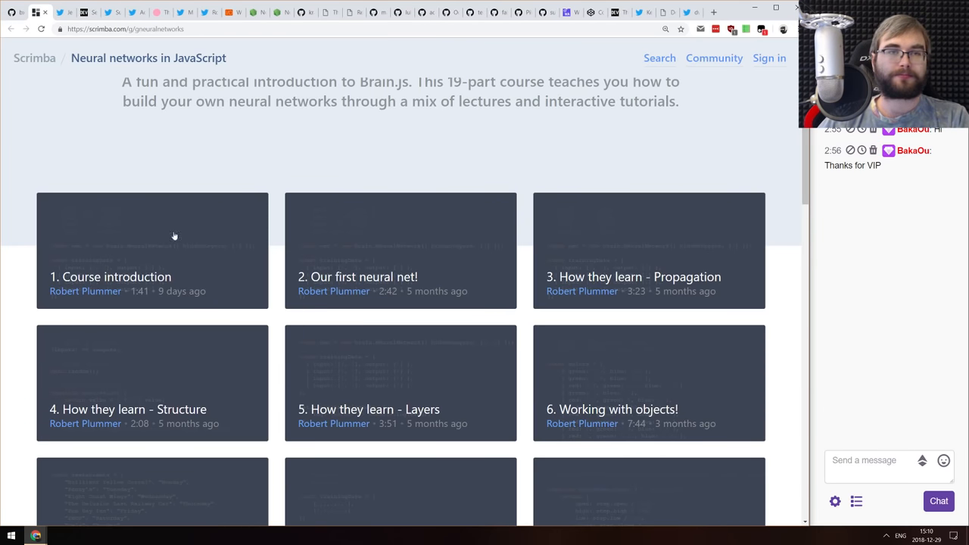
mouse_move(223, 130)
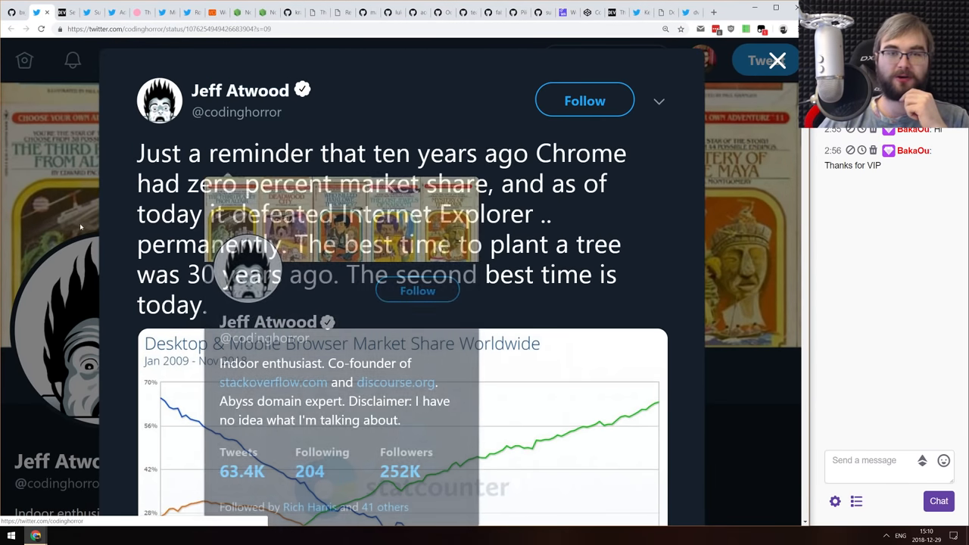
mouse_move(118, 212)
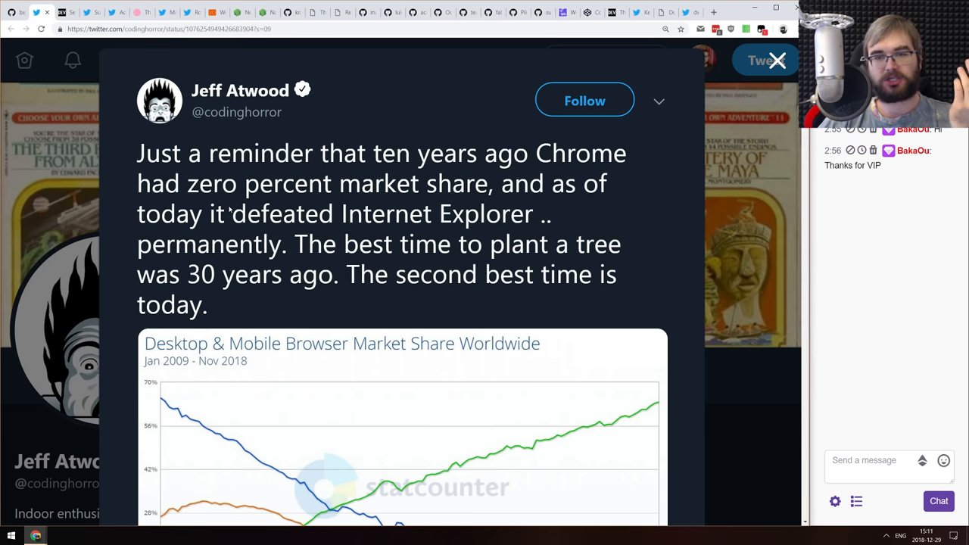
Scroll around Jeff Atwood's Chrome-defeats-Internet-Explorer tweet to view its browser market-share chart
scroll(down, 3)
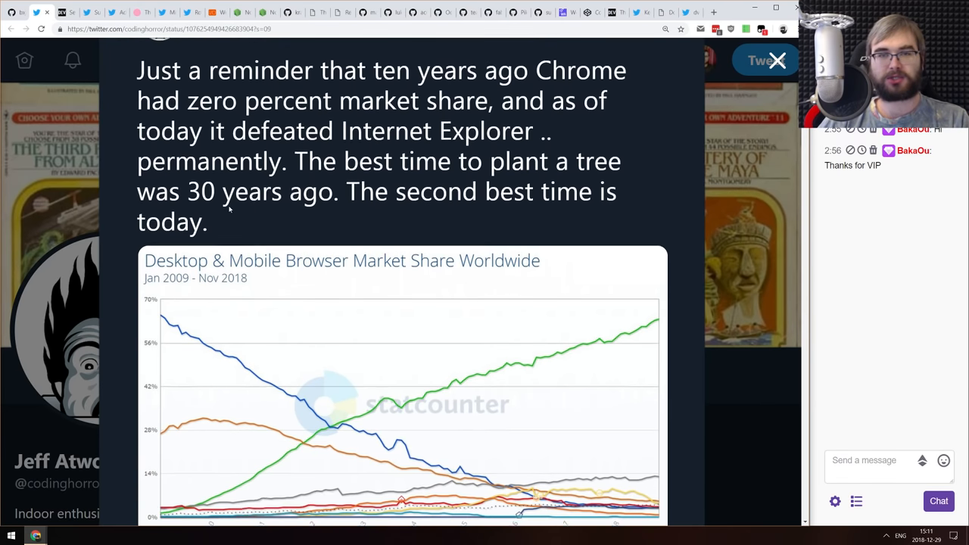
scroll(down, 3)
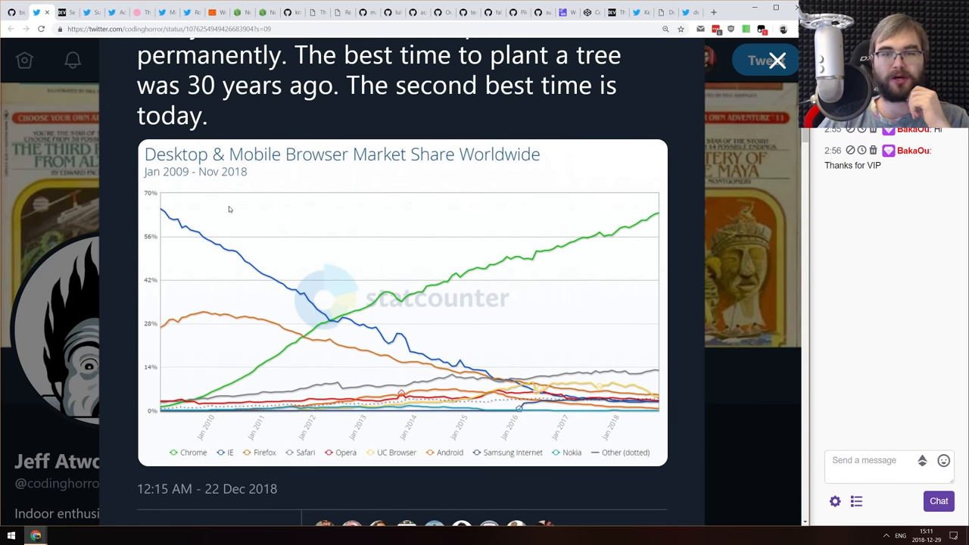
mouse_move(235, 395)
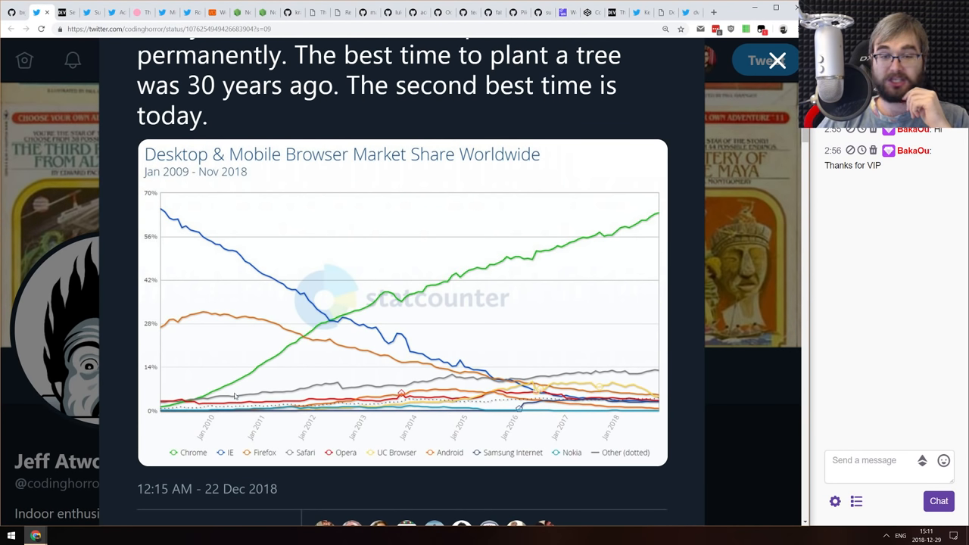
mouse_move(642, 232)
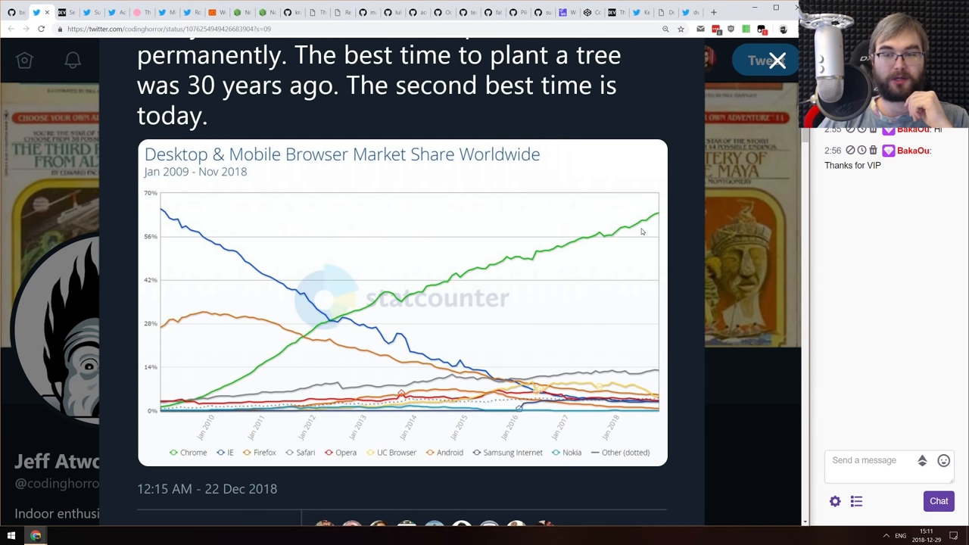
scroll(down, 3)
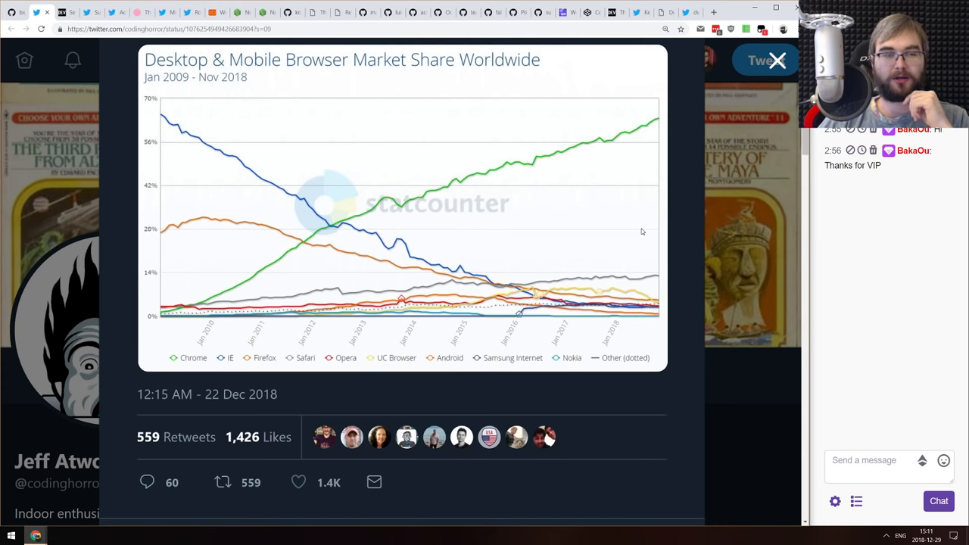
scroll(up, 3)
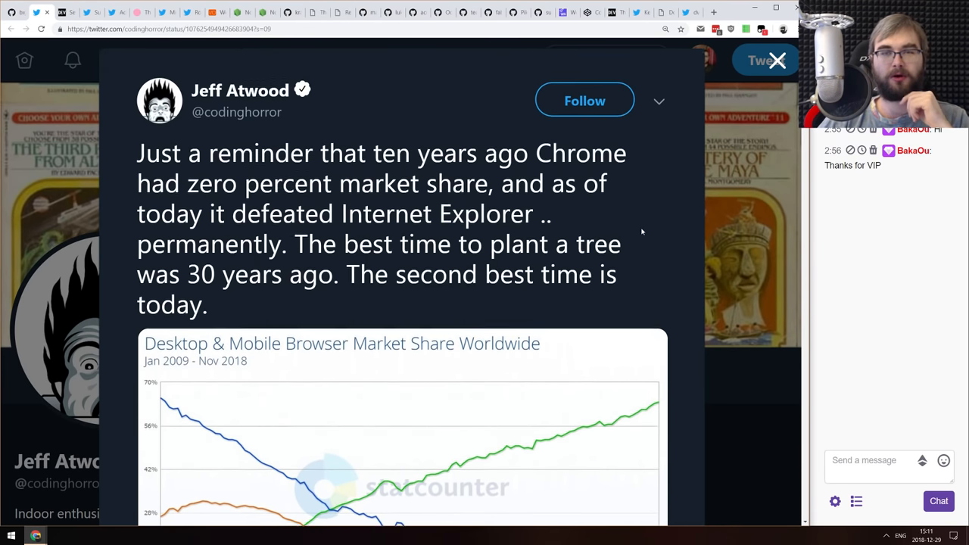
scroll(up, 3)
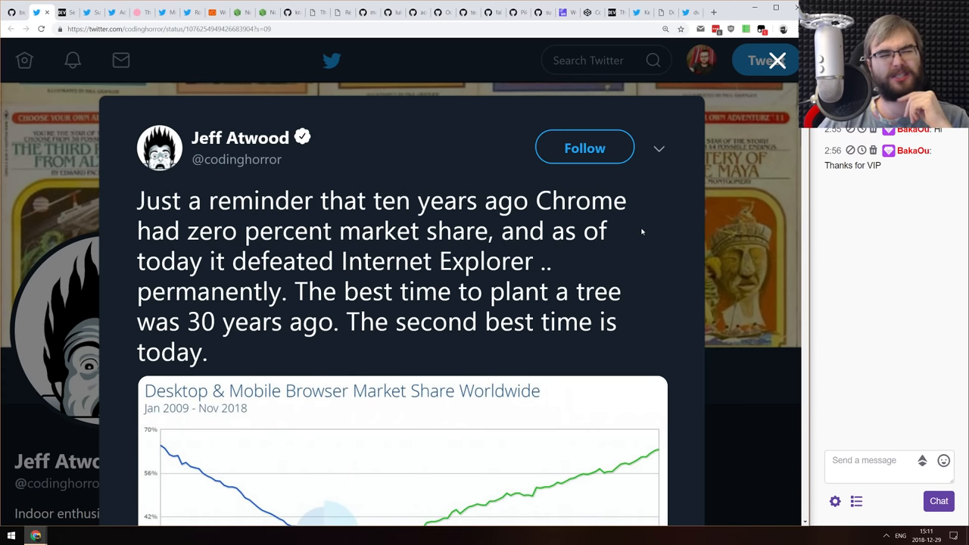
scroll(down, 3)
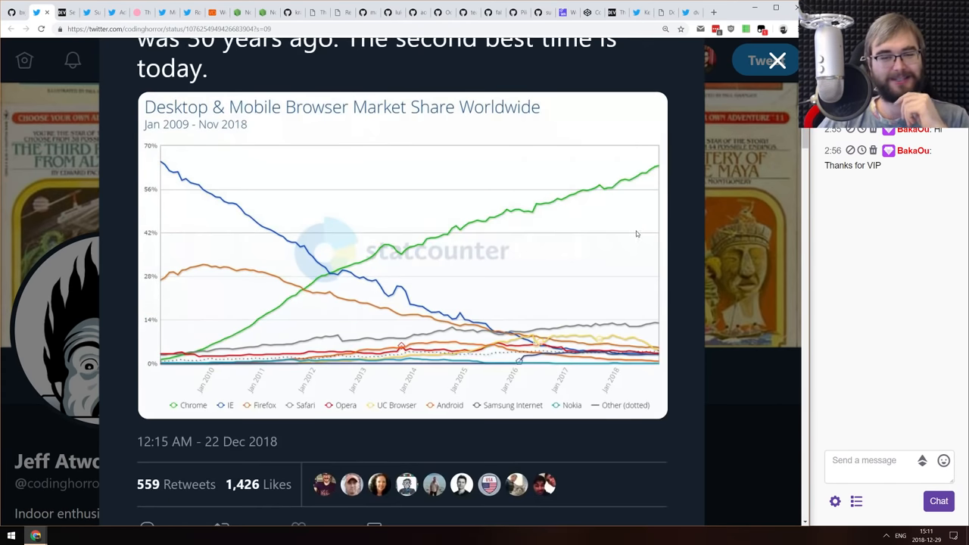
scroll(up, 3)
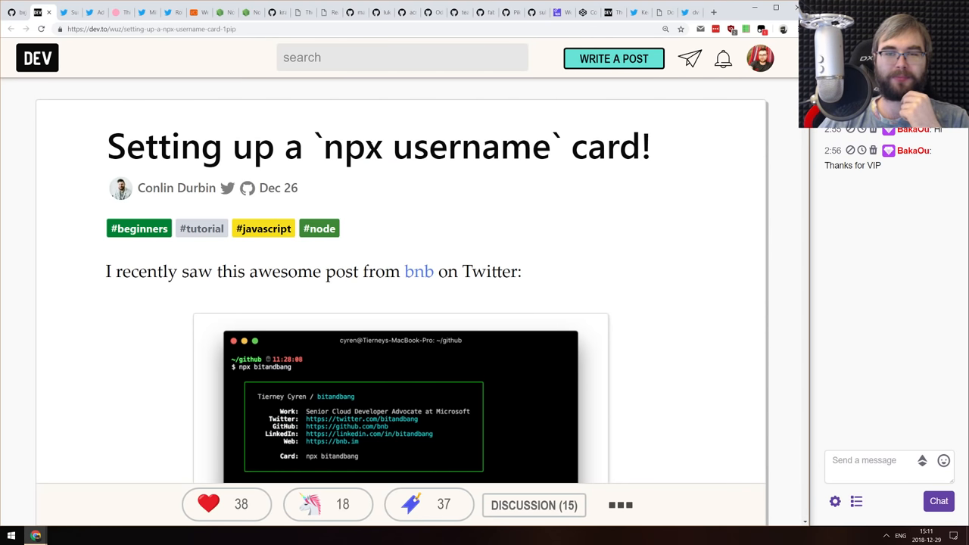
Read down the dev.to npx business card article through its setup instructions
scroll(down, 3)
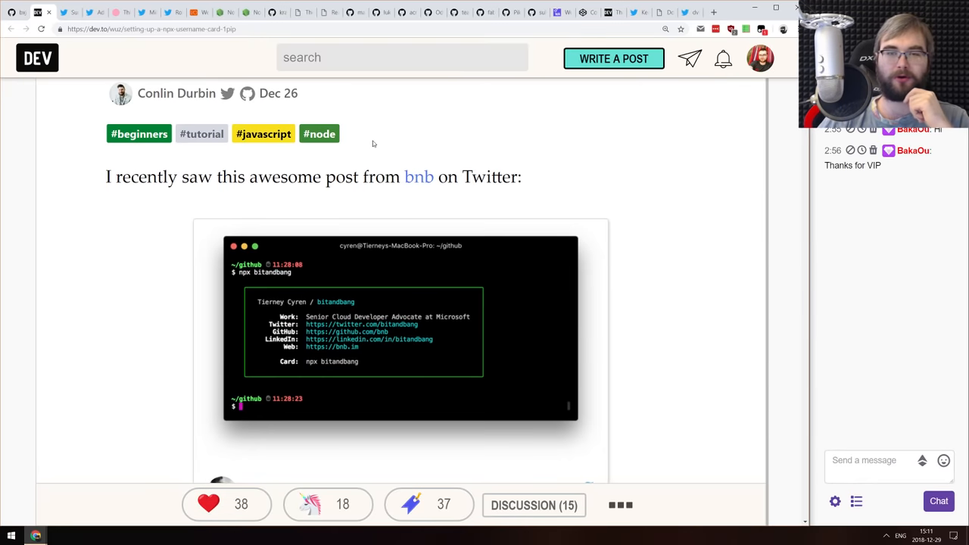
scroll(down, 3)
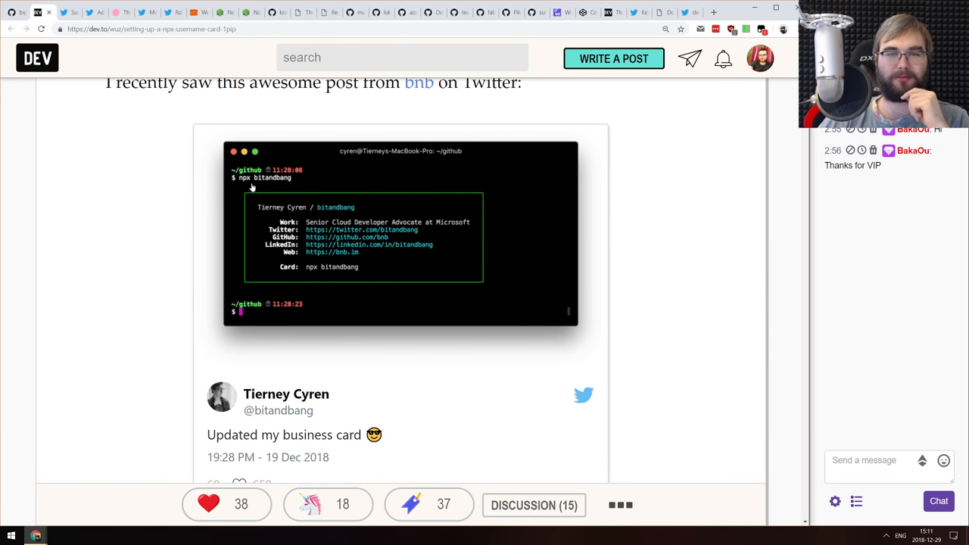
mouse_move(406, 269)
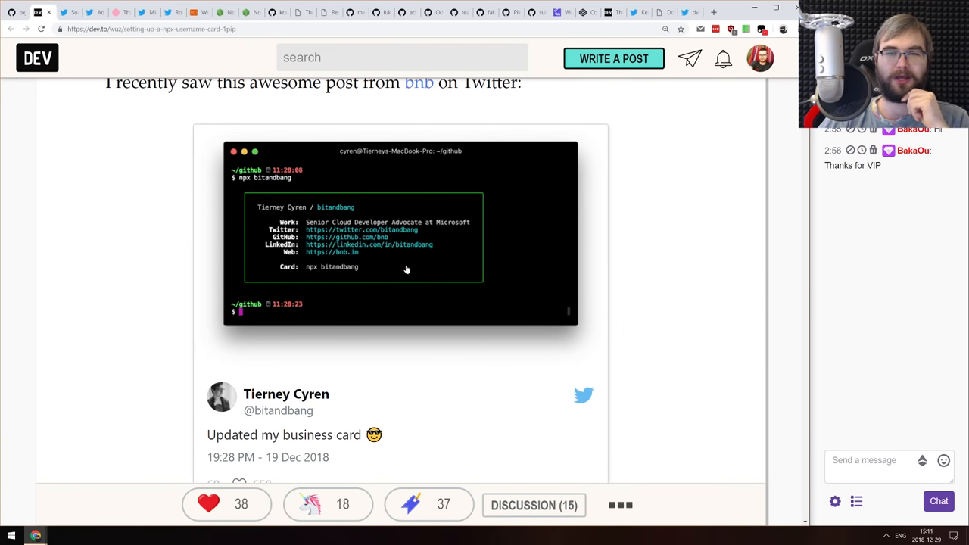
mouse_move(390, 305)
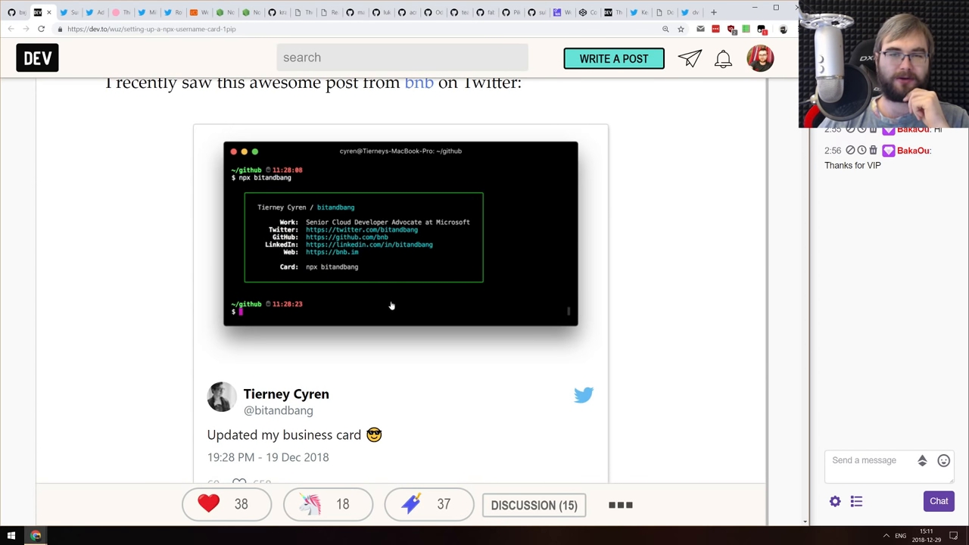
scroll(down, 3)
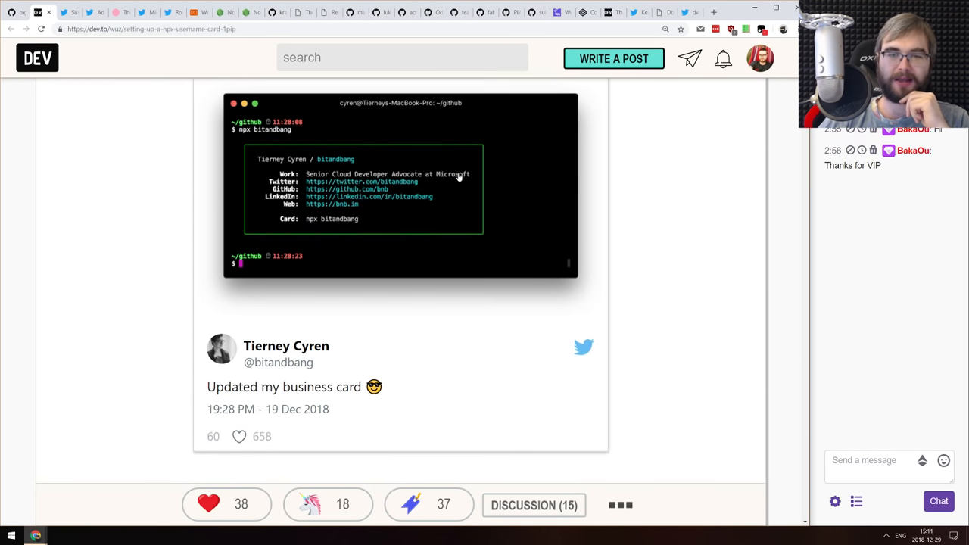
scroll(up, 3)
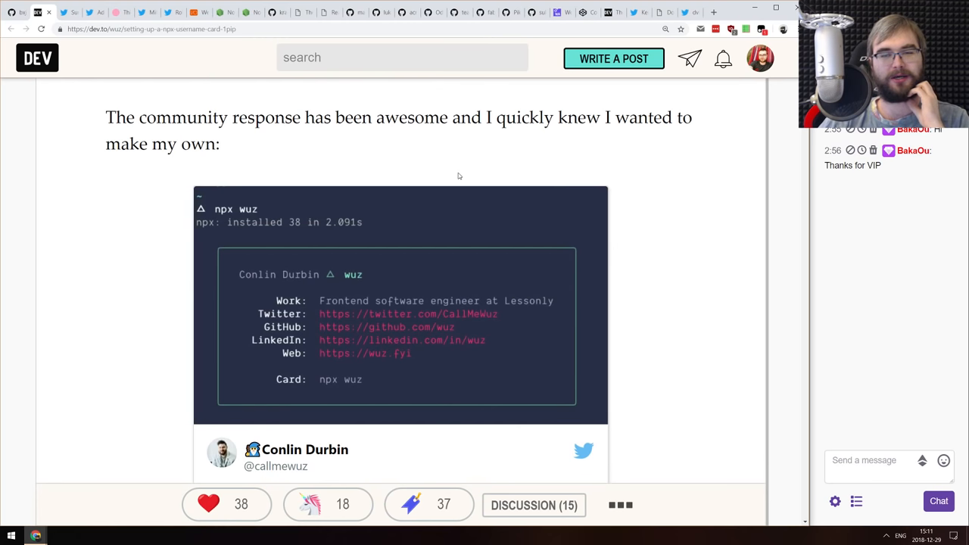
scroll(down, 3)
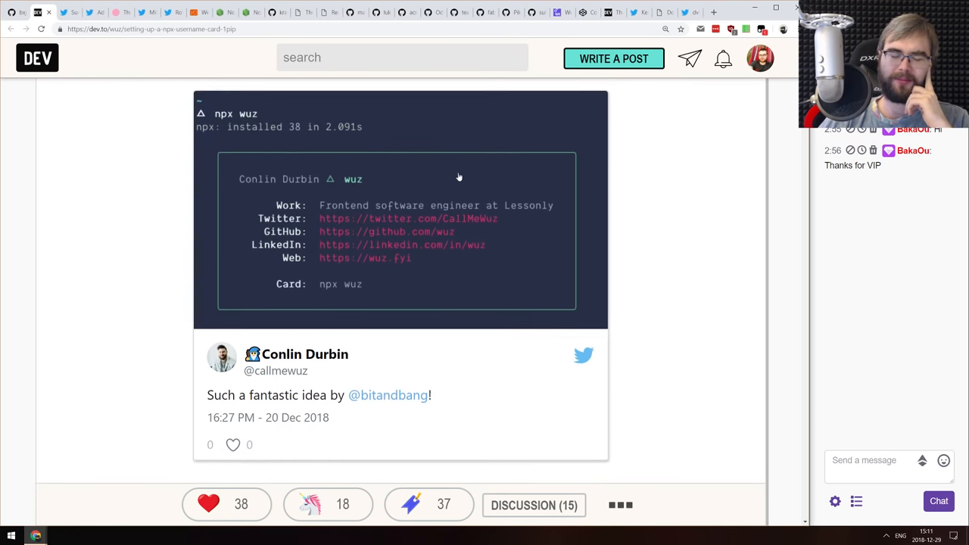
scroll(up, 3)
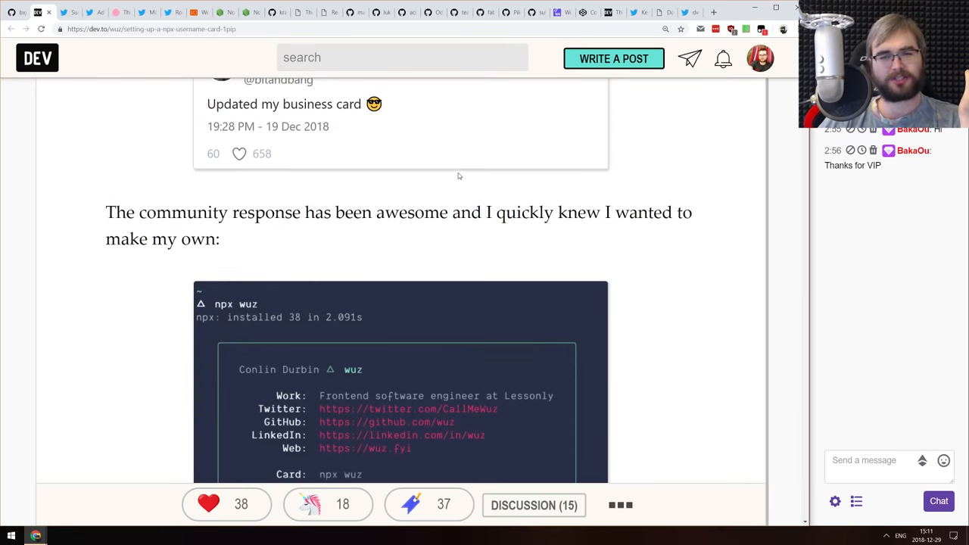
scroll(down, 3)
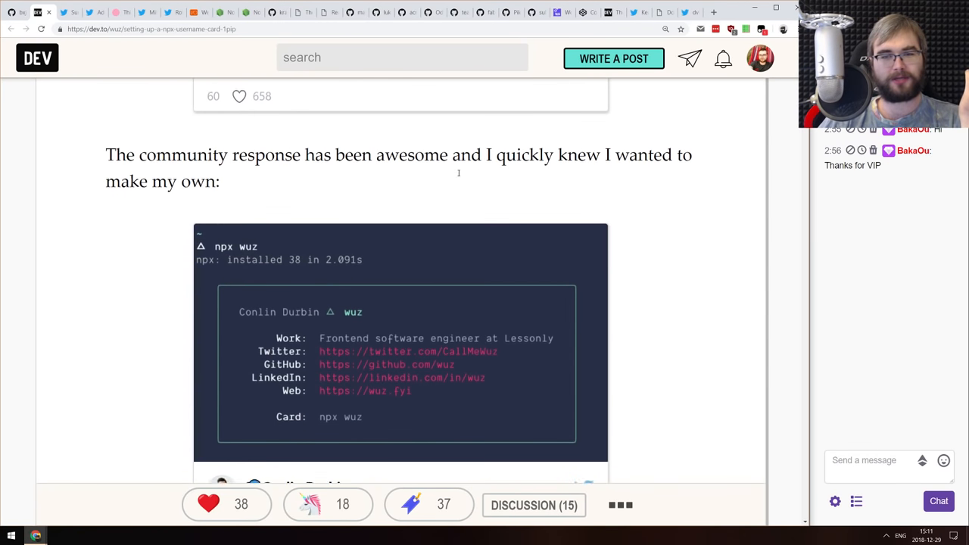
scroll(down, 3)
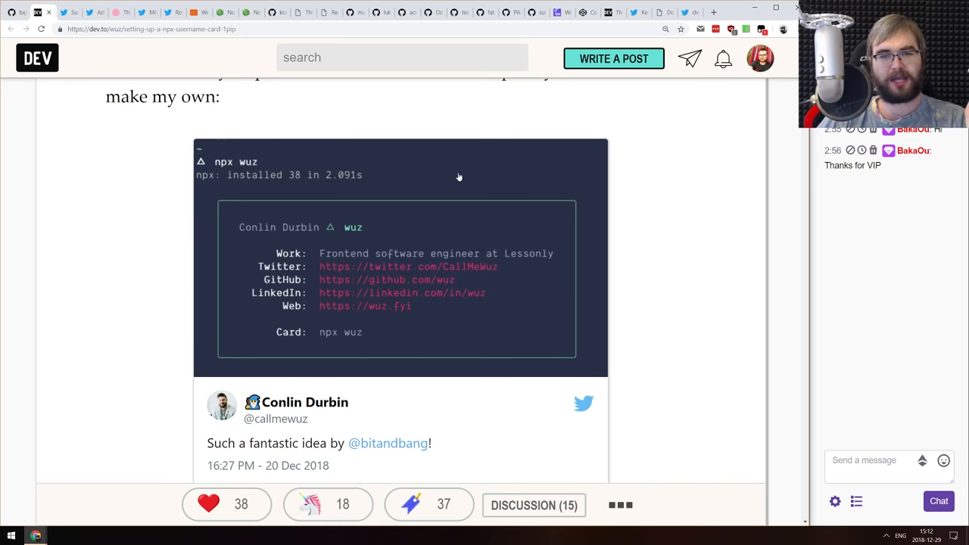
scroll(down, 3)
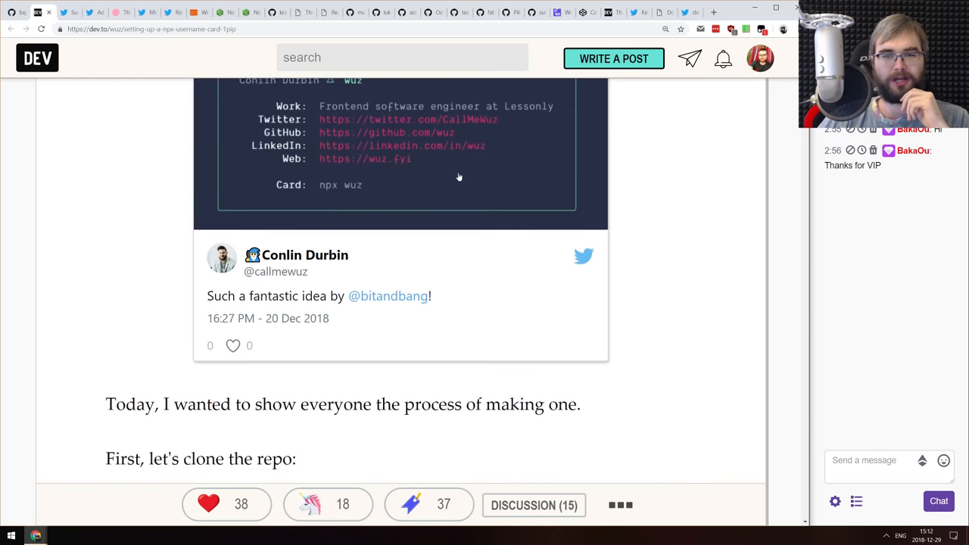
scroll(down, 3)
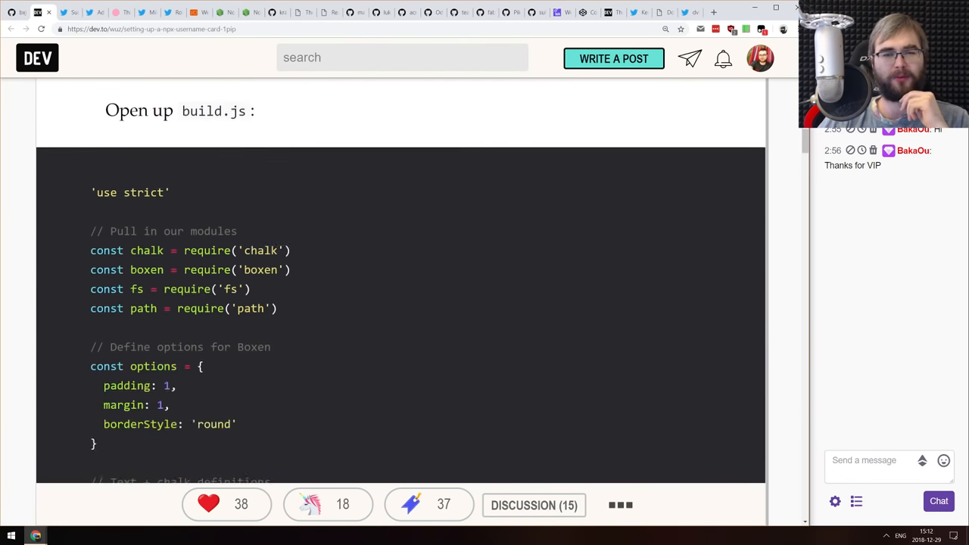
Continue to the embedded Tierney Cyren tweet showing the terminal business card
scroll(down, 3)
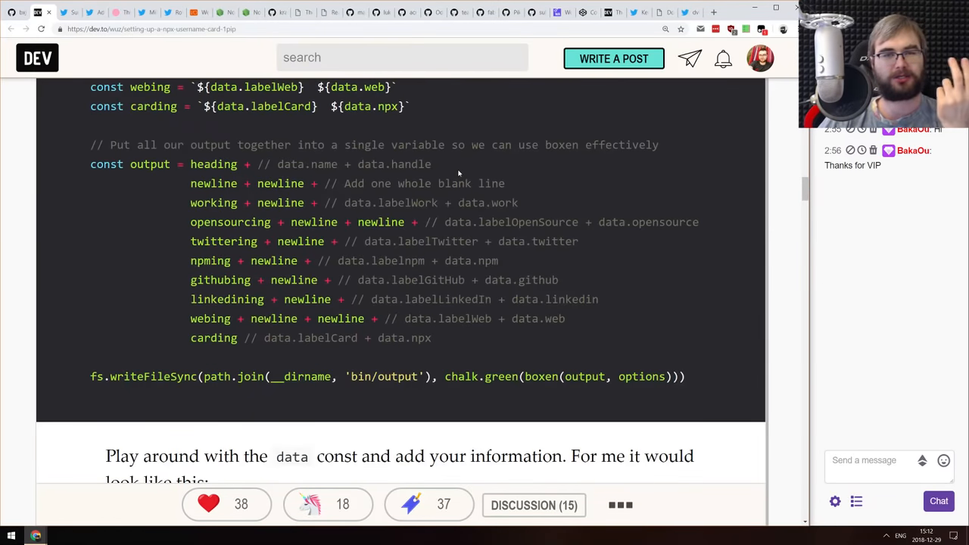
scroll(down, 3)
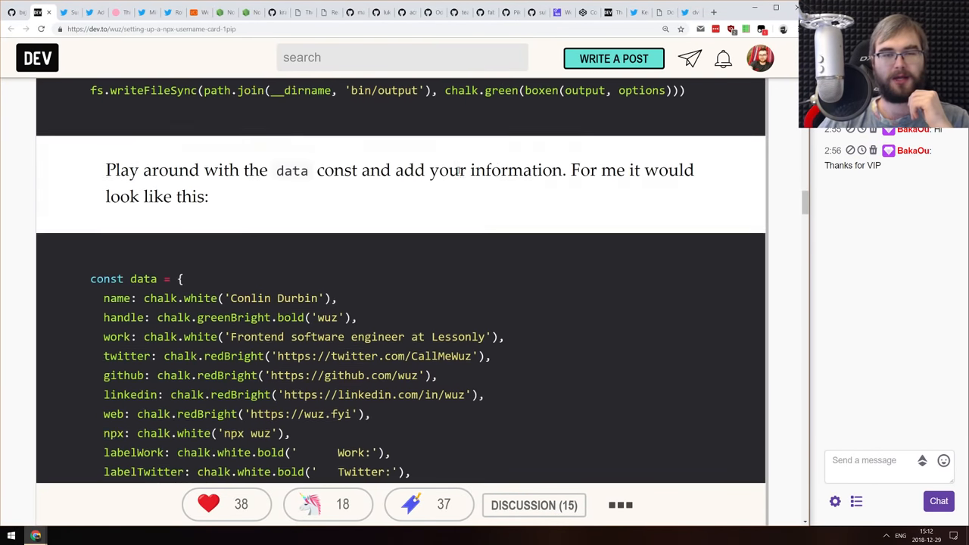
scroll(down, 3)
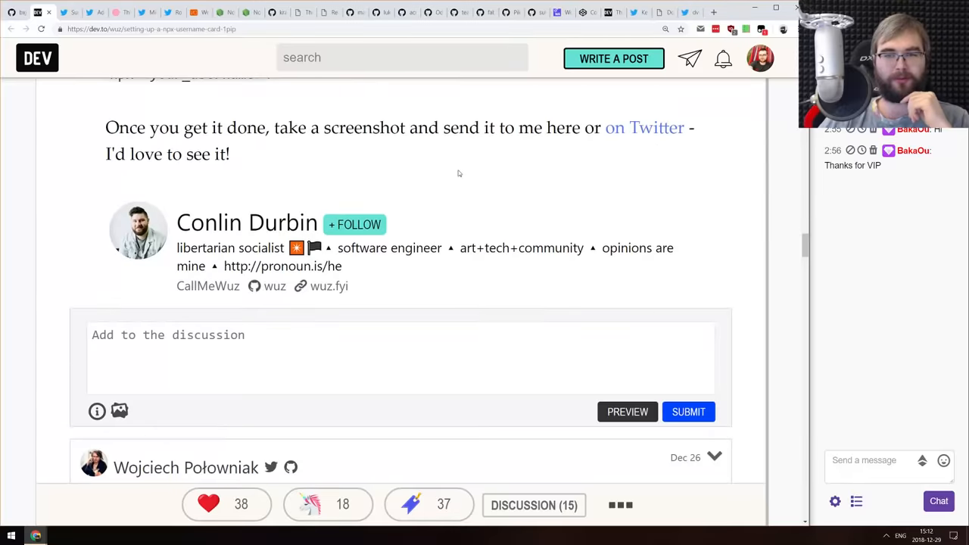
scroll(up, 3)
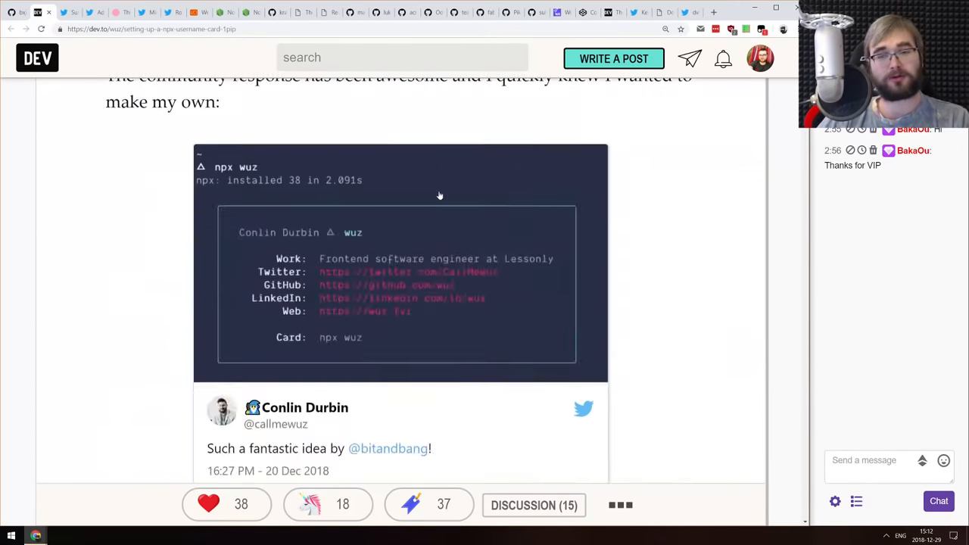
scroll(up, 3)
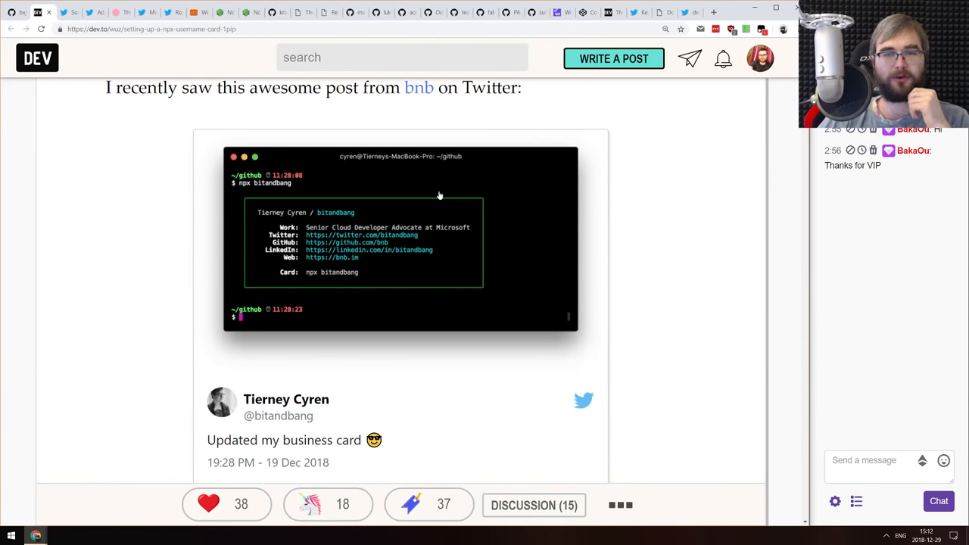
mouse_move(437, 187)
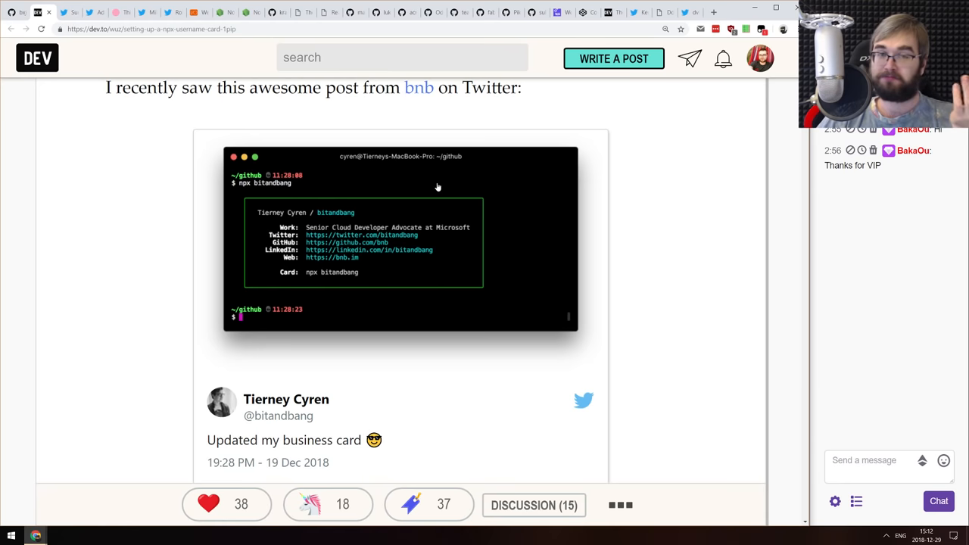
scroll(down, 3)
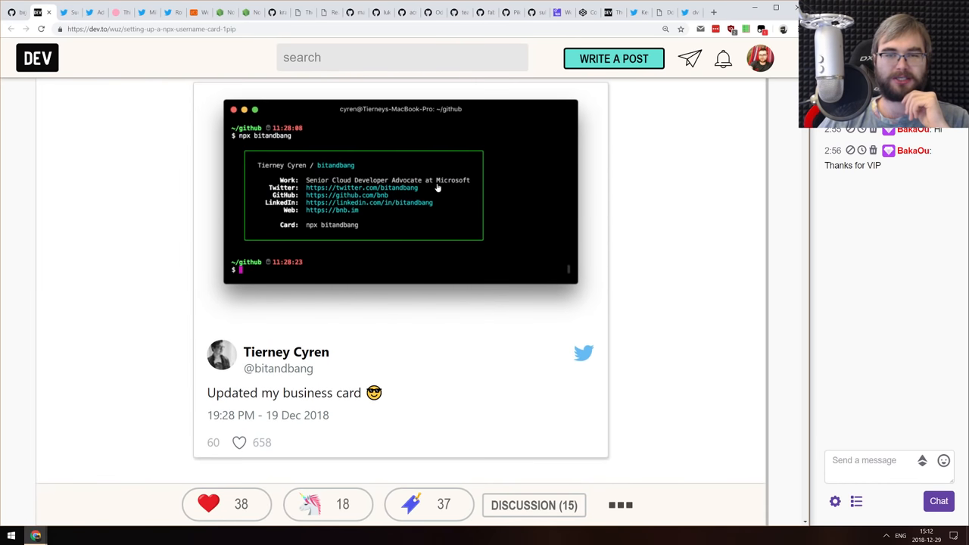
scroll(up, 3)
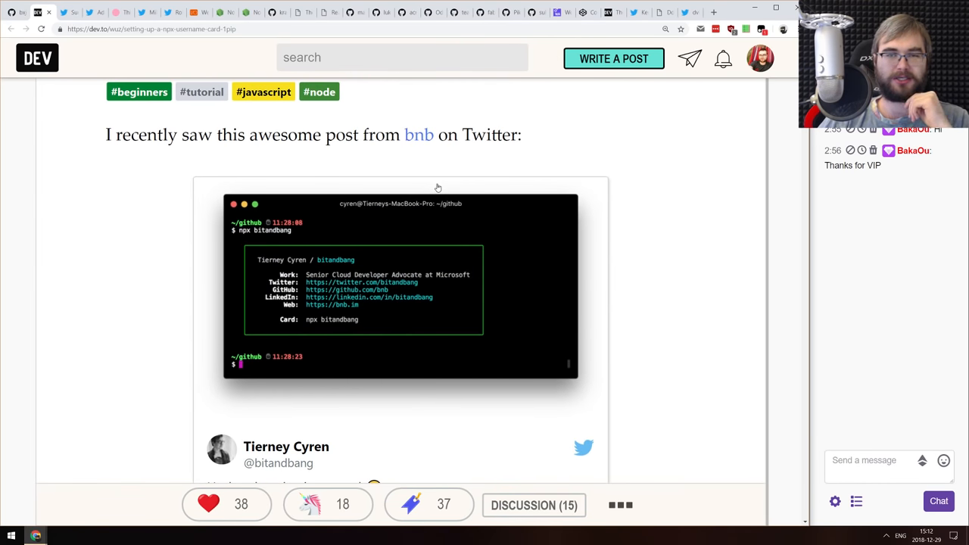
scroll(down, 3)
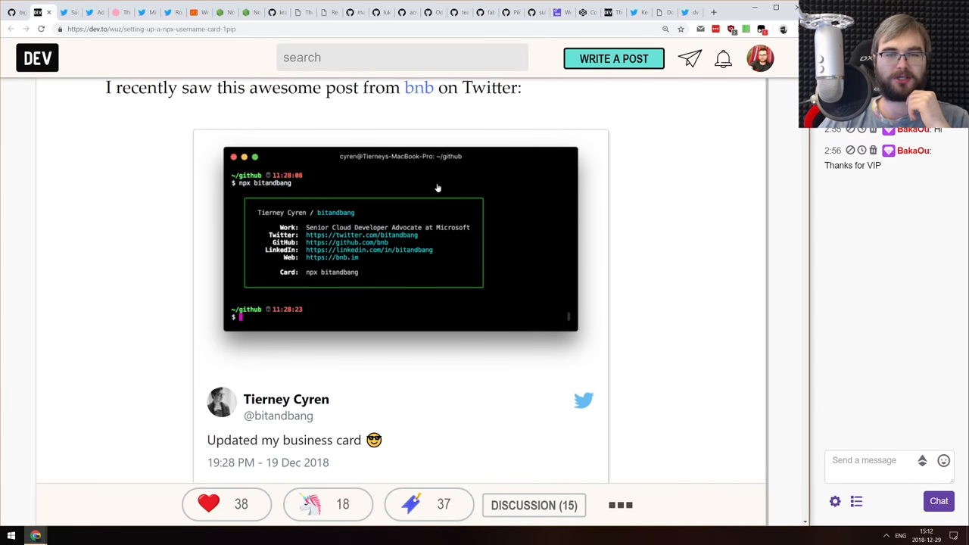
mouse_move(436, 195)
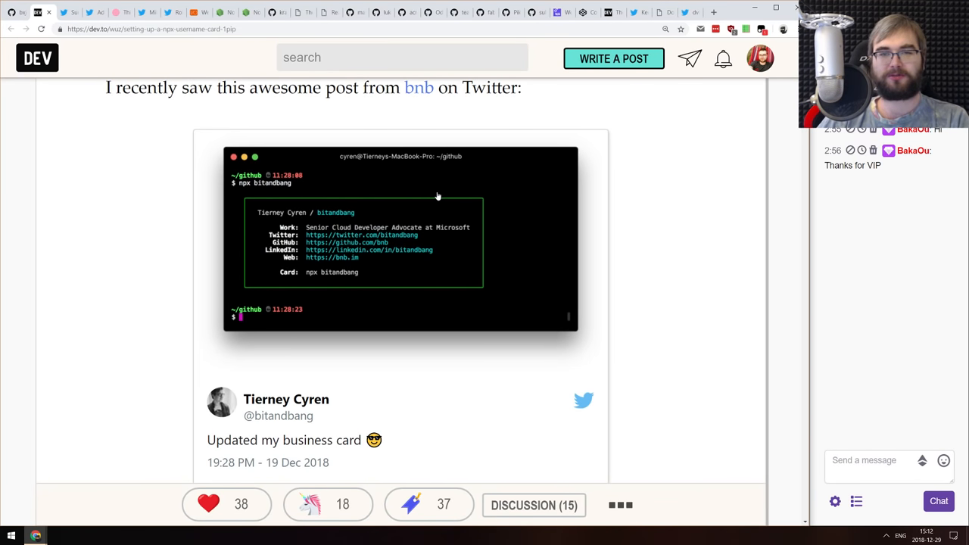
mouse_move(421, 179)
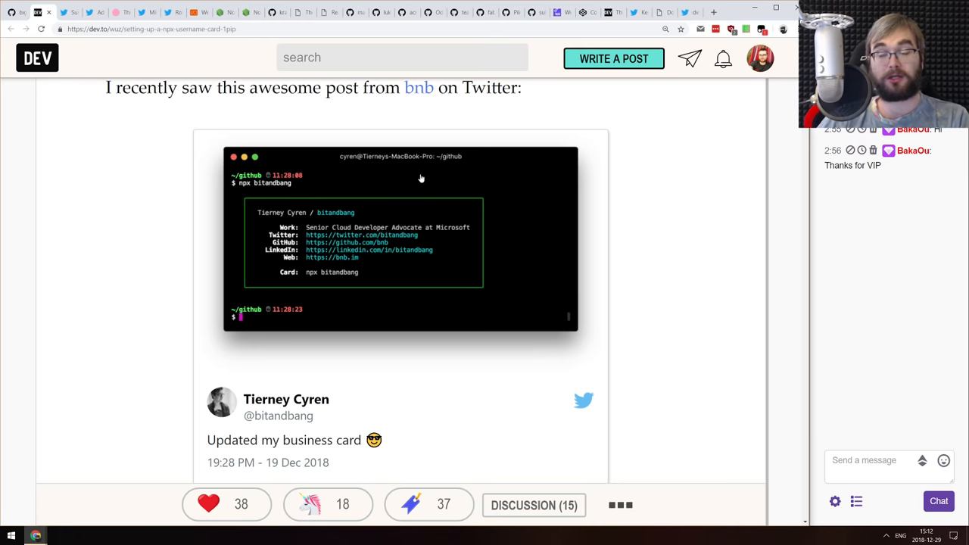
mouse_move(415, 209)
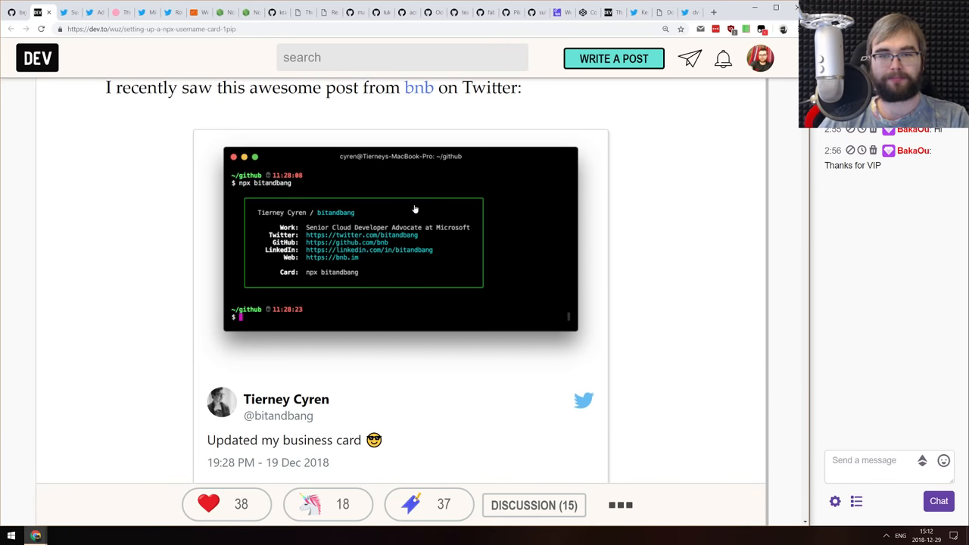
scroll(down, 3)
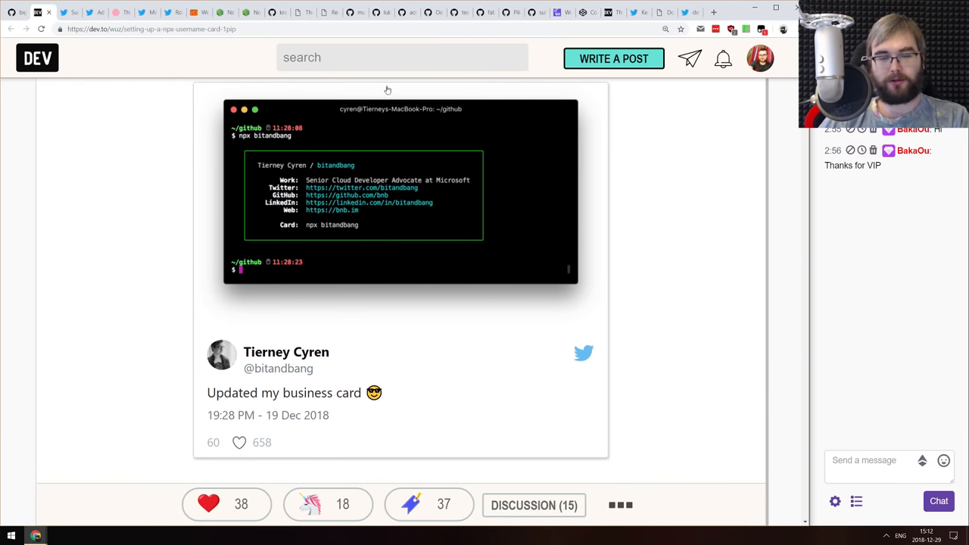
mouse_move(221, 6)
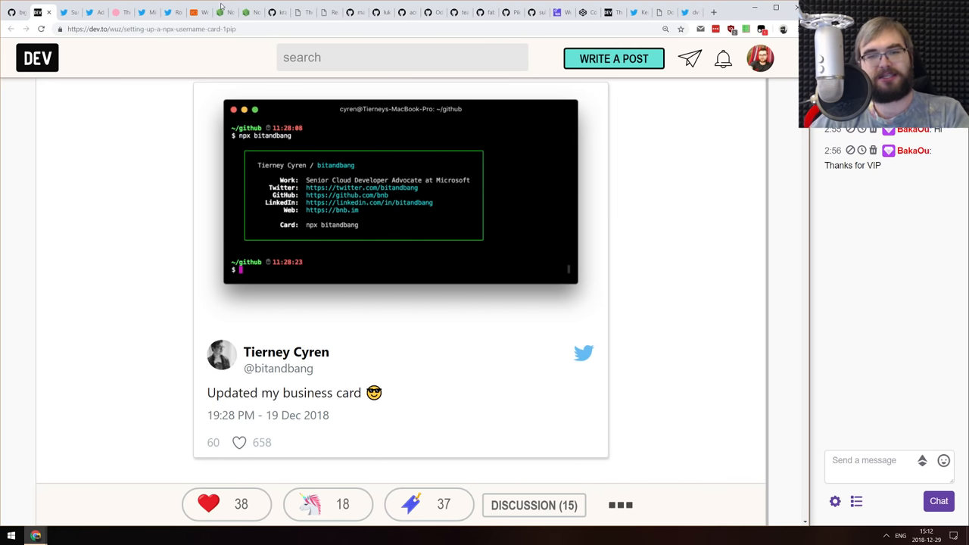
mouse_move(358, 161)
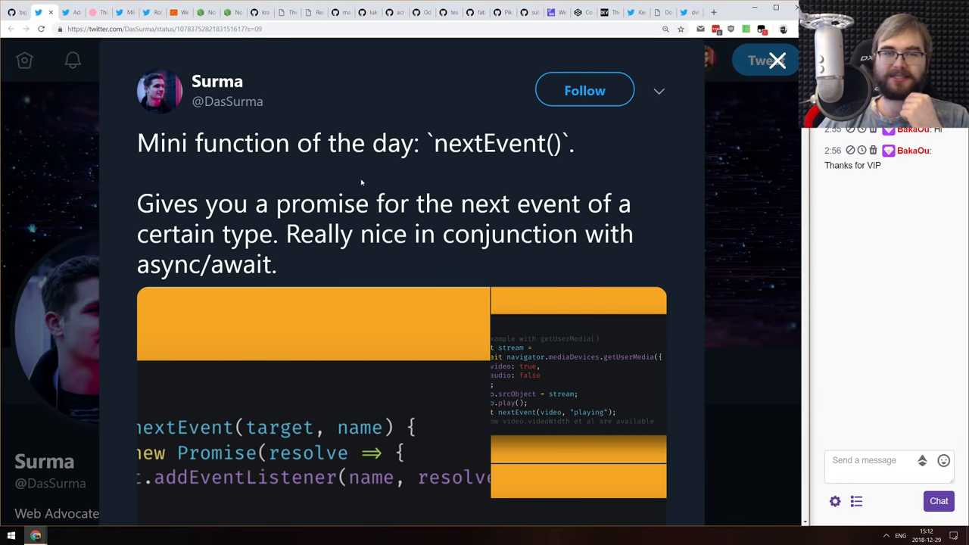
View Surma's nextEvent() tweet code image at full size, then close the lightbox
scroll(down, 3)
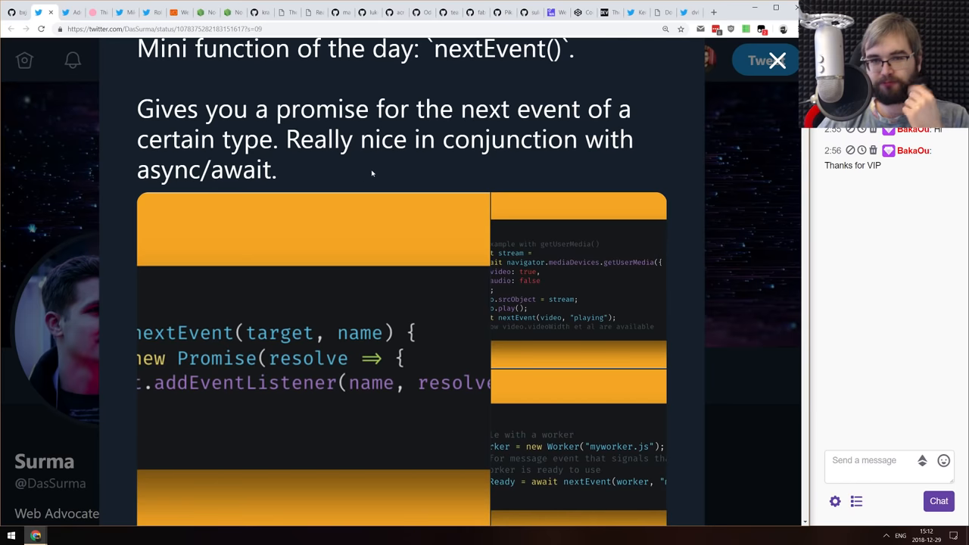
mouse_move(390, 300)
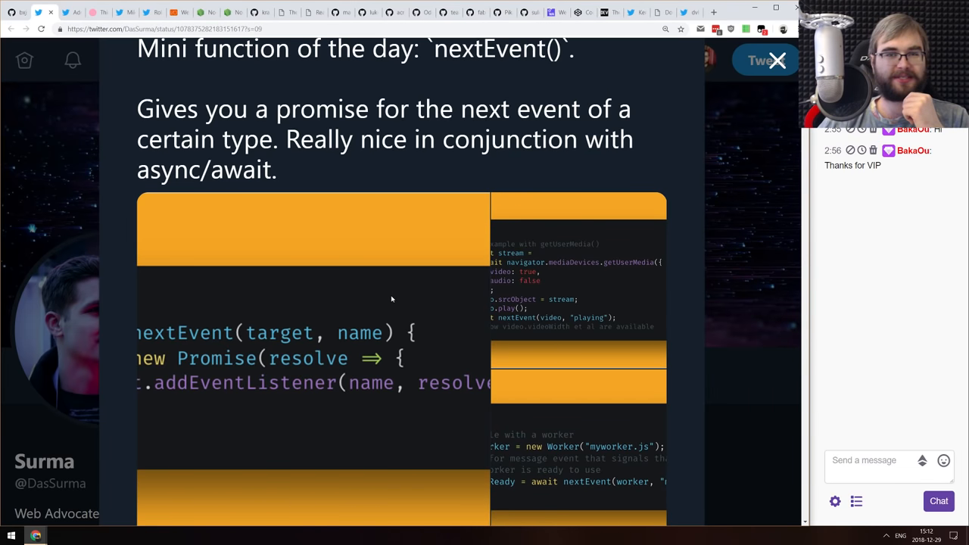
click(314, 227)
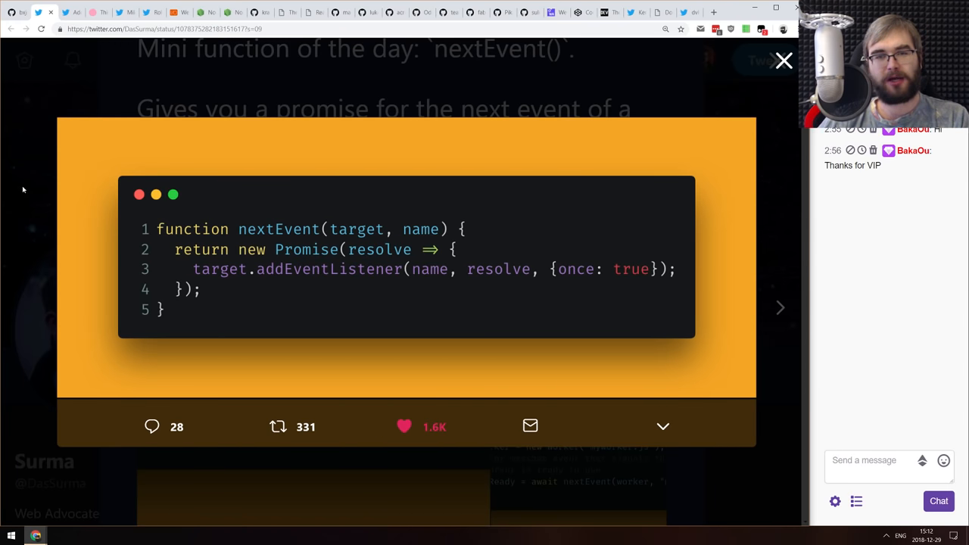
mouse_move(151, 41)
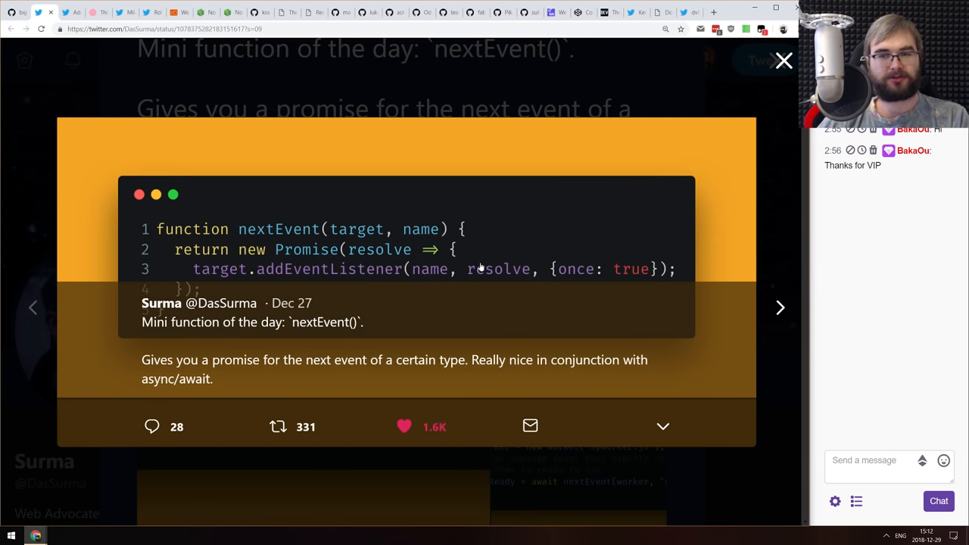
mouse_move(433, 279)
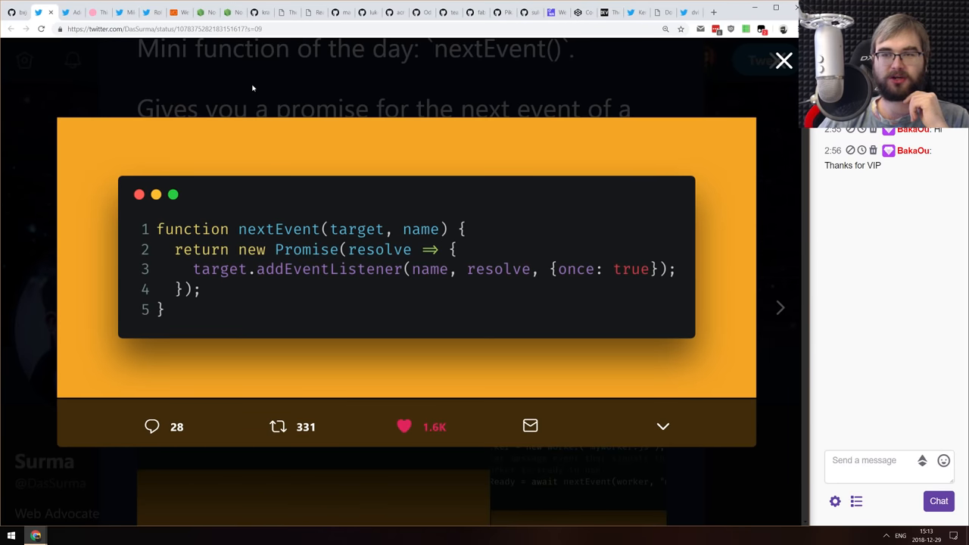
click(784, 61)
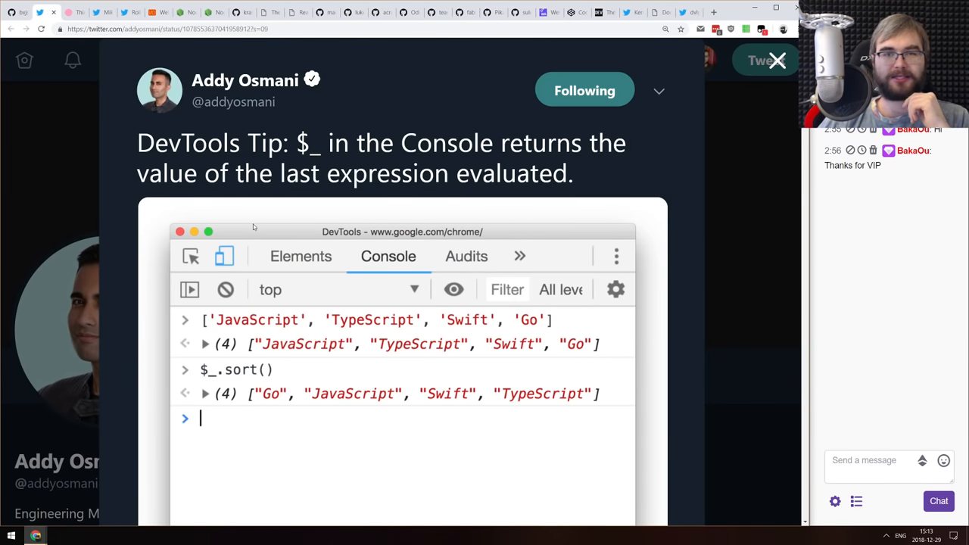
Select the $_ expression in Addy Osmani's DevTools tip tweet
double_click(306, 142)
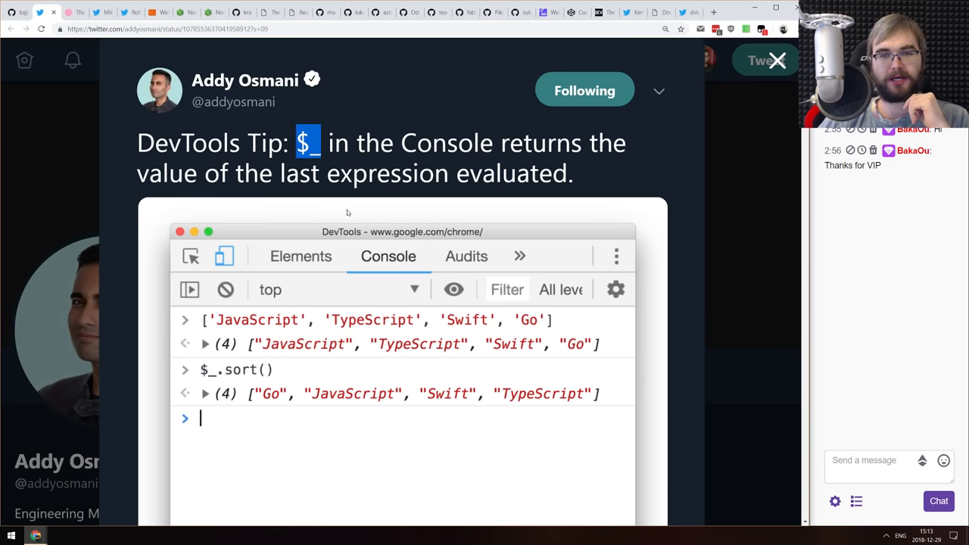
mouse_move(243, 183)
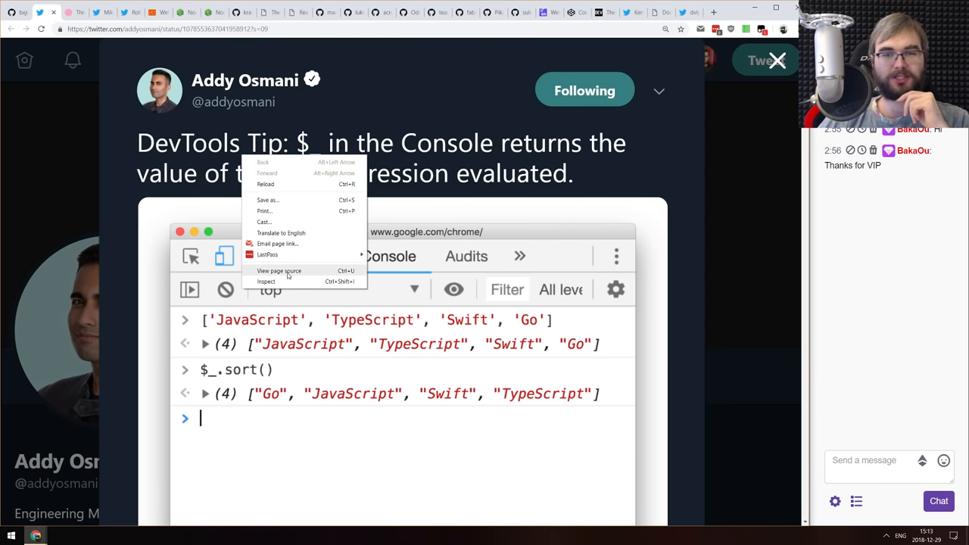
Bring up Chrome DevTools on the tweet page and clear the Console
click(266, 280)
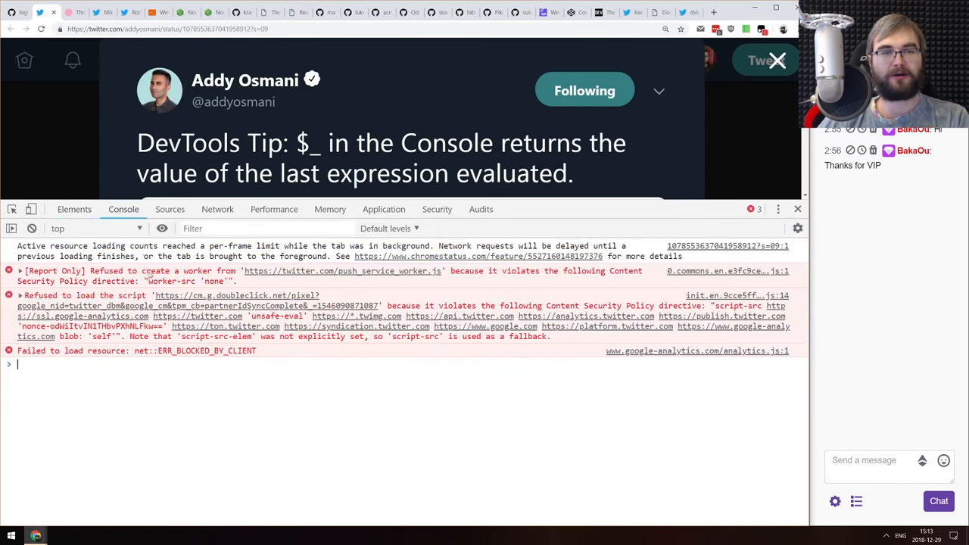
text($)
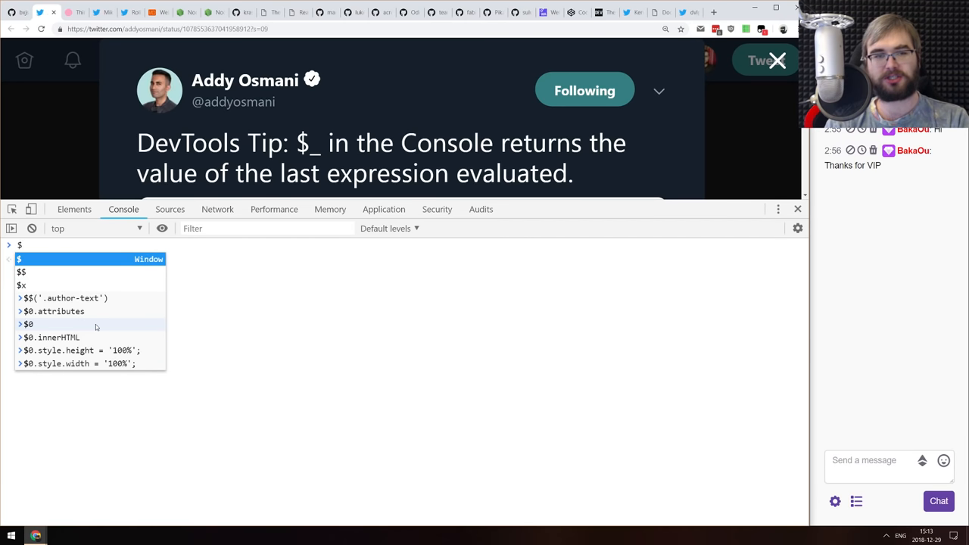
key(Escape)
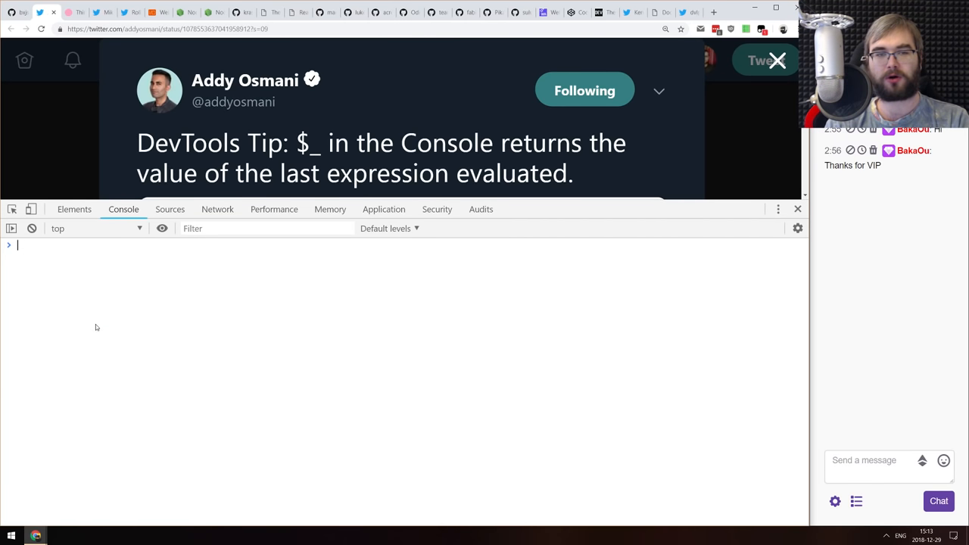
Run let a = 1 in the Console, then evaluate $_ and a, each returning 1
text(let a = 1)
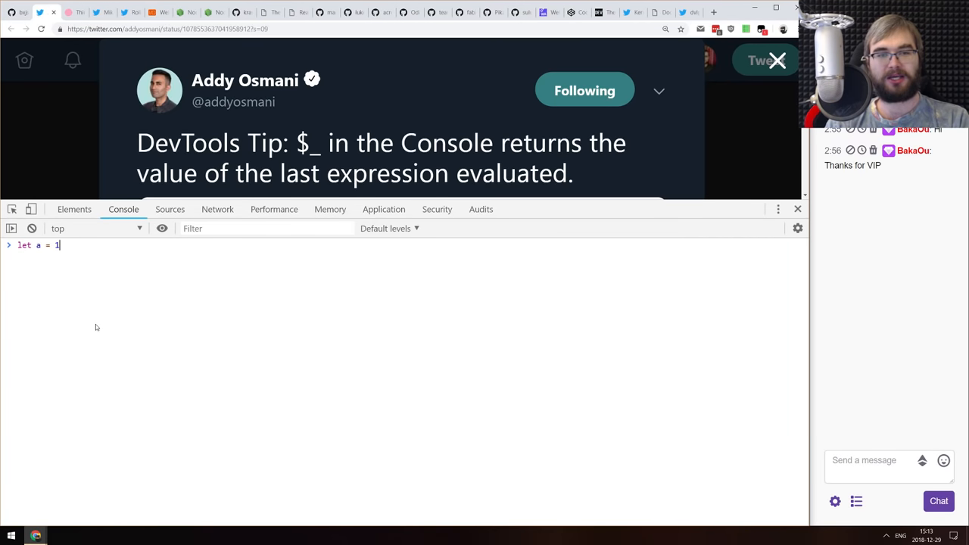
key(Return)
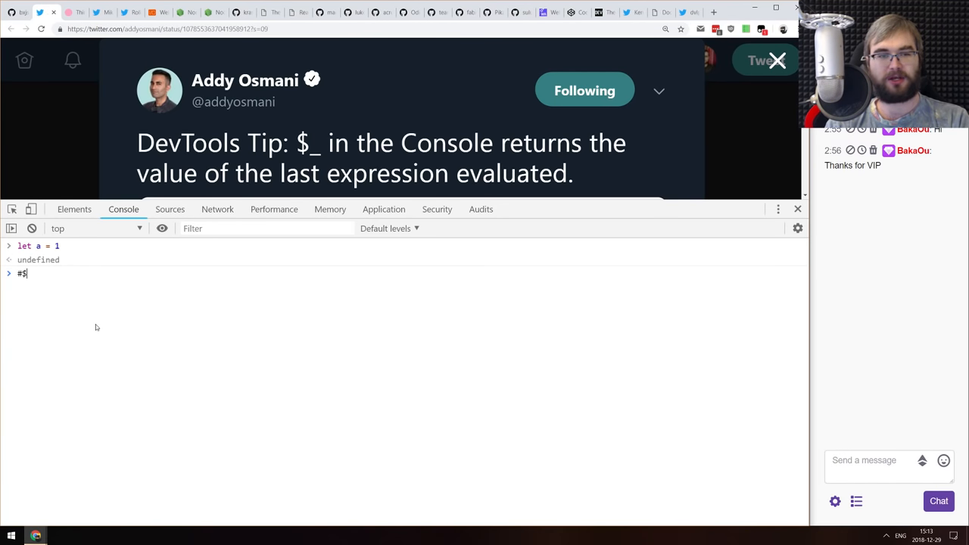
key(Return)
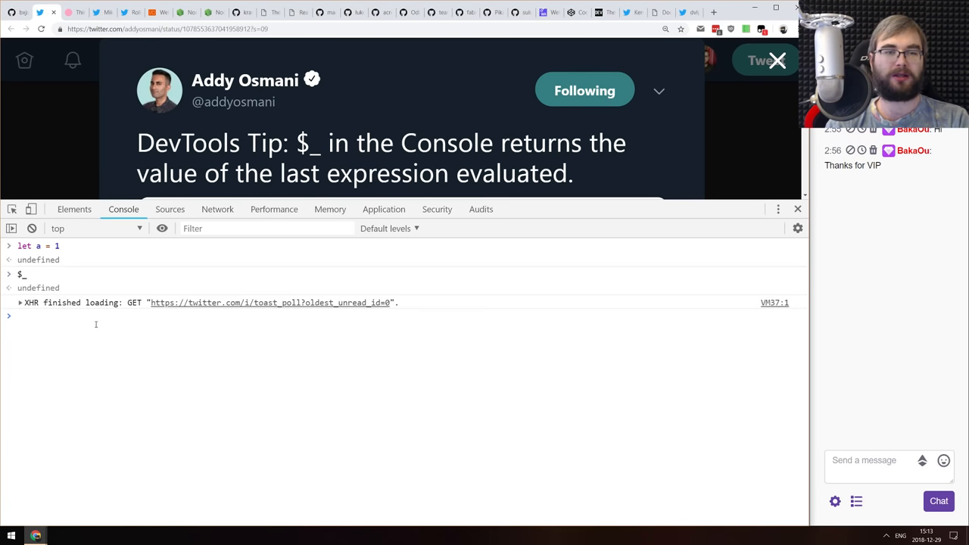
text($)
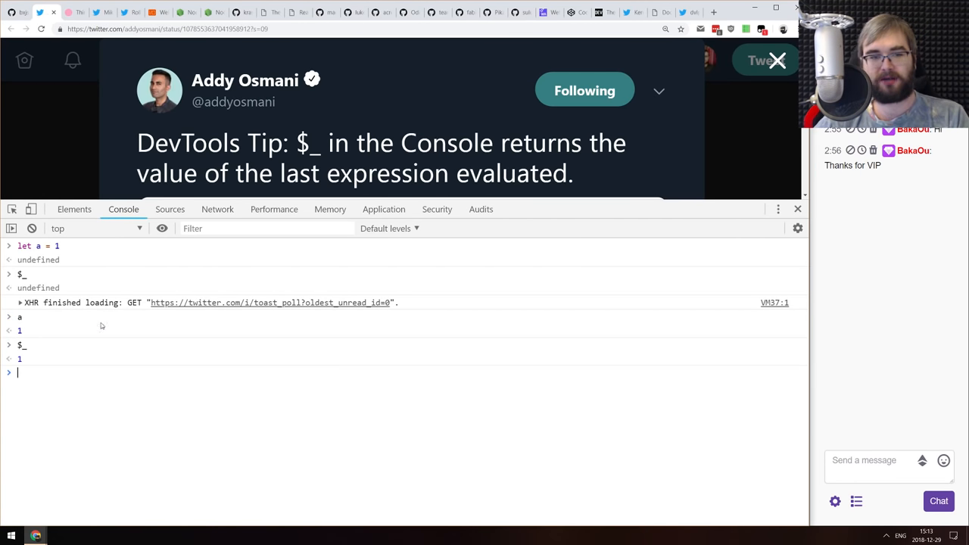
mouse_move(704, 233)
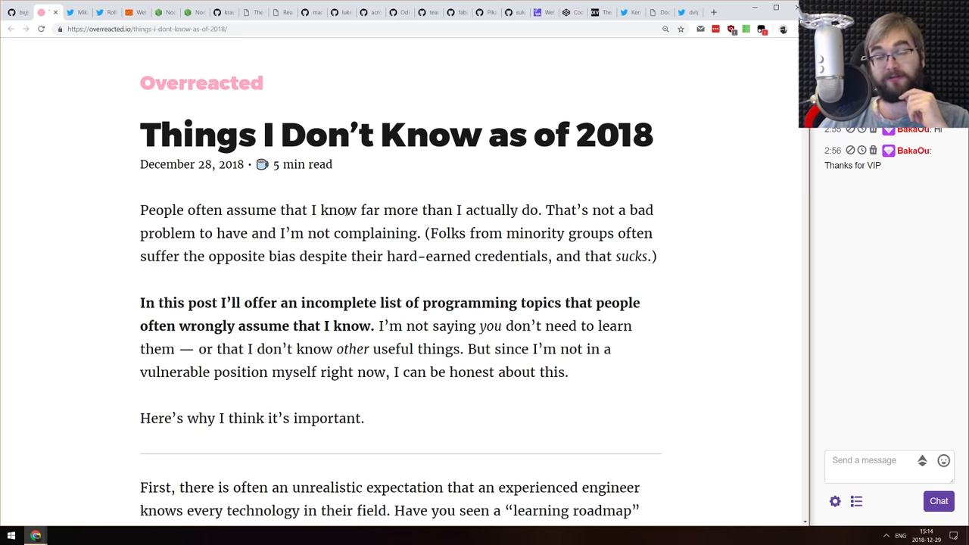
mouse_move(306, 215)
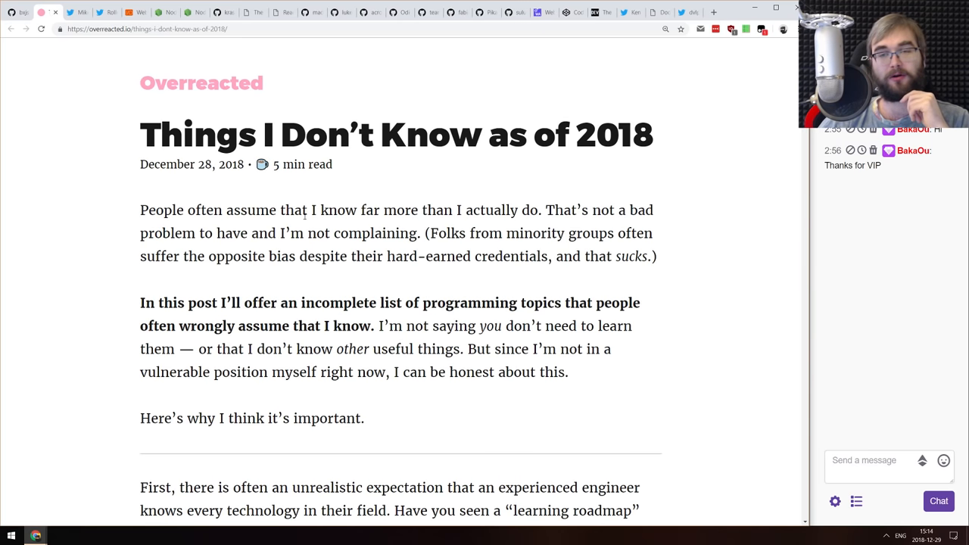
Skim Overreacted's Things I Don't Know as of 2018 list and select the Modern CSS bullet
scroll(down, 3)
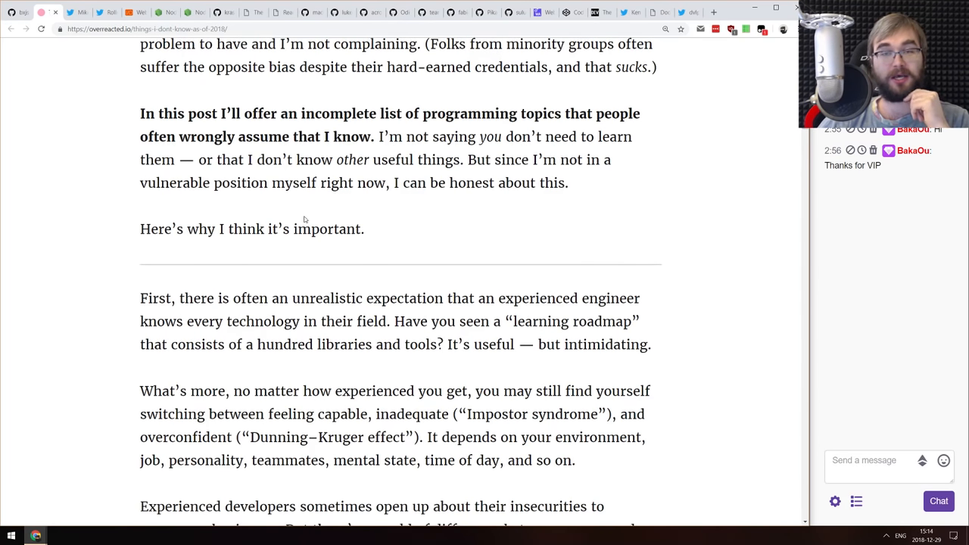
scroll(down, 3)
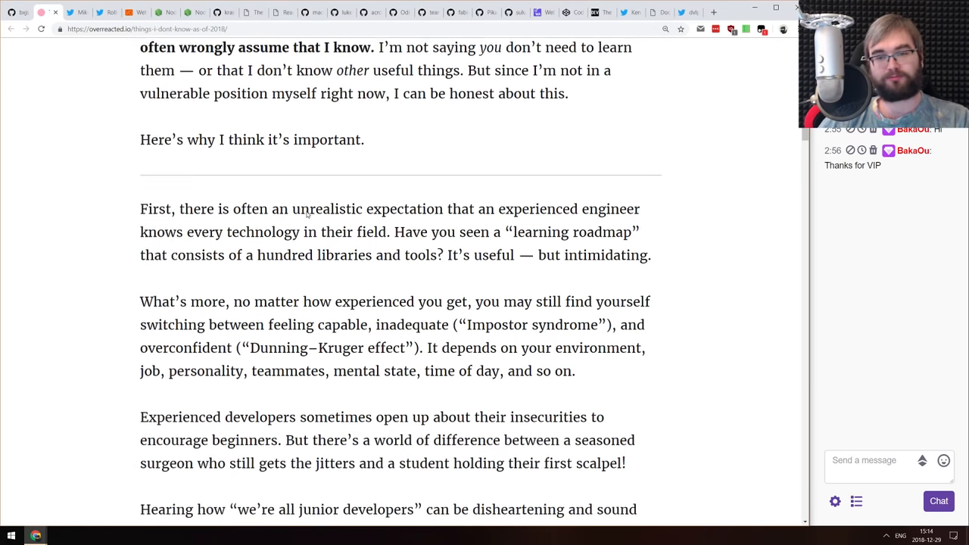
scroll(down, 3)
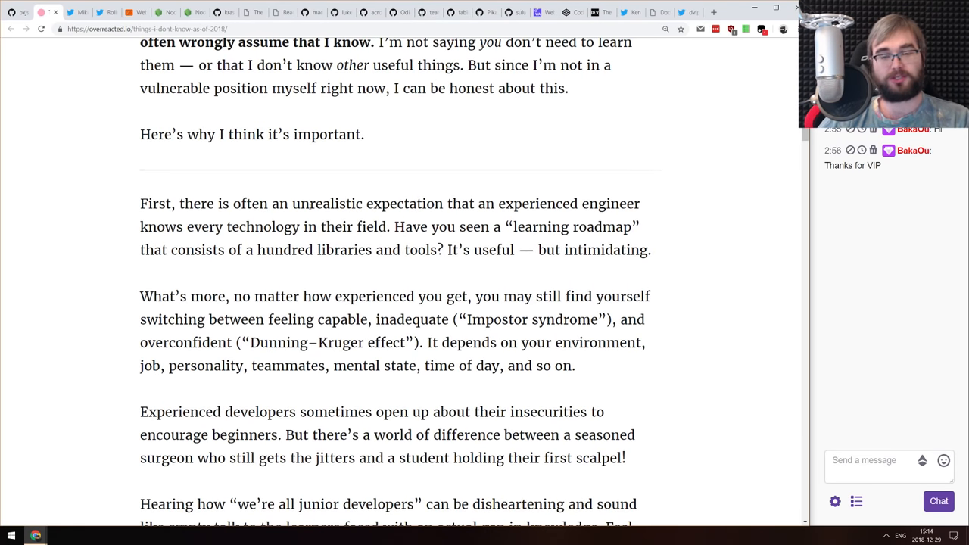
scroll(down, 3)
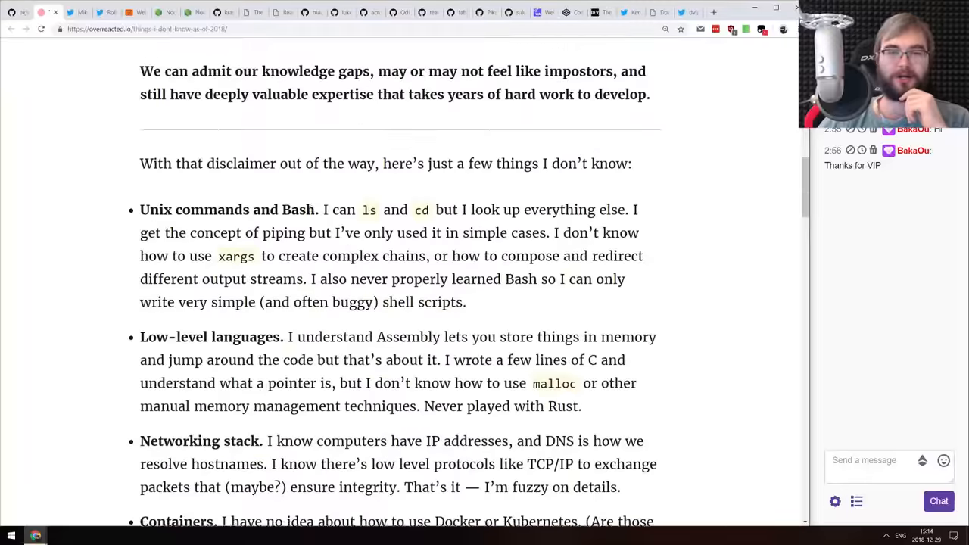
scroll(down, 3)
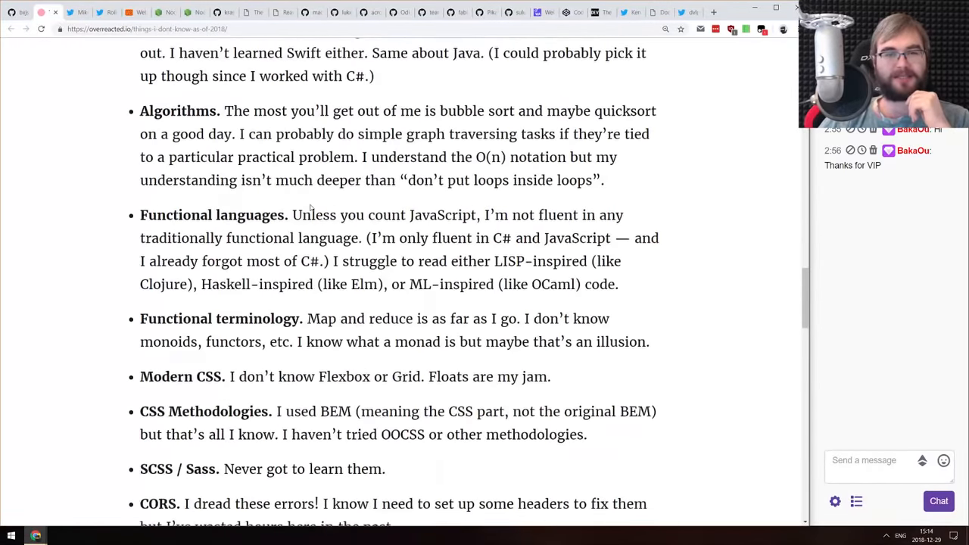
scroll(down, 3)
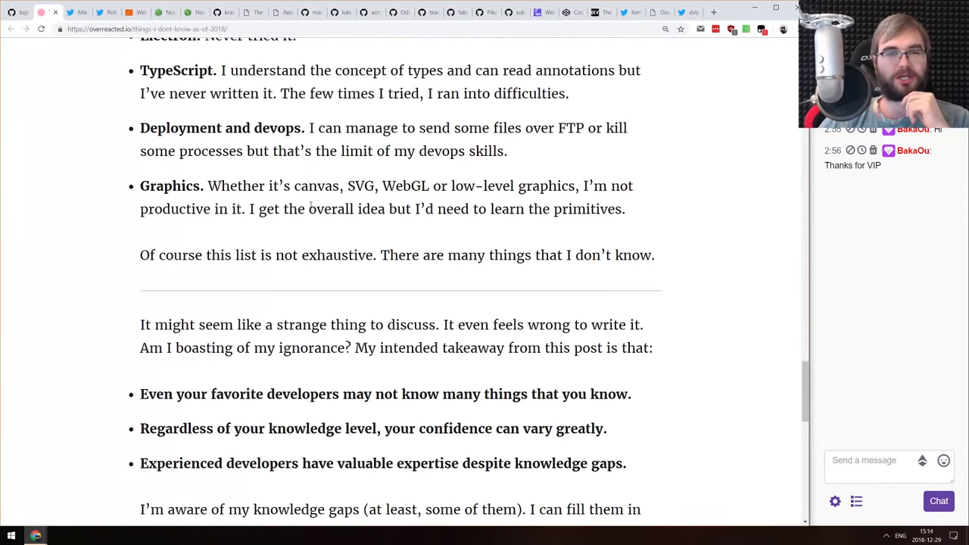
scroll(up, 3)
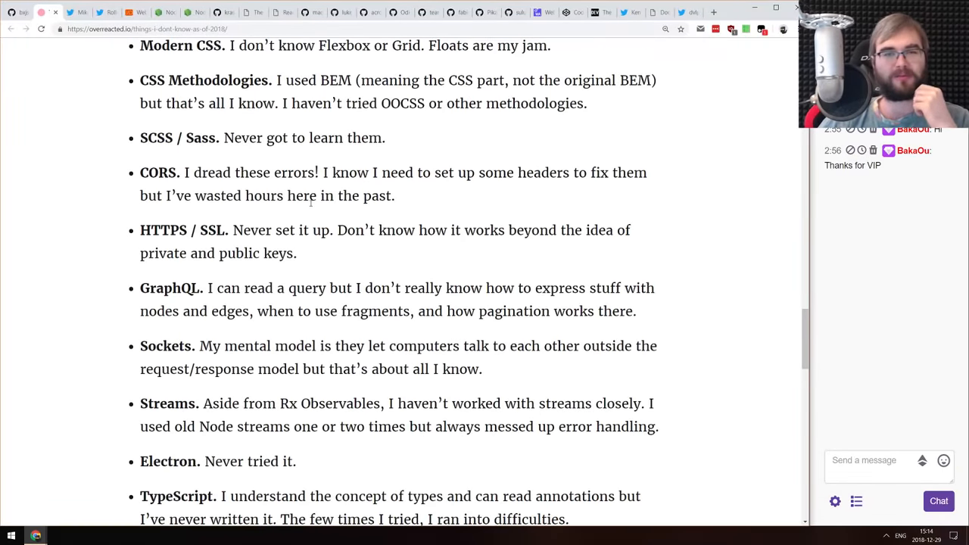
scroll(up, 3)
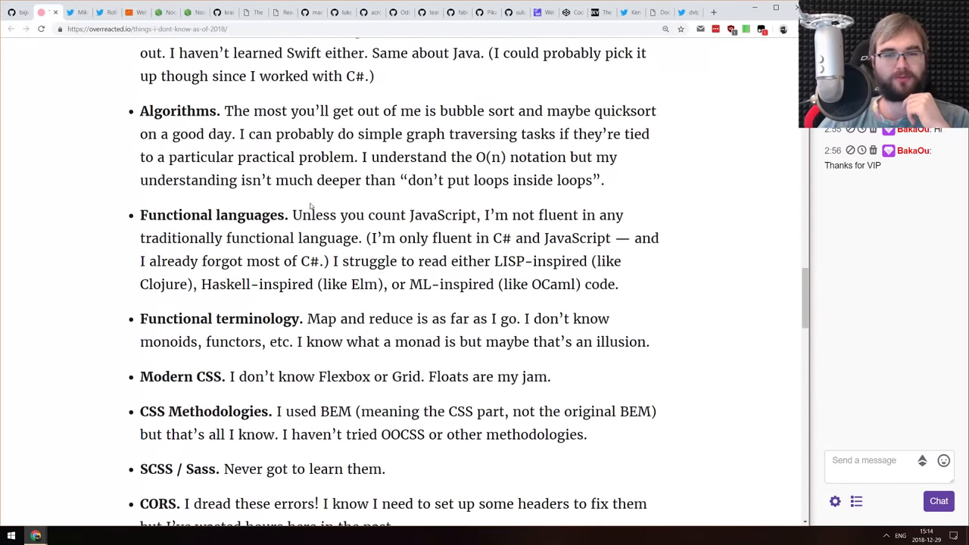
scroll(down, 3)
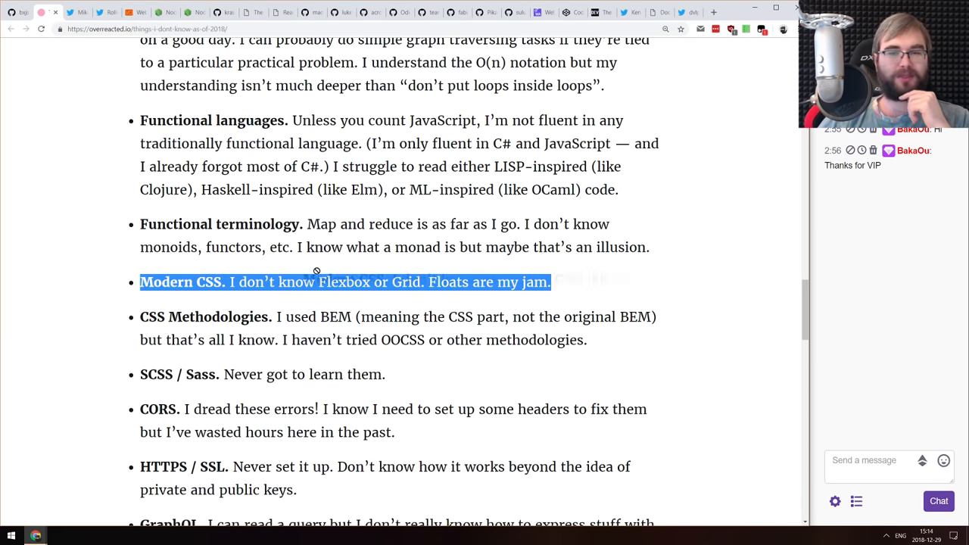
click(345, 282)
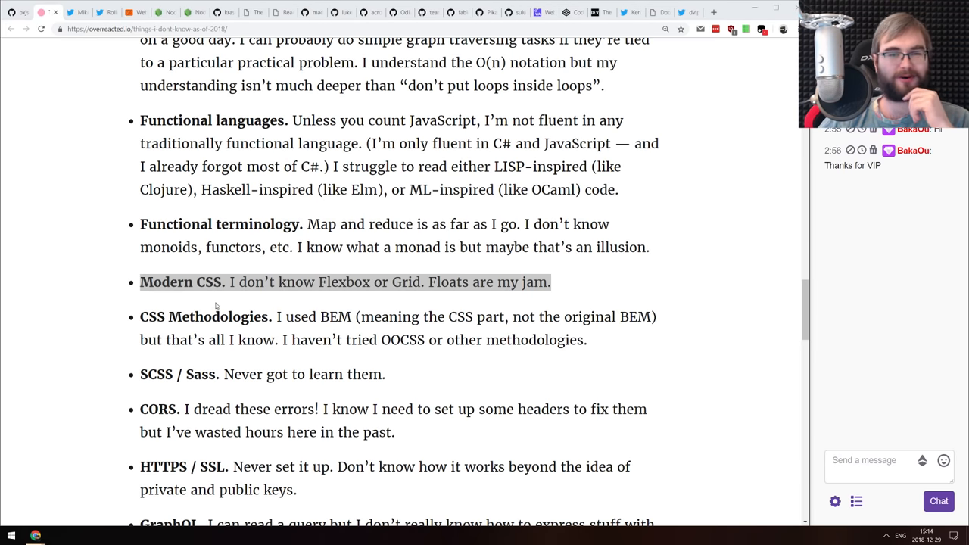
Return to the article top and move to Mike Acton's rule-of-three tweet
scroll(up, 3)
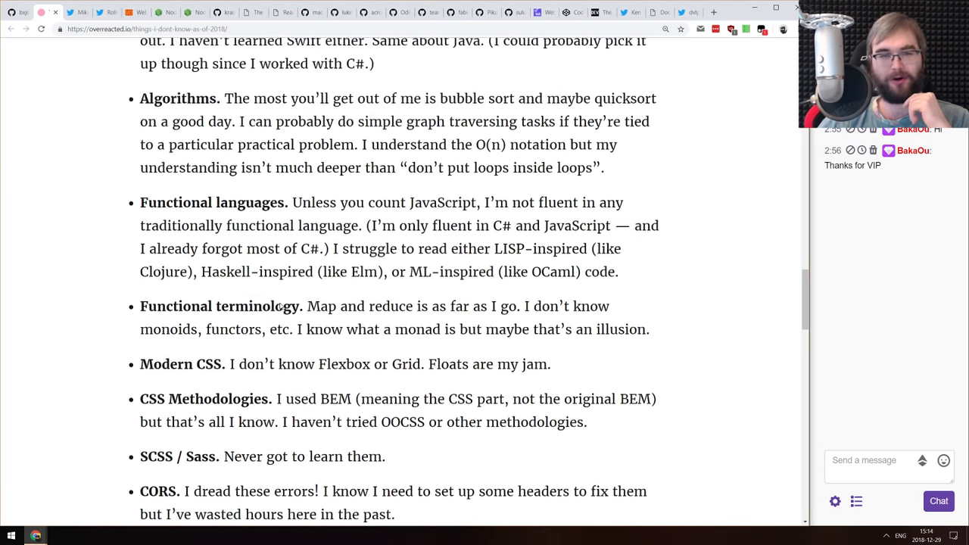
scroll(up, 3)
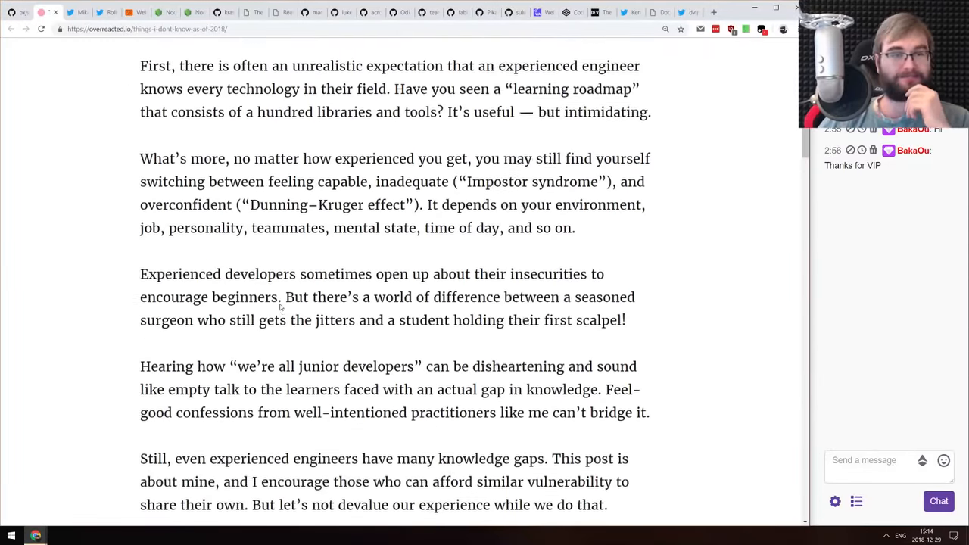
scroll(up, 3)
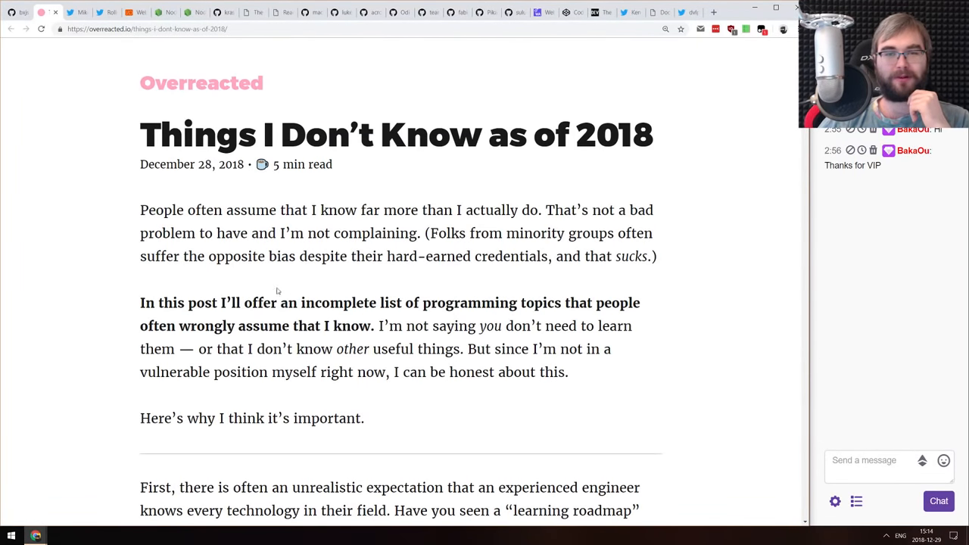
mouse_move(684, 248)
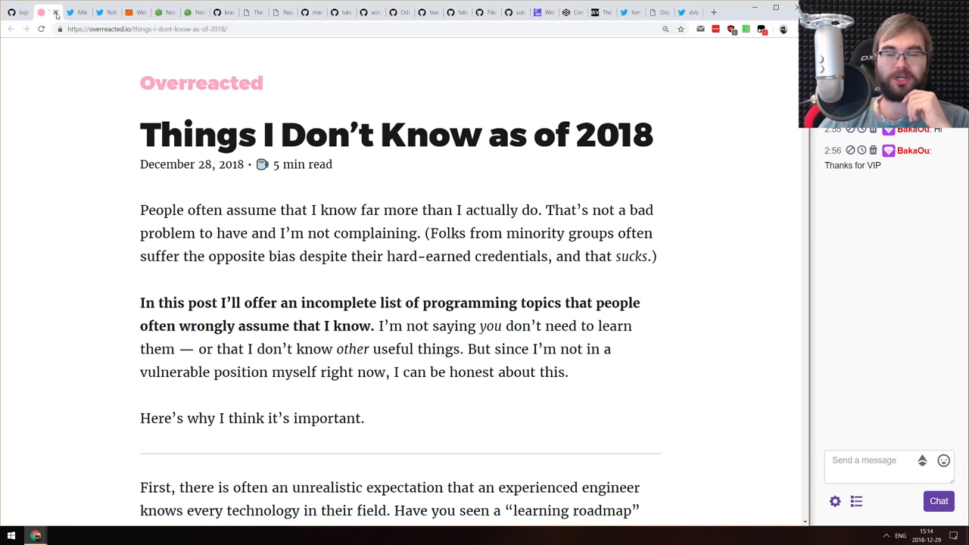
click(41, 12)
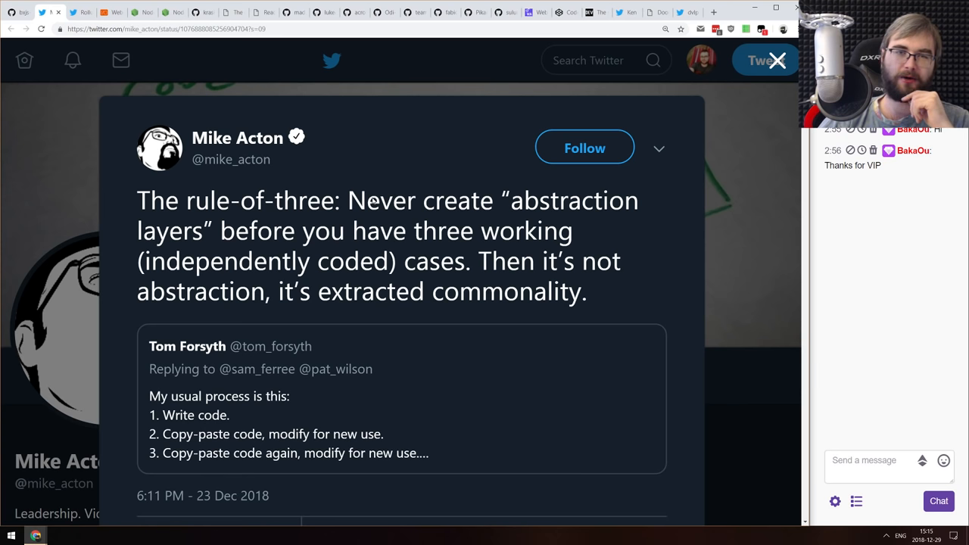
mouse_move(342, 179)
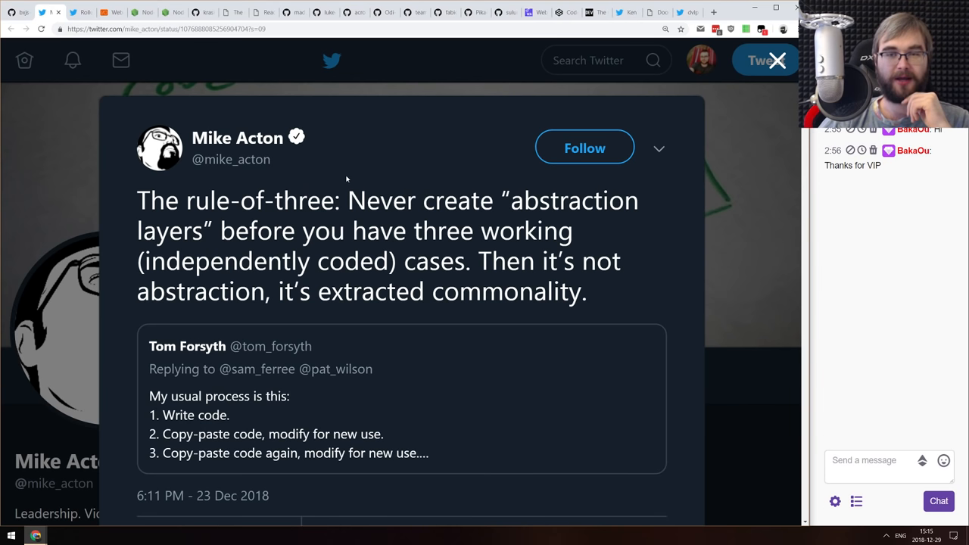
mouse_move(342, 189)
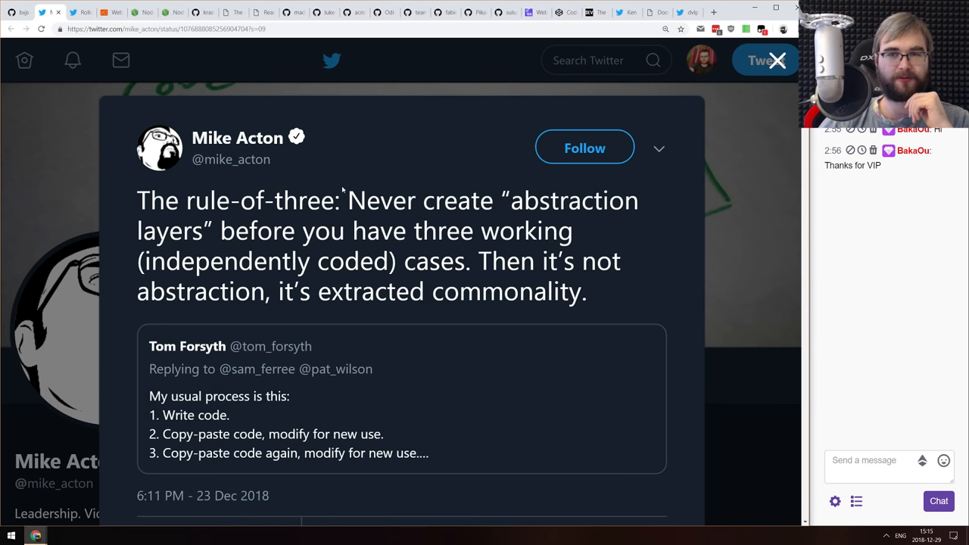
mouse_move(345, 200)
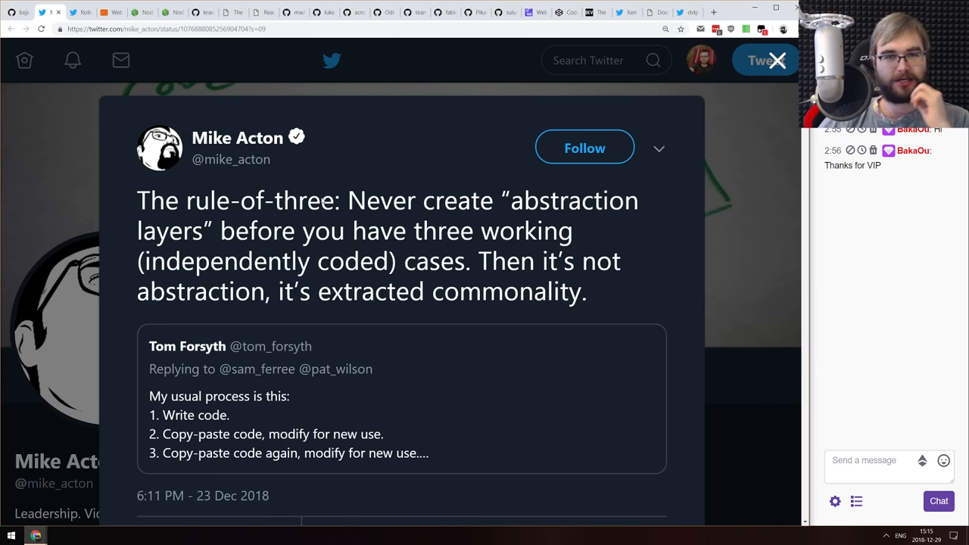
mouse_move(236, 136)
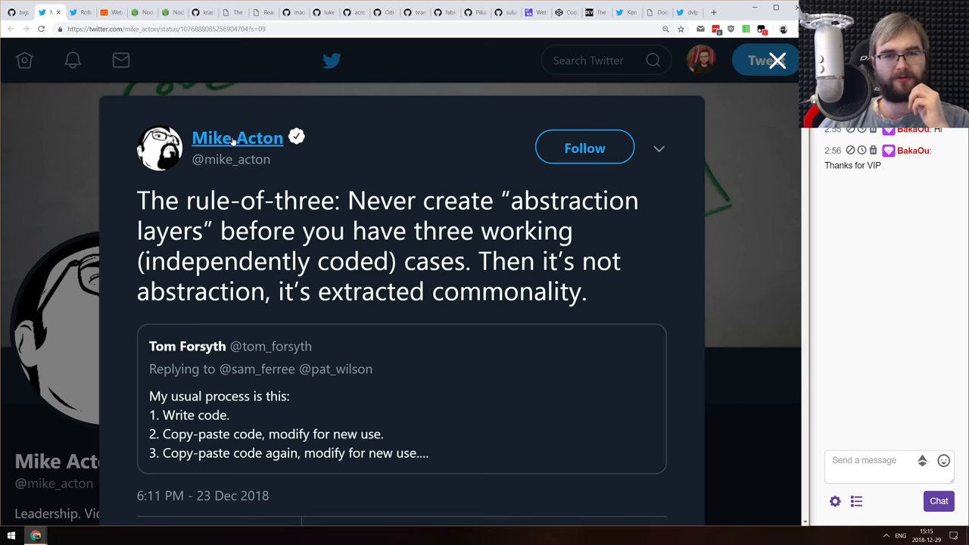
mouse_move(347, 203)
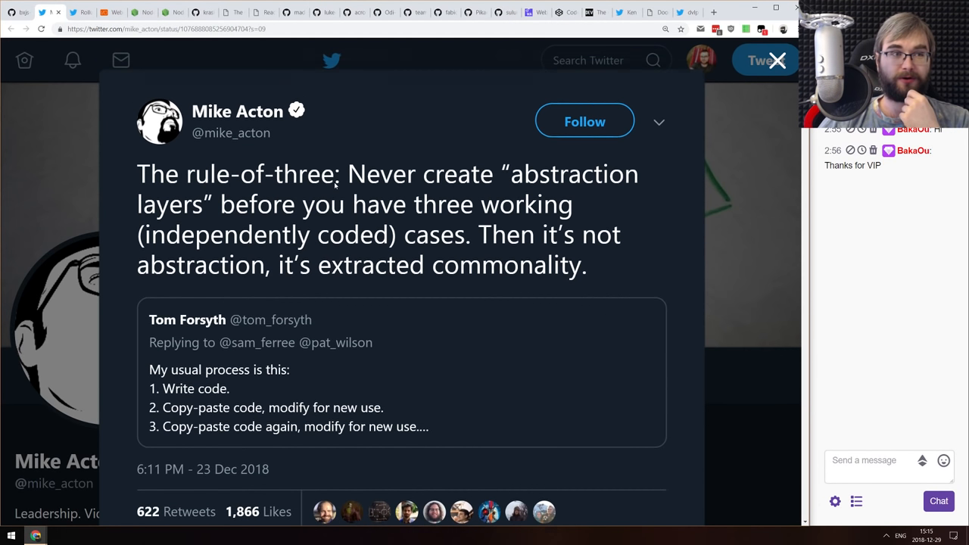
Follow Mike Acton from his rule-of-three tweet
scroll(up, 3)
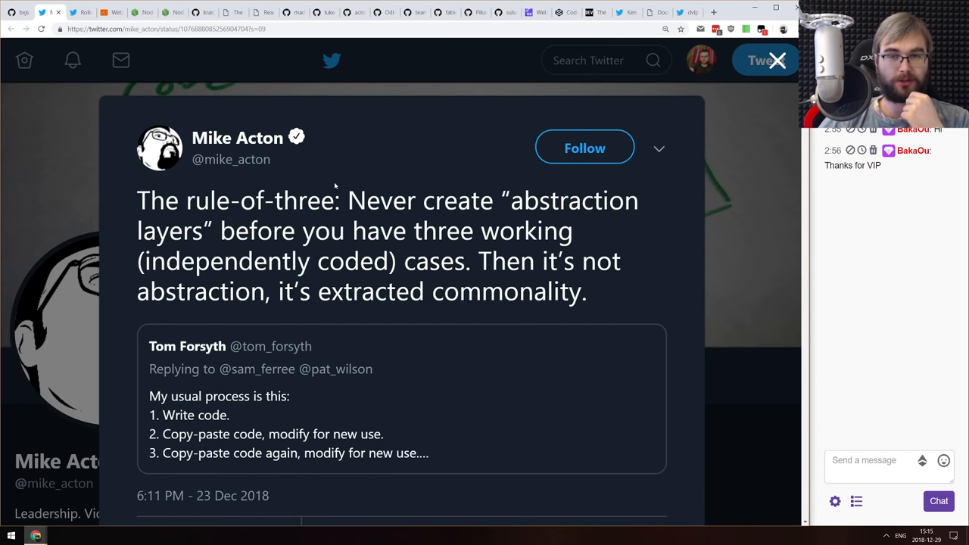
mouse_move(364, 176)
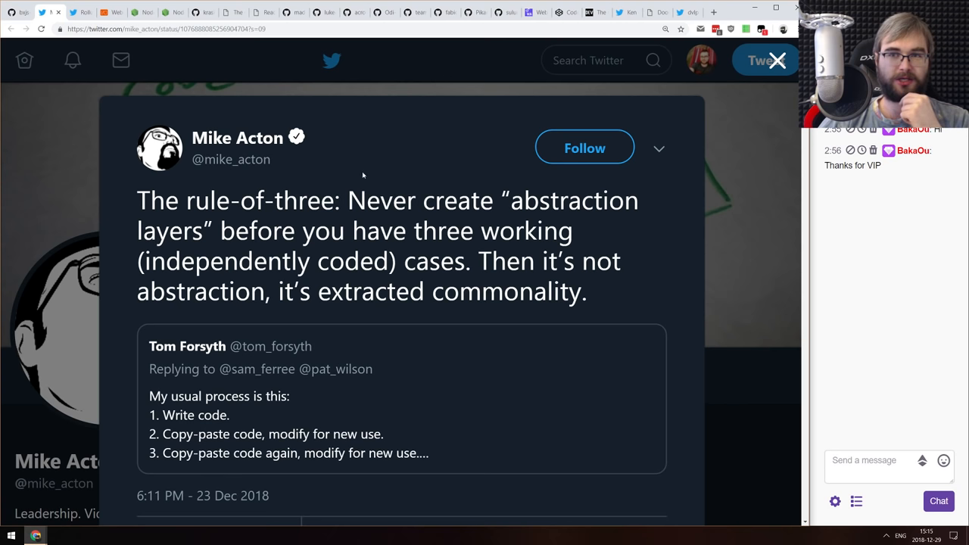
click(584, 149)
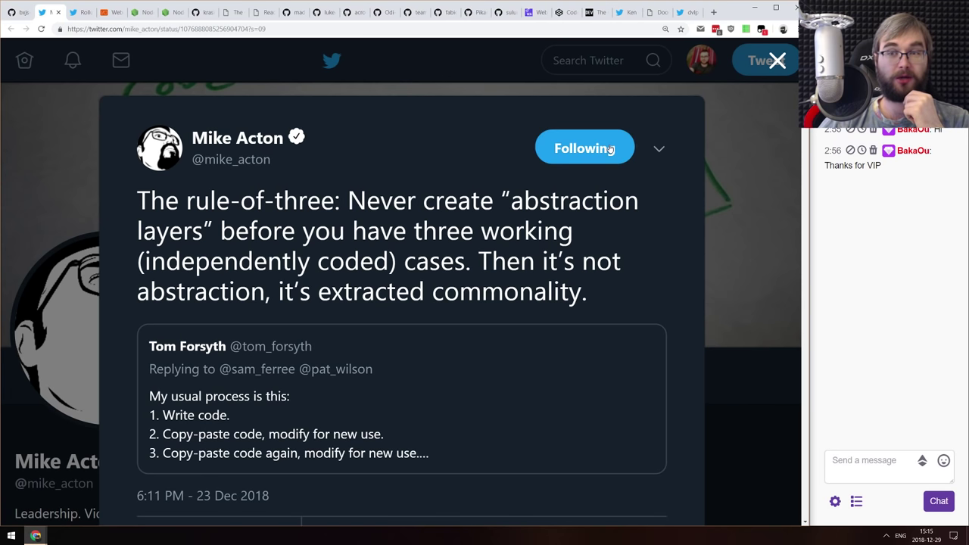
mouse_move(59, 15)
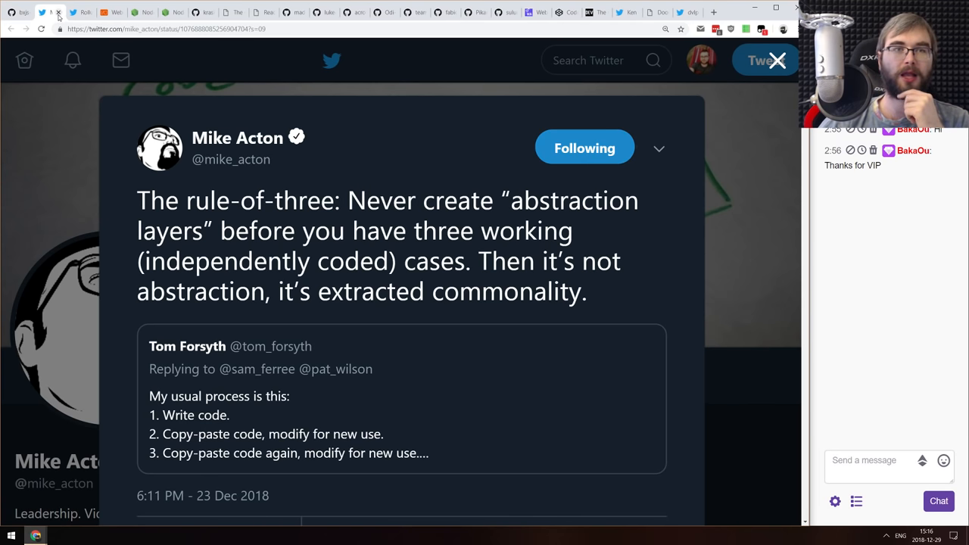
Read Rollup's 1.0.0 code-splitting announcement thread through its follow-up tweets
click(79, 12)
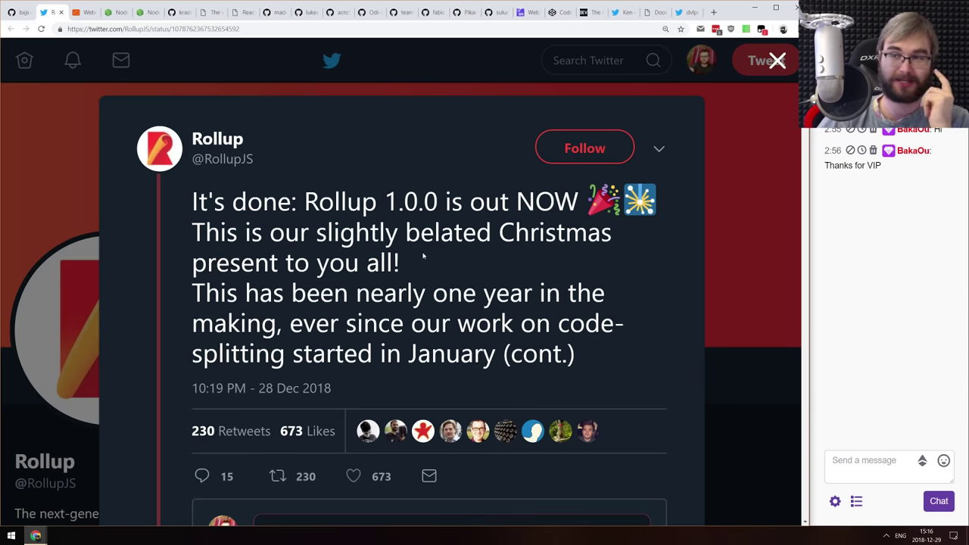
mouse_move(423, 249)
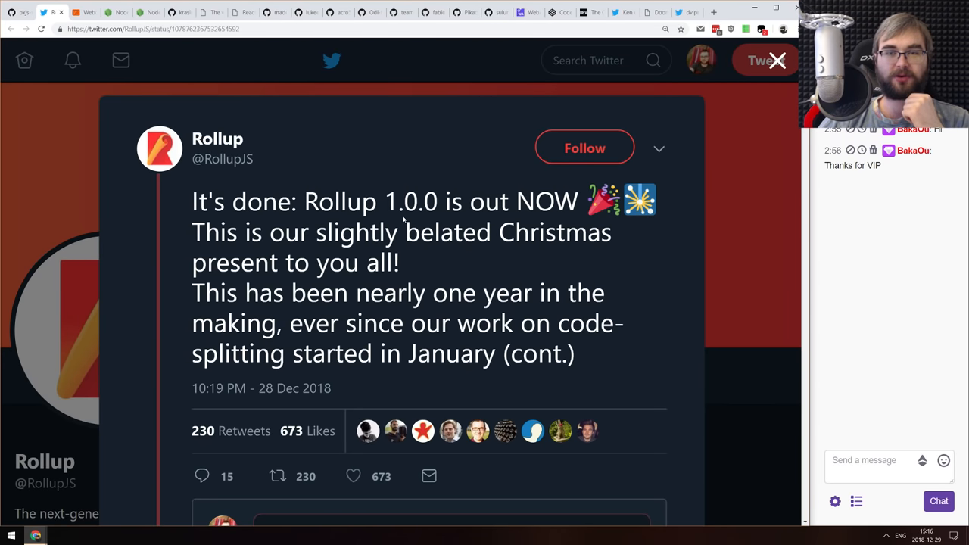
scroll(down, 3)
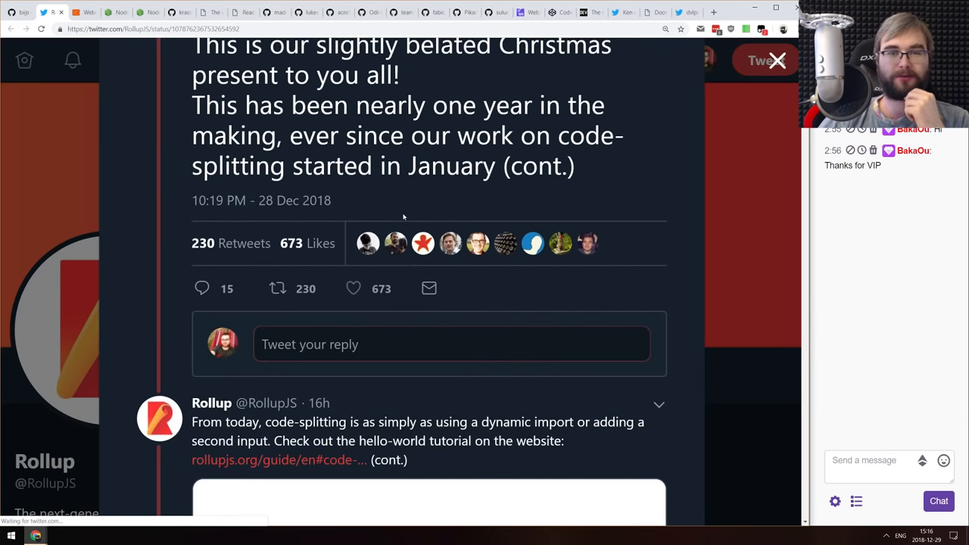
scroll(down, 3)
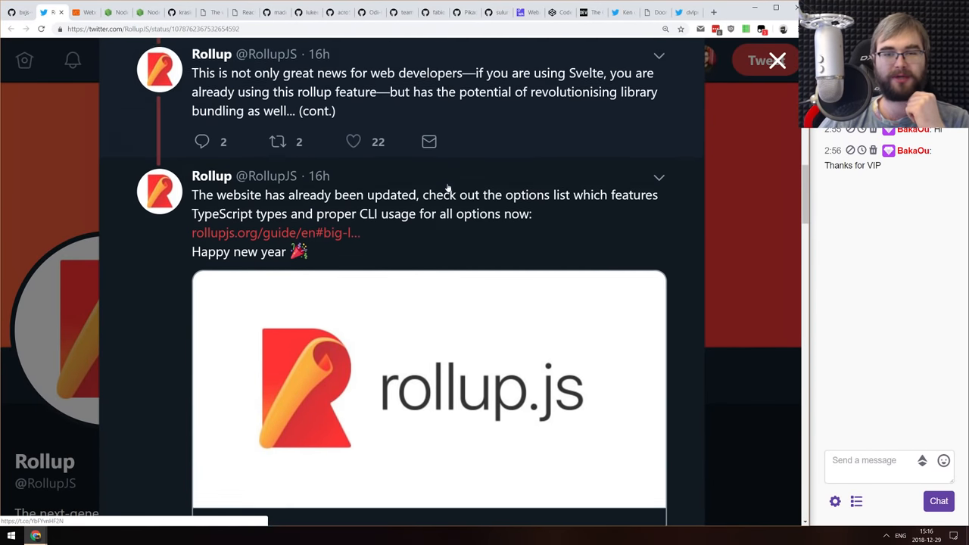
scroll(up, 3)
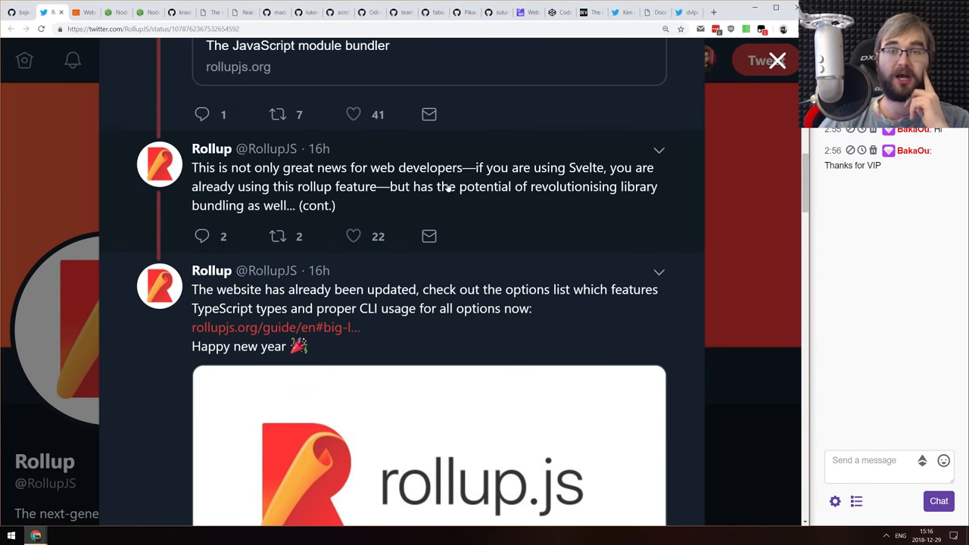
scroll(up, 3)
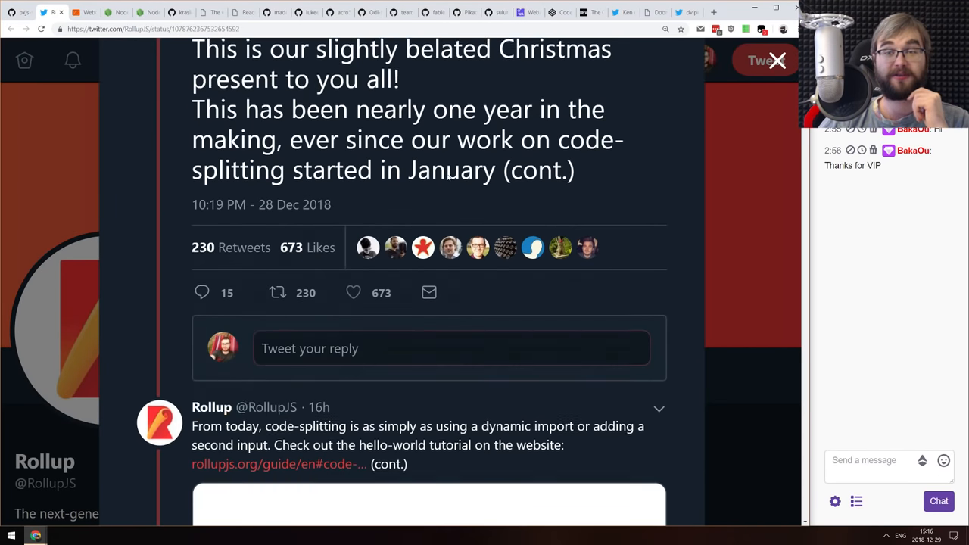
scroll(down, 3)
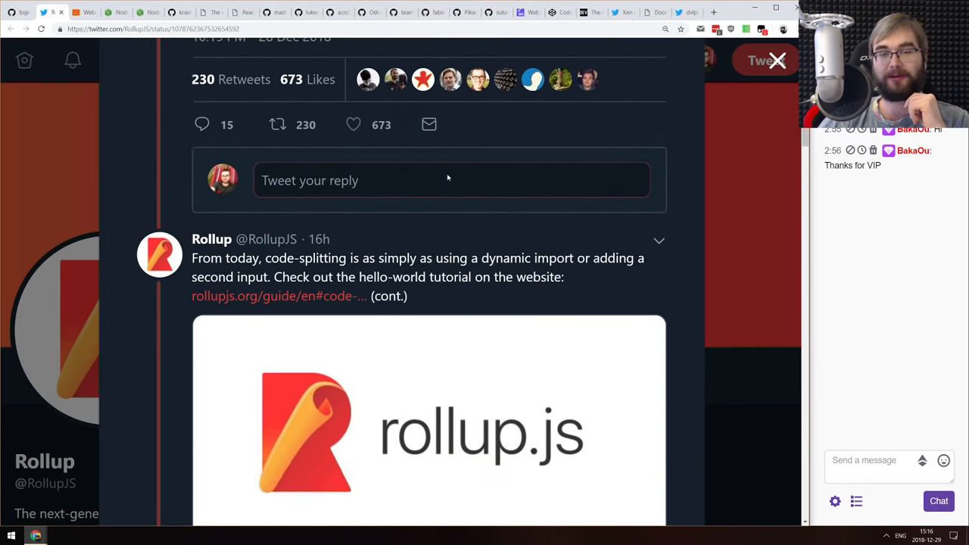
scroll(down, 3)
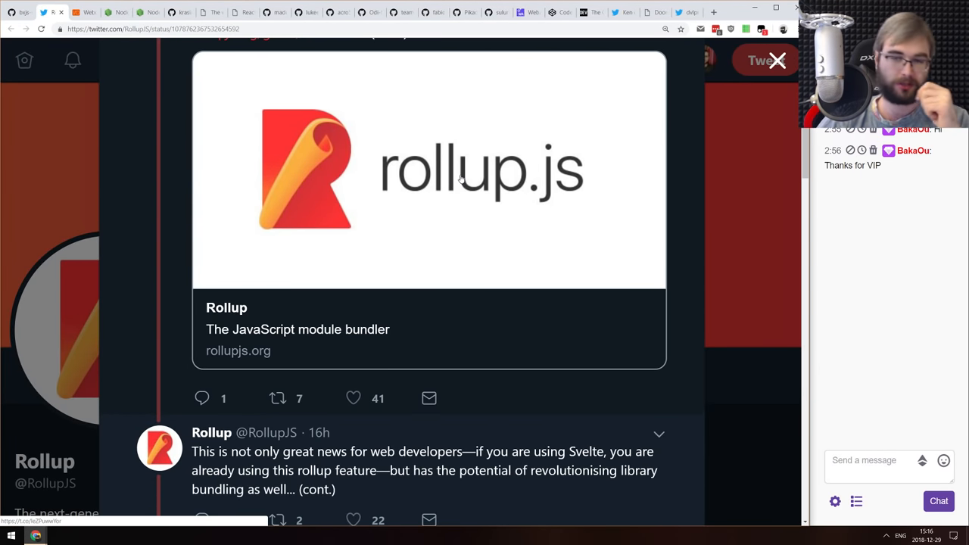
scroll(down, 3)
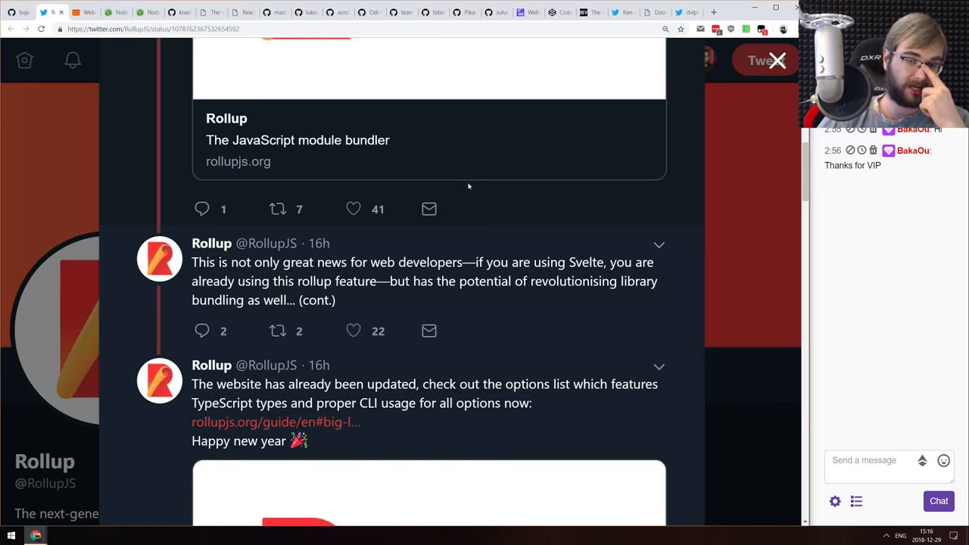
scroll(down, 3)
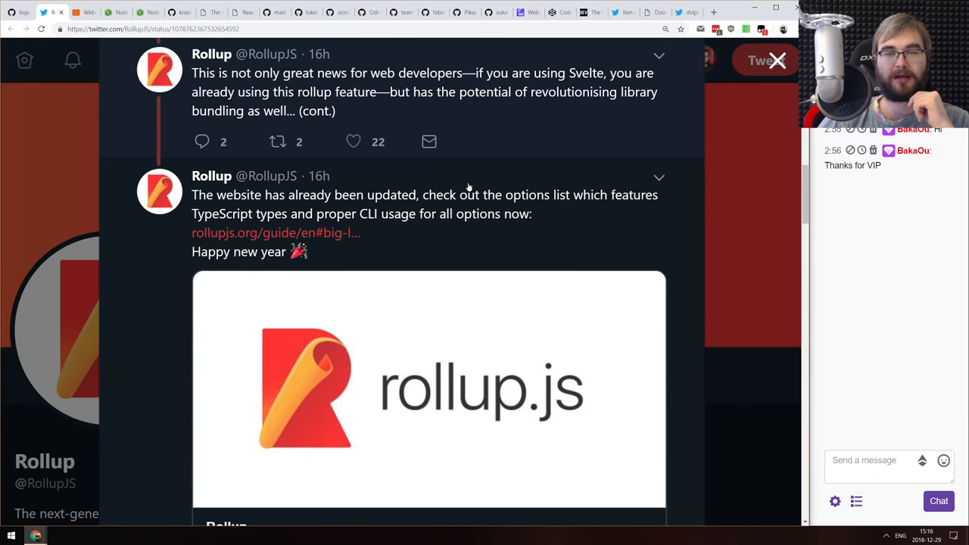
mouse_move(475, 133)
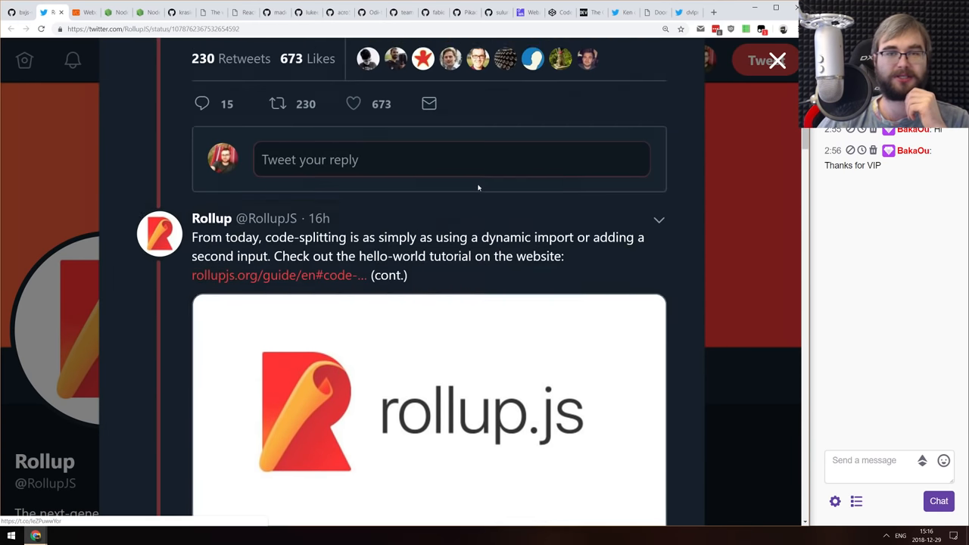
scroll(up, 3)
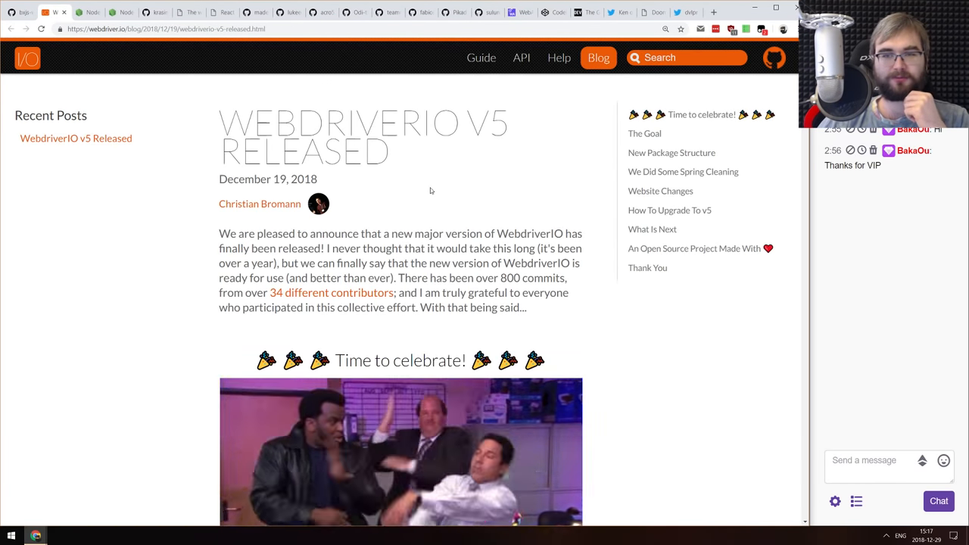
scroll(down, 3)
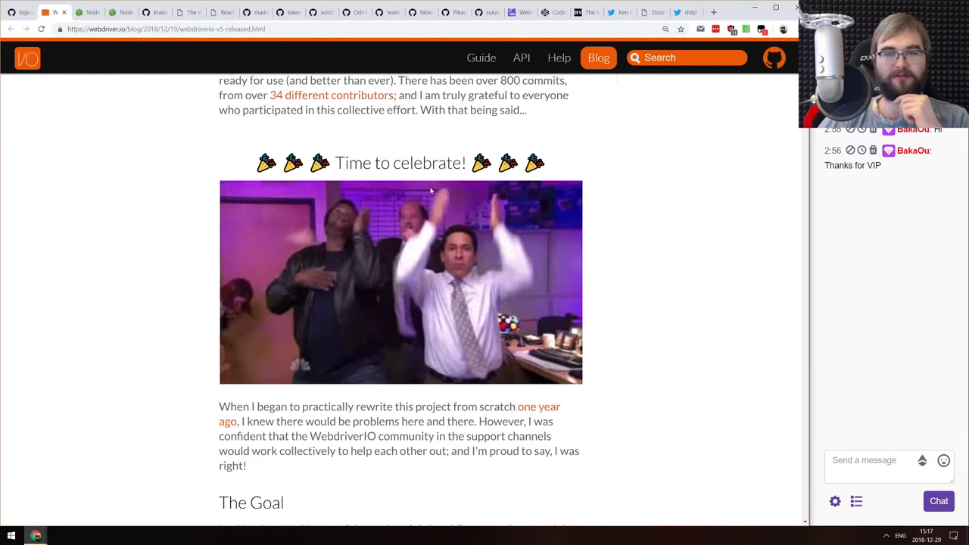
scroll(down, 3)
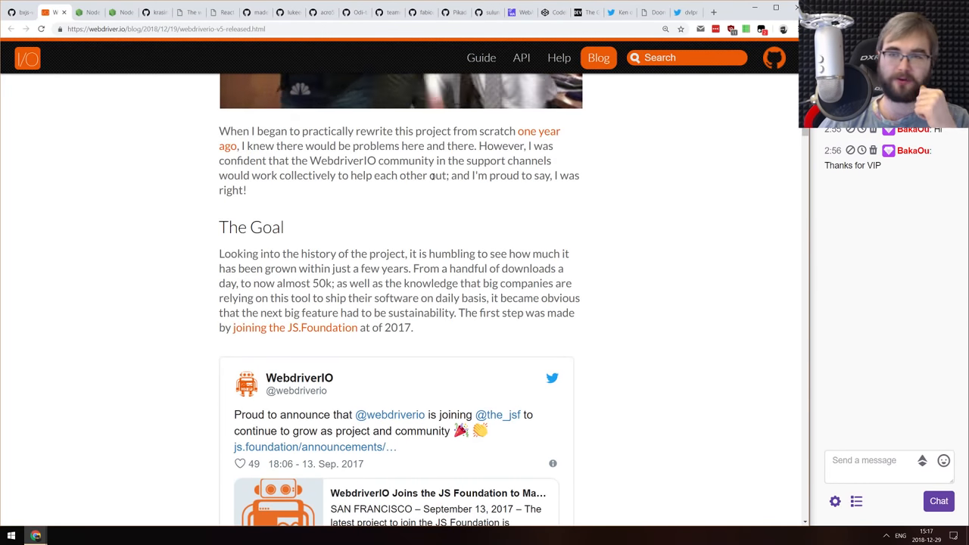
scroll(down, 3)
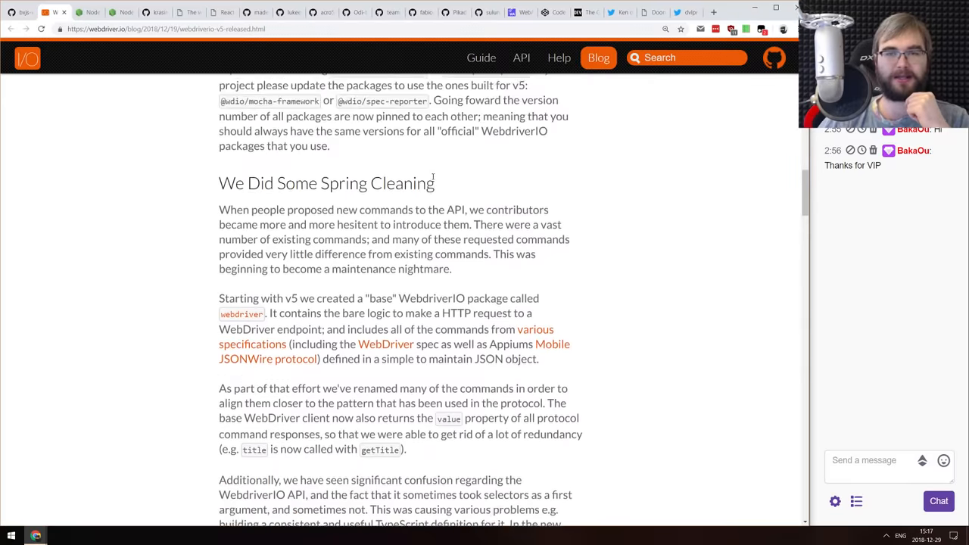
scroll(down, 3)
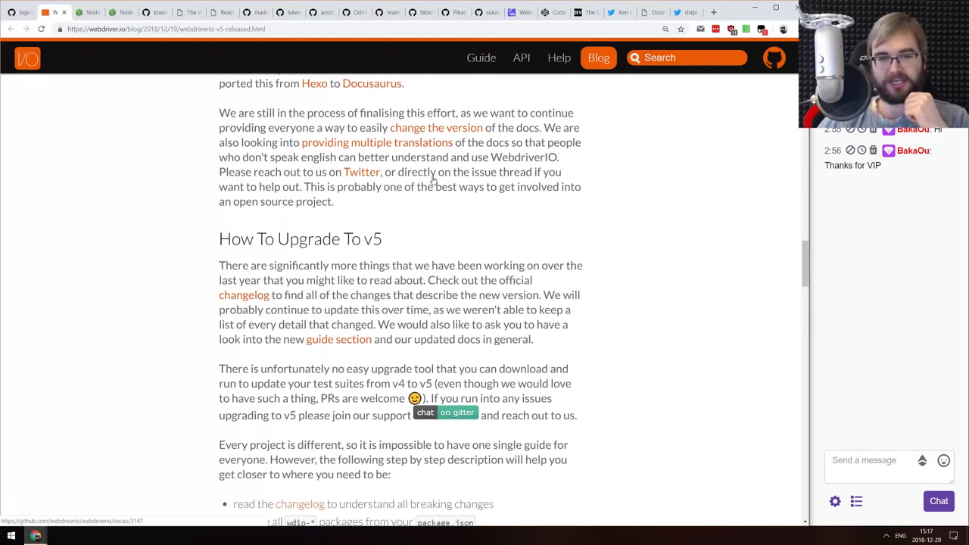
scroll(down, 3)
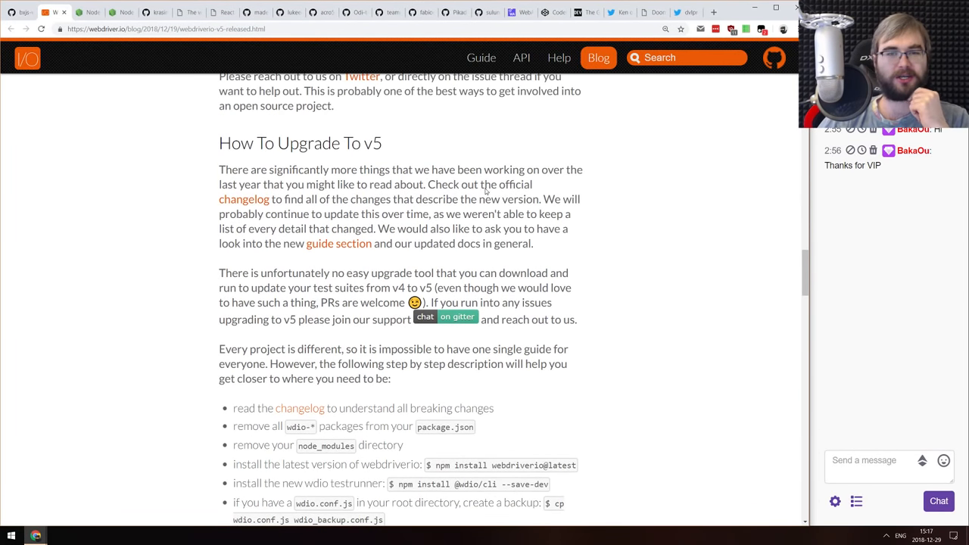
scroll(up, 3)
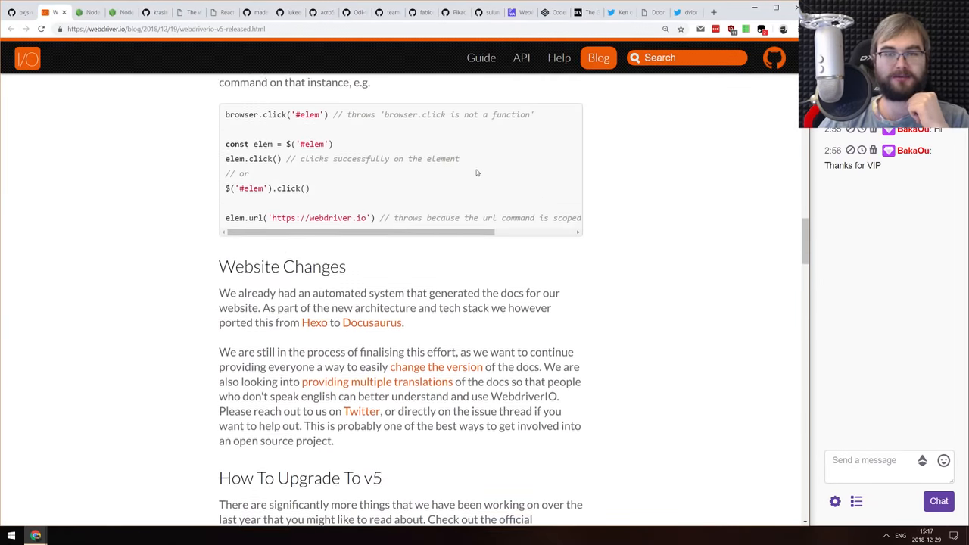
scroll(up, 3)
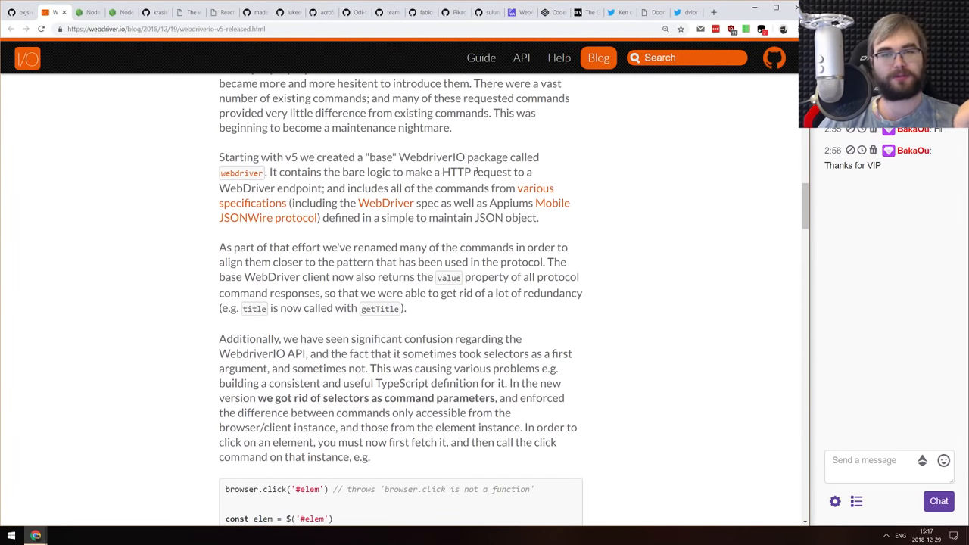
scroll(up, 3)
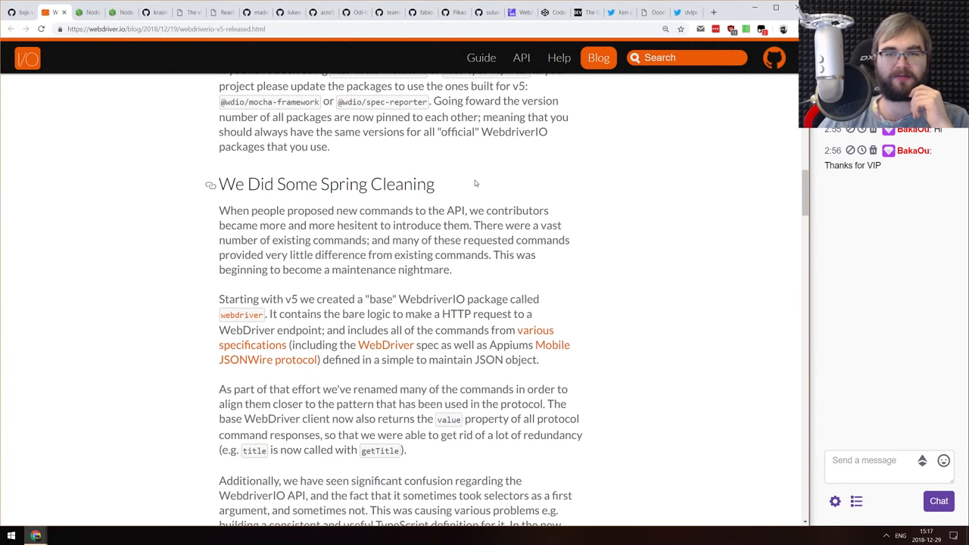
scroll(up, 3)
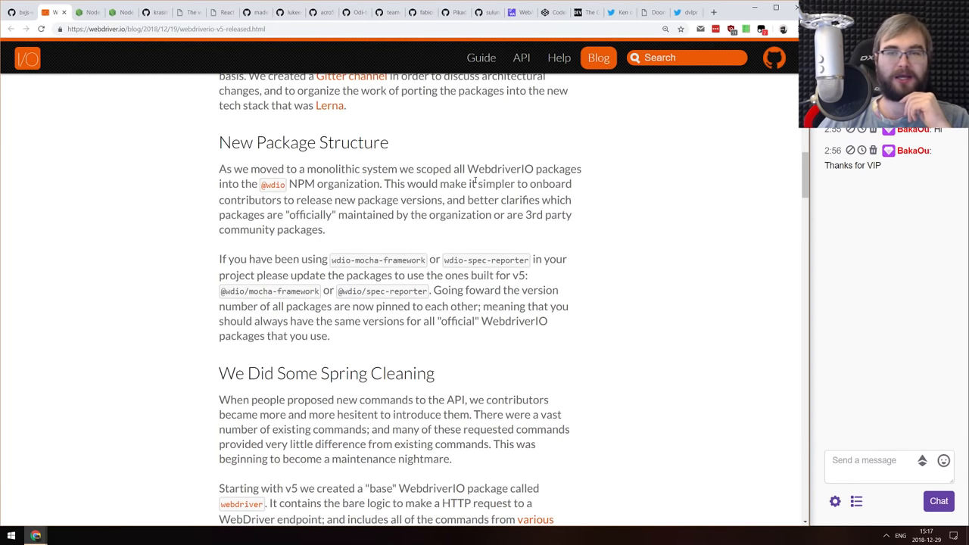
mouse_move(227, 296)
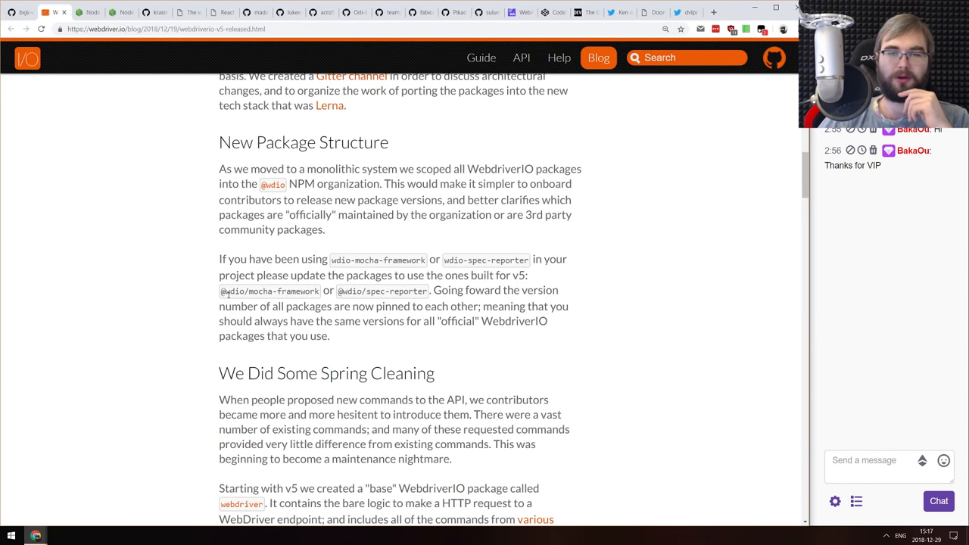
double_click(269, 290)
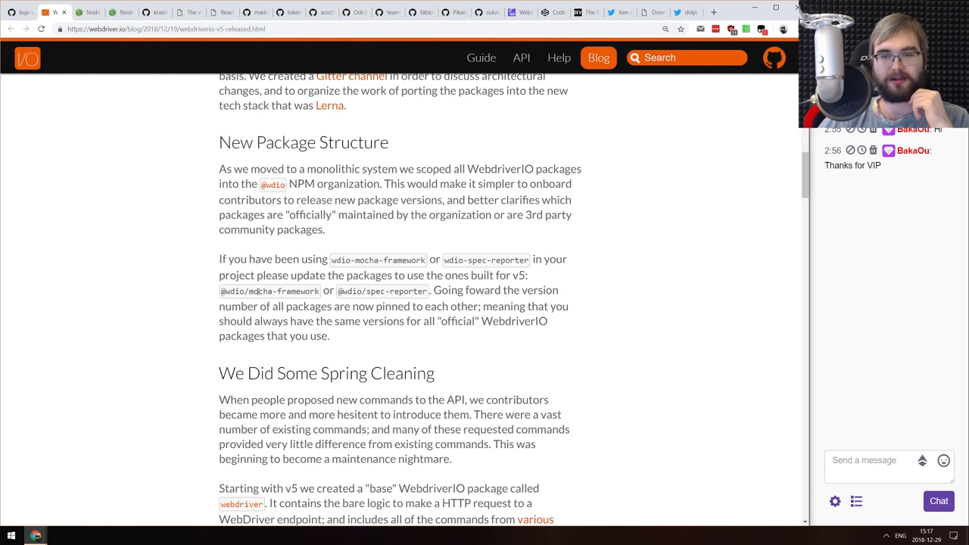
scroll(up, 3)
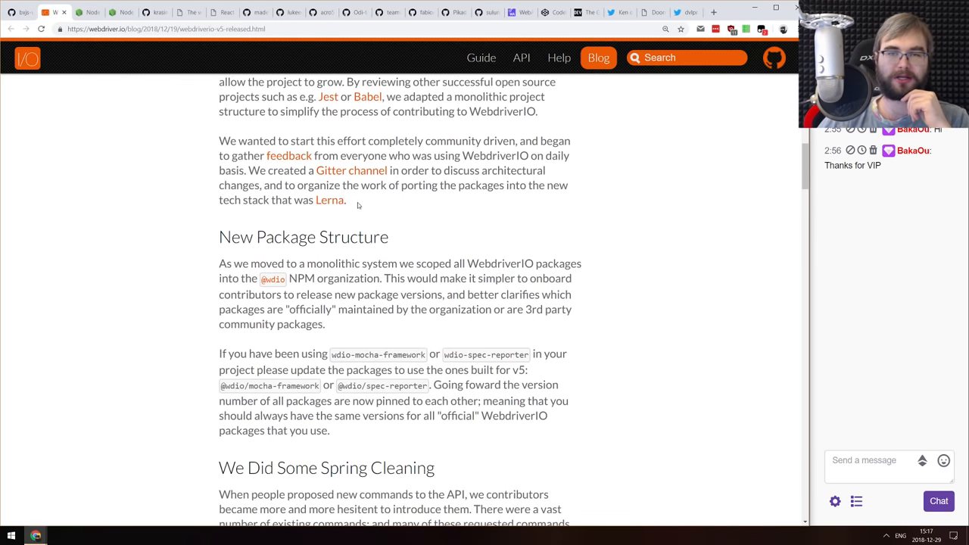
scroll(up, 3)
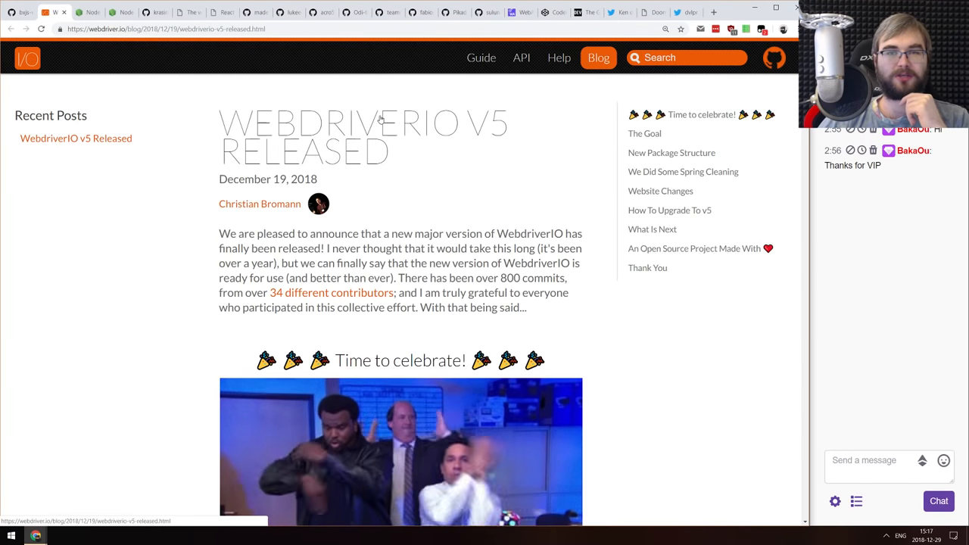
mouse_move(372, 135)
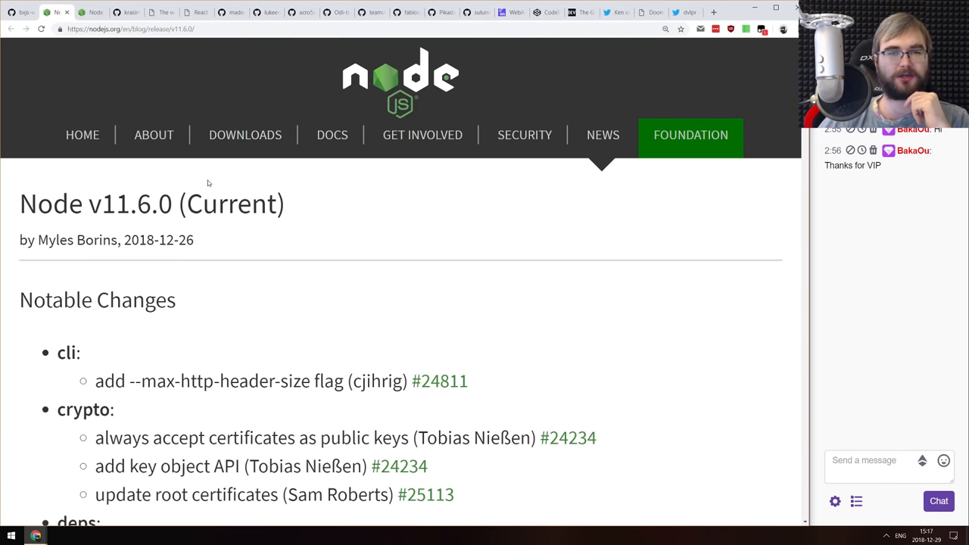
Skim the Node v11.6.0 release notes through notable changes and the commits list
scroll(down, 3)
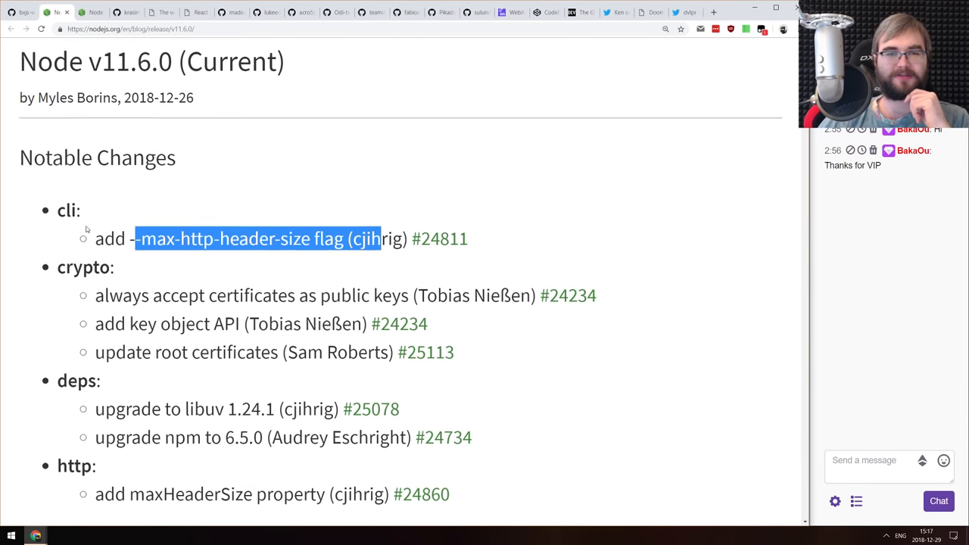
scroll(down, 3)
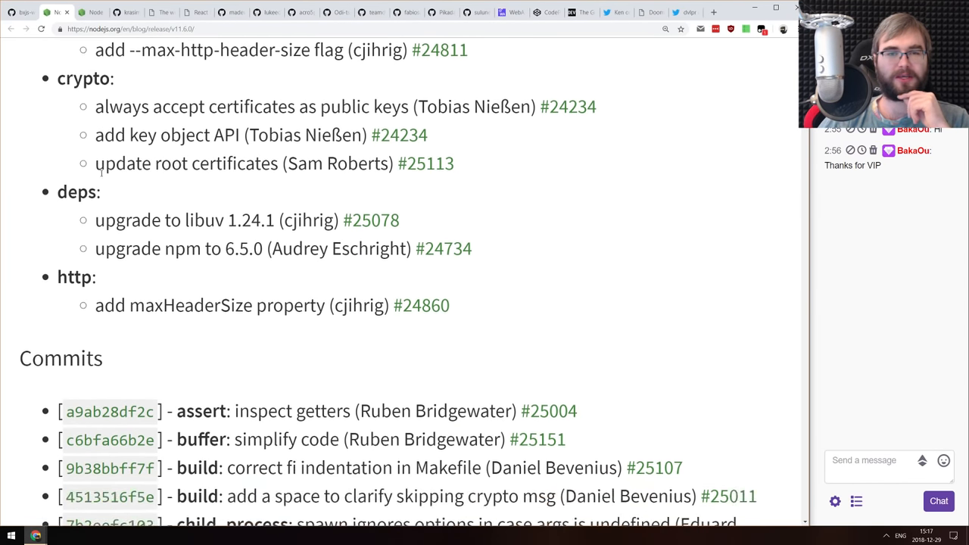
scroll(down, 3)
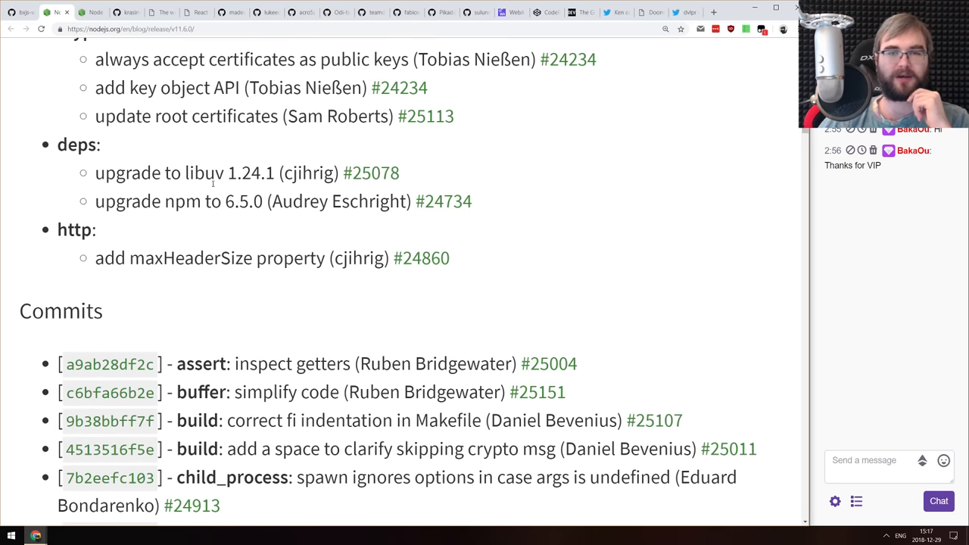
mouse_move(269, 162)
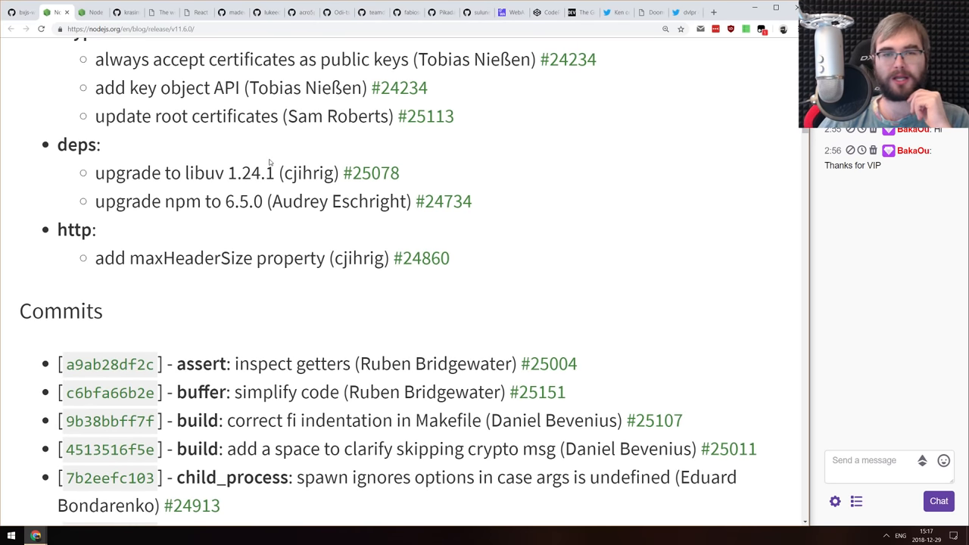
scroll(down, 3)
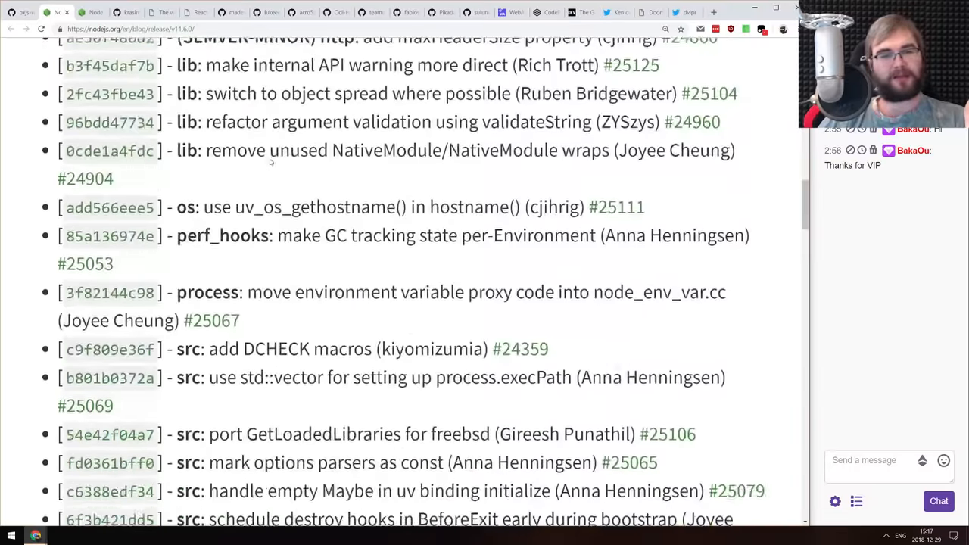
scroll(up, 3)
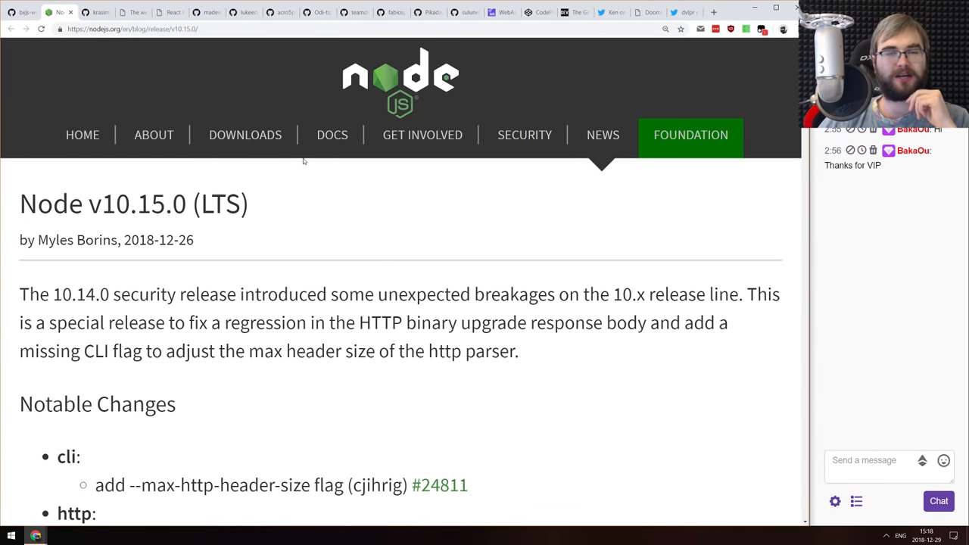
Skim the Node v10.15.0 LTS security-fix notes, then move to the layout-architect repository
scroll(down, 3)
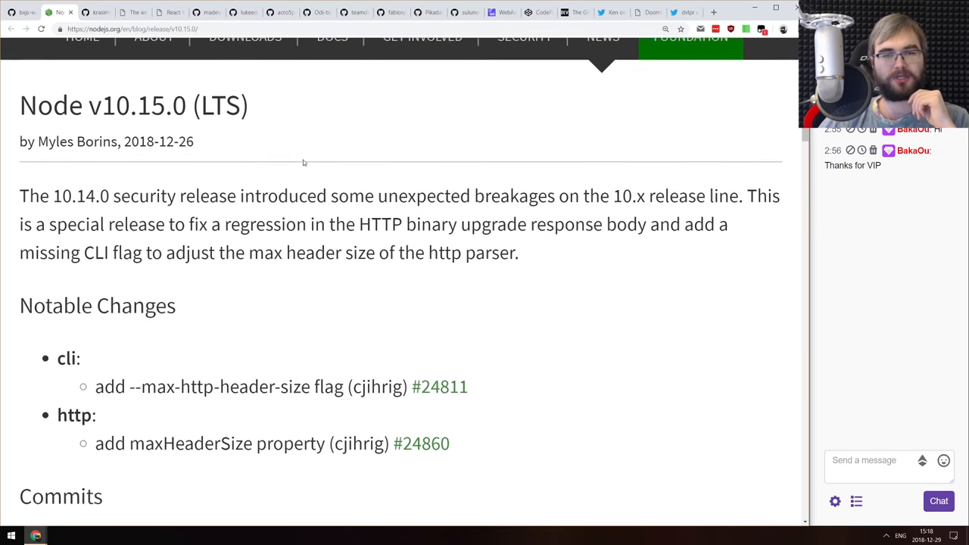
scroll(down, 3)
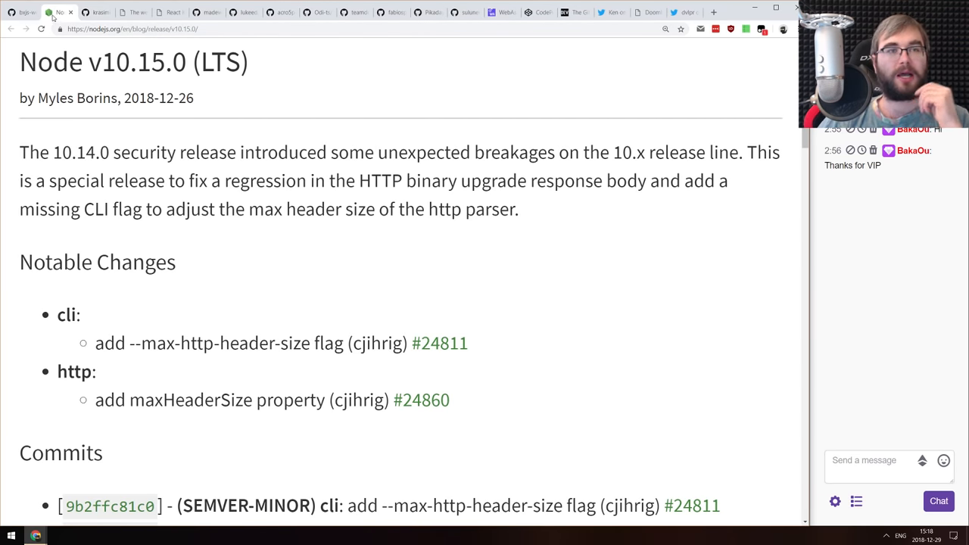
click(97, 12)
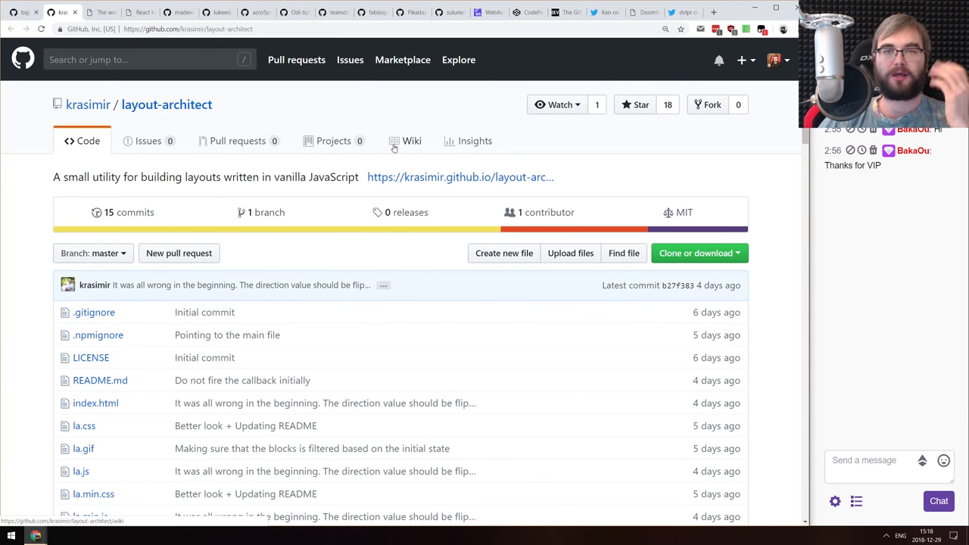
mouse_move(393, 145)
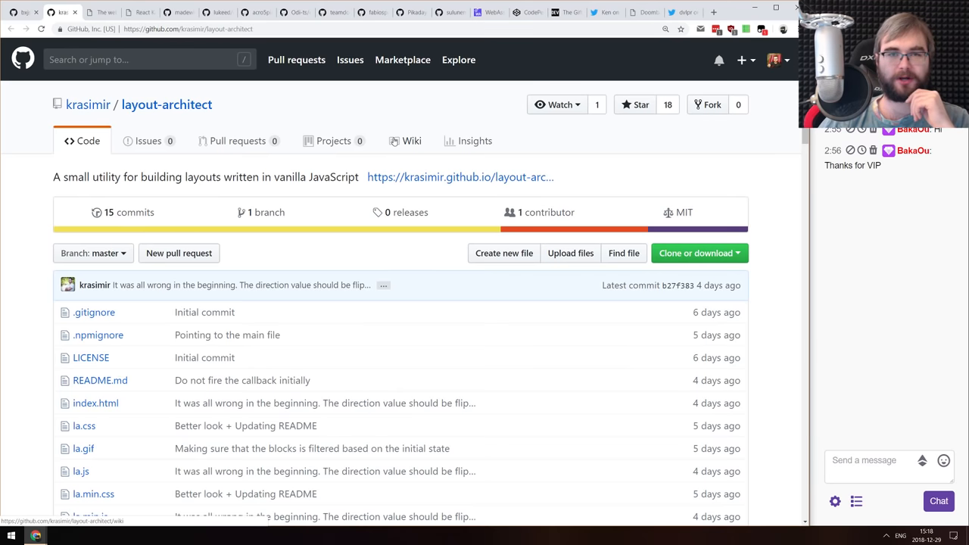
Skim the layout-architect README's demo GIF down to the Installation section
scroll(down, 3)
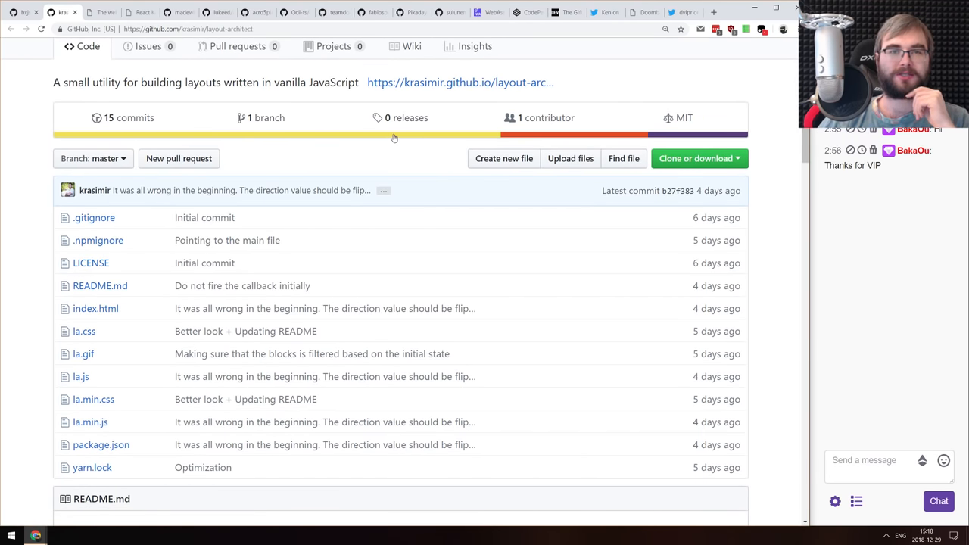
scroll(down, 3)
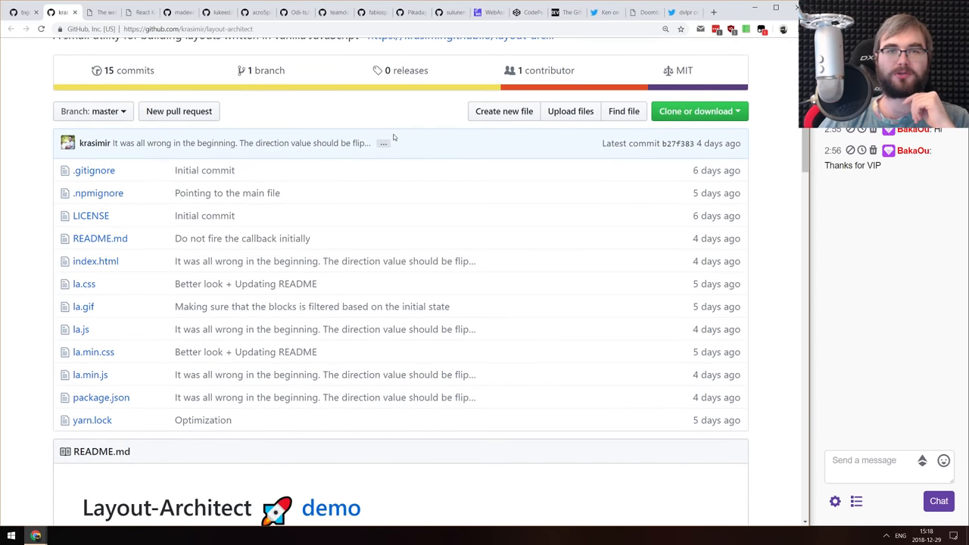
scroll(down, 3)
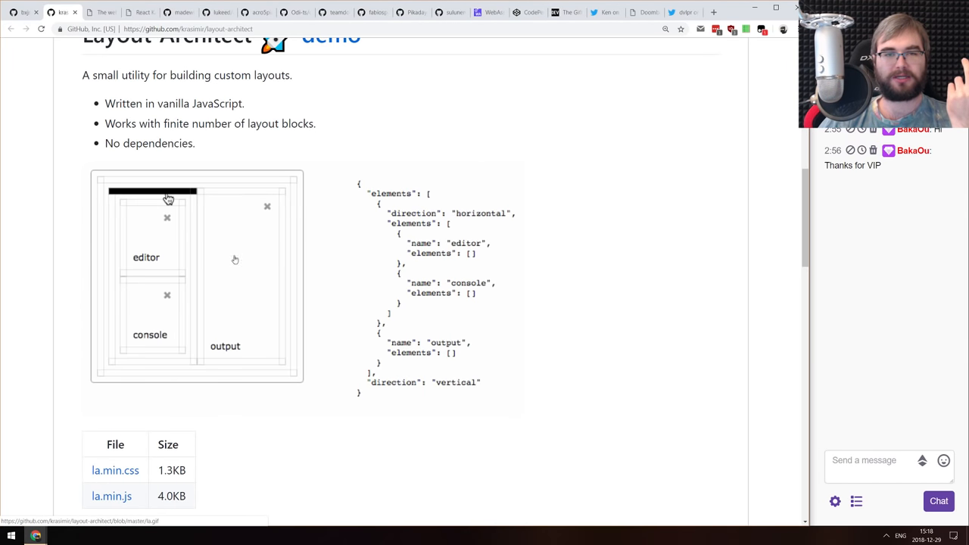
click(167, 294)
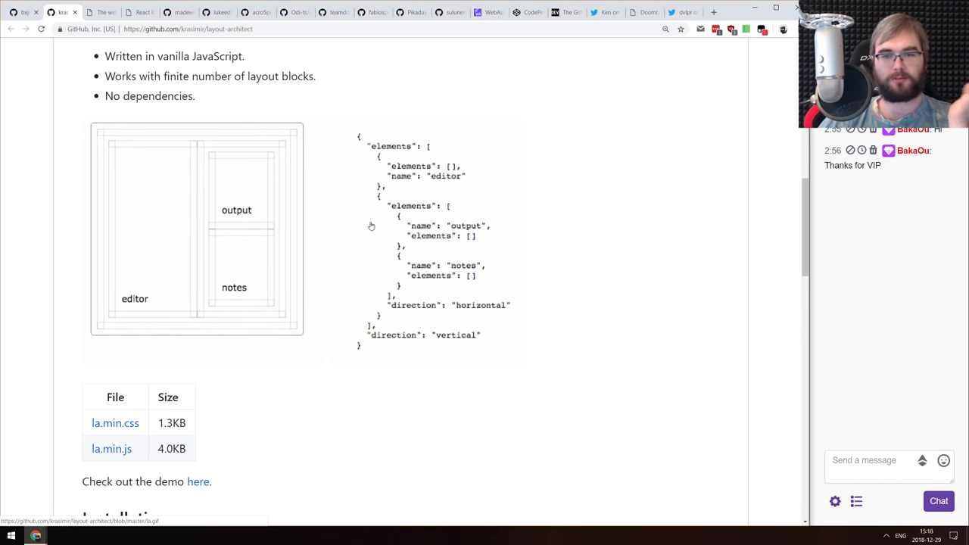
scroll(down, 3)
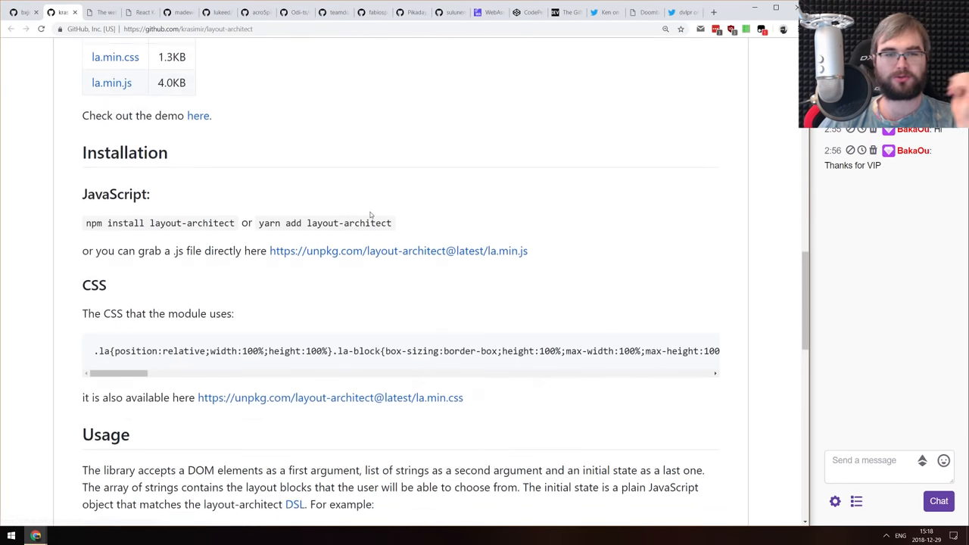
scroll(up, 3)
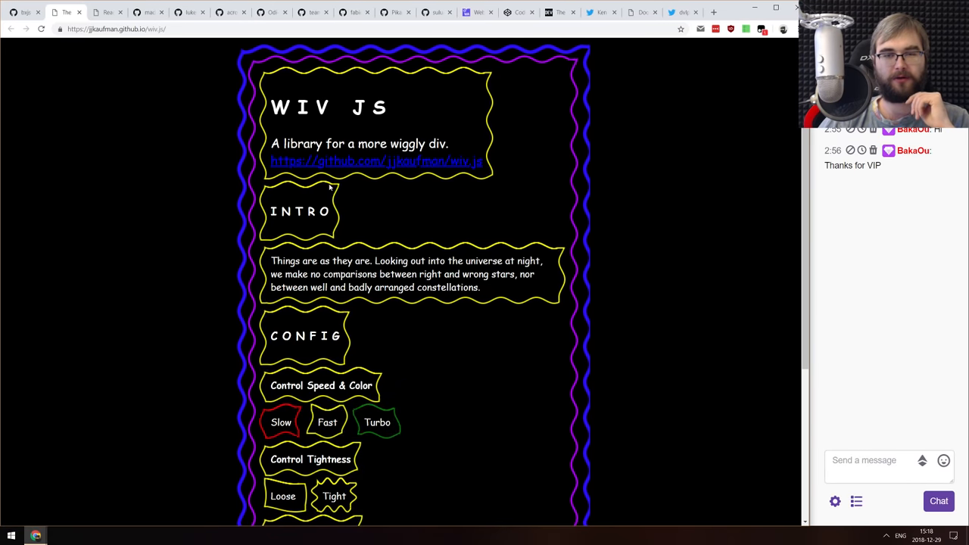
Scroll through the WIV JS Config section's wiggle options and back up
scroll(down, 3)
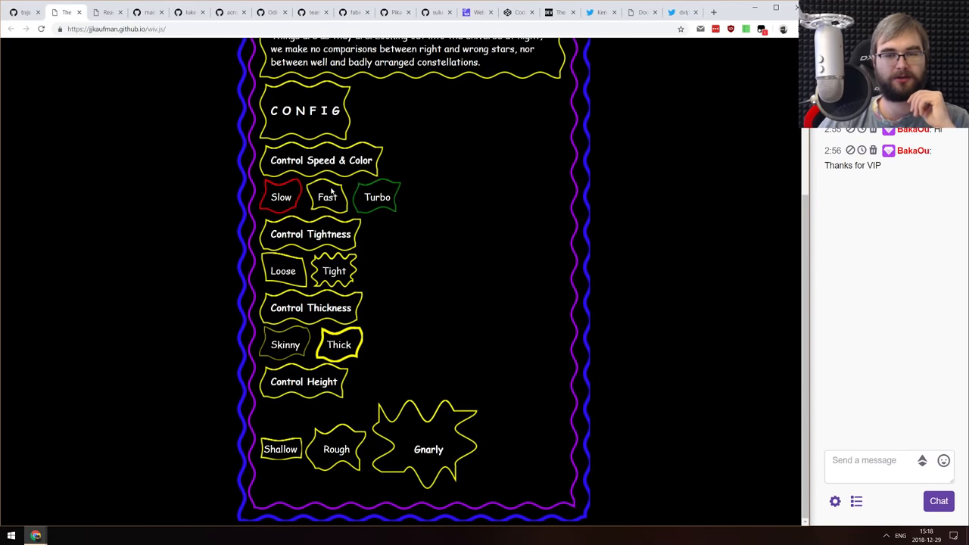
scroll(up, 3)
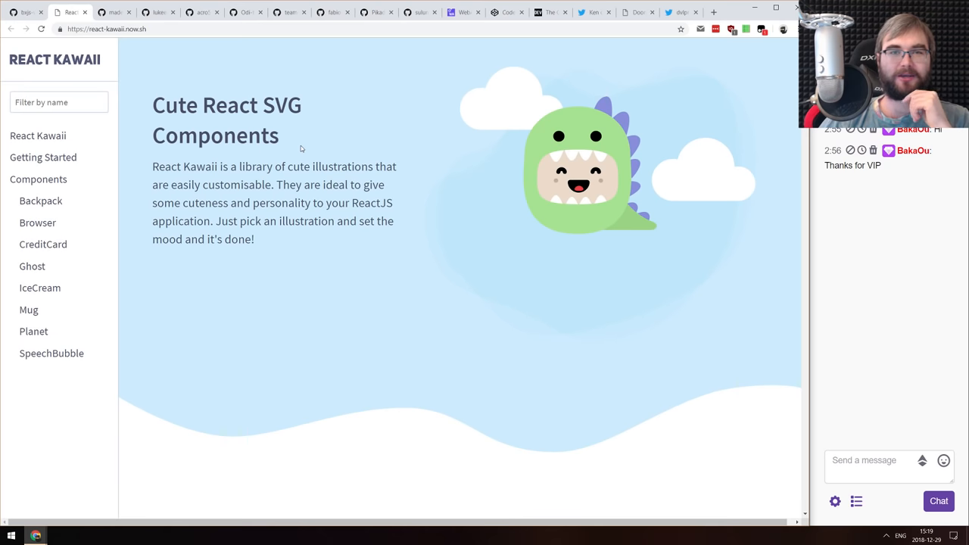
Try the React Kawaii demo, making the ghost look shocked
scroll(down, 3)
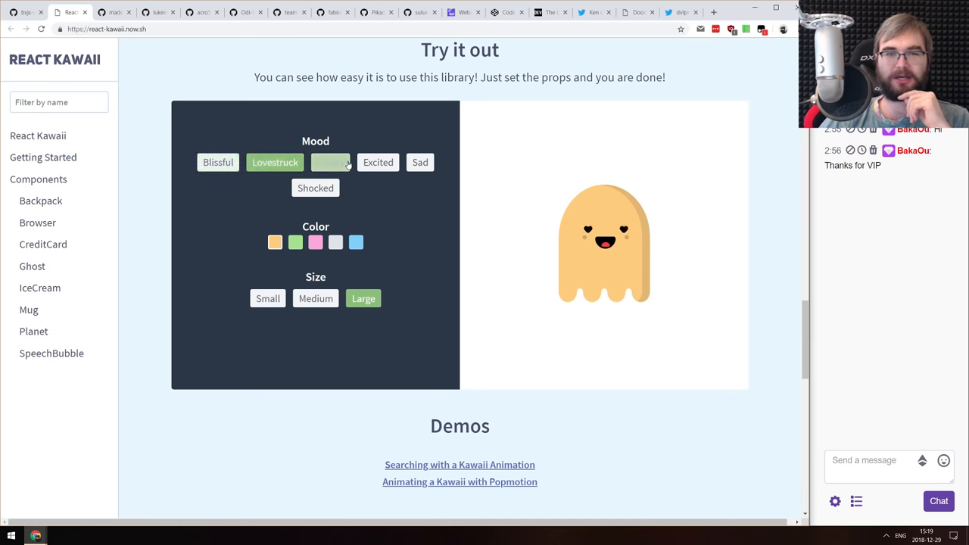
click(315, 188)
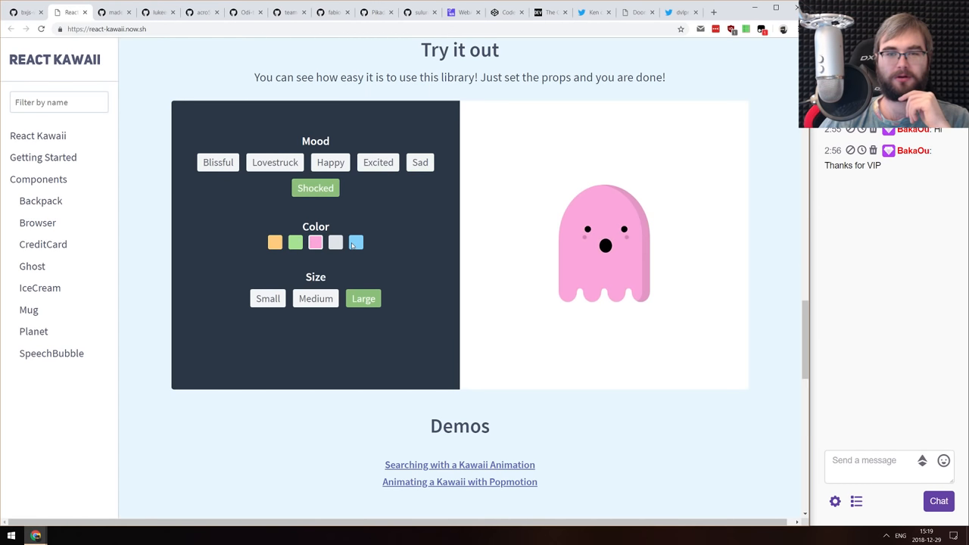
scroll(up, 3)
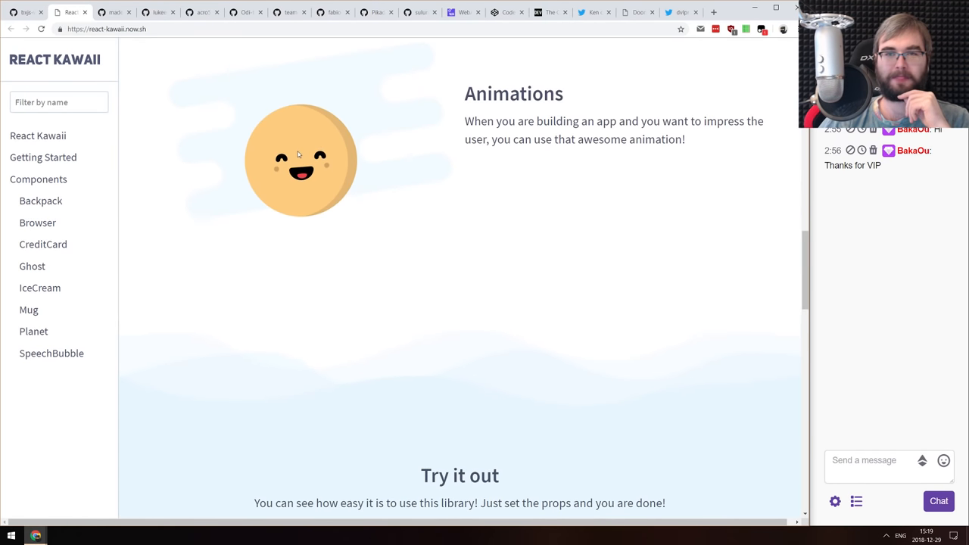
Browse the Backpack, CreditCard, Mug and Planet component pages, ending on Planet's props and example
click(41, 200)
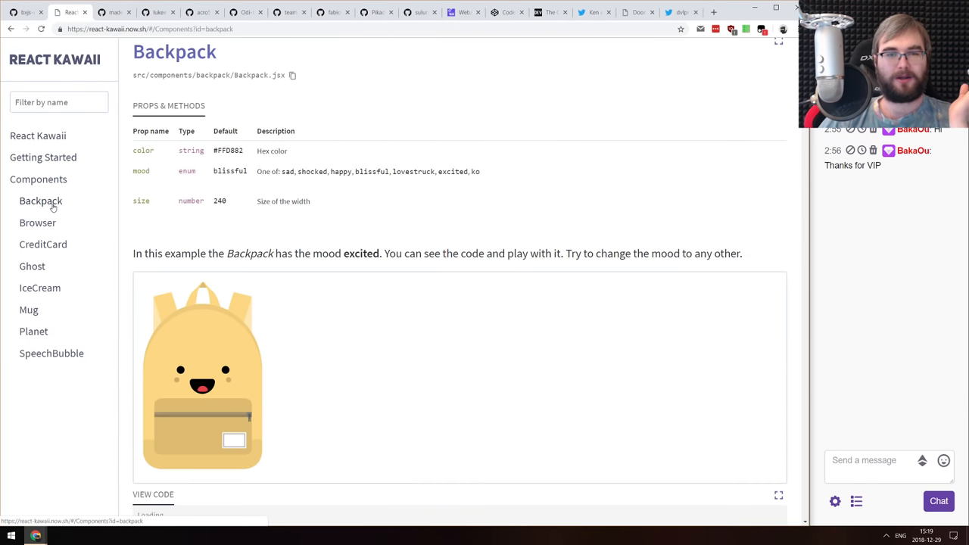
click(43, 243)
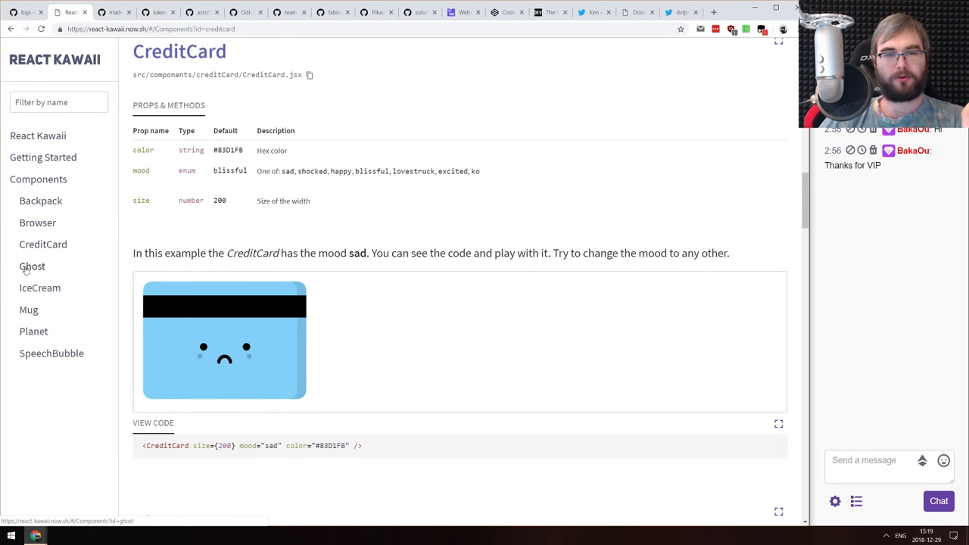
click(27, 309)
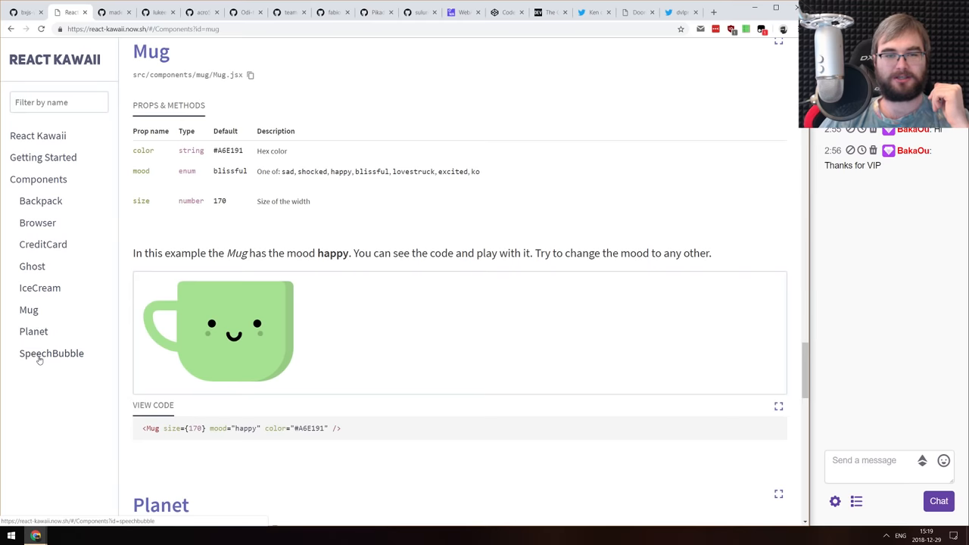
click(34, 330)
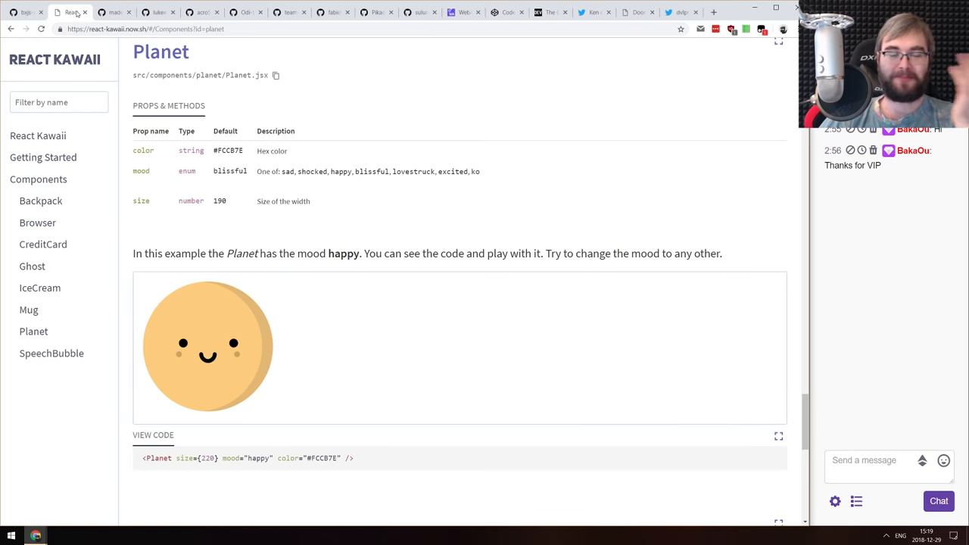
click(114, 13)
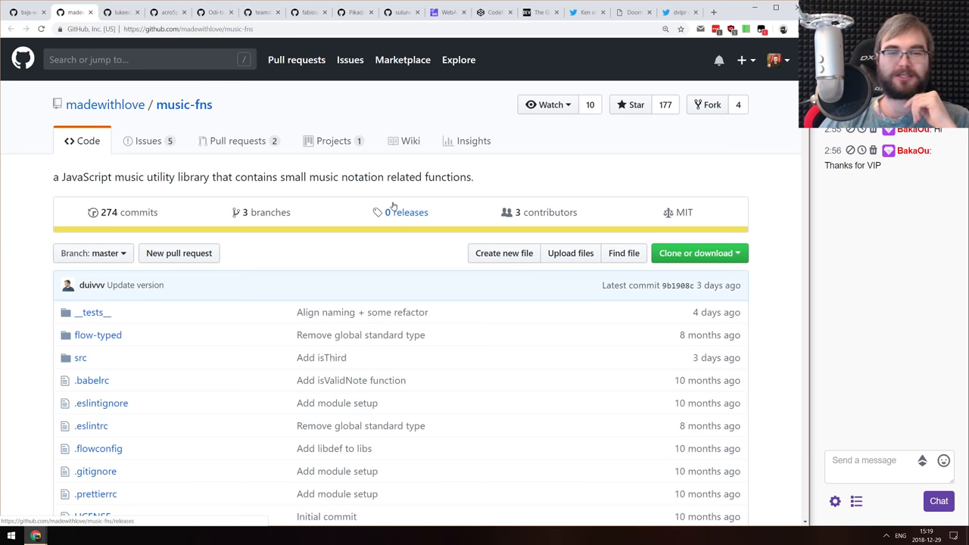
Skim the music-fns README's API notes down to the interval constants
scroll(down, 3)
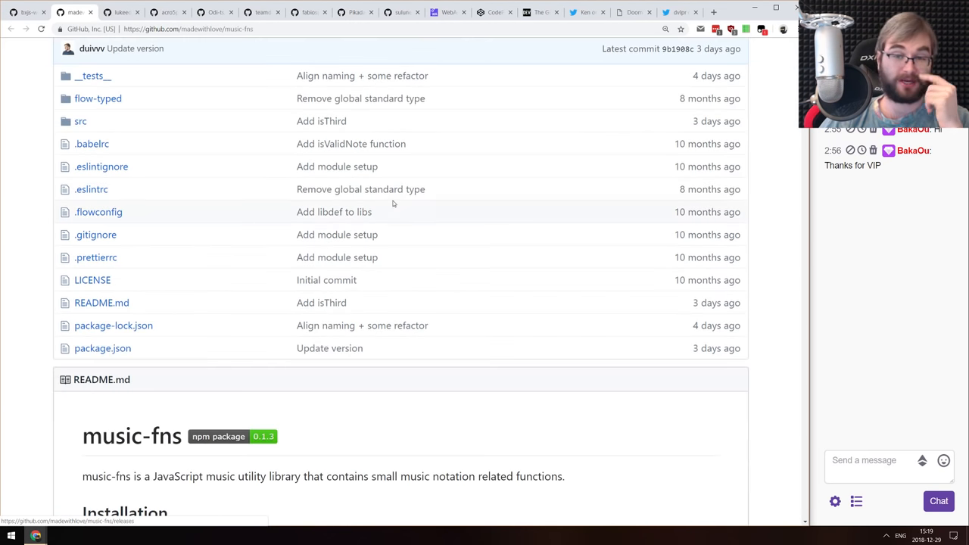
scroll(down, 3)
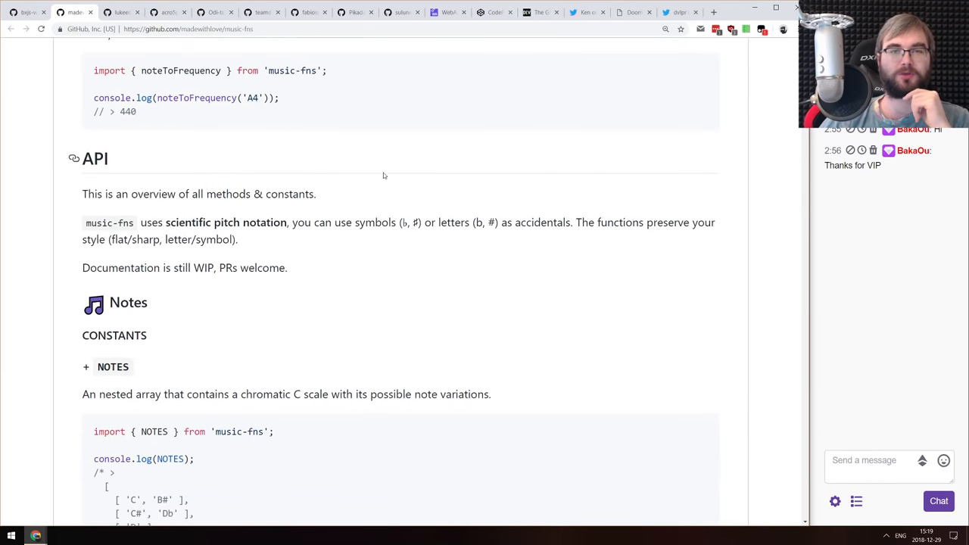
scroll(down, 3)
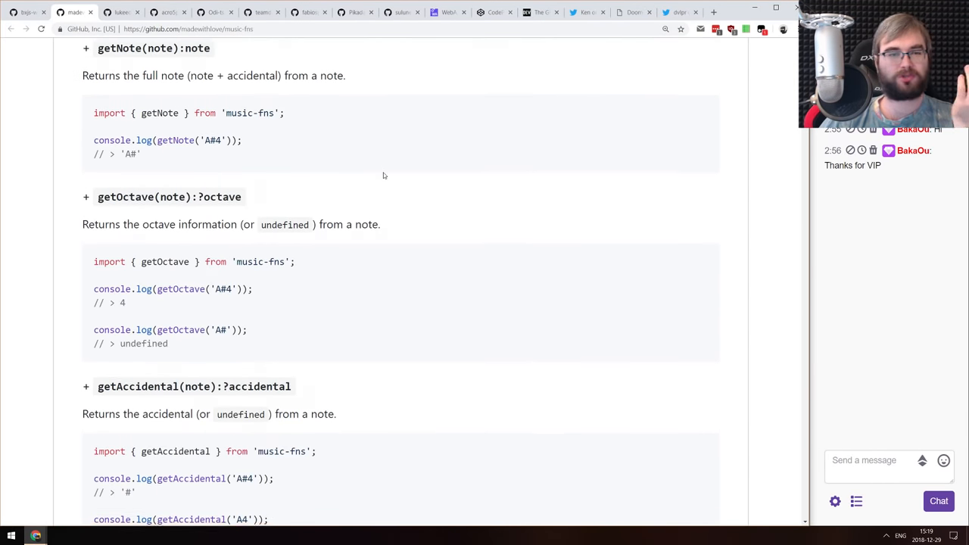
scroll(down, 3)
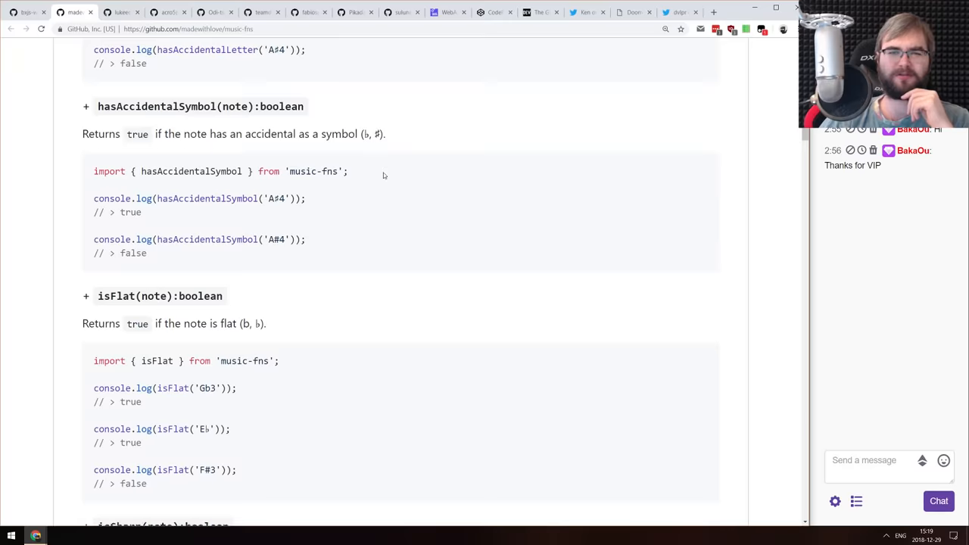
scroll(down, 3)
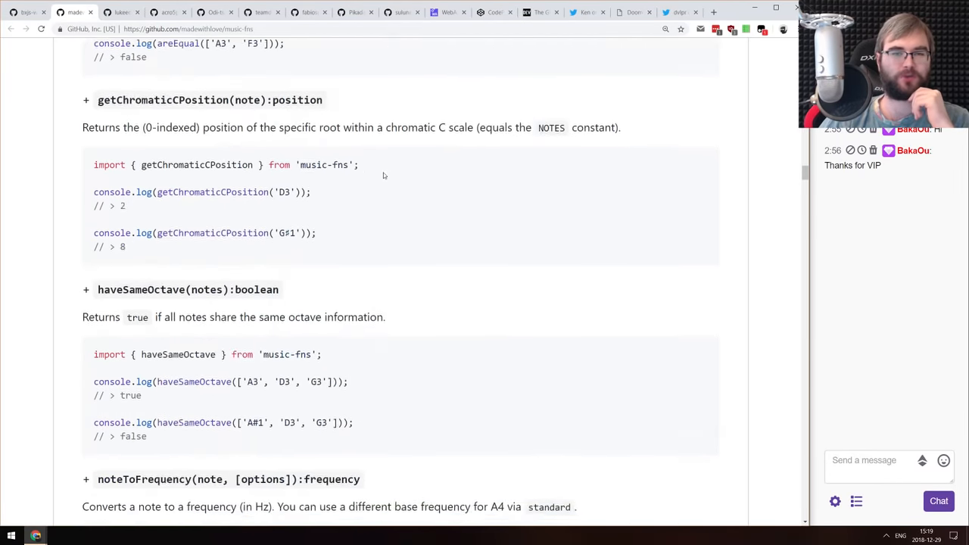
scroll(up, 3)
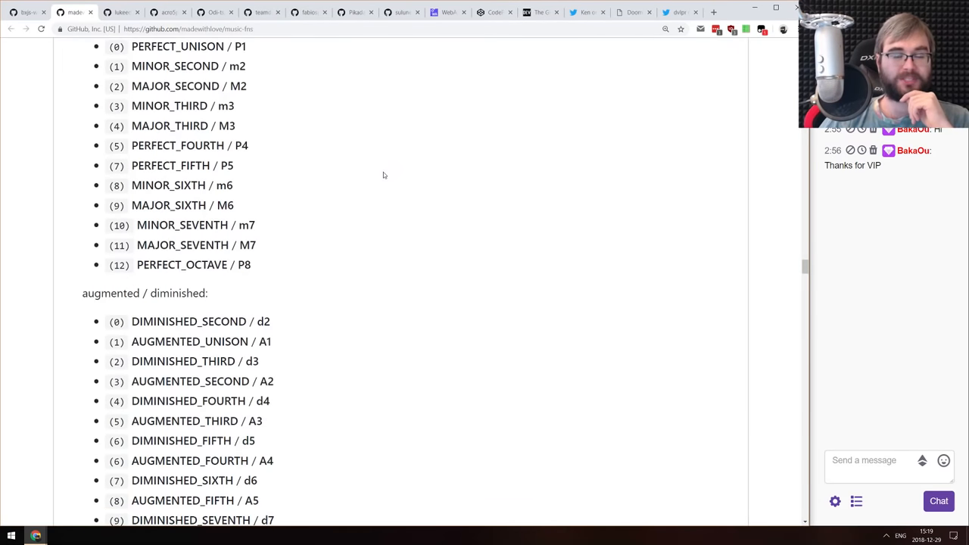
scroll(down, 3)
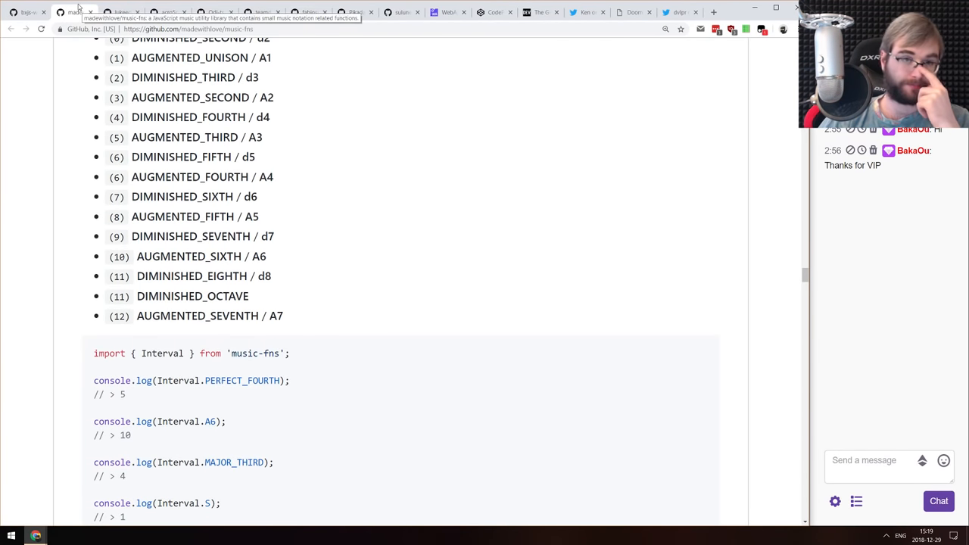
click(72, 12)
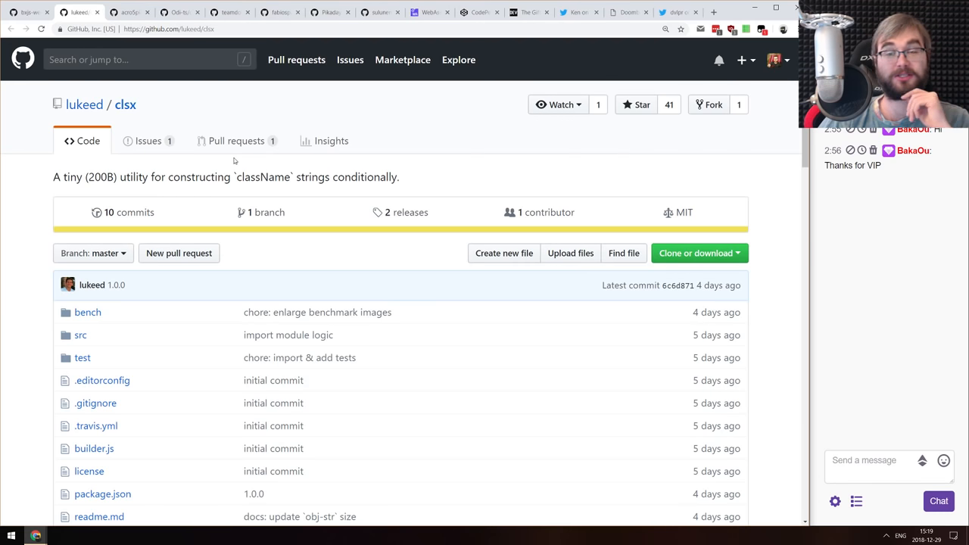
Read the clsx README through install, usage examples and the API section
scroll(down, 3)
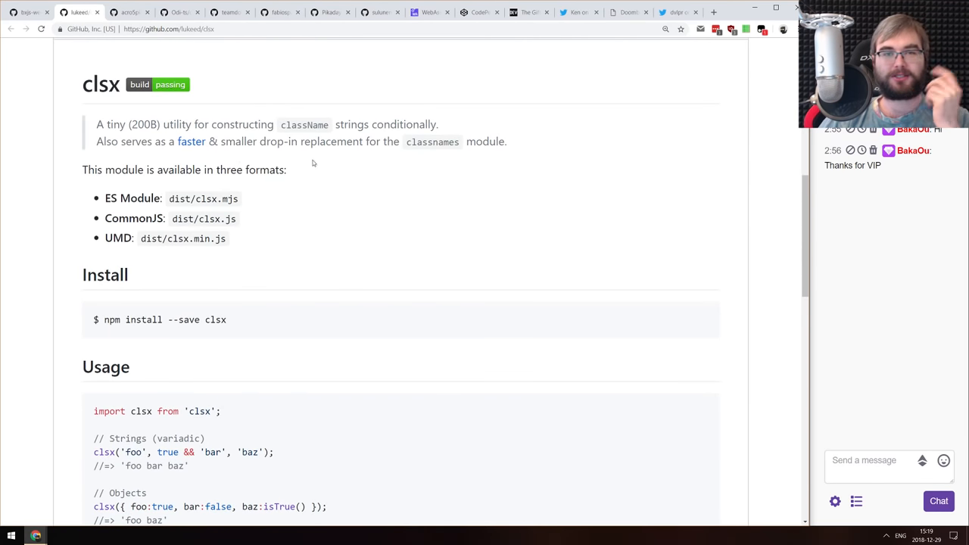
mouse_move(359, 154)
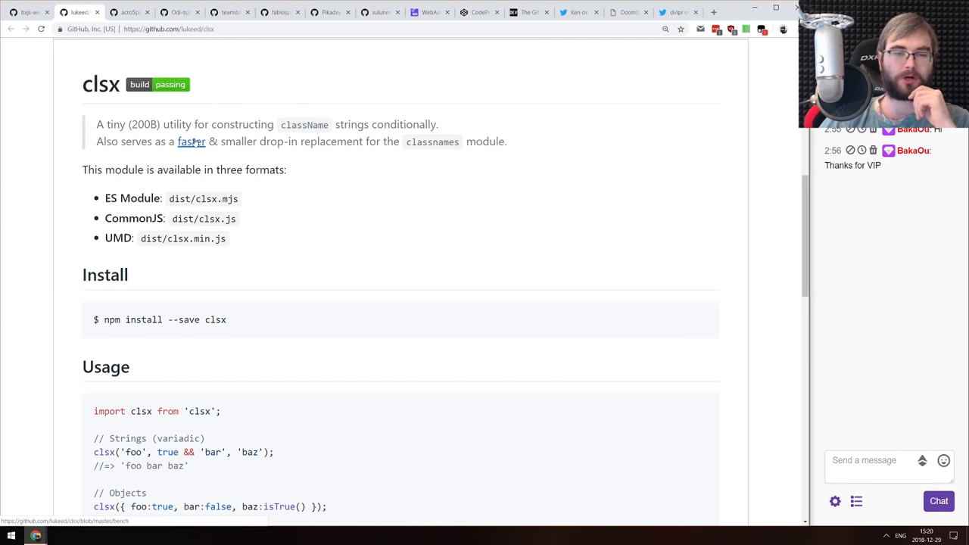
scroll(down, 3)
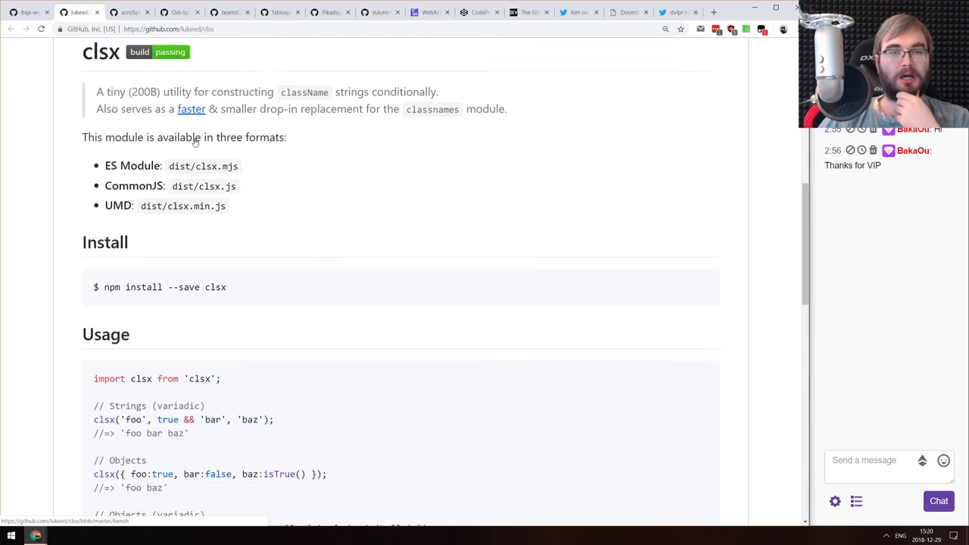
scroll(up, 3)
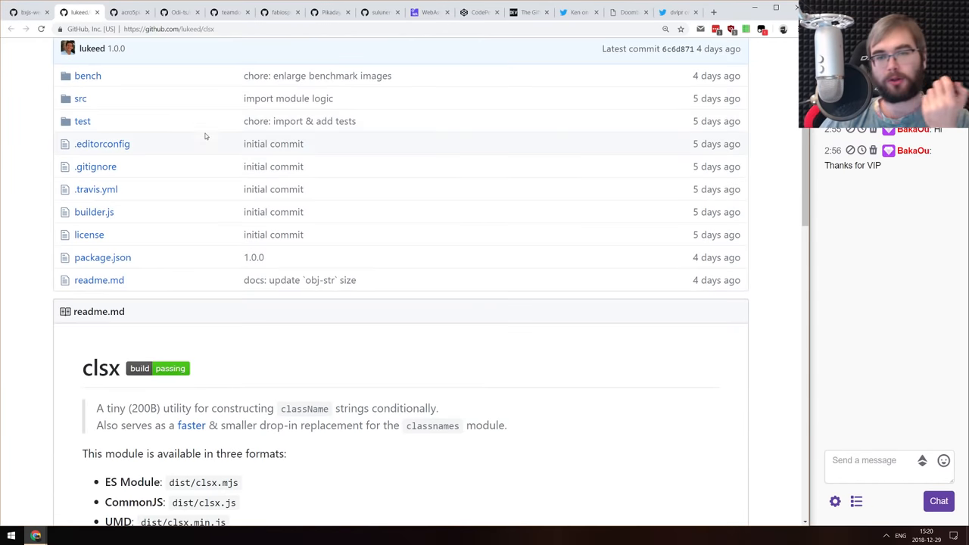
scroll(down, 3)
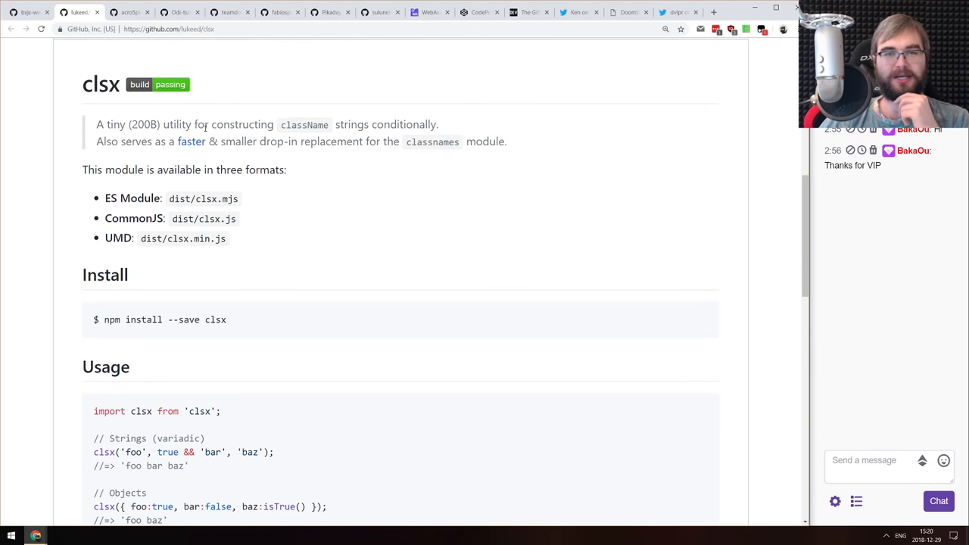
scroll(down, 3)
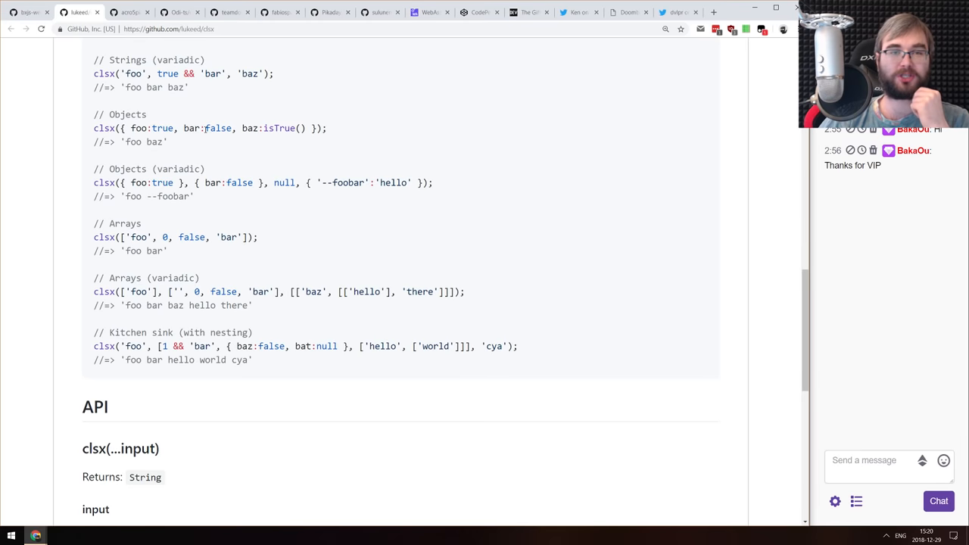
scroll(up, 3)
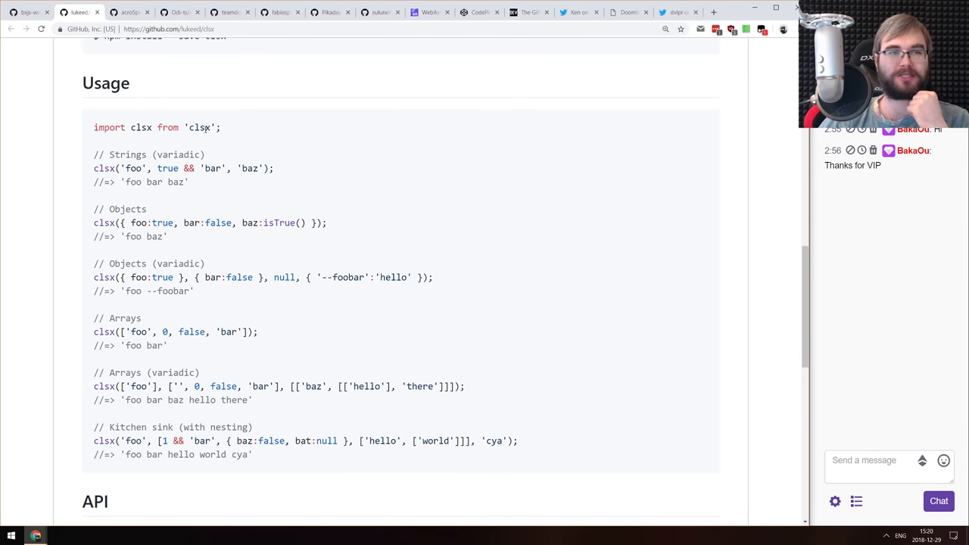
scroll(down, 3)
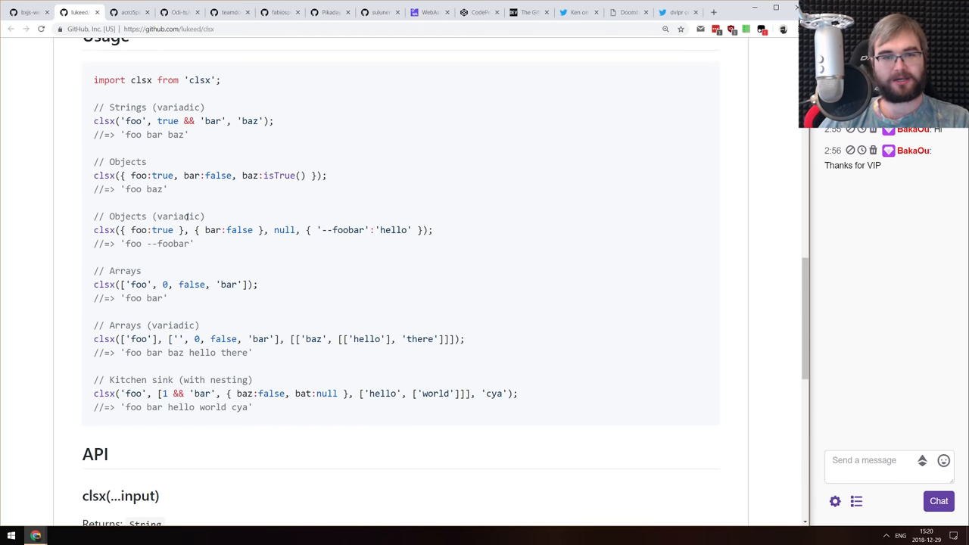
scroll(down, 3)
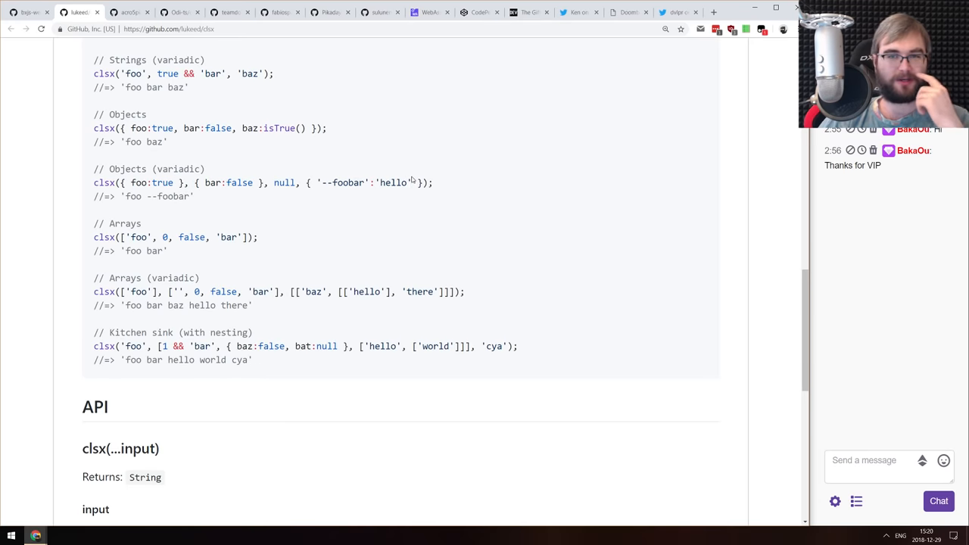
scroll(down, 3)
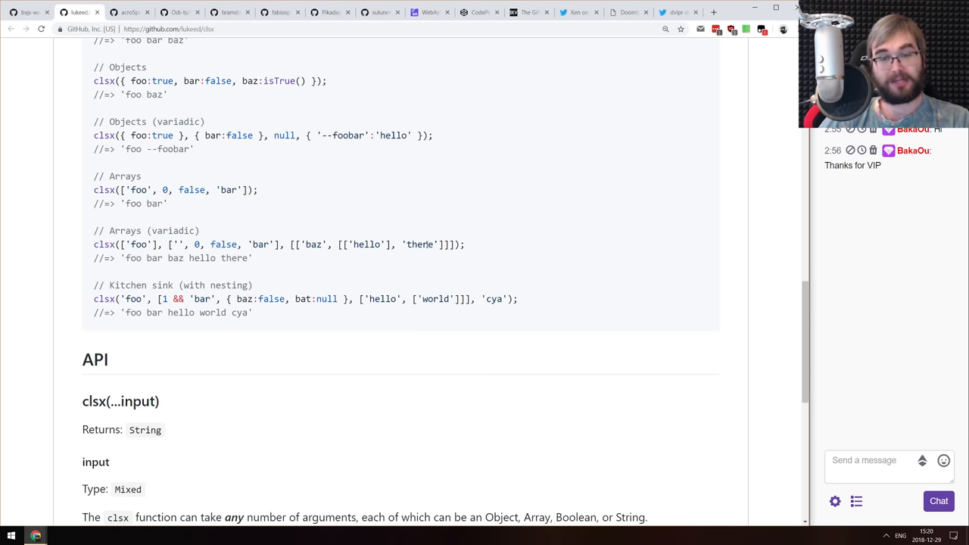
scroll(up, 3)
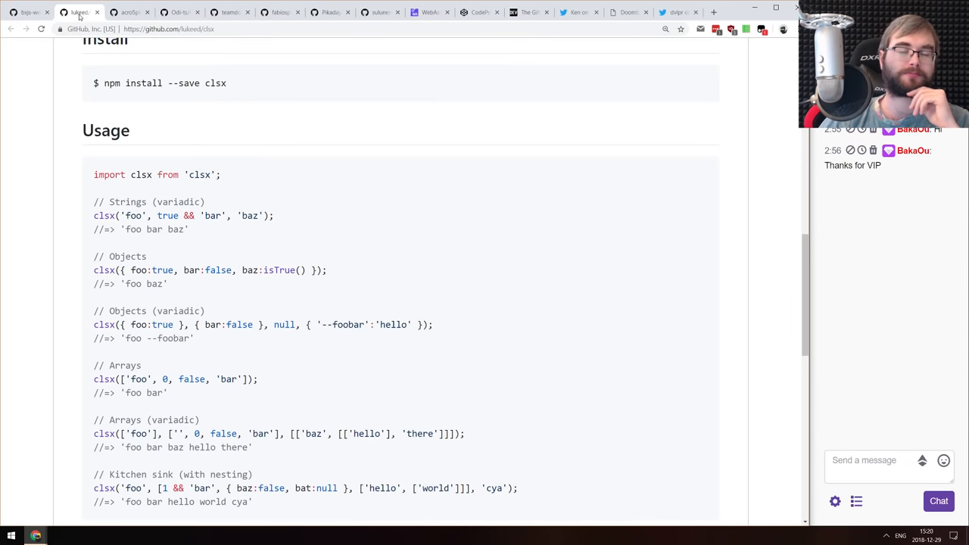
click(125, 12)
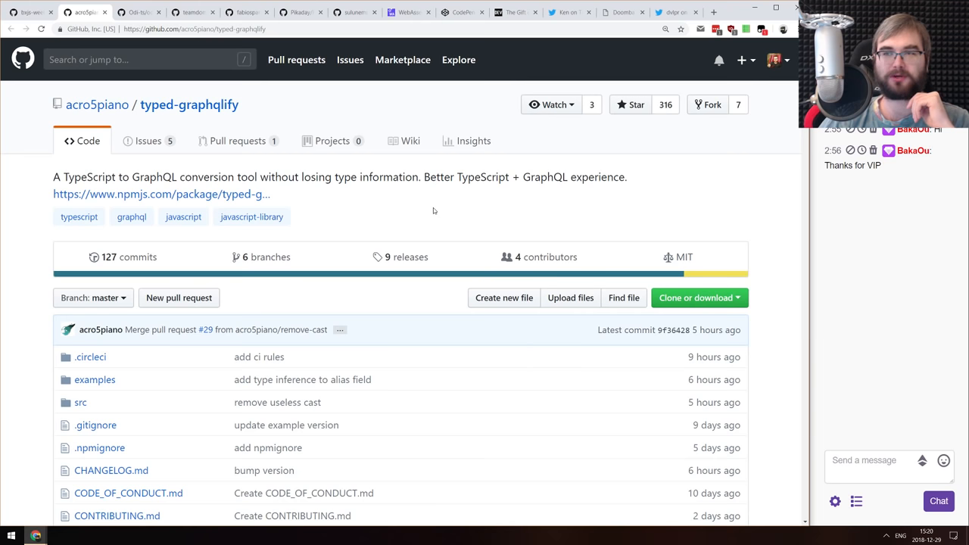
Read the typed-graphqlify README through usage, mutation, optional and constant field sections, then move to Odi-ts/odi
scroll(down, 3)
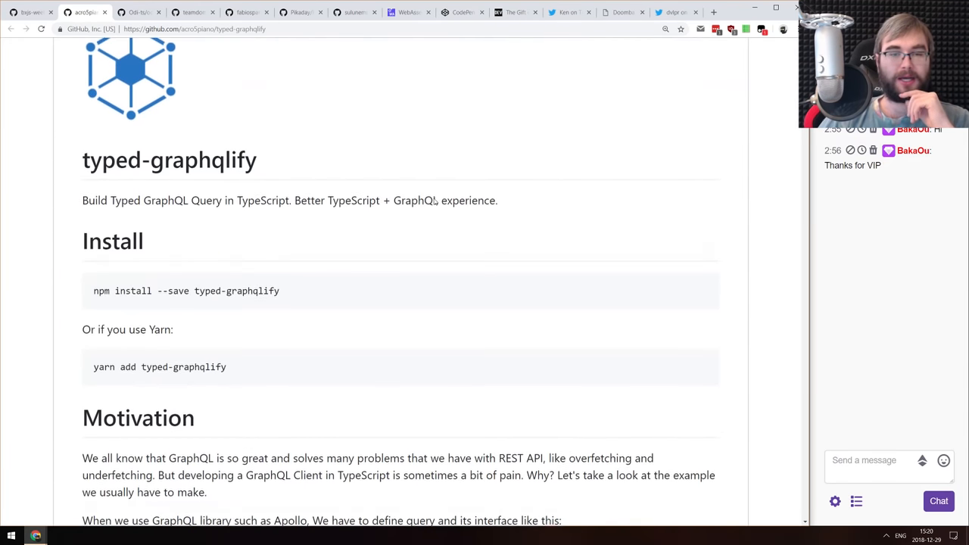
scroll(down, 3)
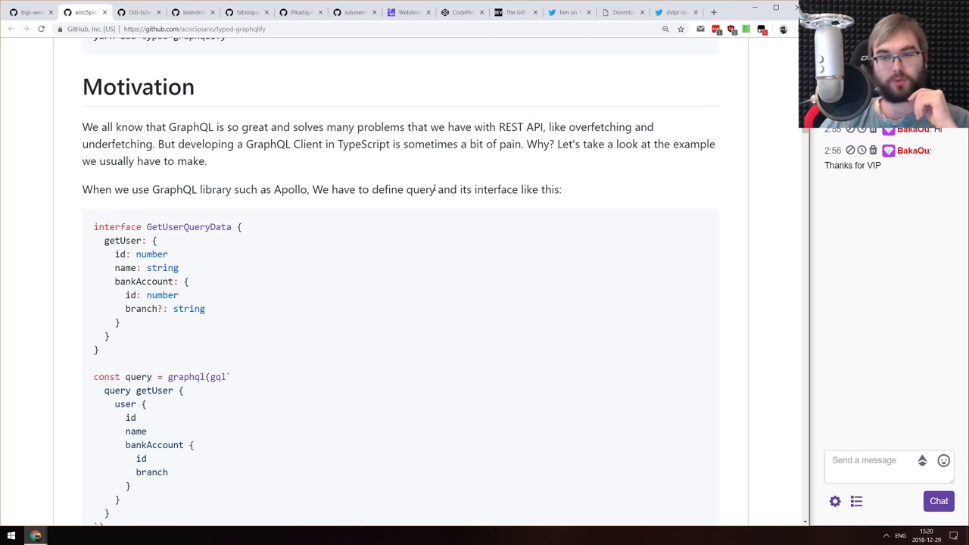
scroll(down, 3)
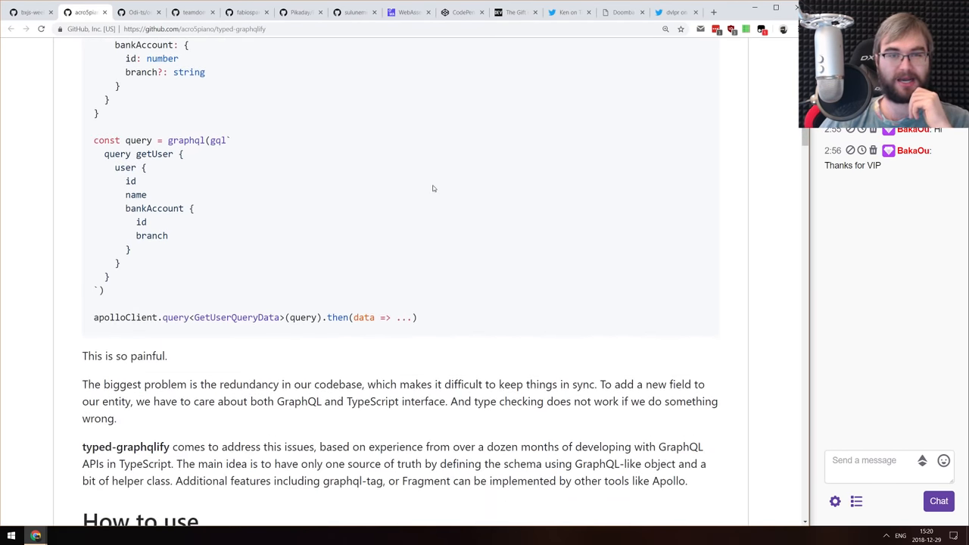
scroll(down, 3)
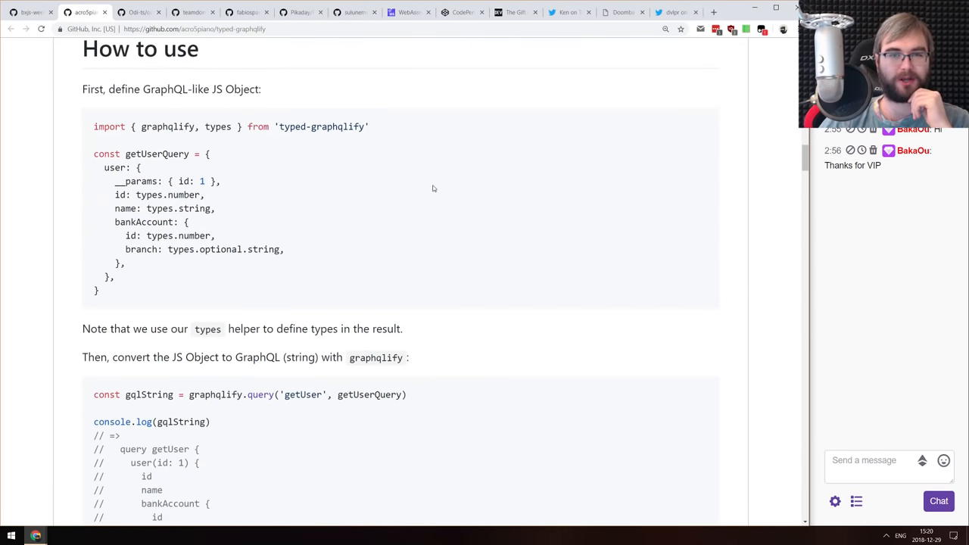
scroll(down, 3)
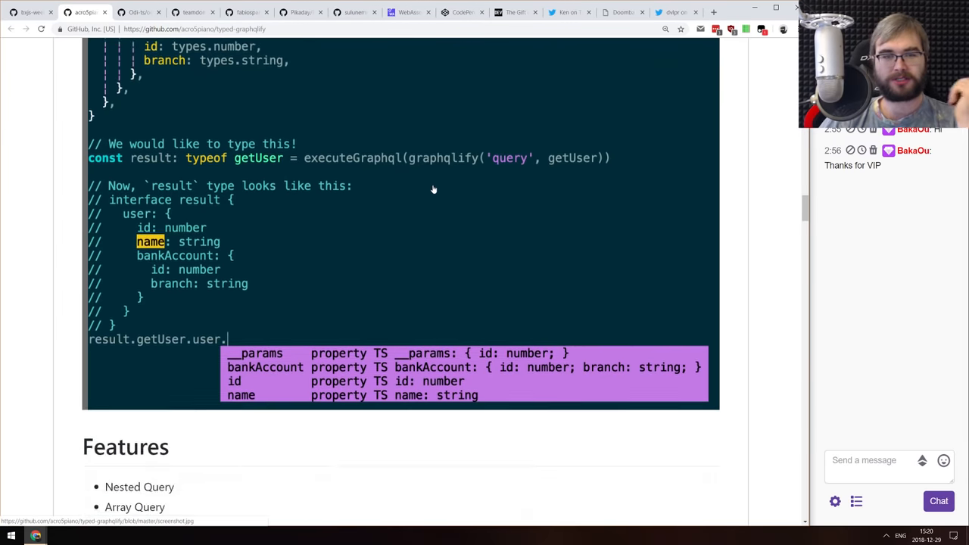
scroll(down, 3)
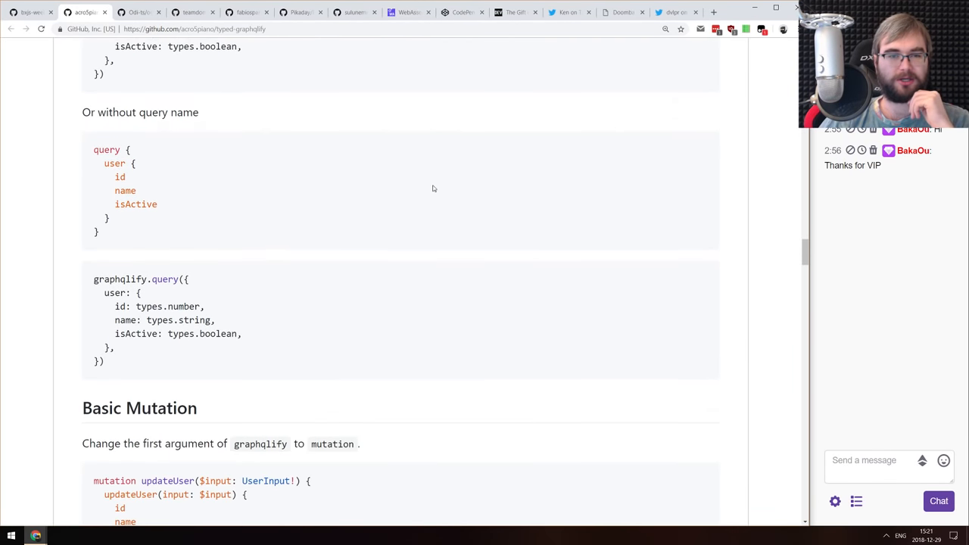
scroll(down, 3)
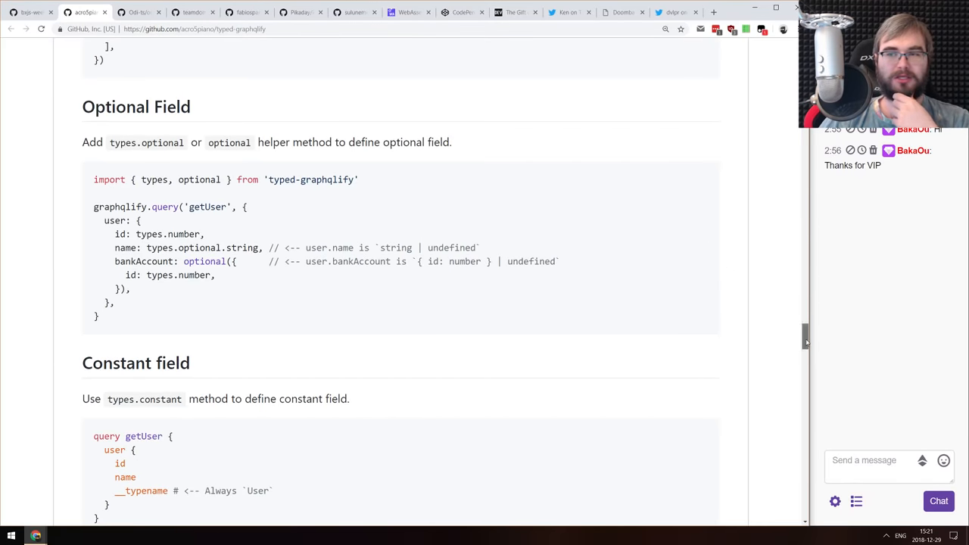
scroll(up, 3)
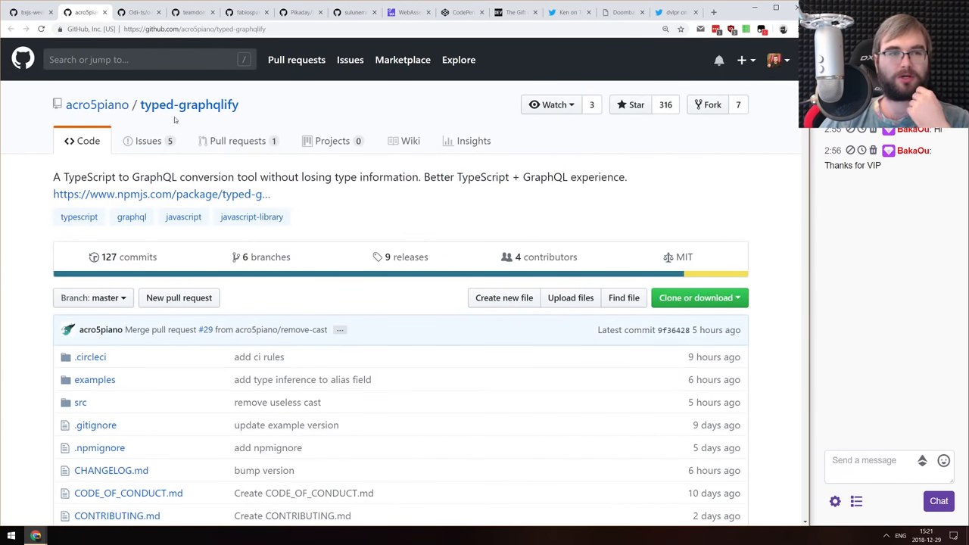
mouse_move(83, 12)
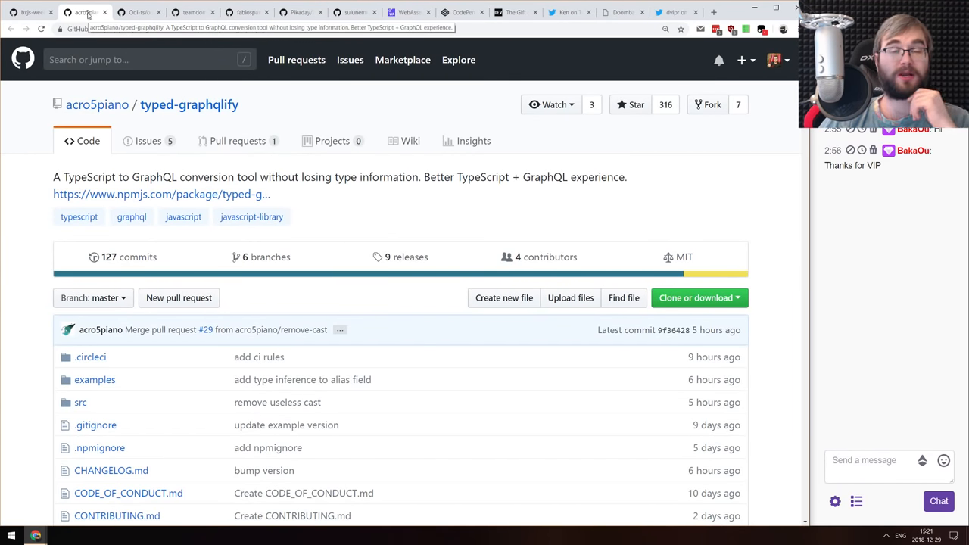
click(137, 12)
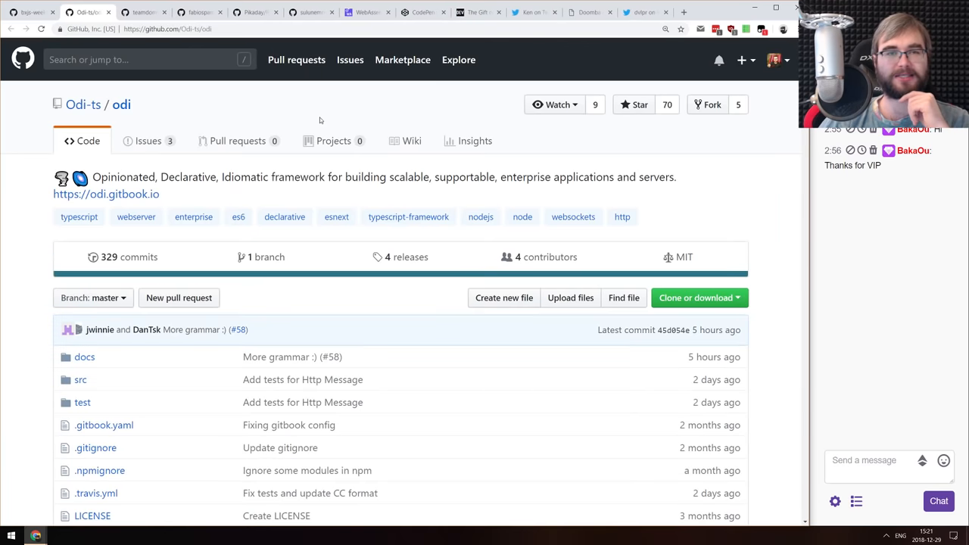
mouse_move(370, 179)
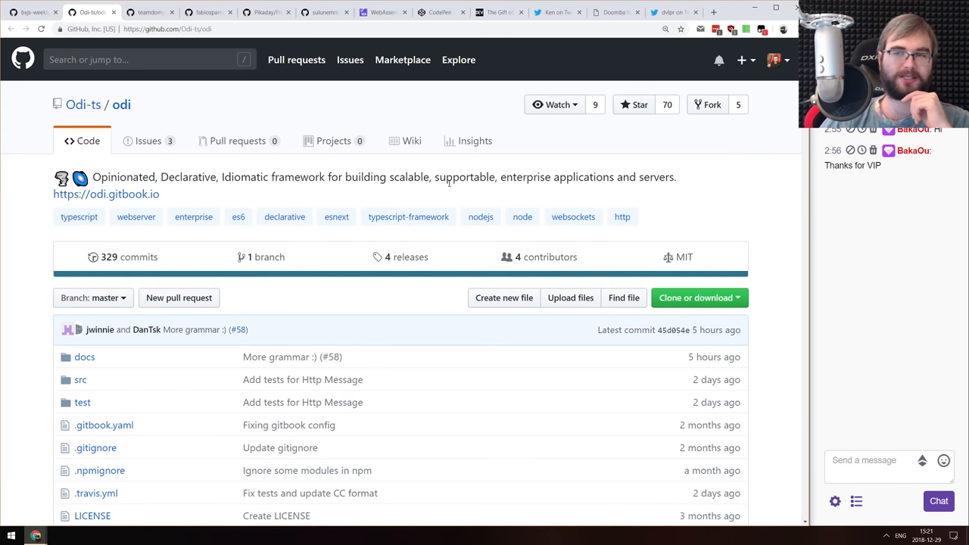
scroll(down, 3)
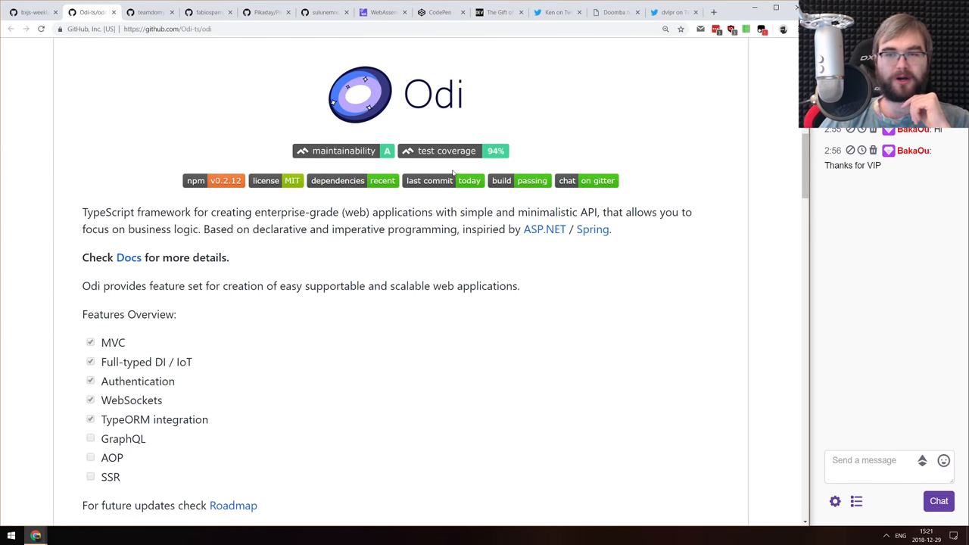
scroll(down, 3)
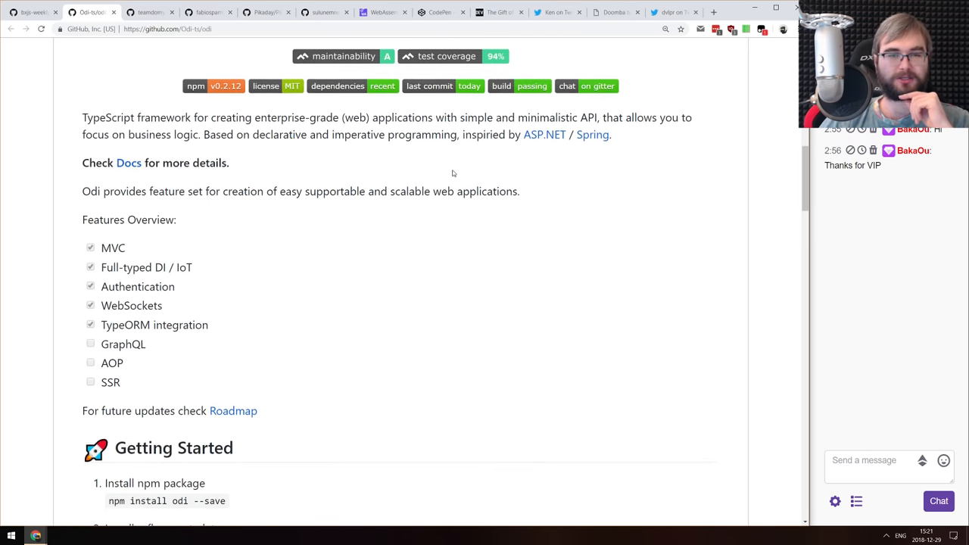
scroll(down, 3)
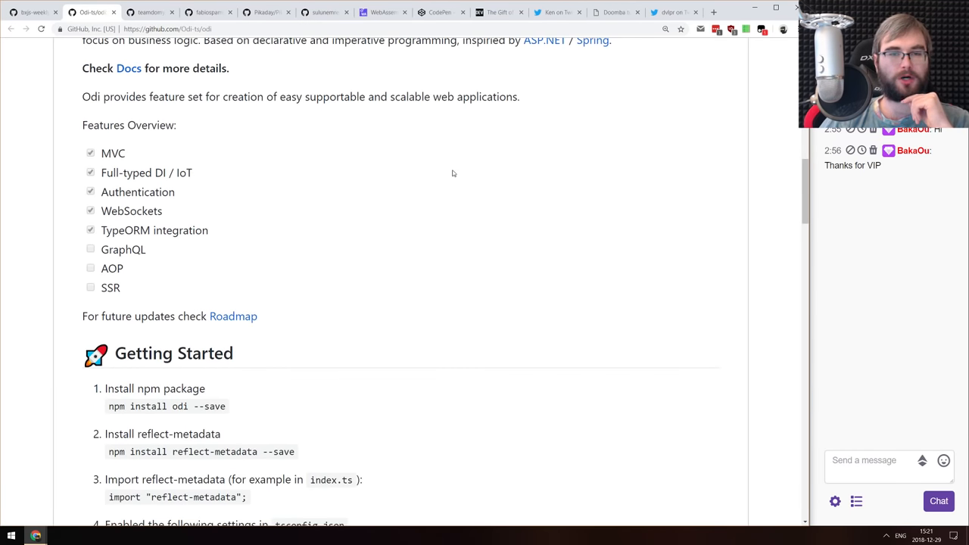
scroll(down, 3)
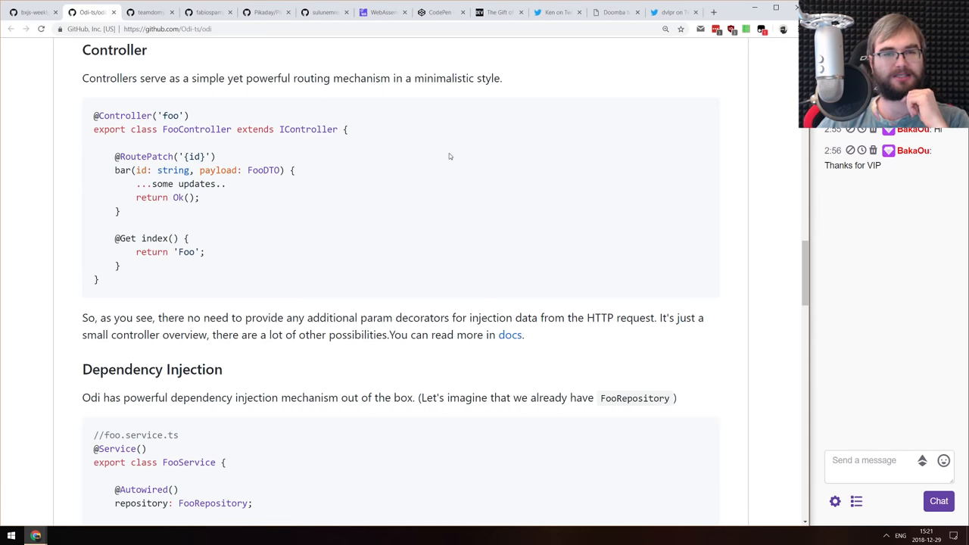
scroll(down, 3)
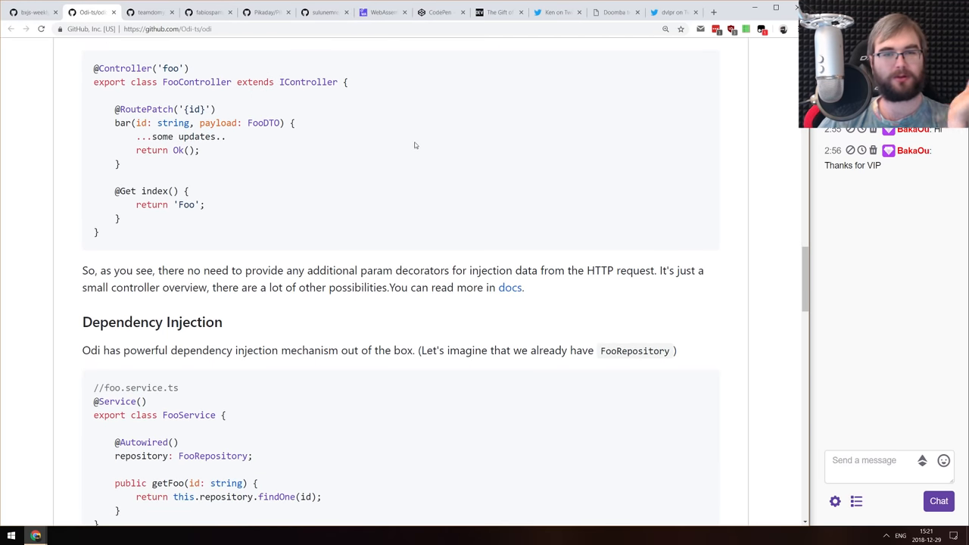
mouse_move(421, 142)
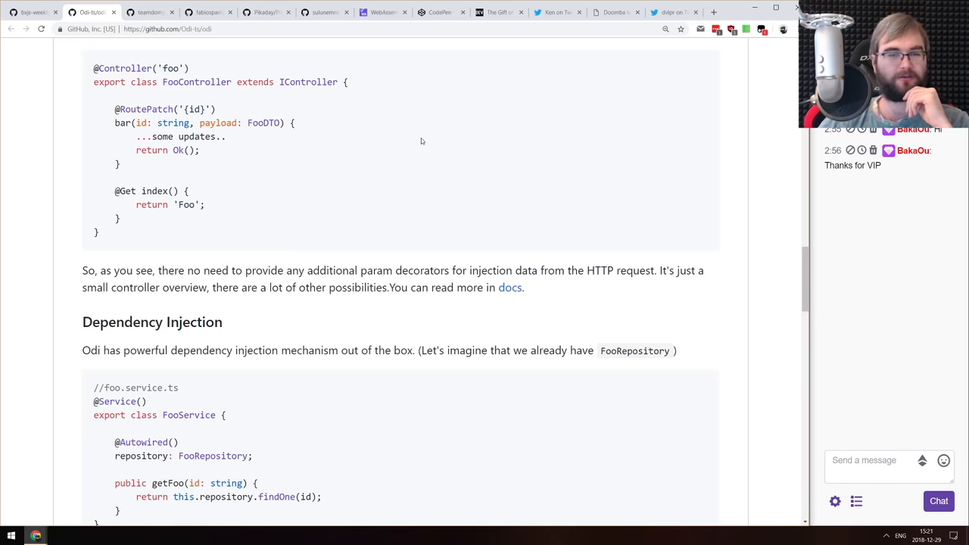
scroll(down, 3)
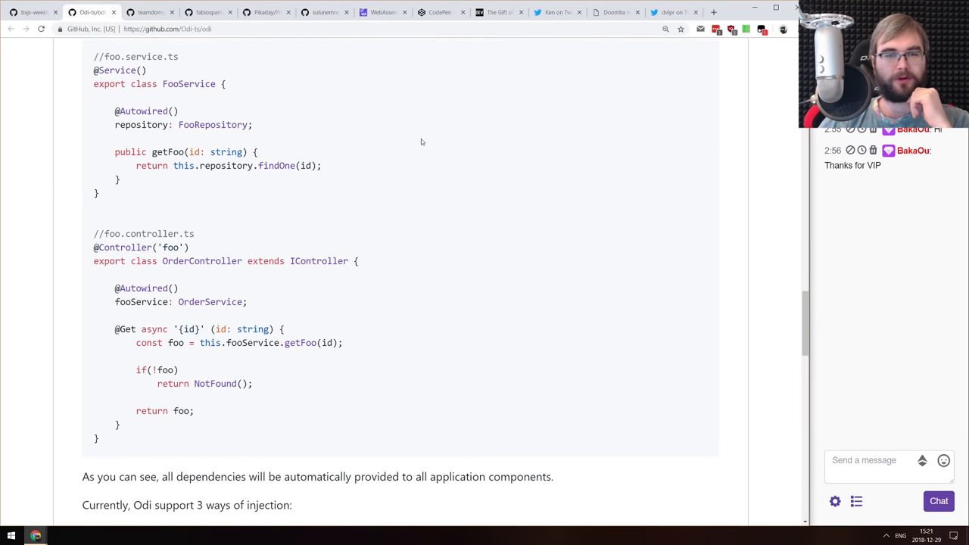
scroll(down, 3)
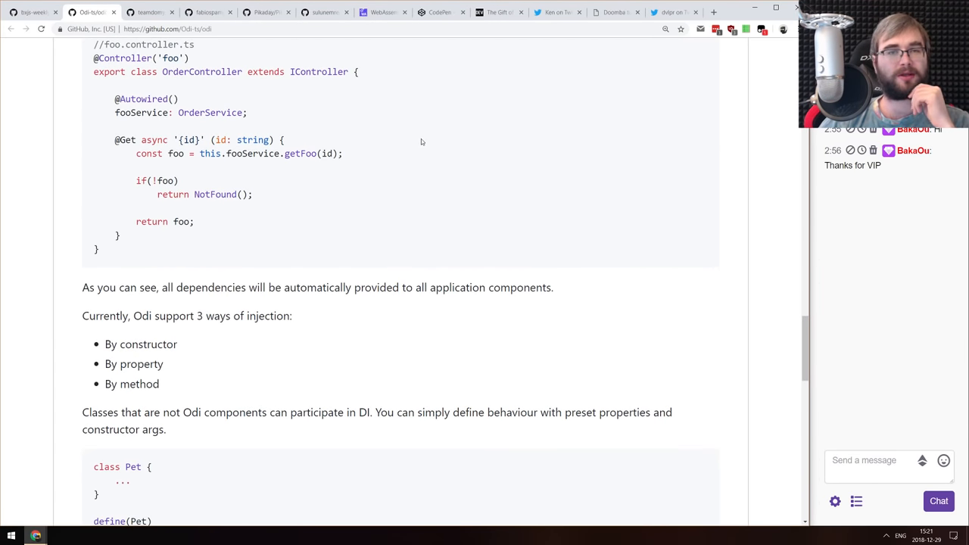
scroll(down, 3)
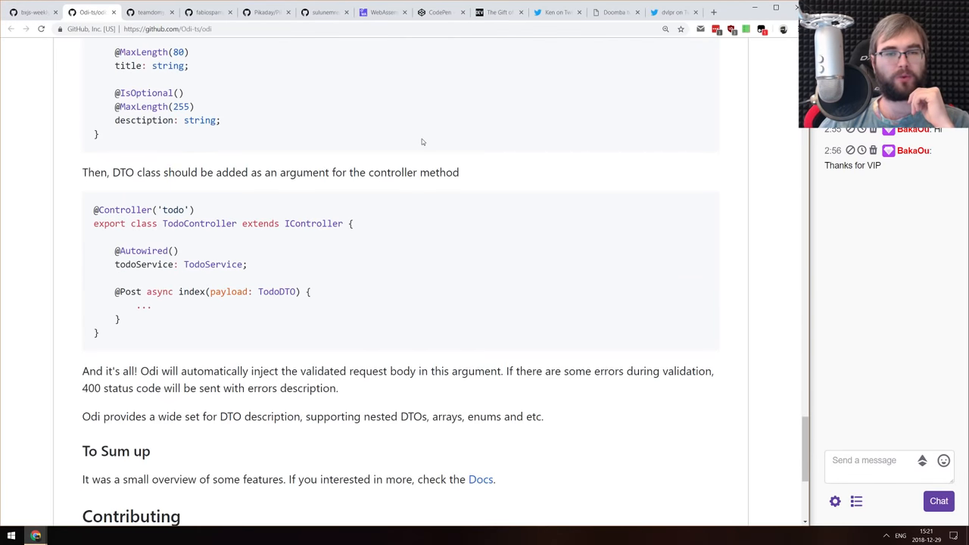
scroll(up, 3)
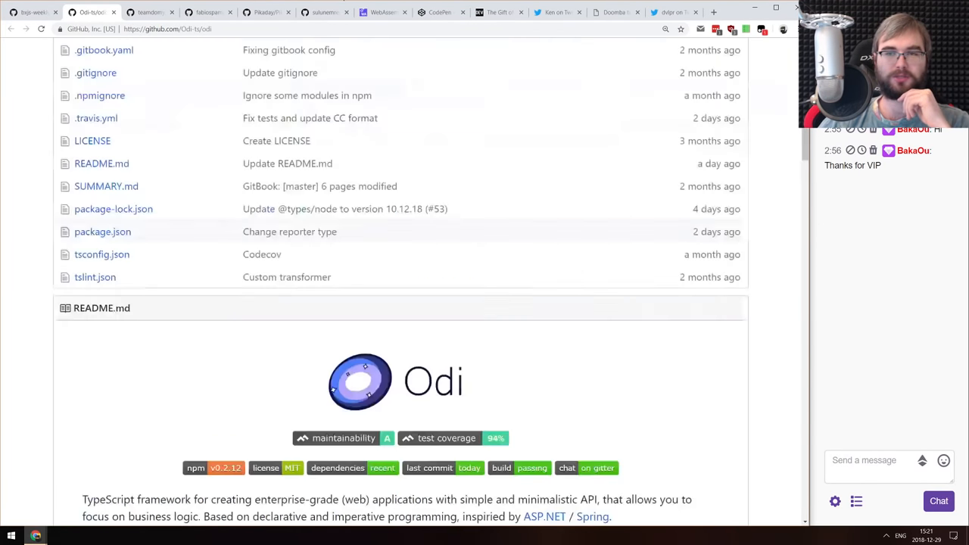
scroll(up, 3)
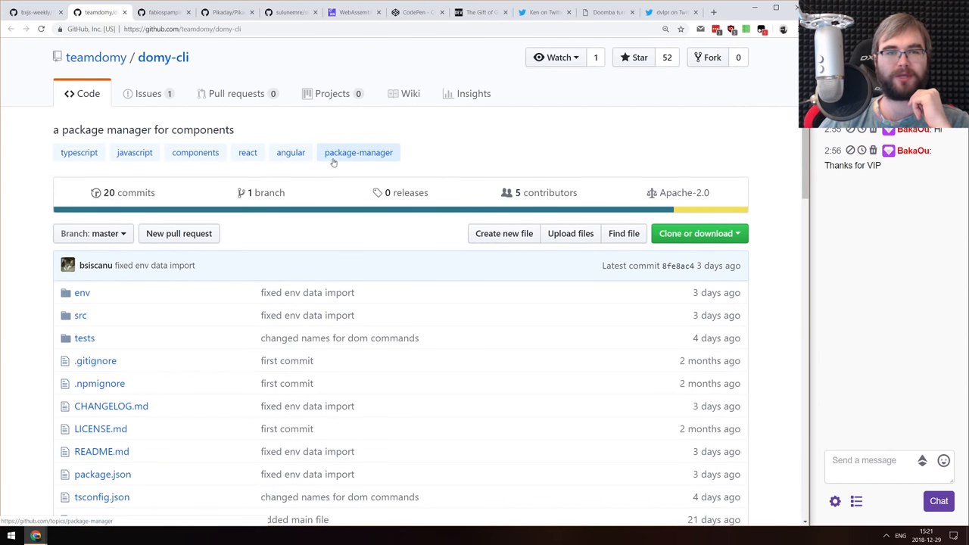
Read down the domy-cli README through installation and usage commands
scroll(down, 3)
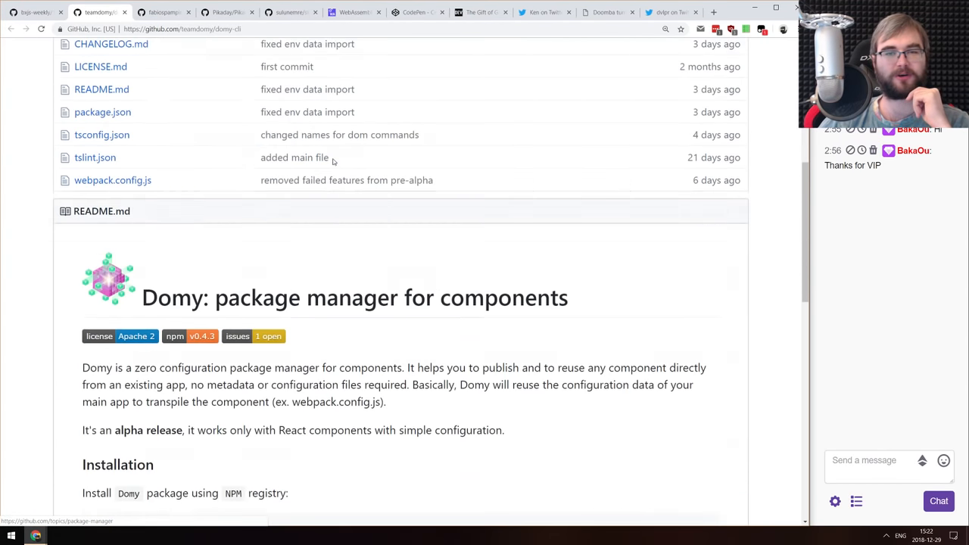
scroll(down, 3)
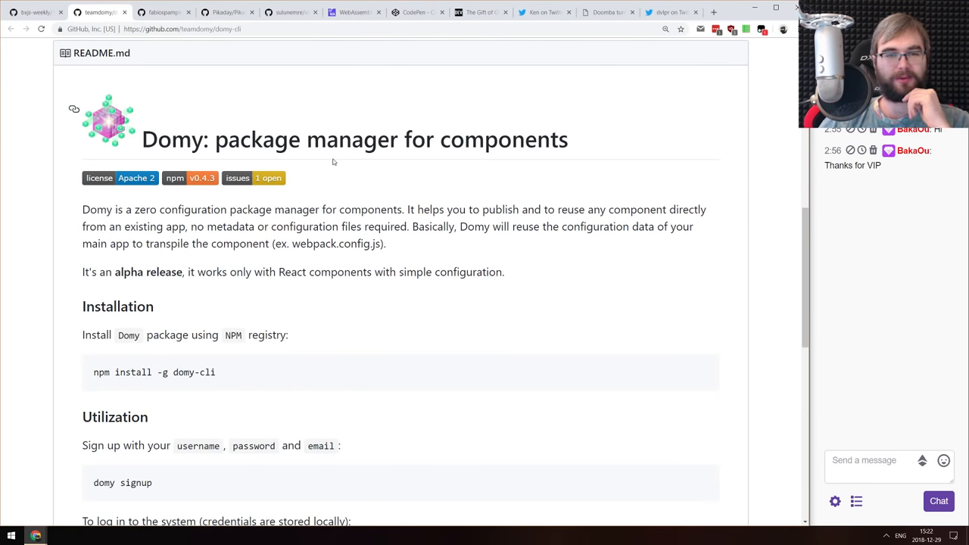
scroll(down, 3)
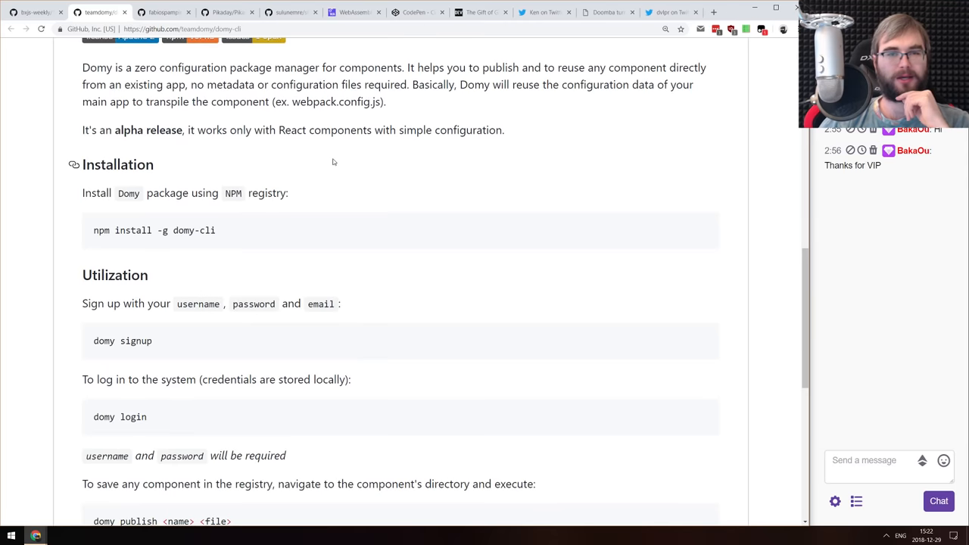
scroll(down, 3)
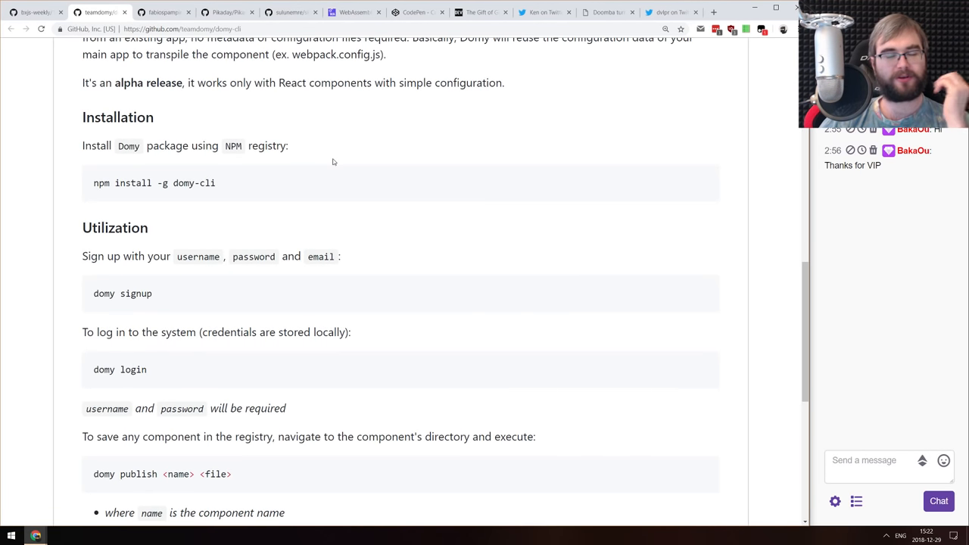
scroll(down, 3)
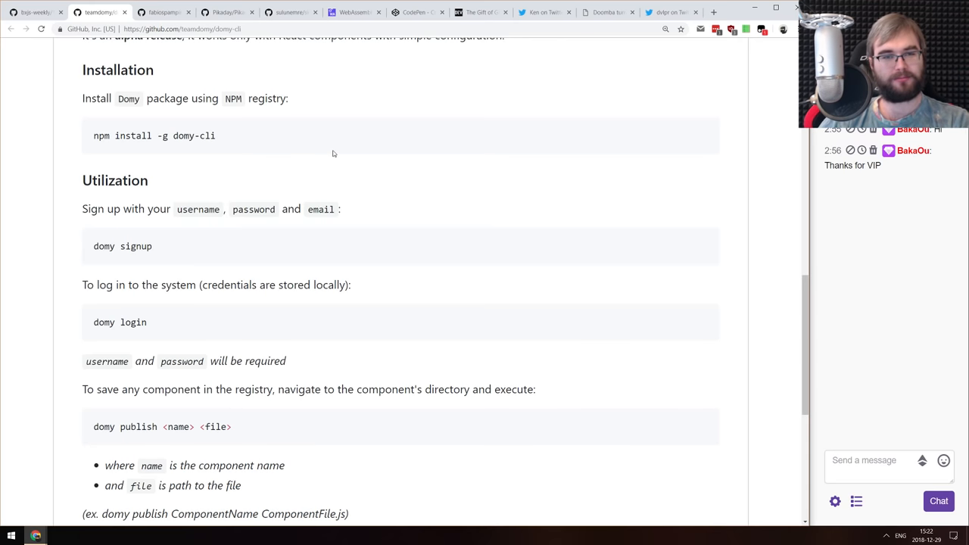
scroll(up, 3)
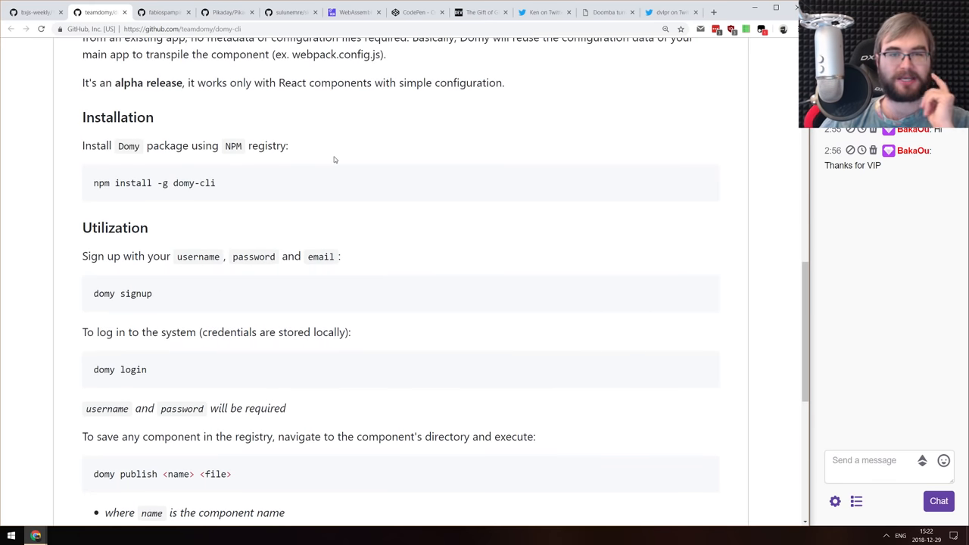
mouse_move(325, 154)
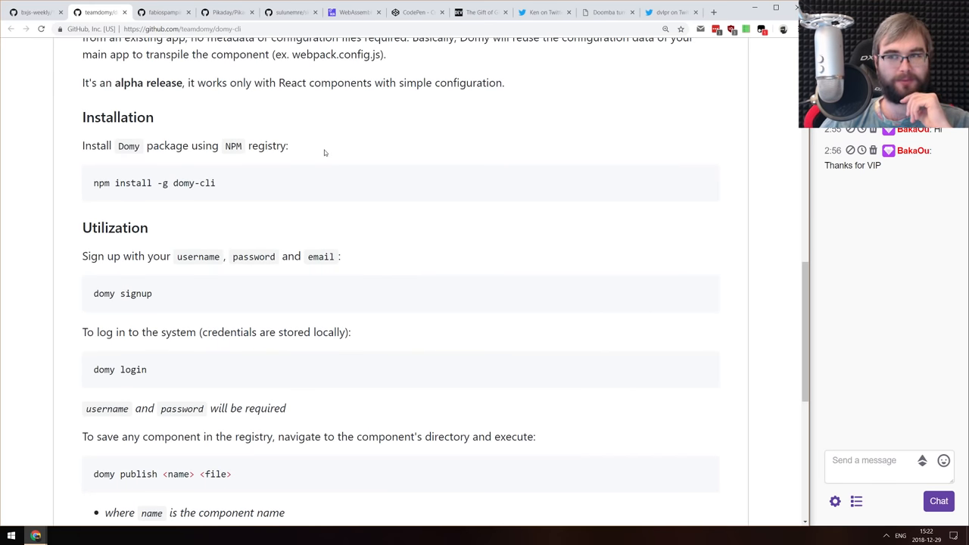
scroll(down, 3)
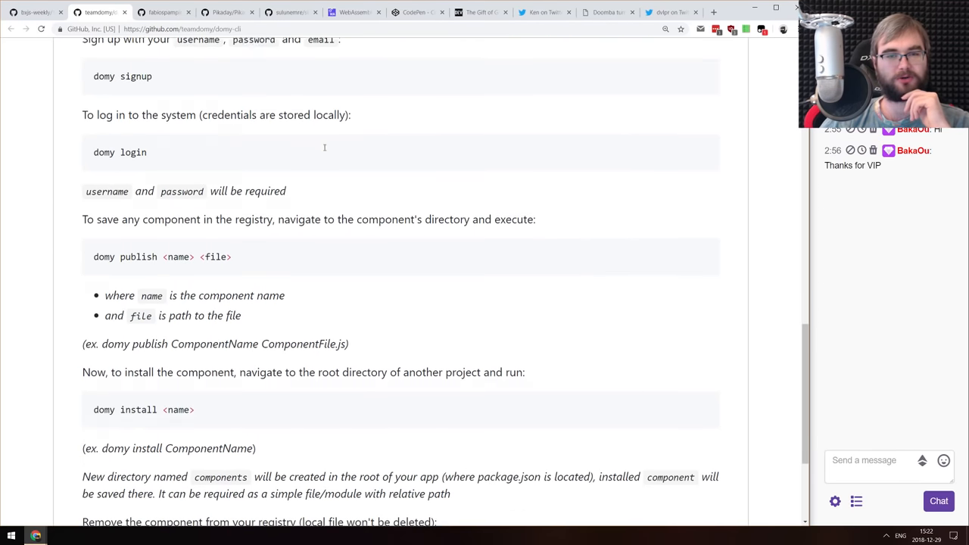
Review the domy-cli usage commands again, then move on to the Notable repository
scroll(up, 3)
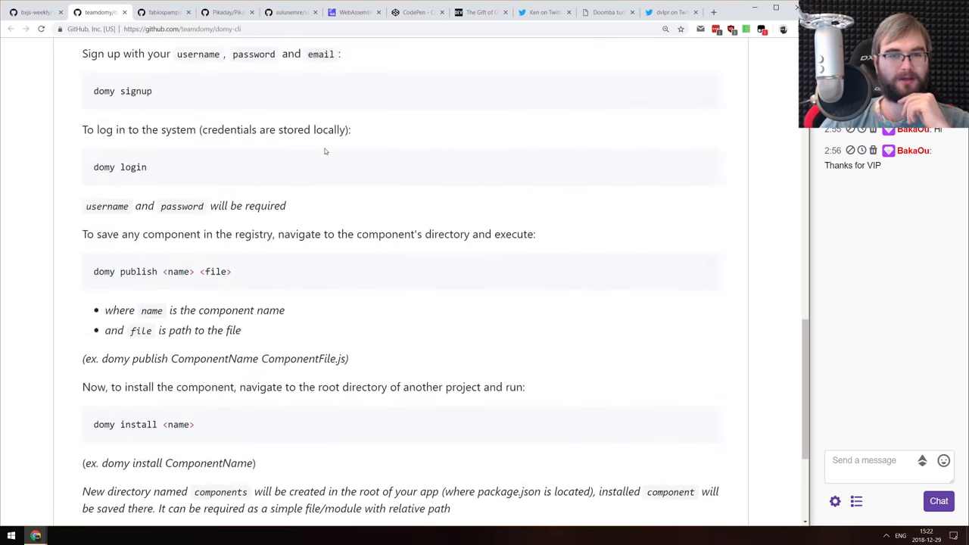
scroll(up, 3)
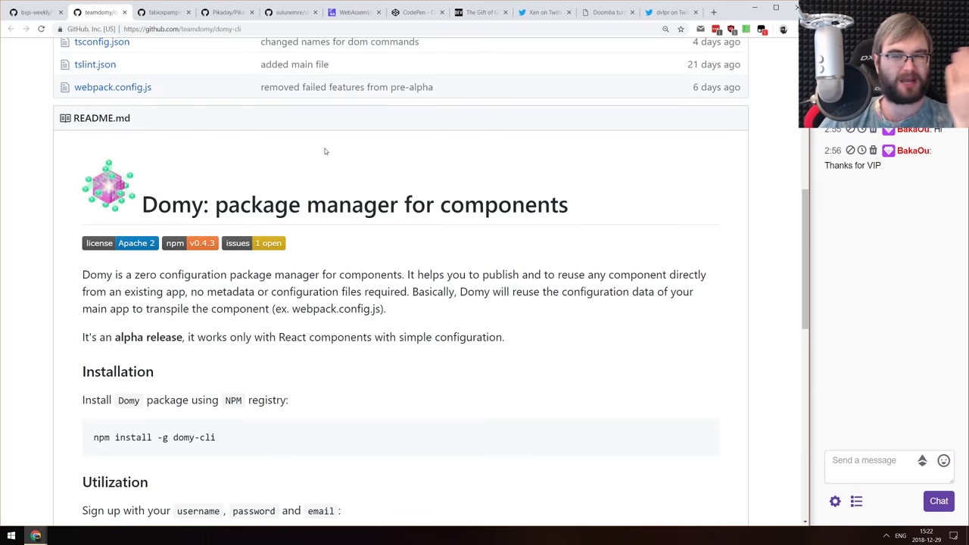
scroll(up, 3)
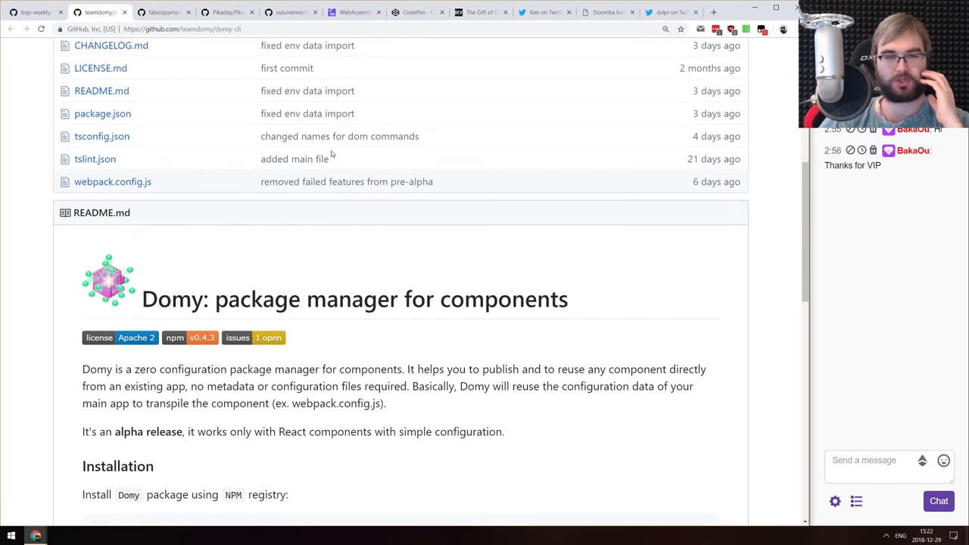
scroll(down, 3)
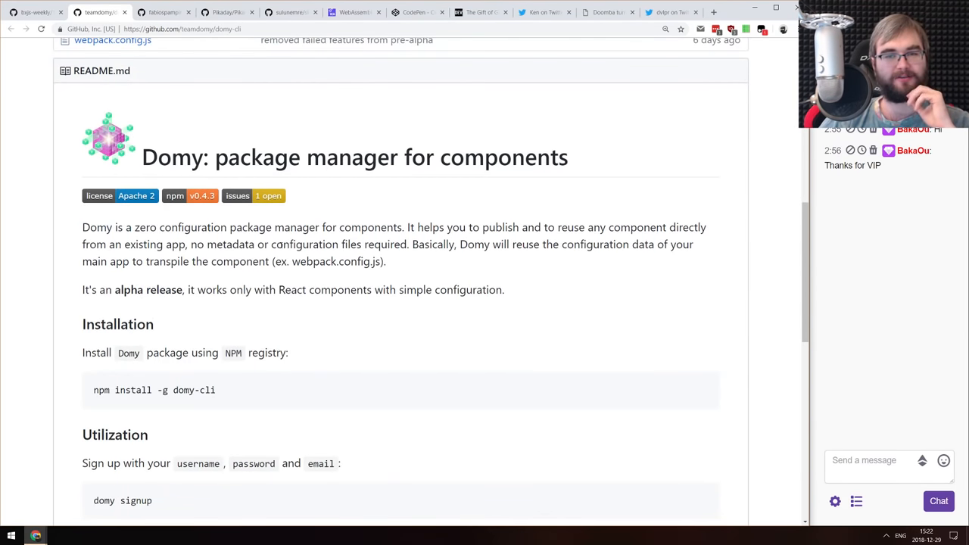
scroll(down, 3)
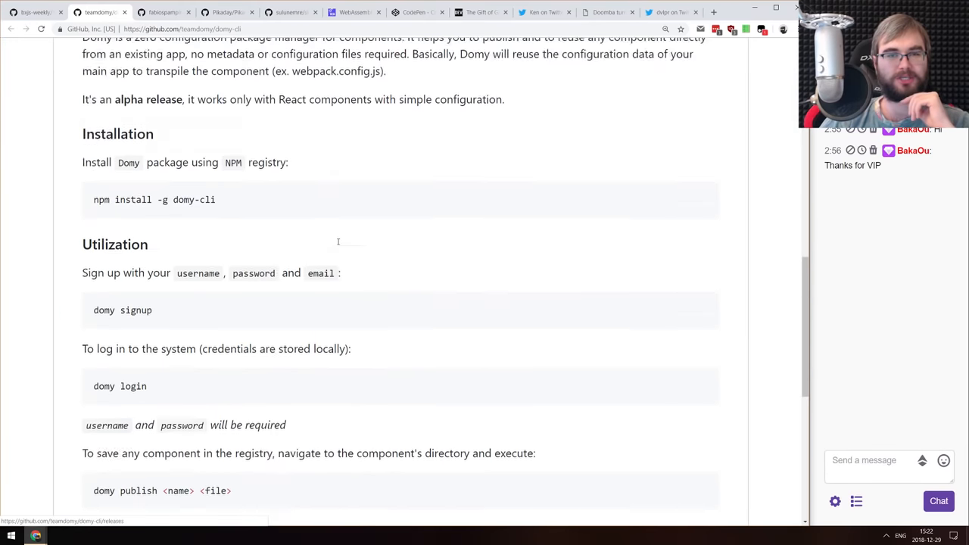
scroll(up, 3)
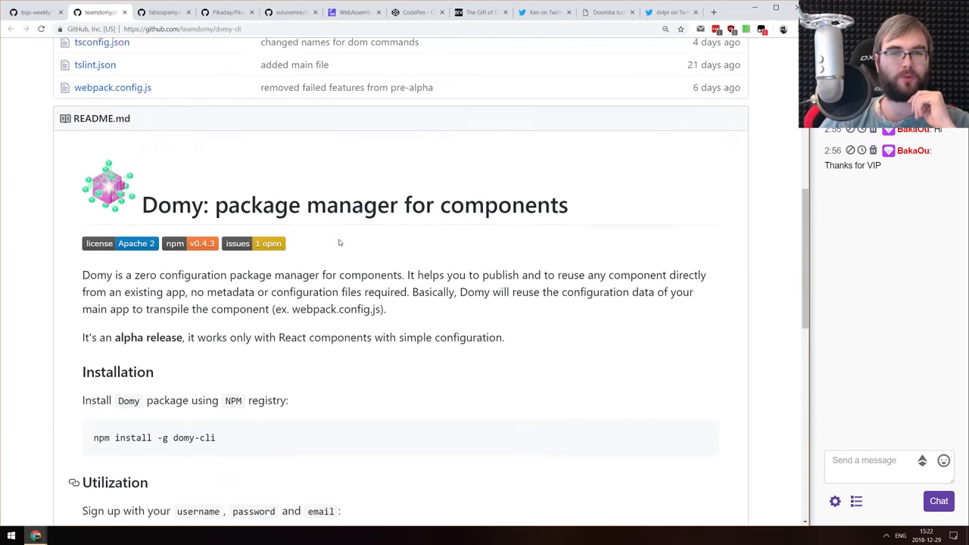
scroll(up, 3)
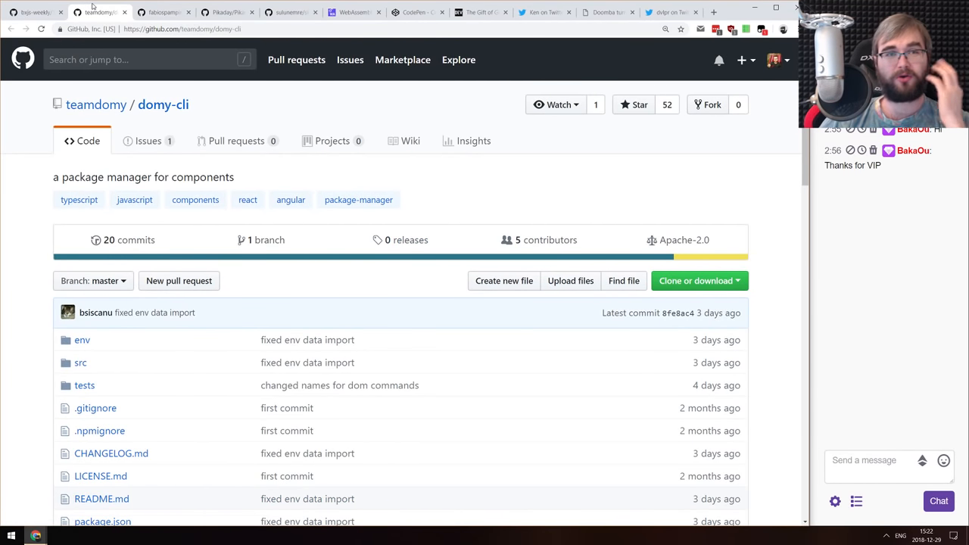
mouse_move(97, 12)
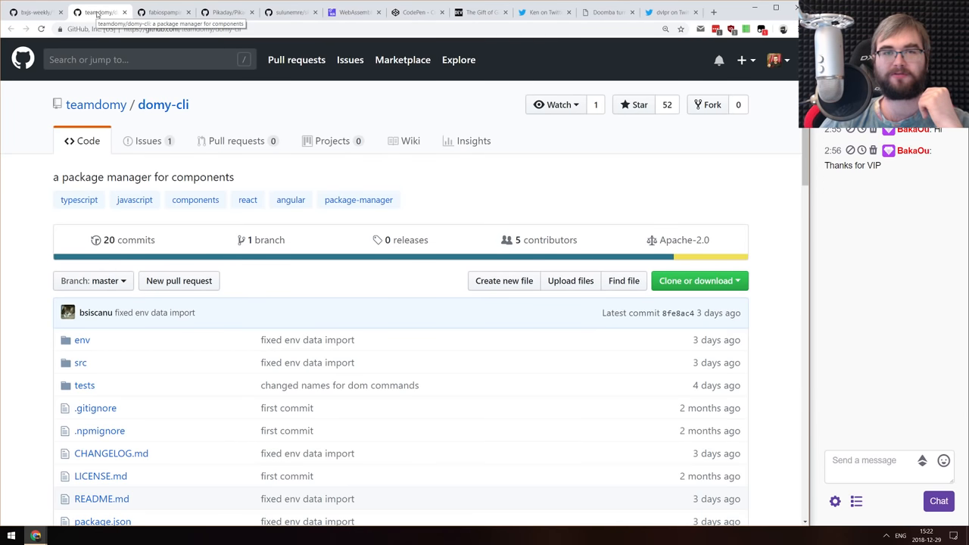
click(164, 12)
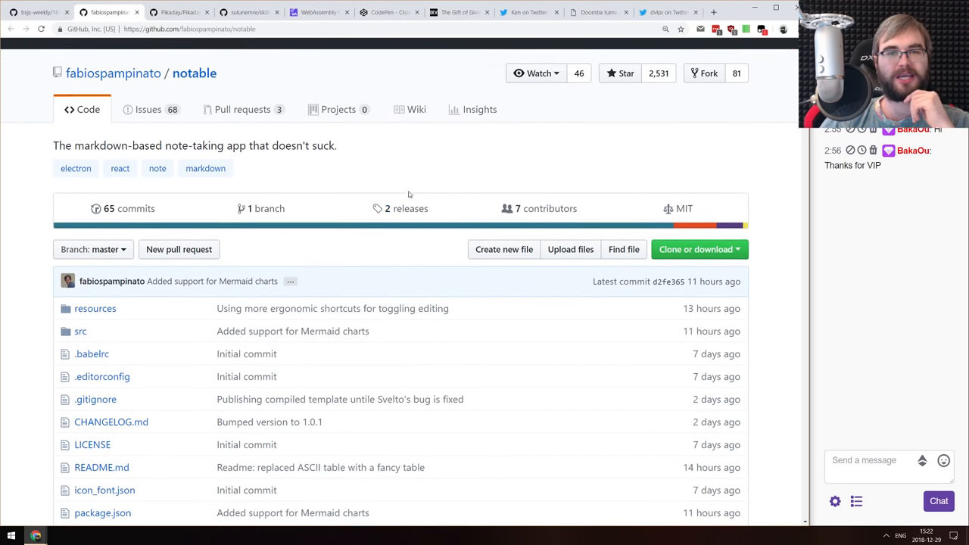
Skim the Notable README's editor and multi-note screenshots, contributing and license, then return to the top
scroll(down, 3)
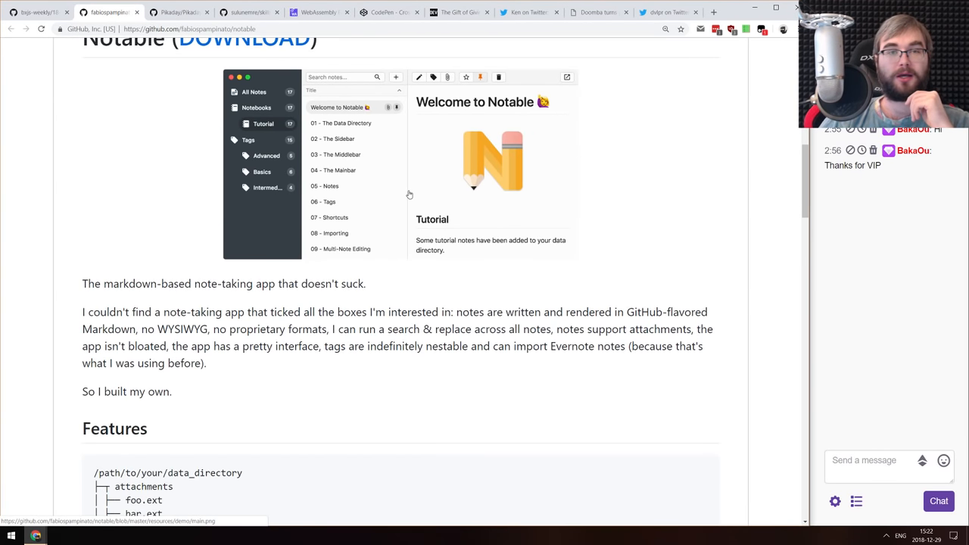
scroll(down, 3)
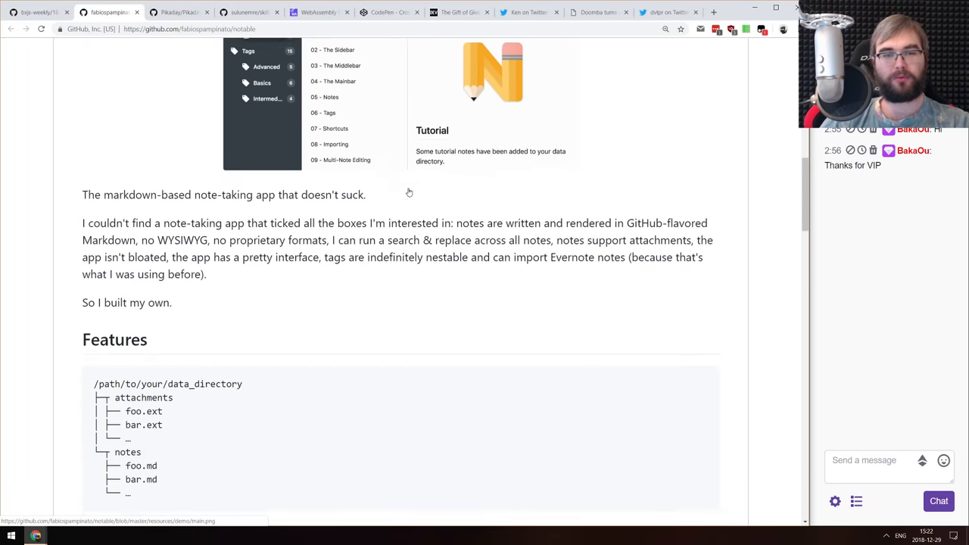
scroll(down, 3)
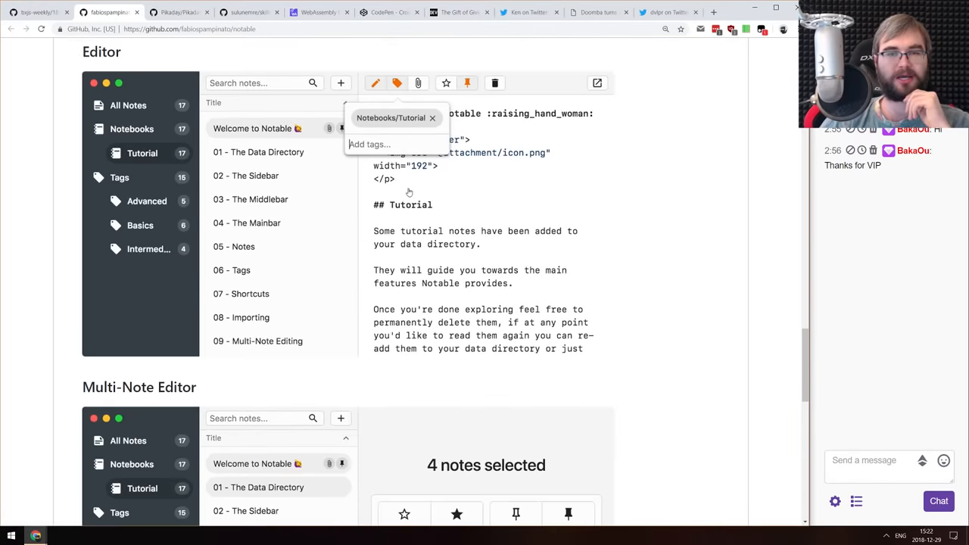
scroll(down, 3)
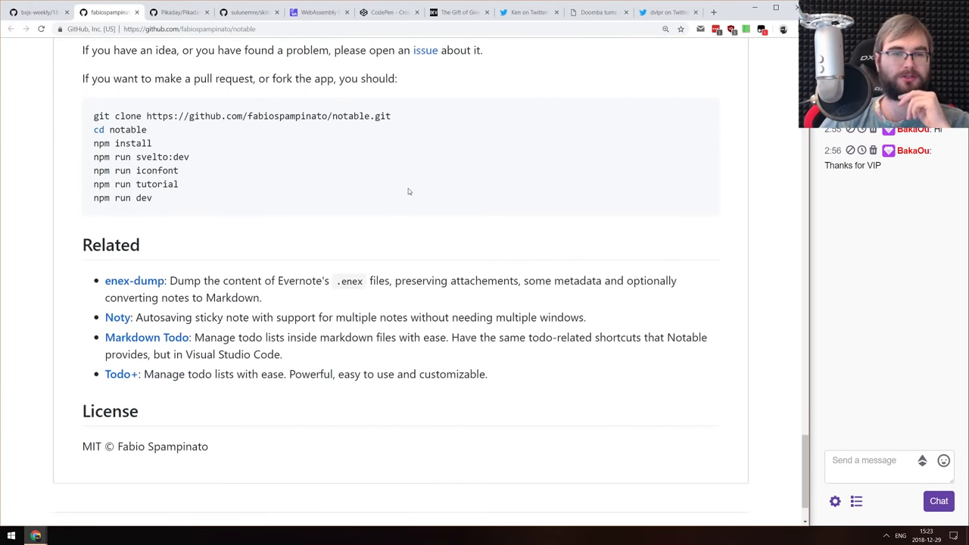
scroll(down, 3)
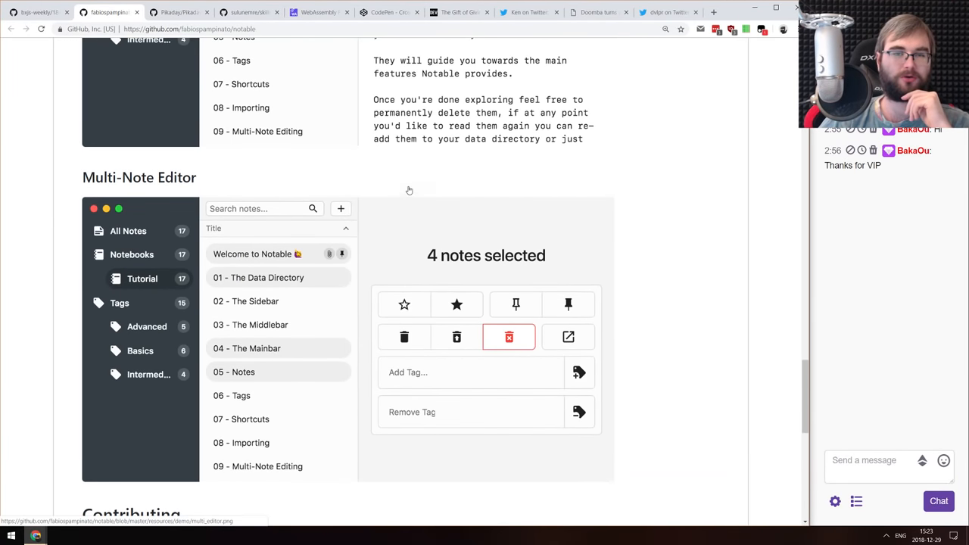
scroll(up, 3)
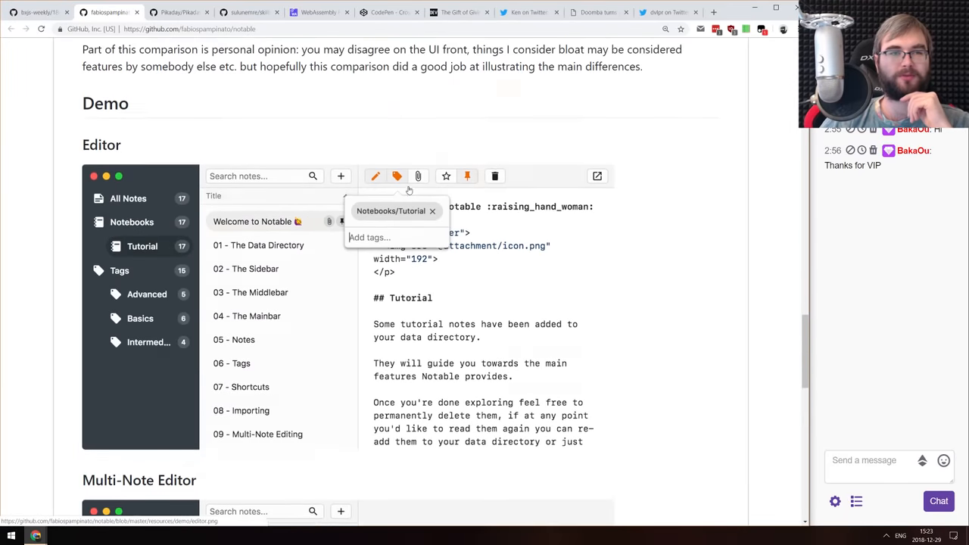
scroll(up, 3)
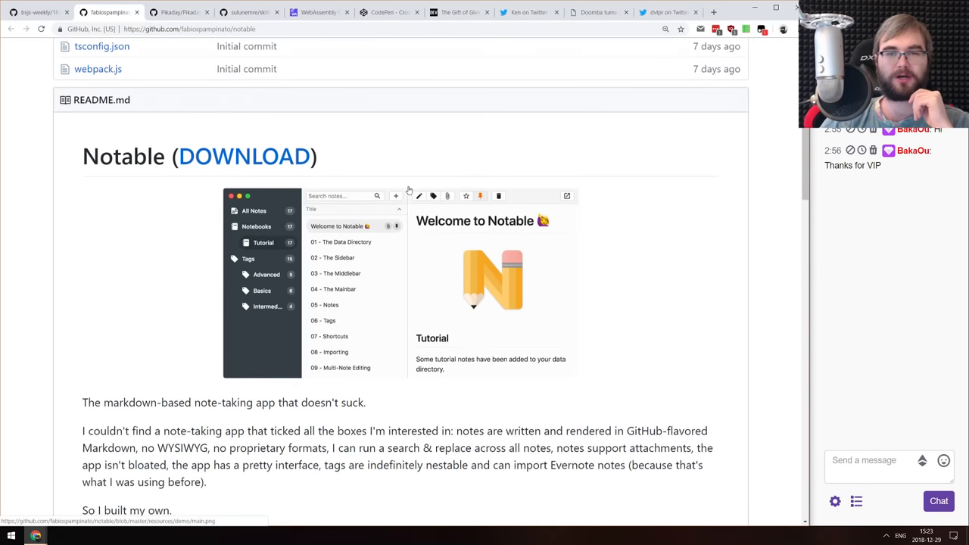
scroll(up, 3)
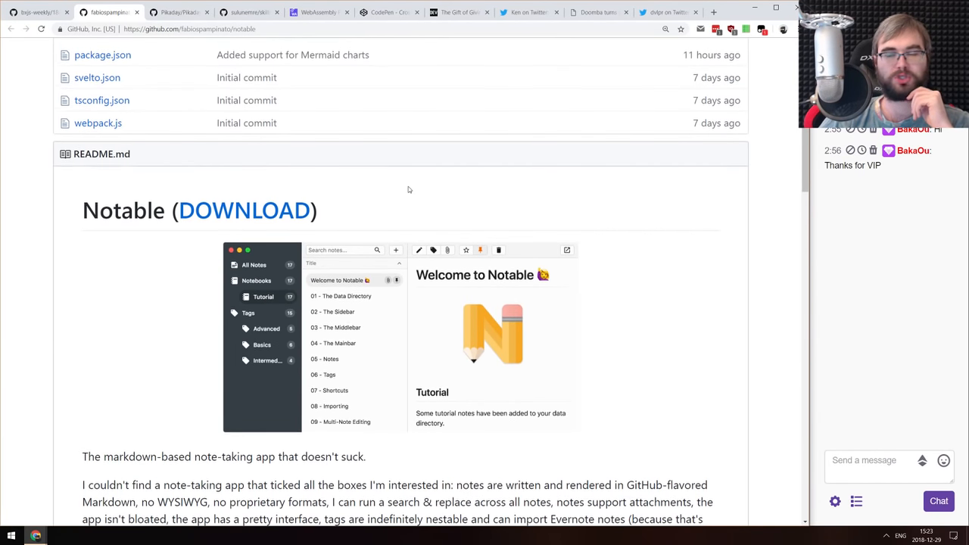
scroll(up, 3)
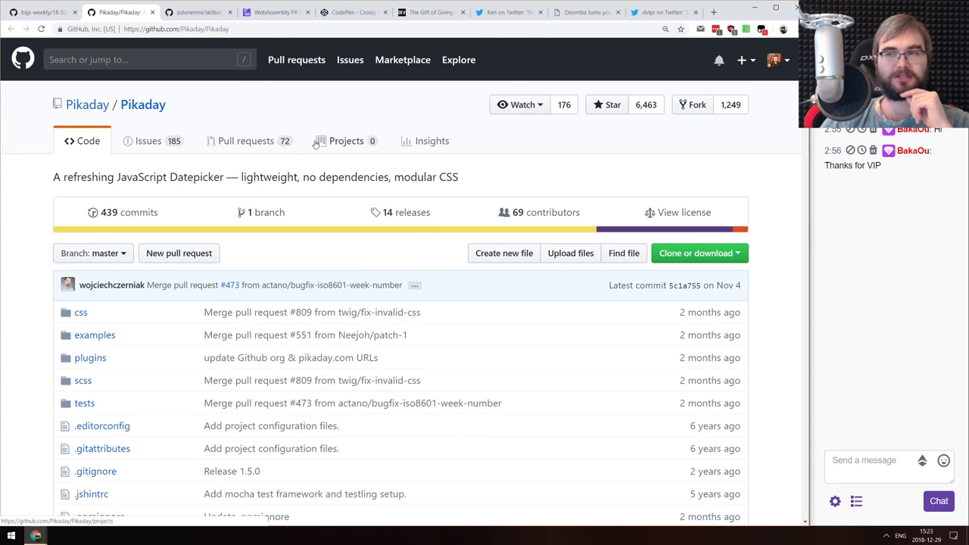
Skim the Pikaday README through installation, styles and usage code
scroll(down, 3)
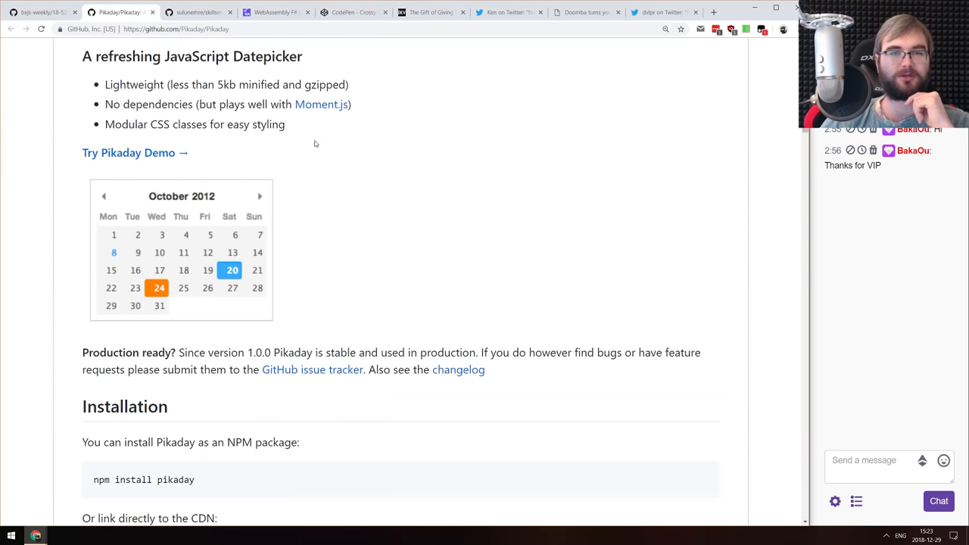
scroll(up, 3)
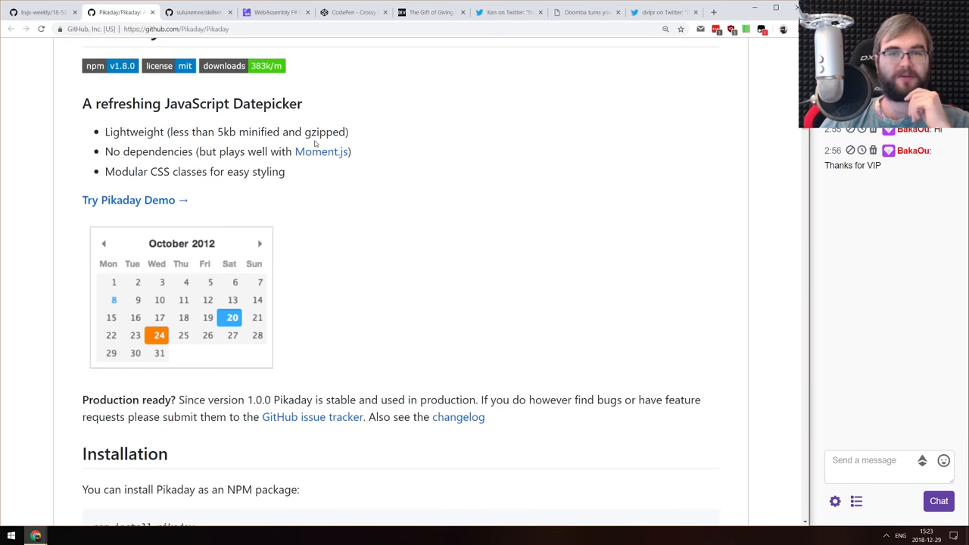
mouse_move(440, 245)
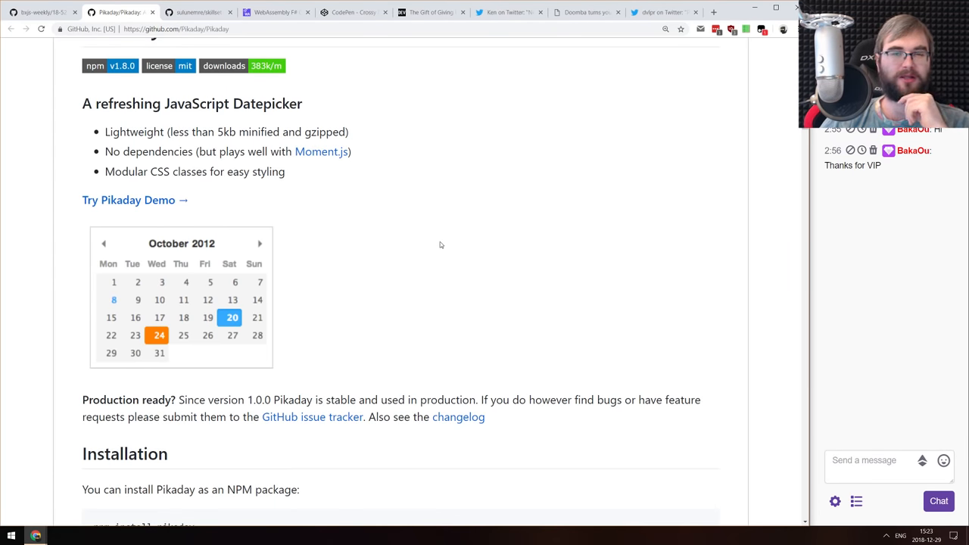
mouse_move(391, 187)
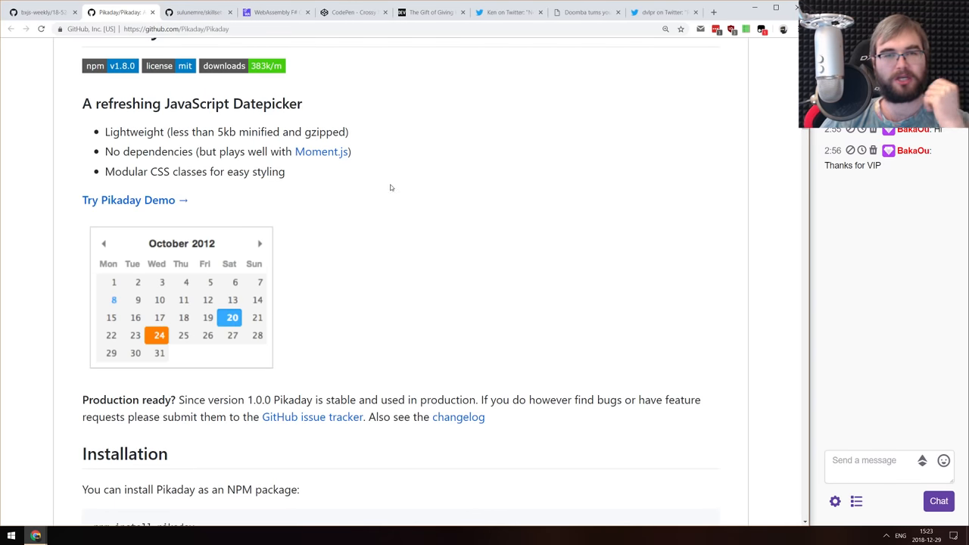
scroll(down, 3)
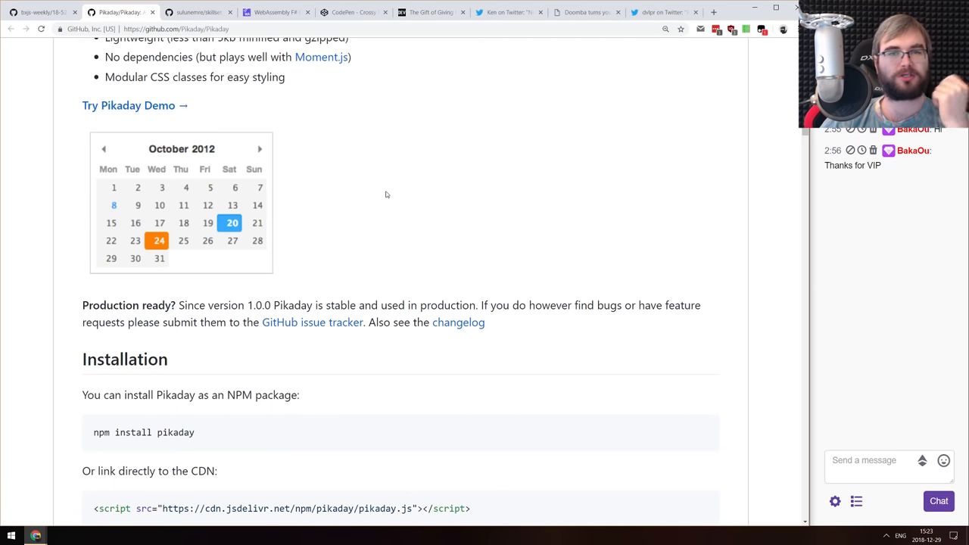
scroll(down, 3)
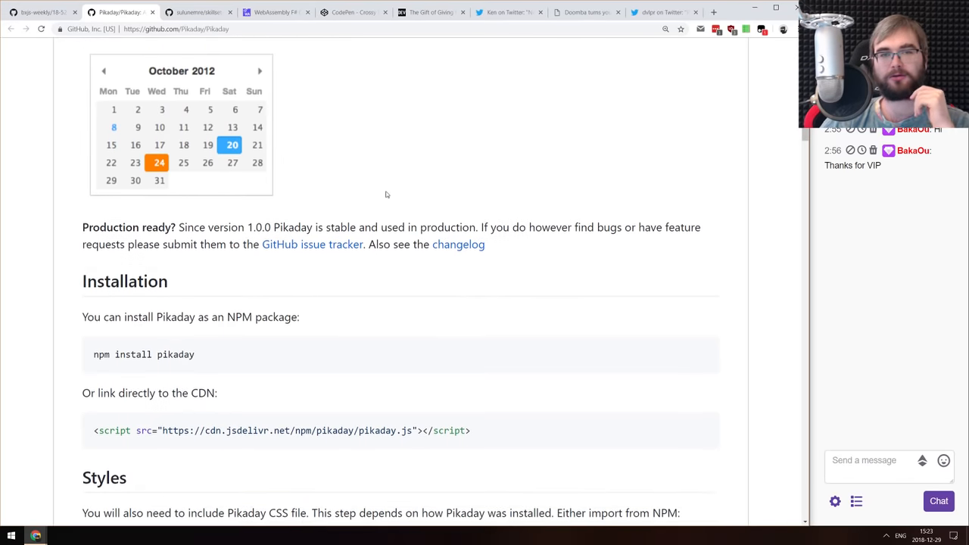
scroll(down, 3)
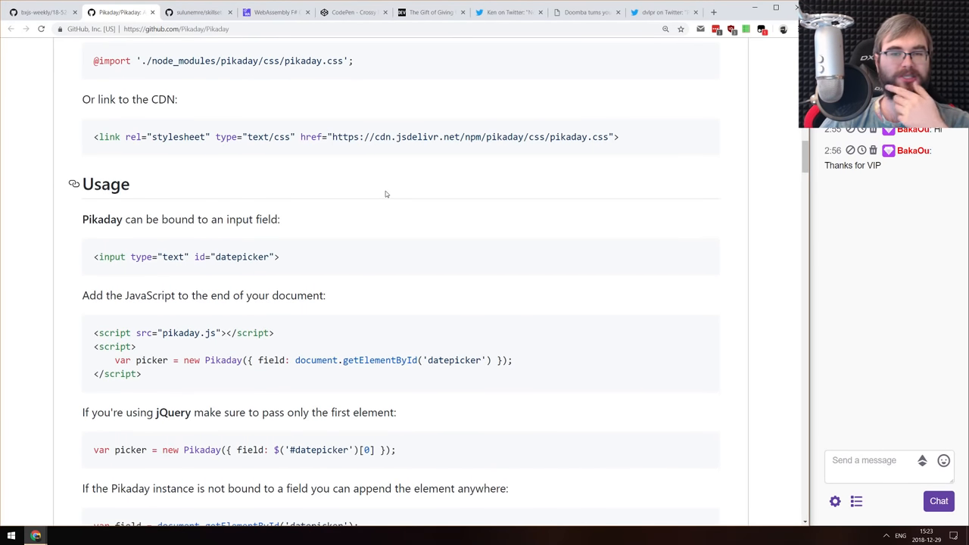
scroll(down, 3)
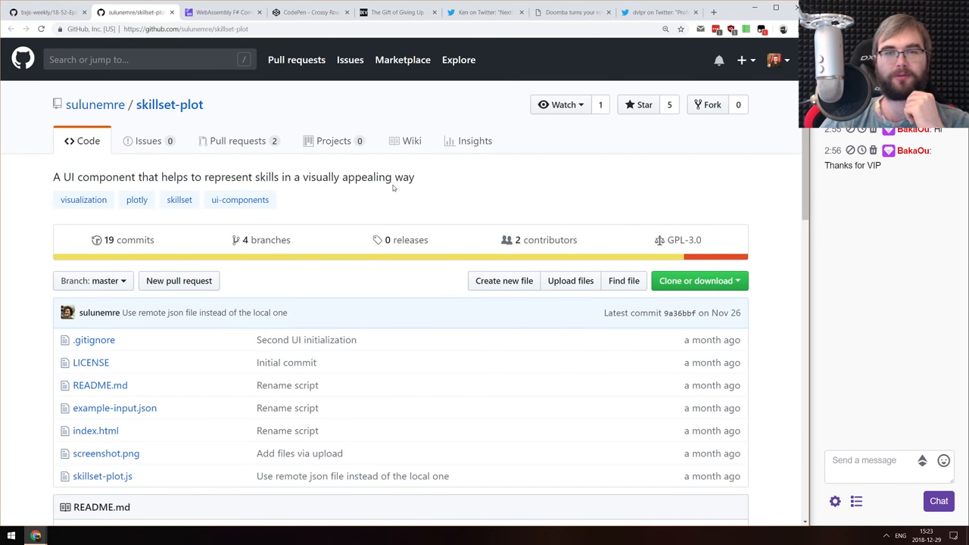
View the skillset-plot Development Skills chart screenshot full-size, then return to the repository top
scroll(down, 3)
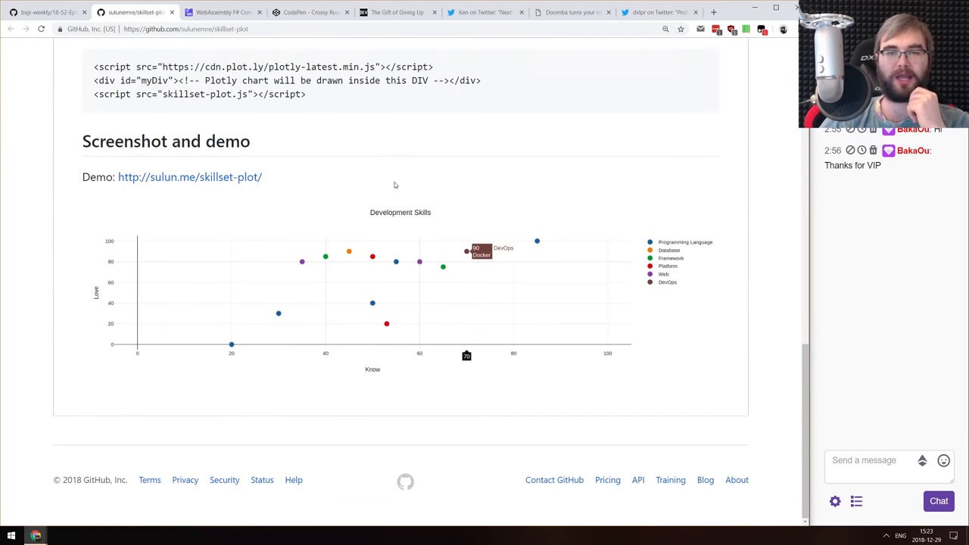
mouse_move(333, 230)
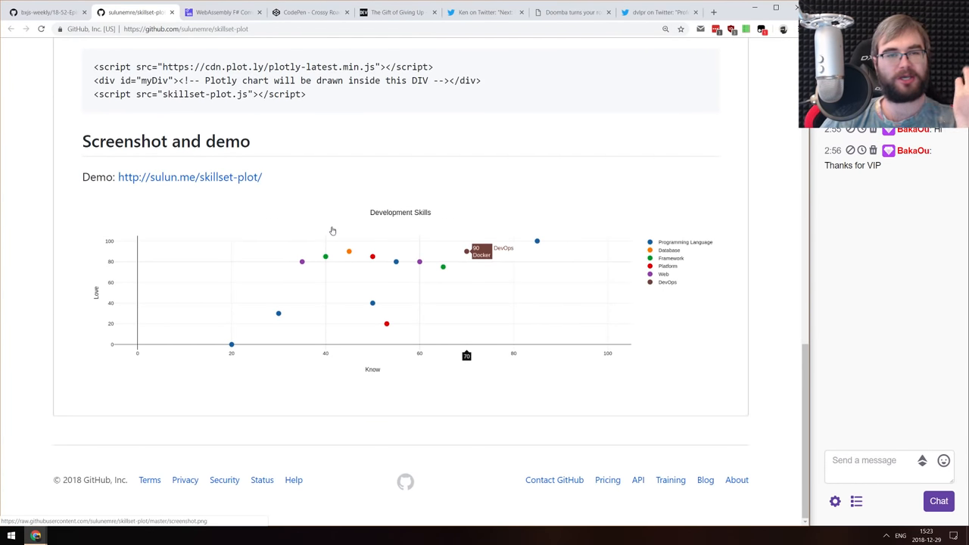
mouse_move(124, 293)
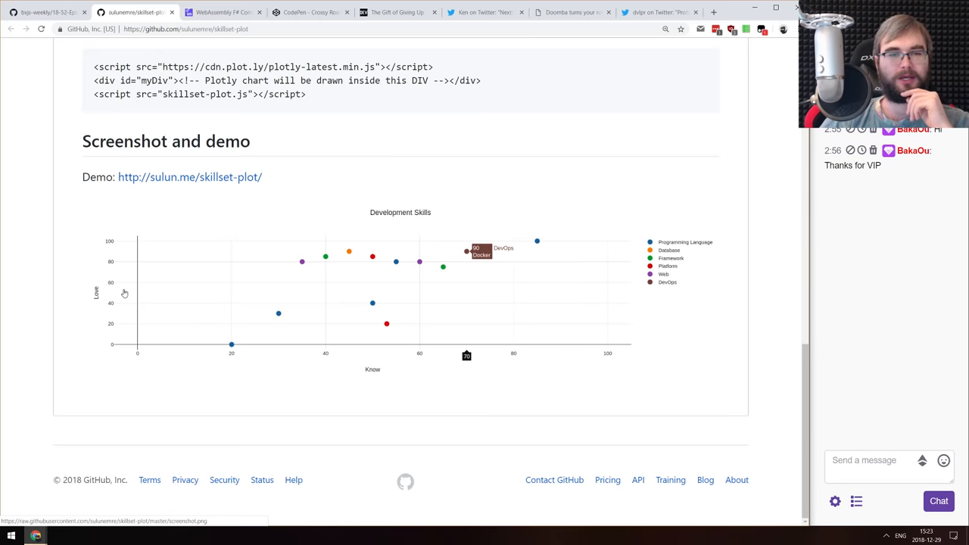
click(189, 176)
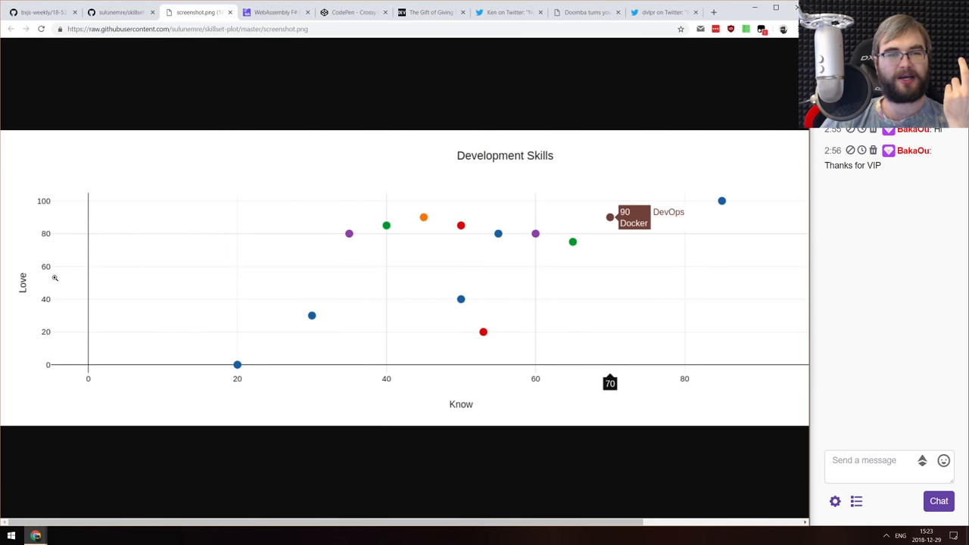
mouse_move(350, 318)
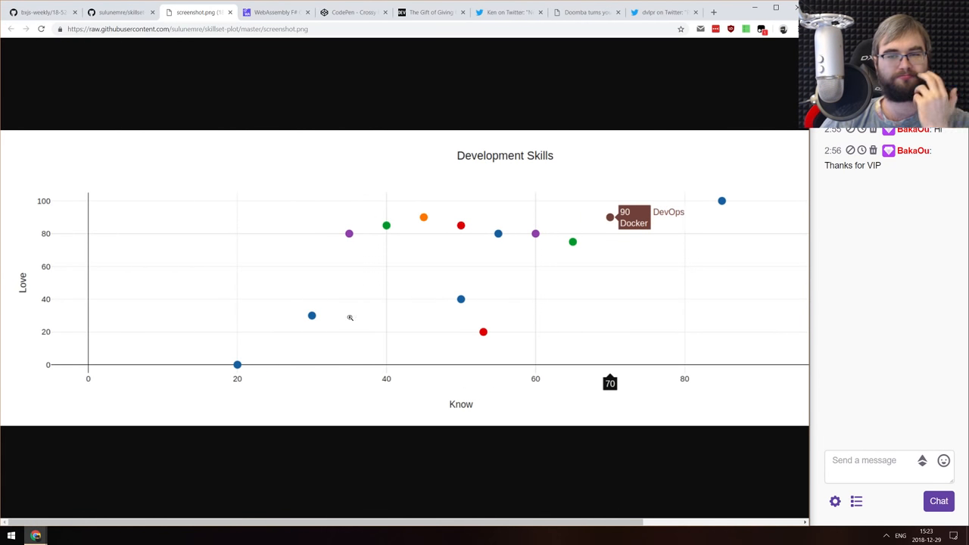
mouse_move(519, 370)
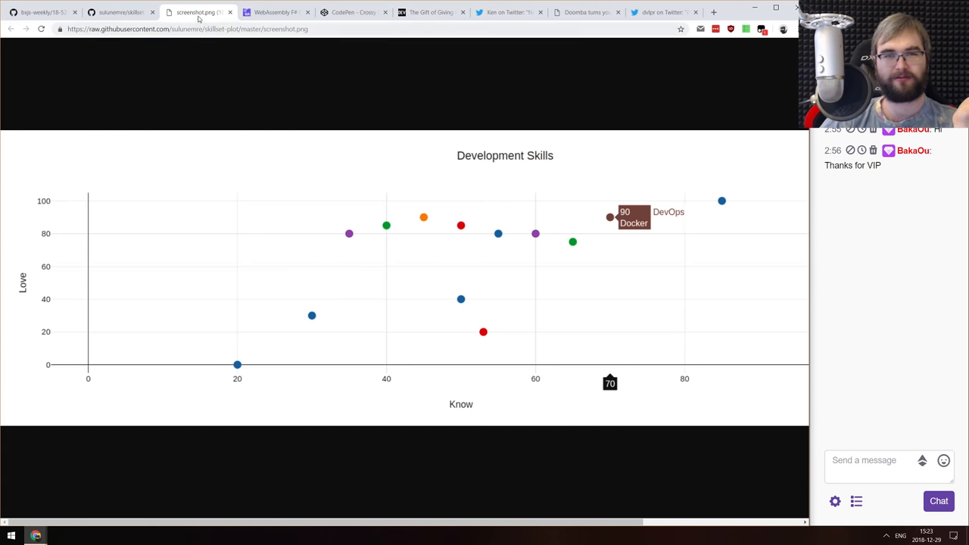
click(121, 12)
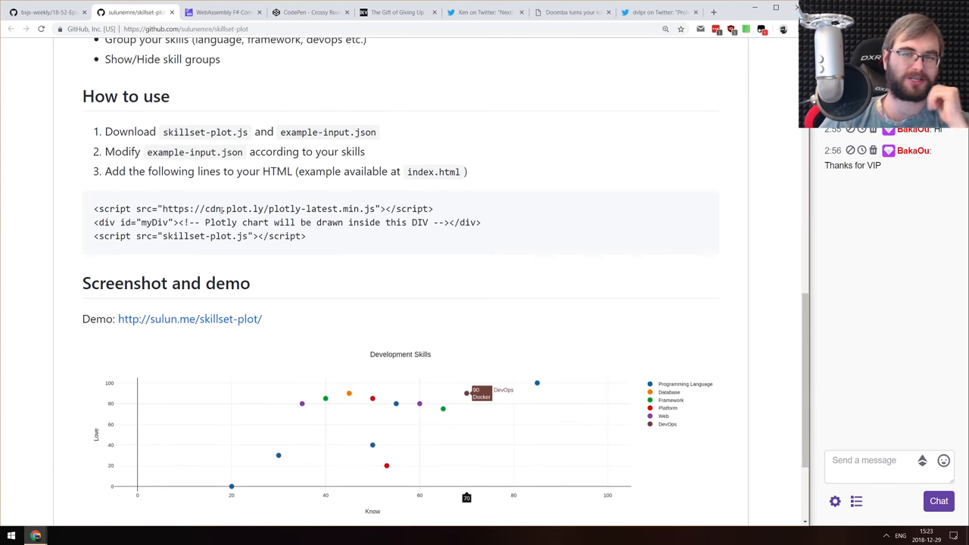
scroll(up, 3)
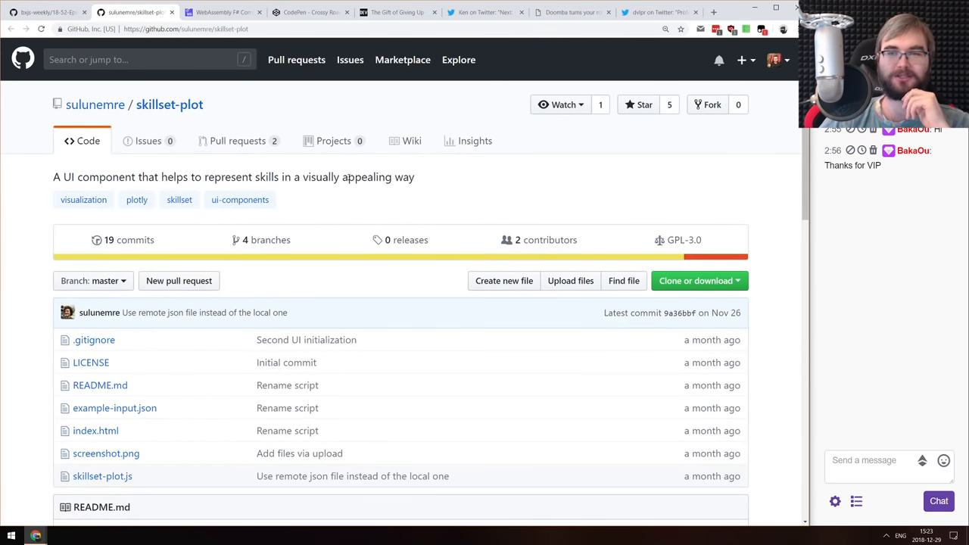
mouse_move(136, 12)
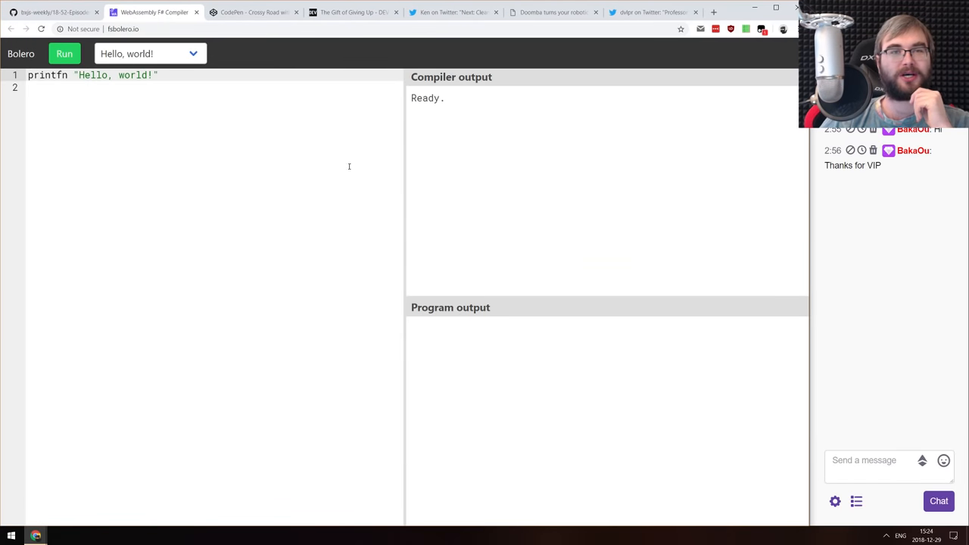
mouse_move(155, 12)
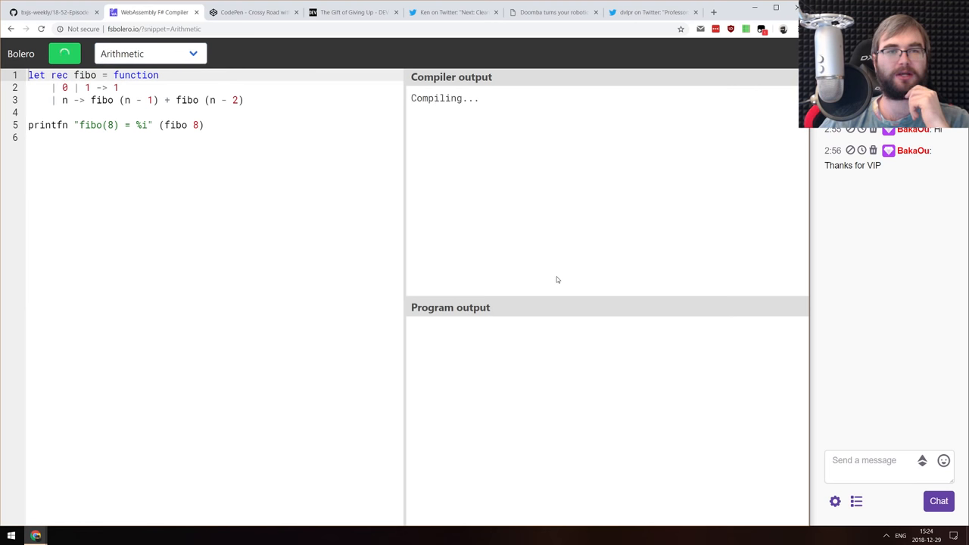
Run the Arithmetic sample in Bolero's Try F# page, printing fibo(8) = 34
click(64, 53)
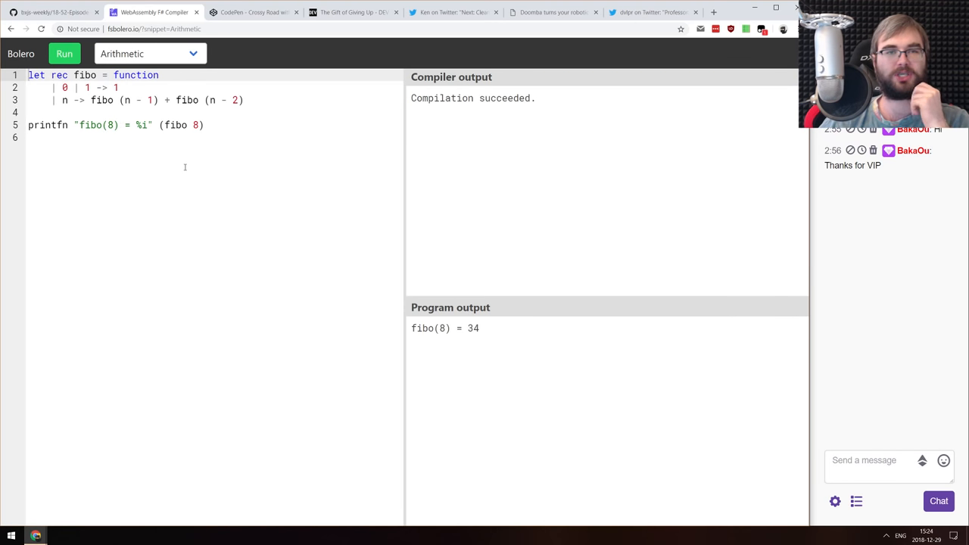
mouse_move(581, 364)
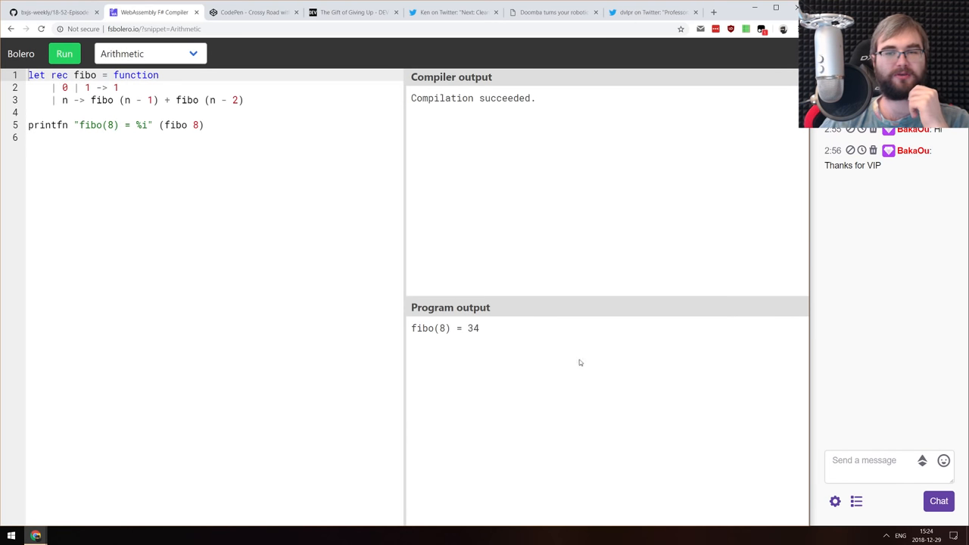
mouse_move(534, 297)
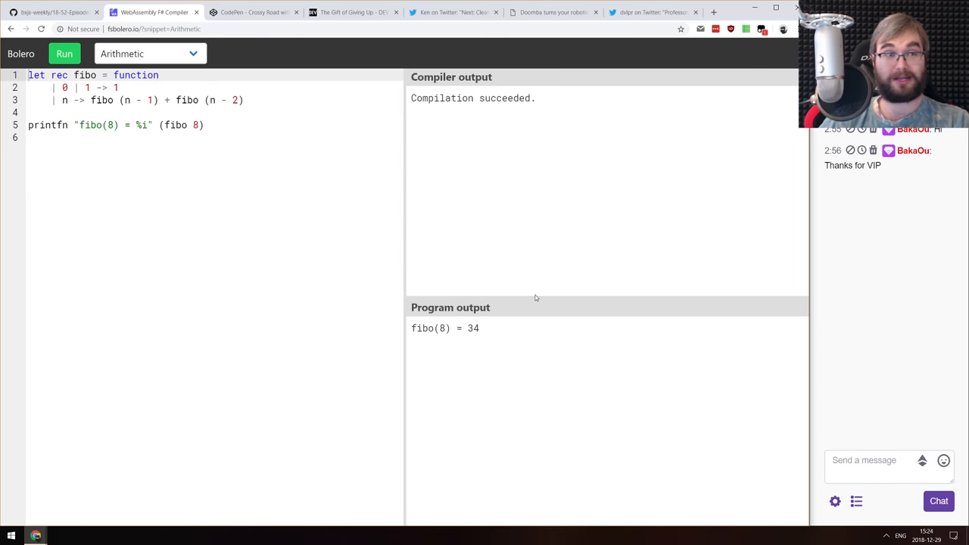
mouse_move(498, 270)
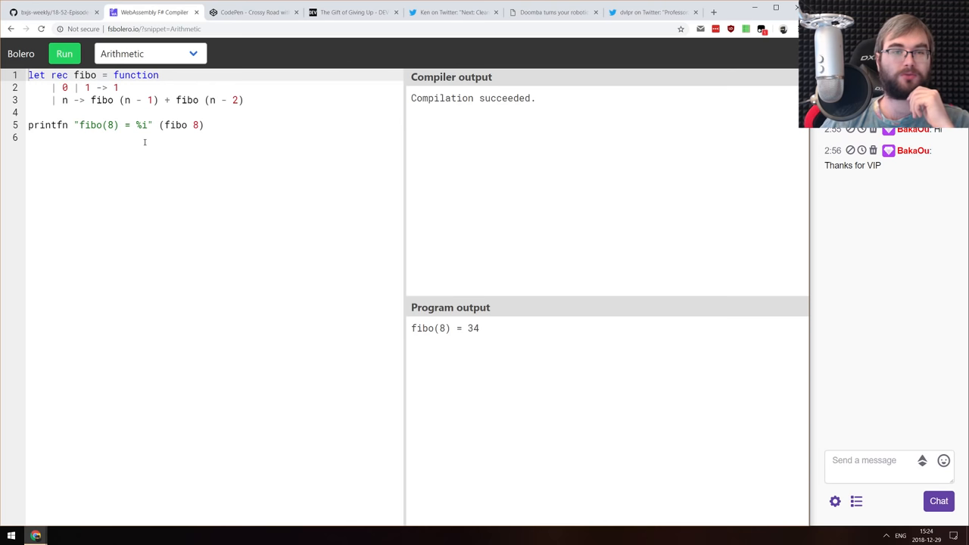
mouse_move(139, 97)
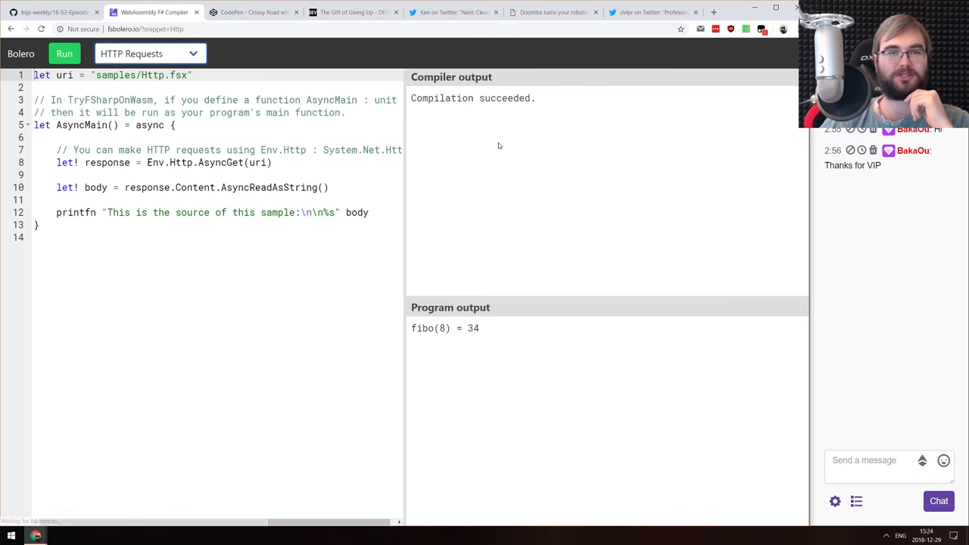
mouse_move(460, 137)
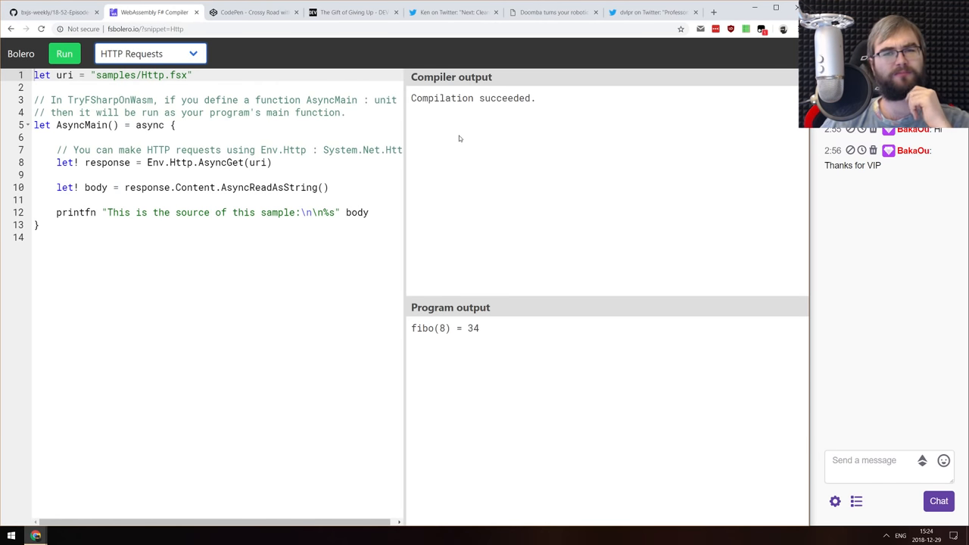
Run Bolero's HTTP Requests sample and review its program output printing the sample's source
click(63, 53)
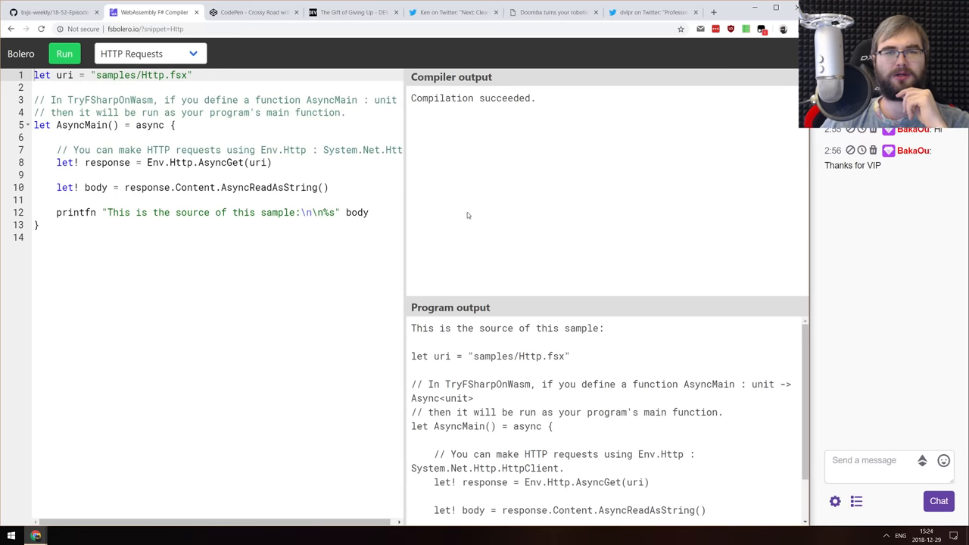
scroll(down, 3)
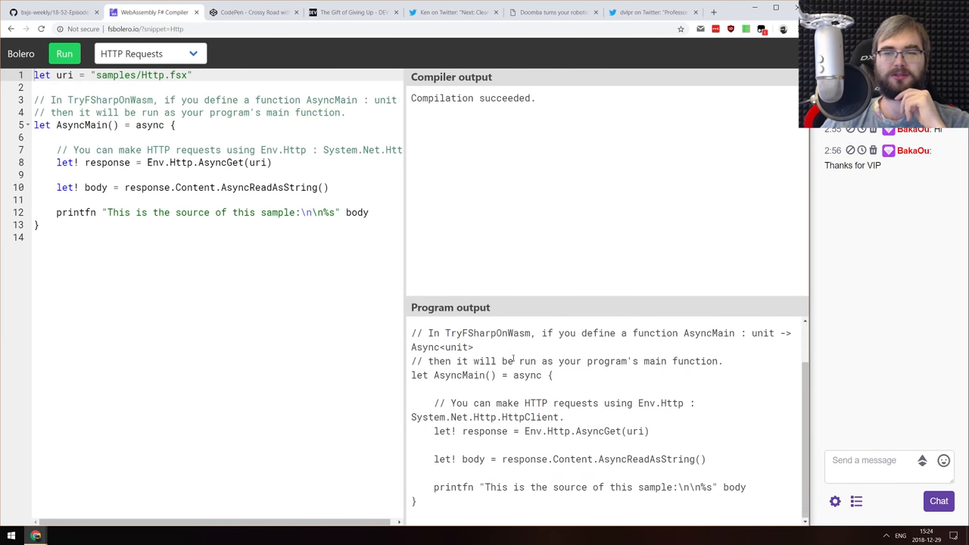
click(63, 55)
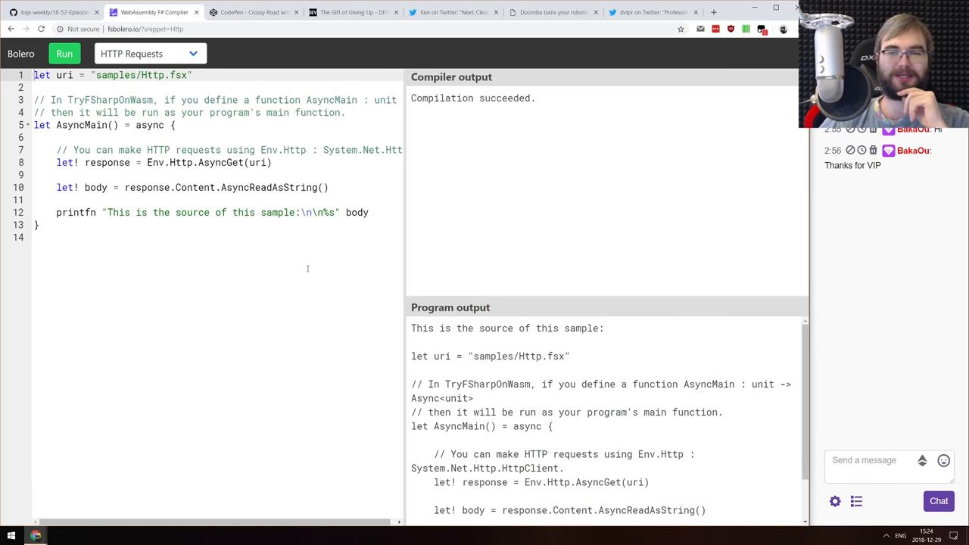
mouse_move(148, 12)
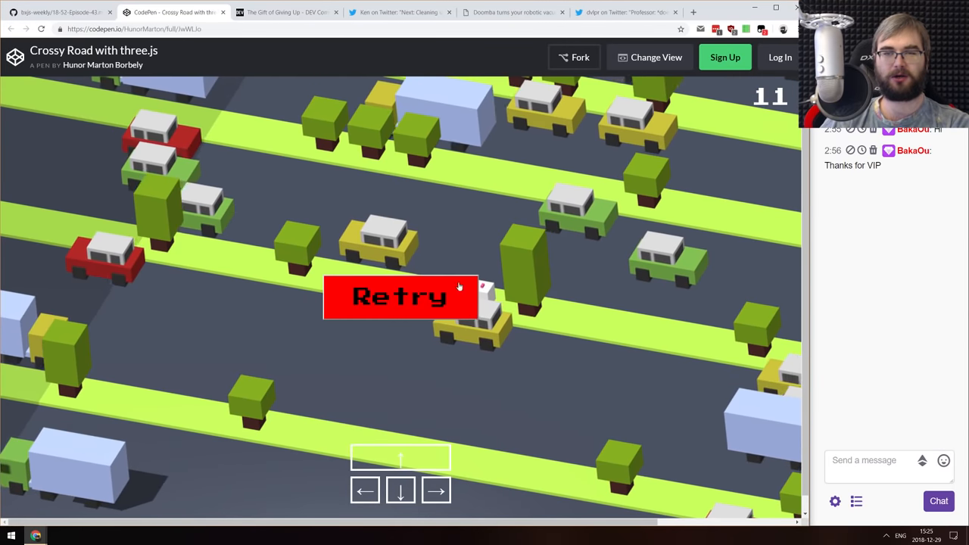
Retry the Crossy Road three.js game after losing and hop the character forward
click(399, 296)
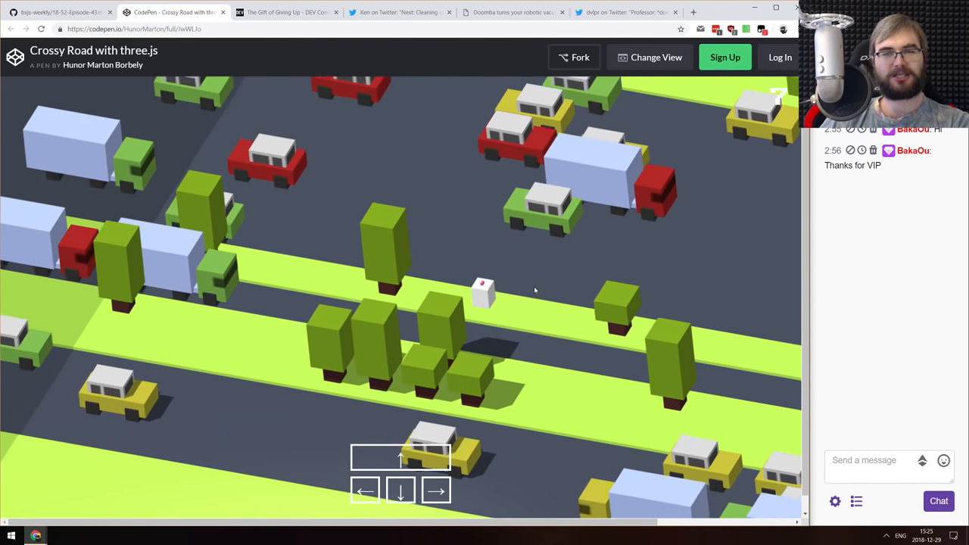
key(Up)
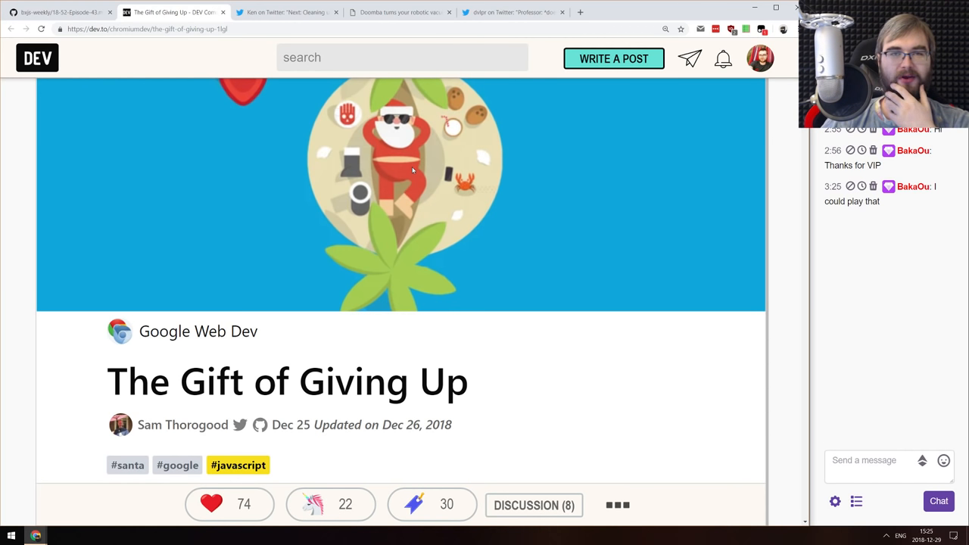
scroll(down, 3)
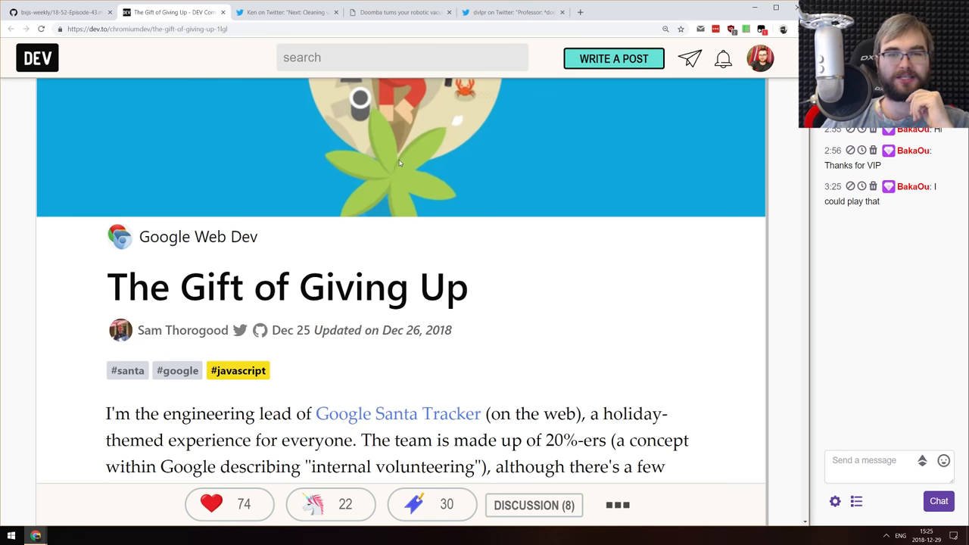
scroll(down, 3)
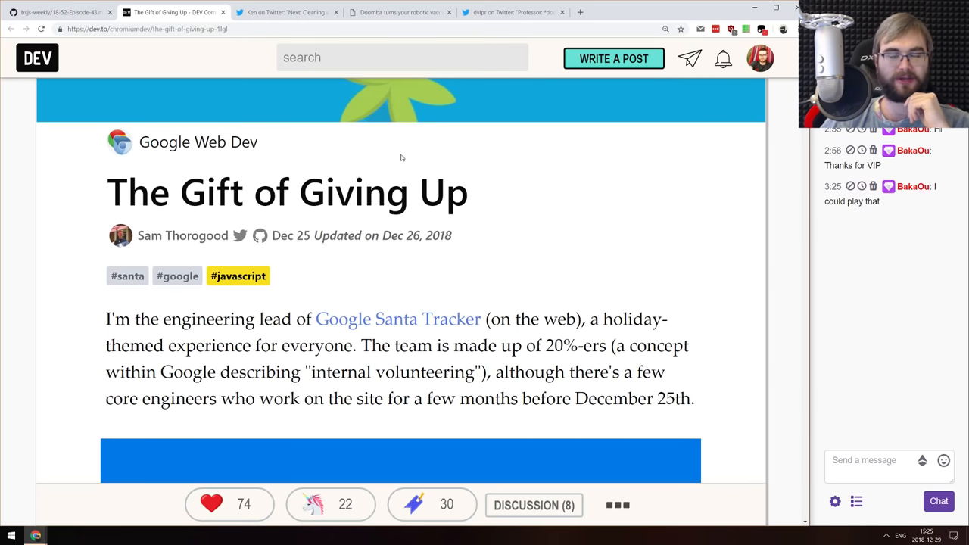
scroll(down, 3)
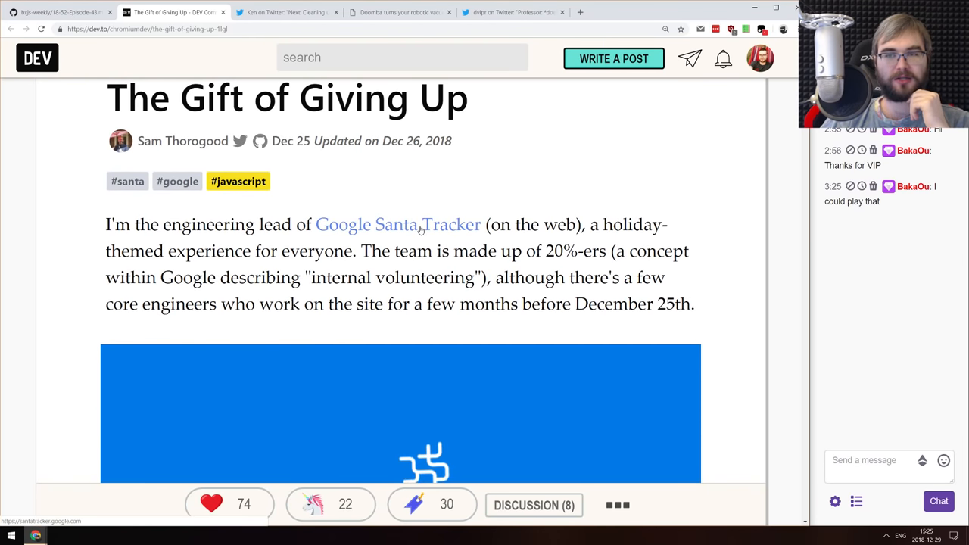
scroll(down, 3)
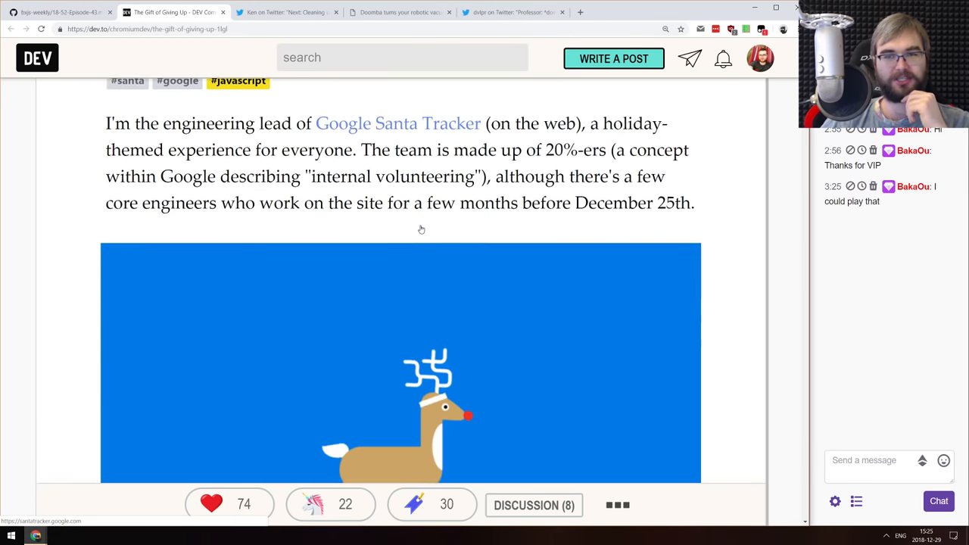
scroll(down, 3)
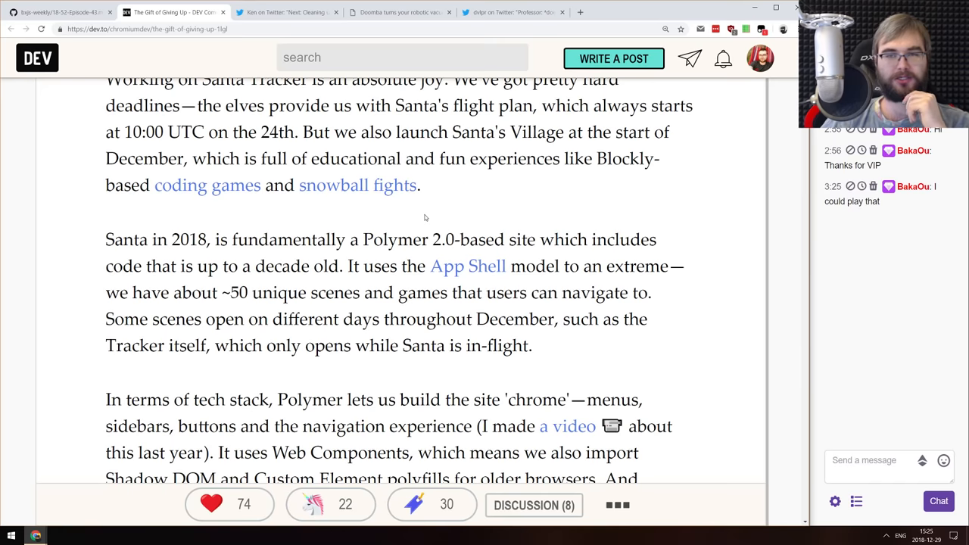
scroll(down, 3)
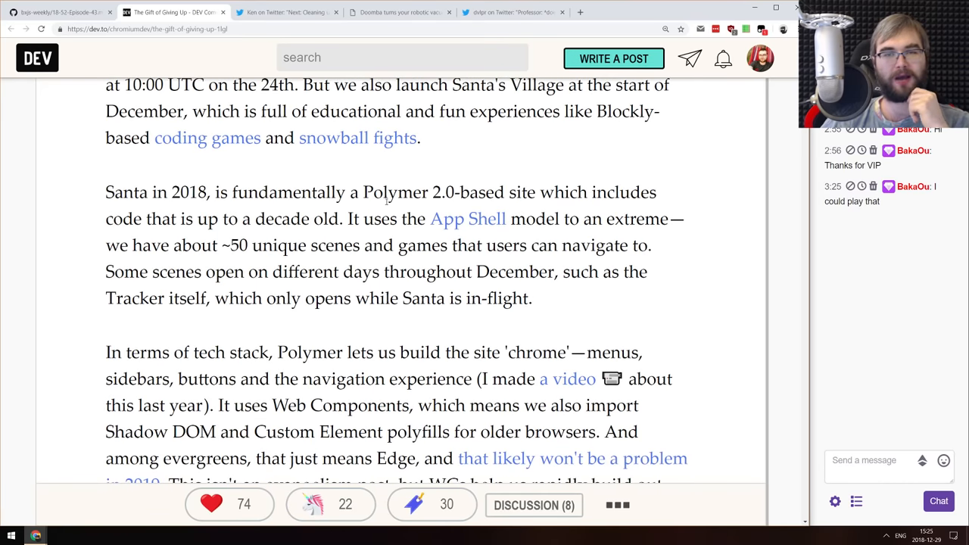
scroll(down, 3)
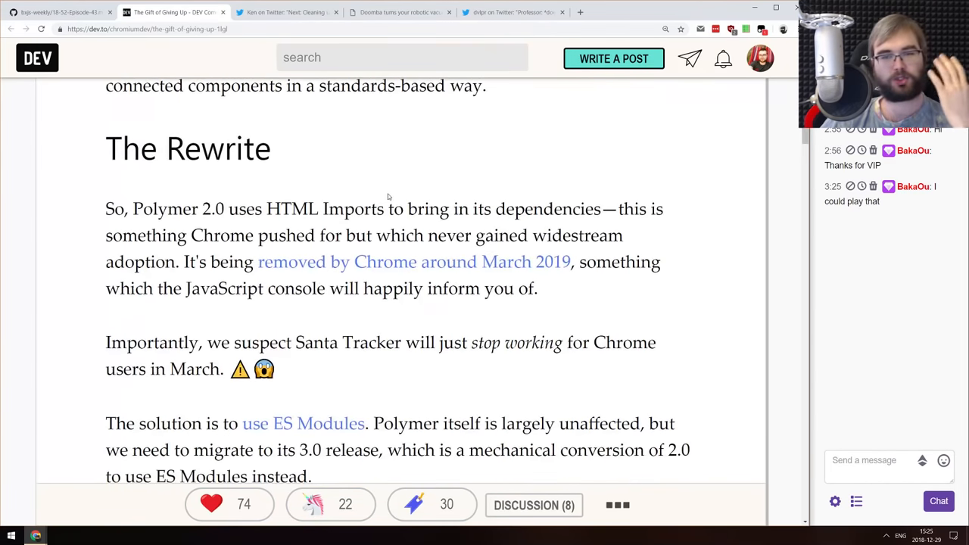
scroll(down, 3)
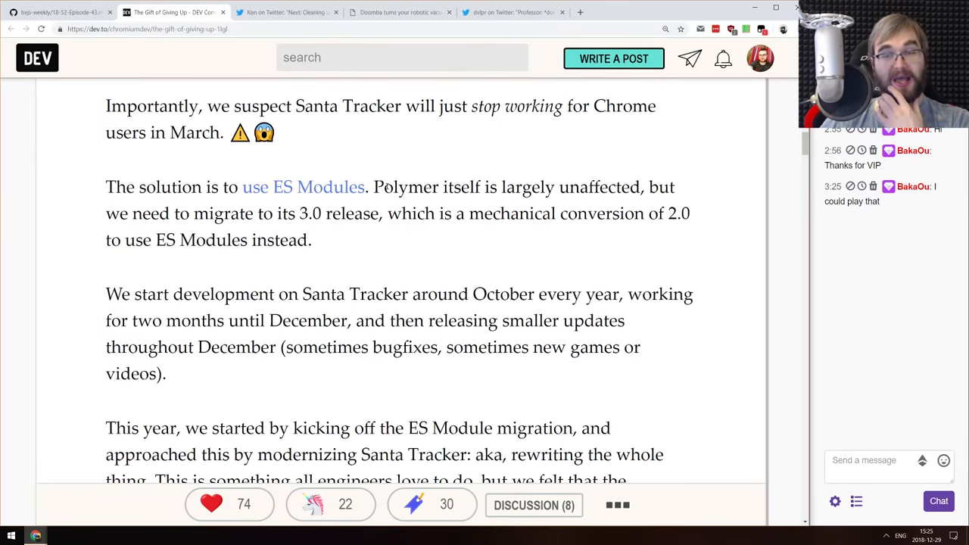
scroll(down, 3)
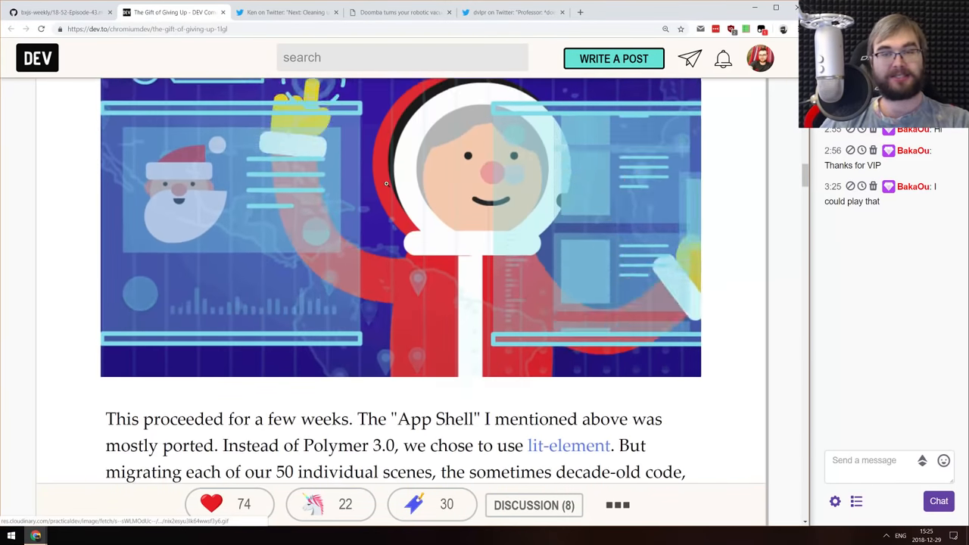
scroll(down, 3)
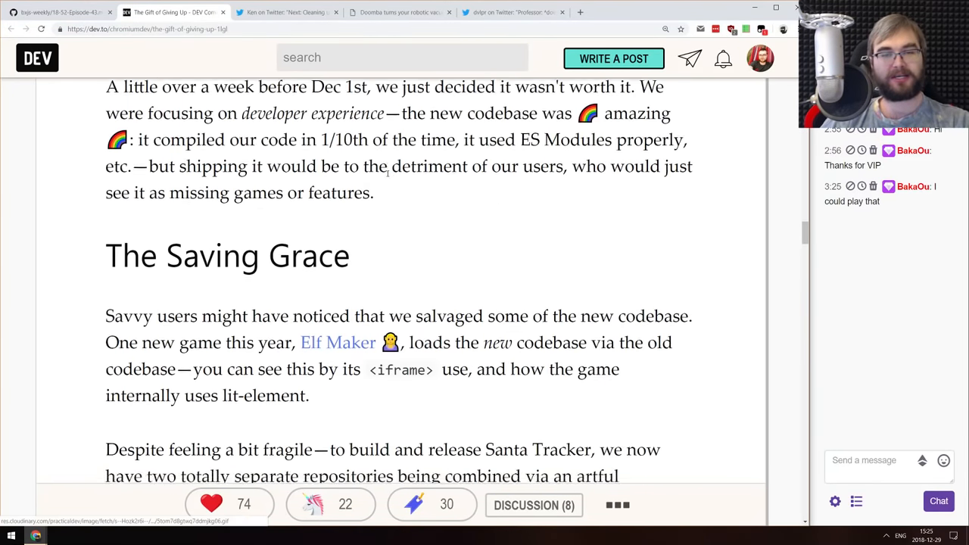
scroll(down, 3)
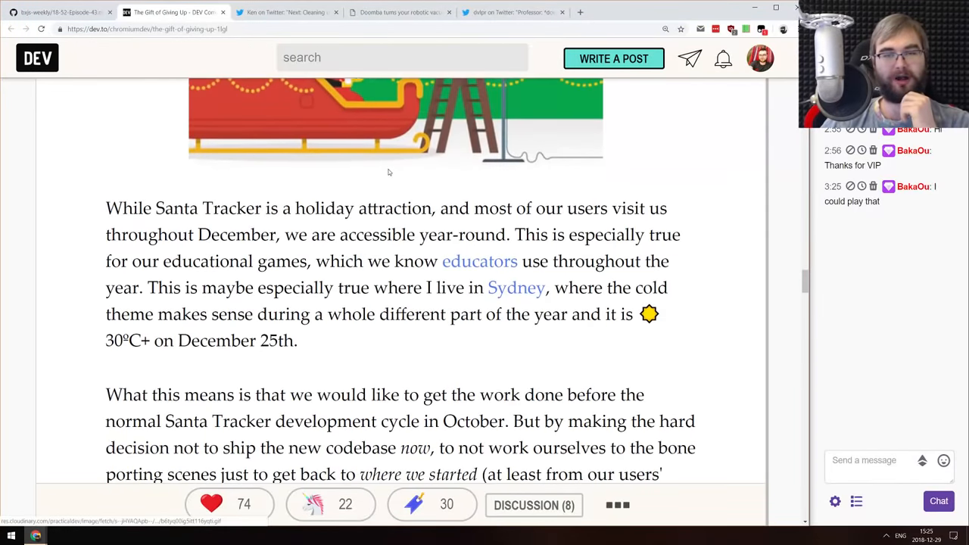
scroll(down, 3)
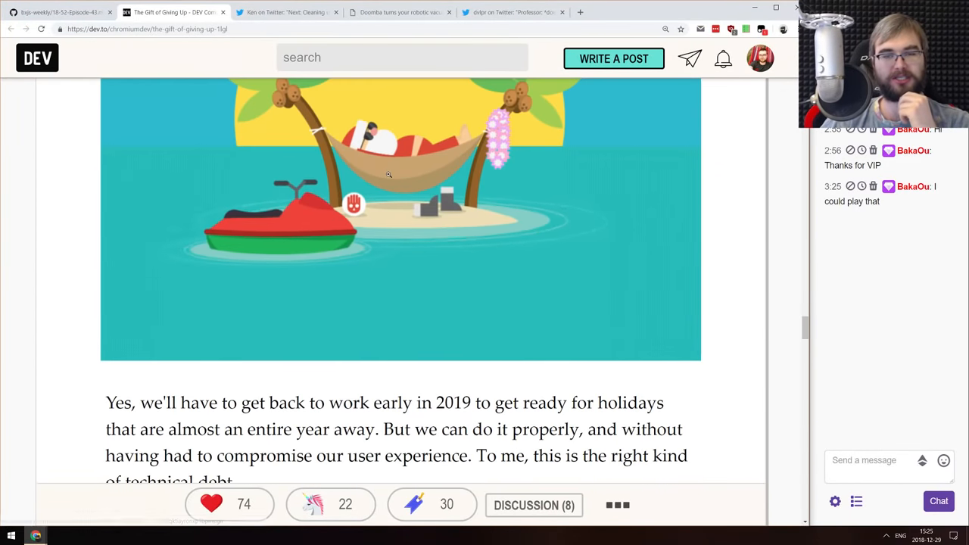
scroll(down, 3)
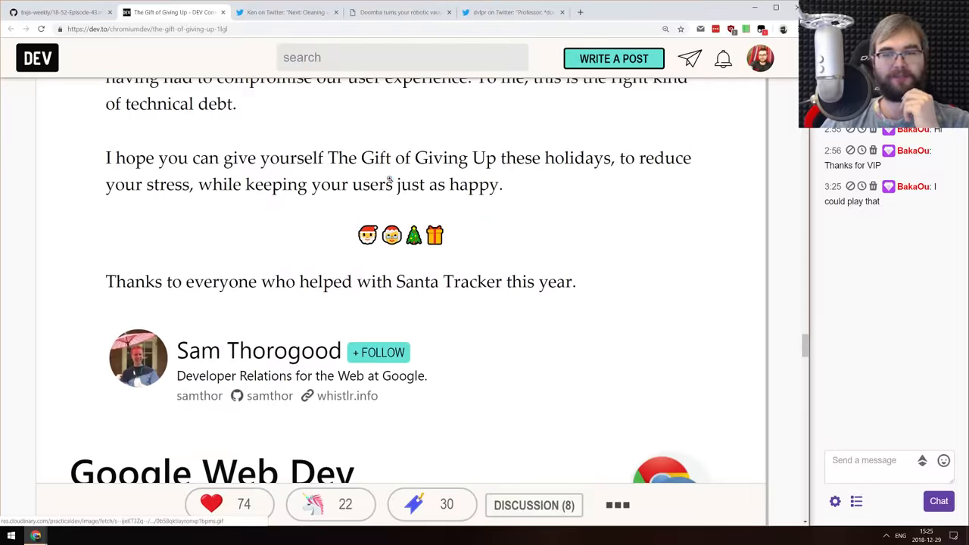
scroll(up, 3)
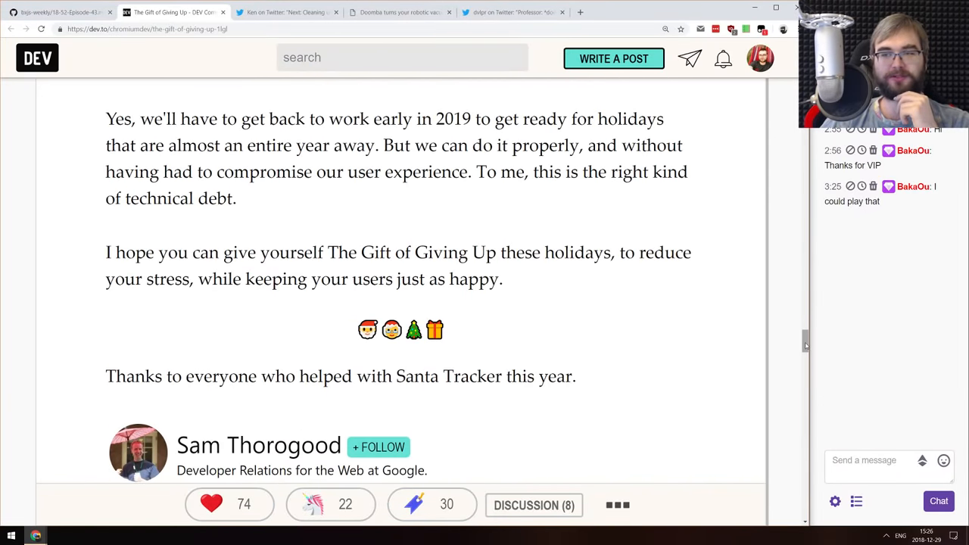
scroll(up, 3)
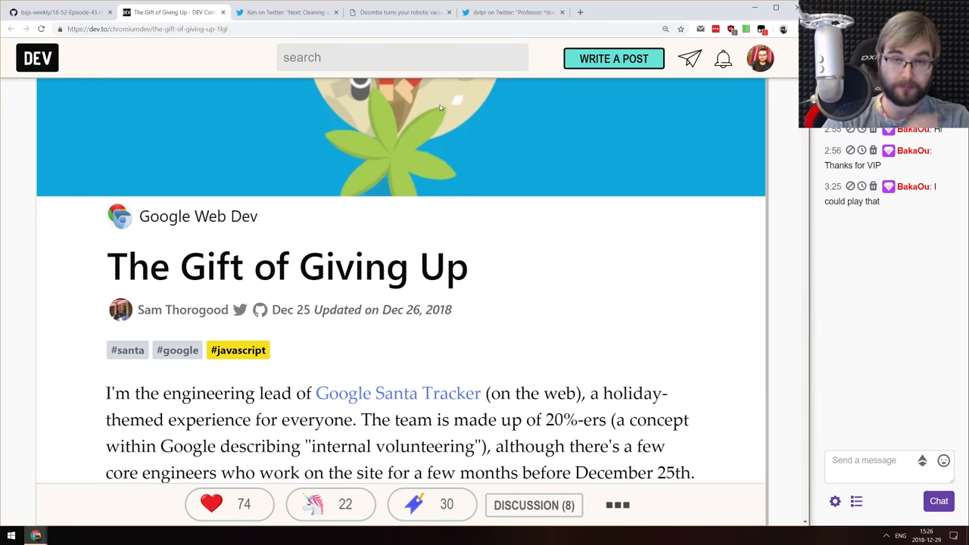
click(174, 12)
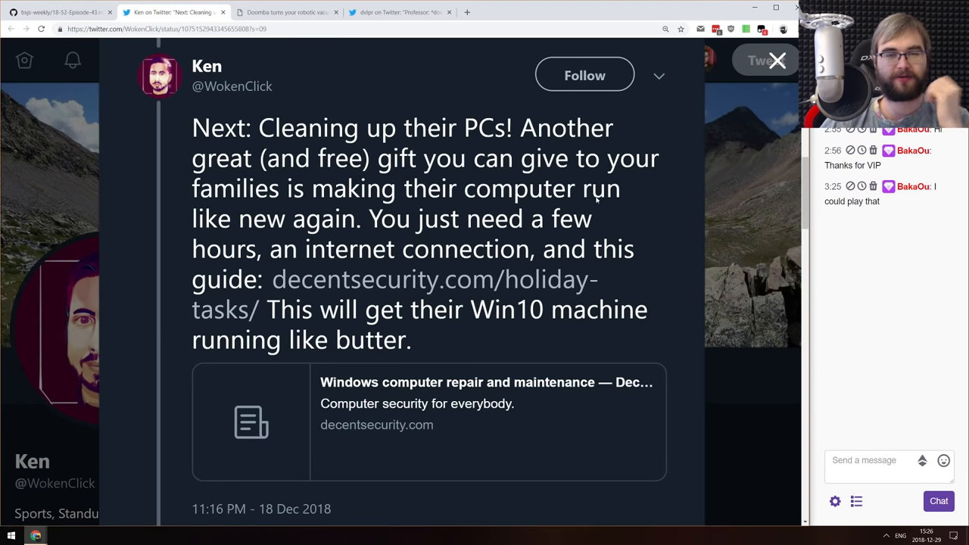
mouse_move(586, 215)
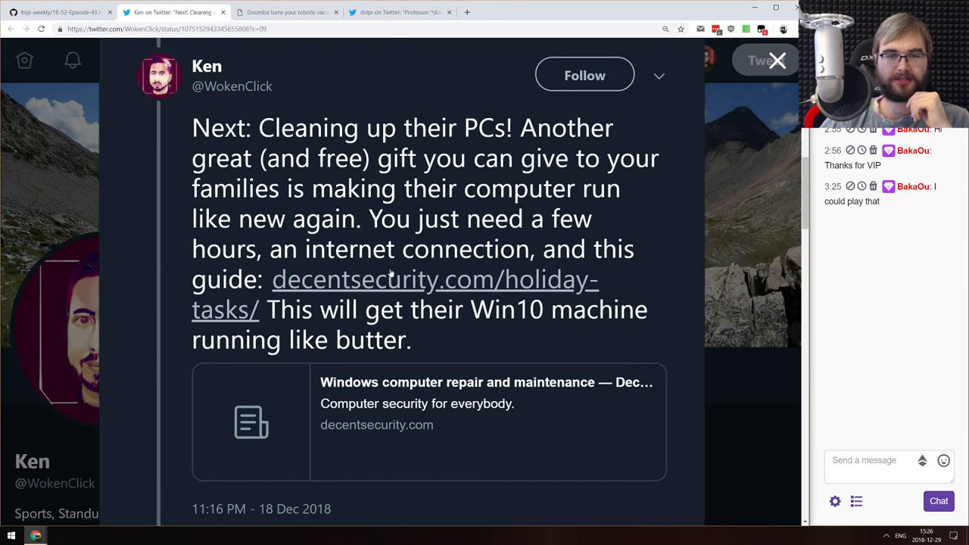
mouse_move(447, 288)
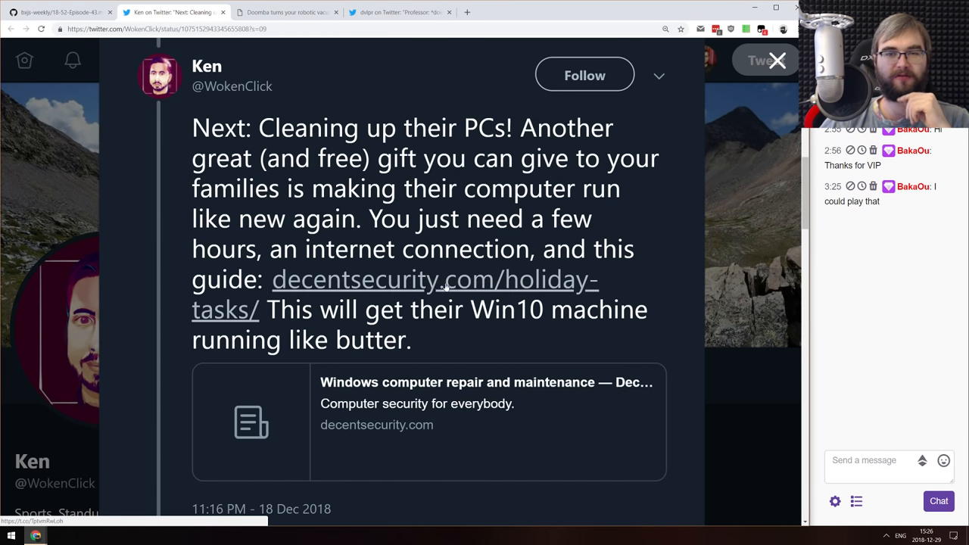
Follow the tweet's decentsecurity.com/holiday-tasks link and skim the PC cleanup guide
click(433, 279)
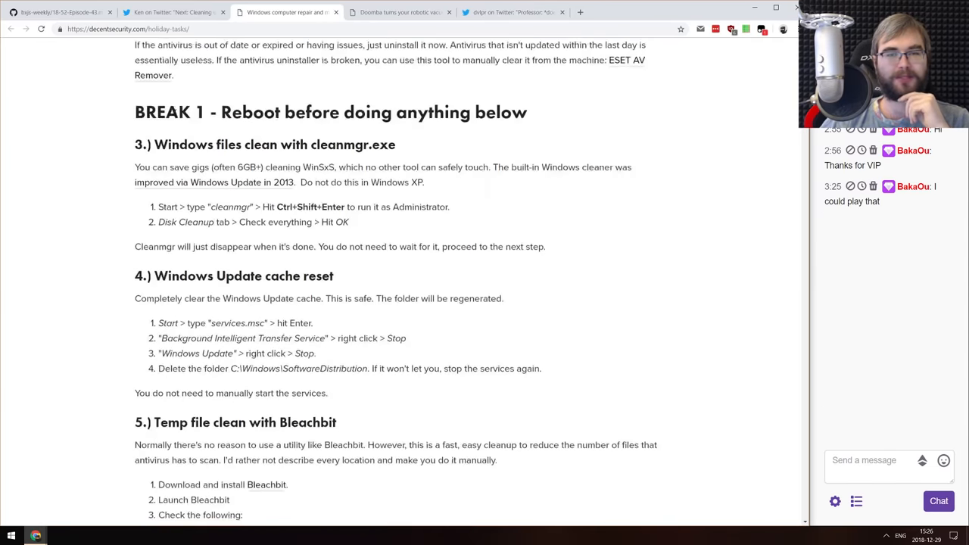
scroll(down, 3)
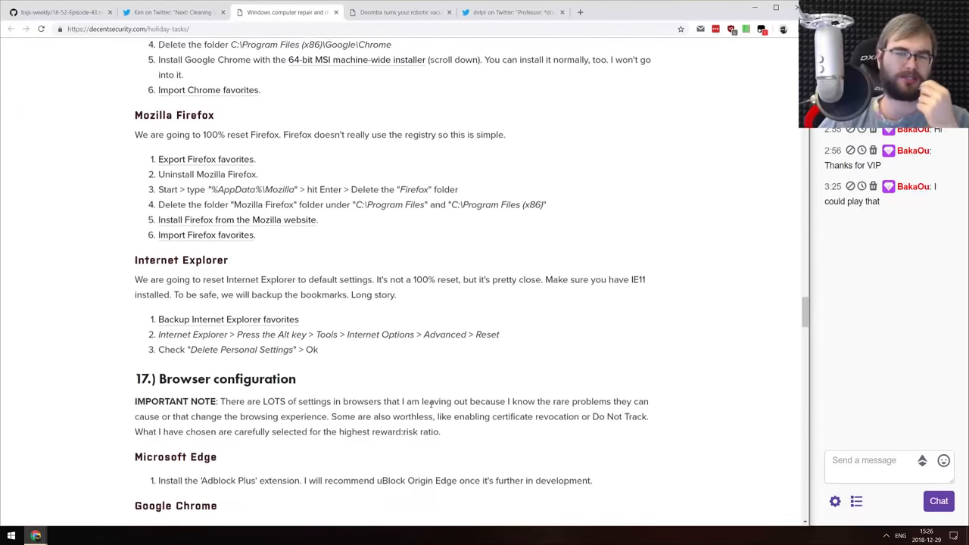
scroll(up, 3)
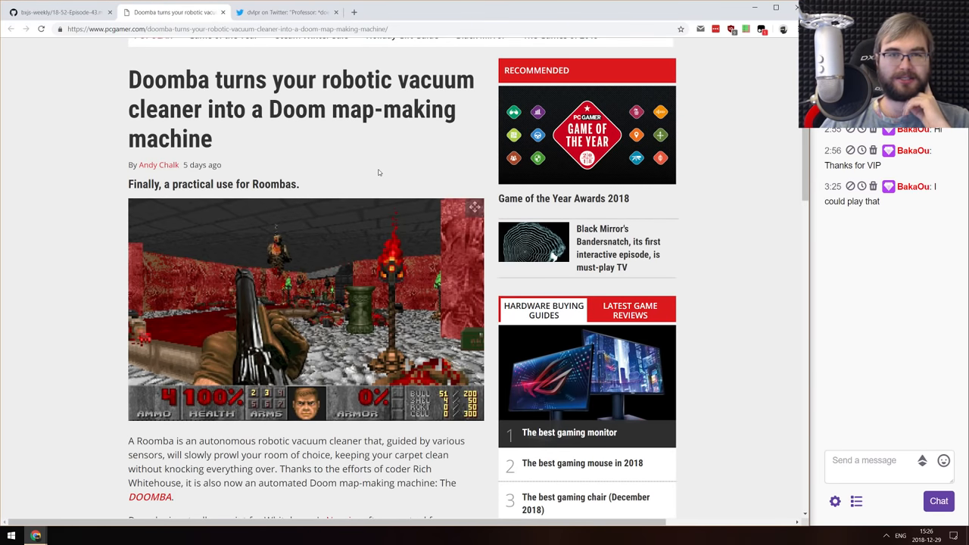
Read through PC Gamer's Doomba article to the embedded tweet and return to the headline
scroll(up, 3)
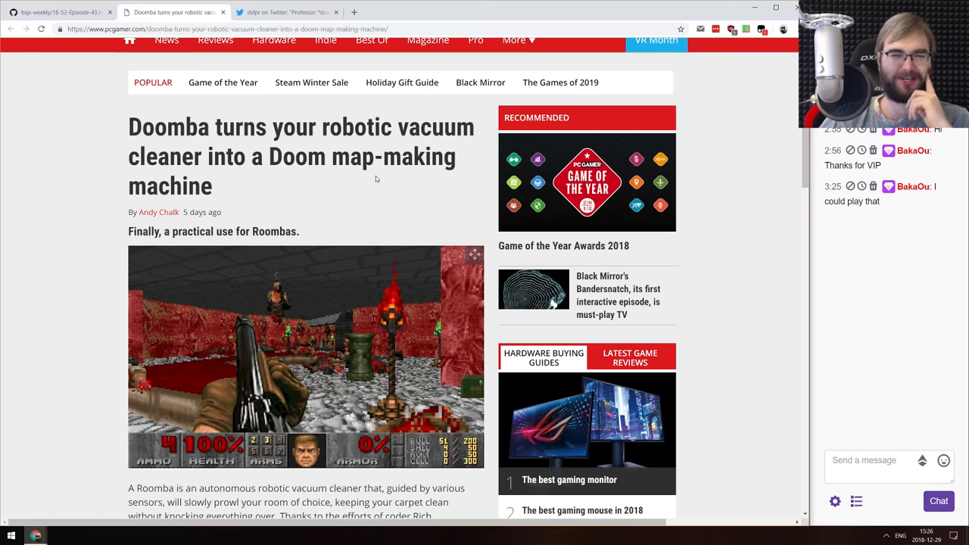
scroll(down, 3)
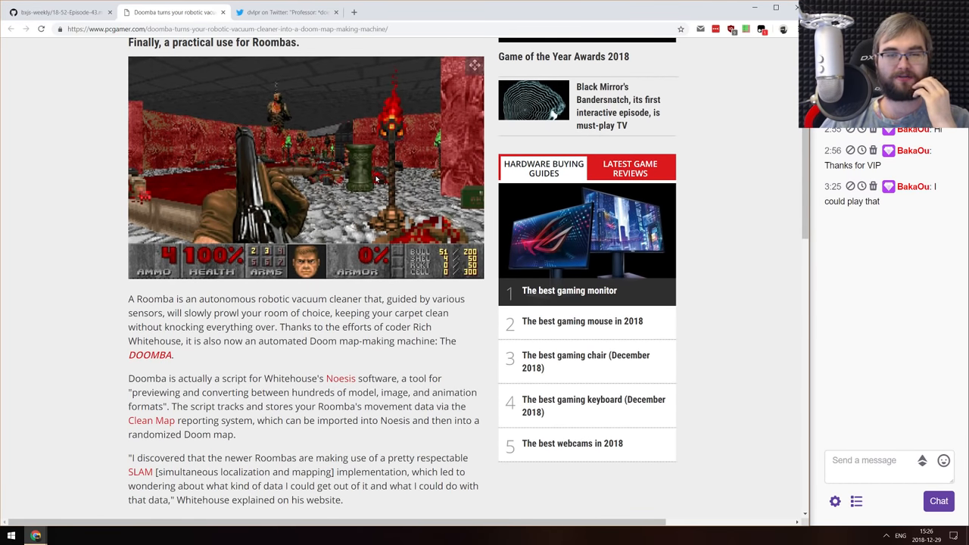
scroll(down, 3)
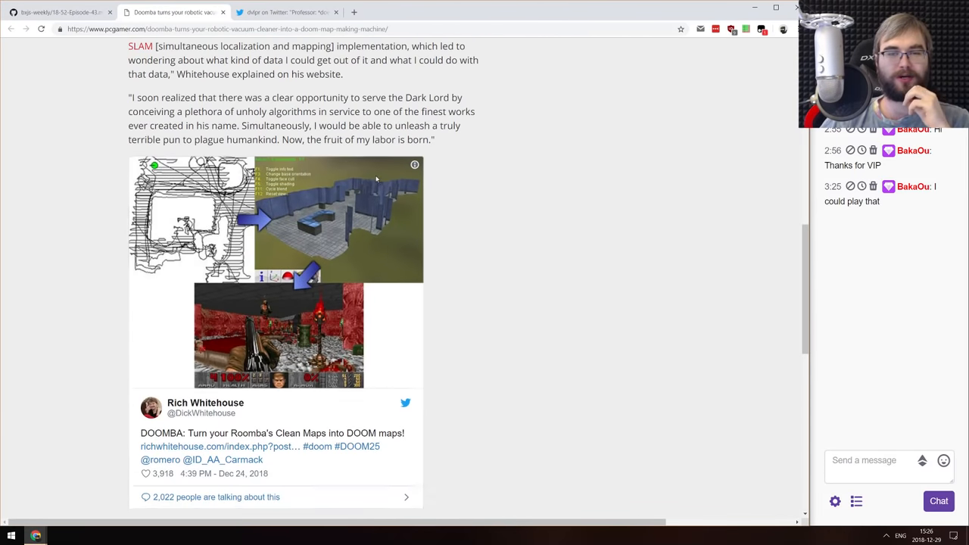
scroll(down, 3)
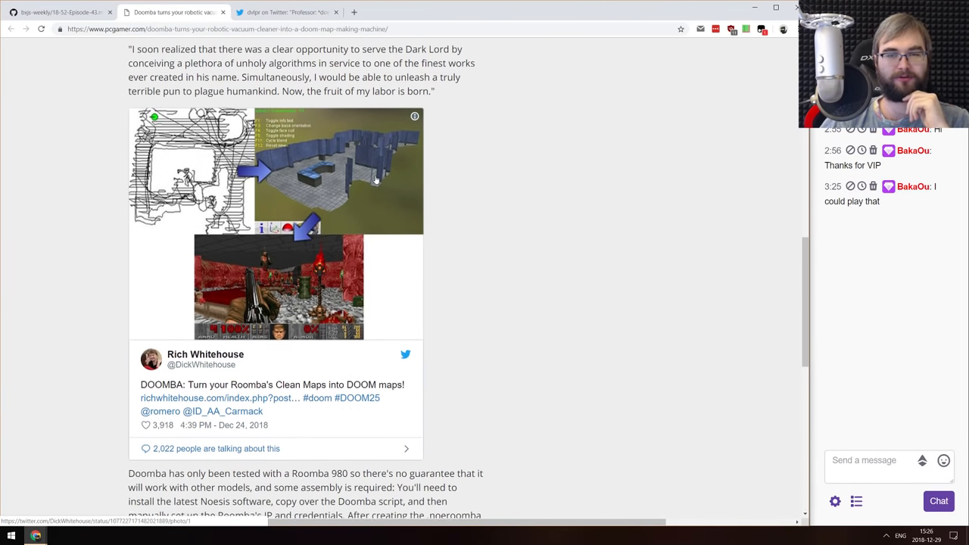
scroll(down, 3)
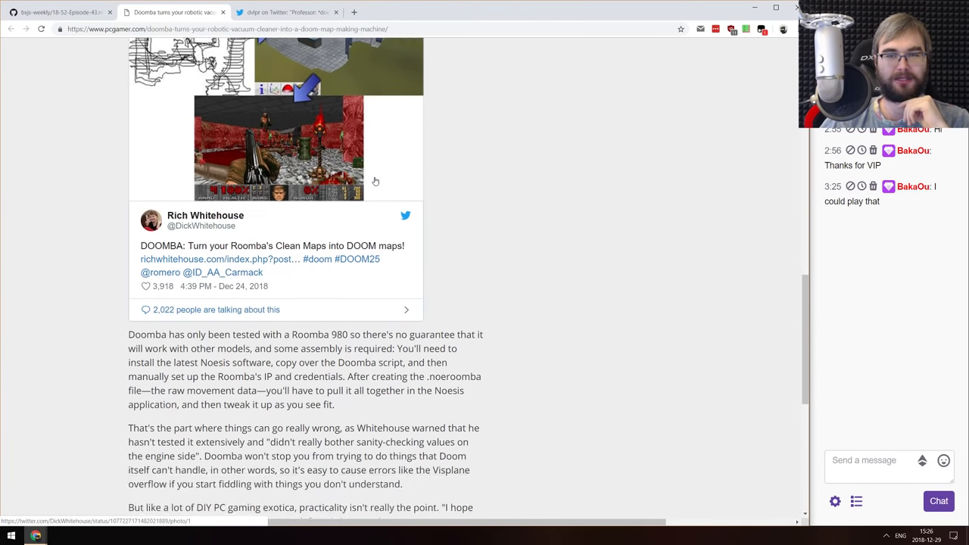
scroll(up, 3)
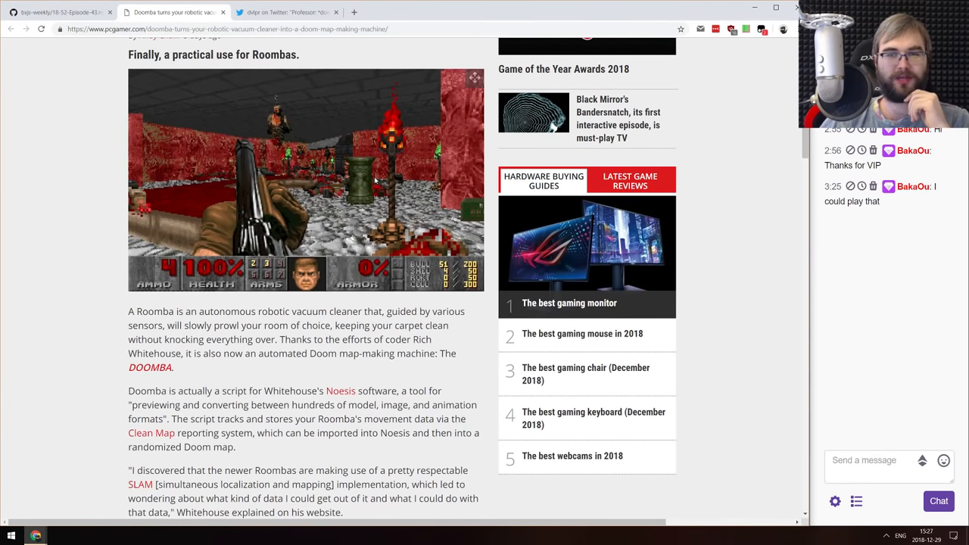
scroll(up, 3)
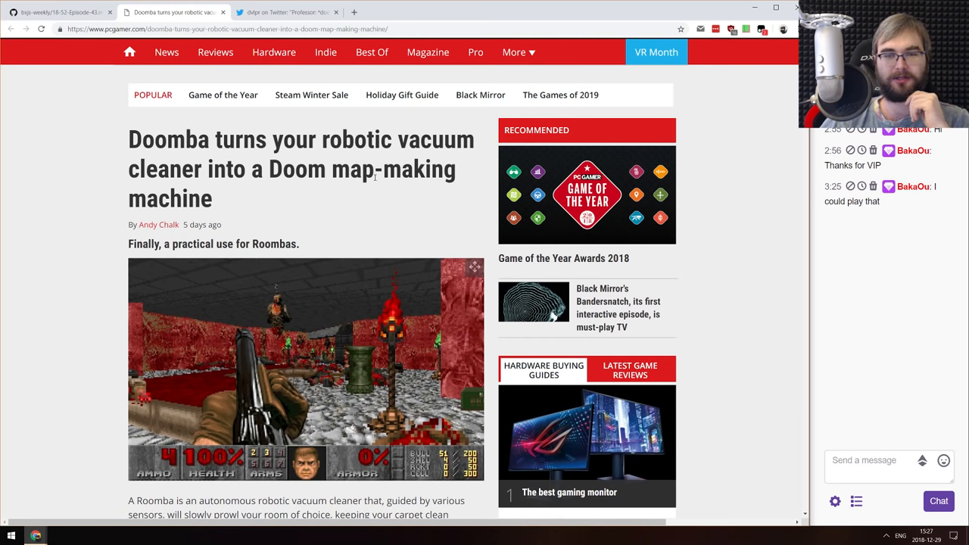
mouse_move(370, 197)
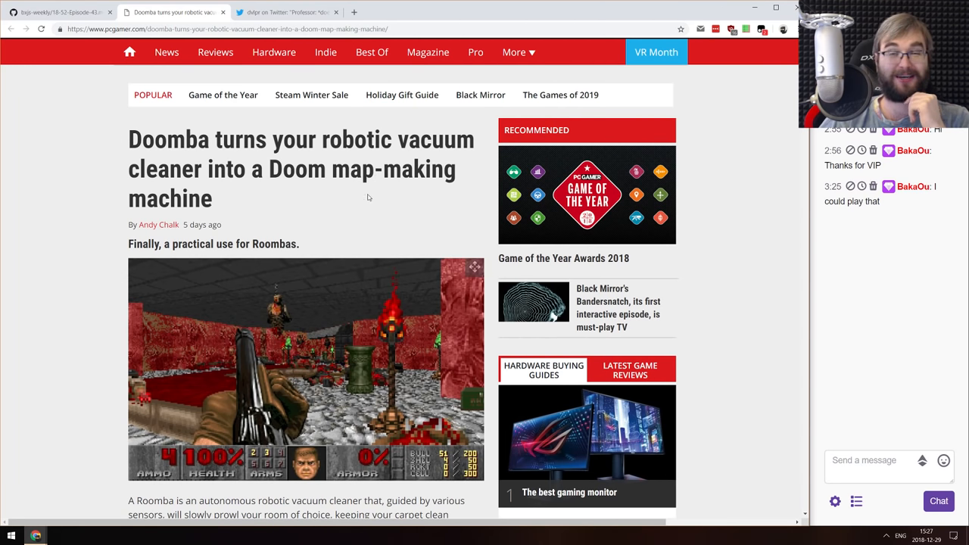
mouse_move(174, 12)
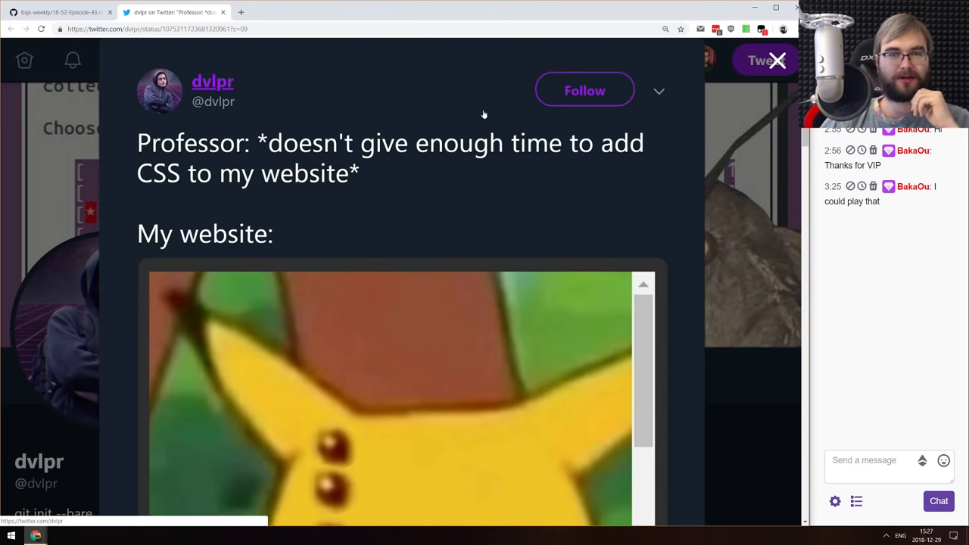
View the CSS professor tweet and its surprised Pikachu image on Twitter
scroll(down, 3)
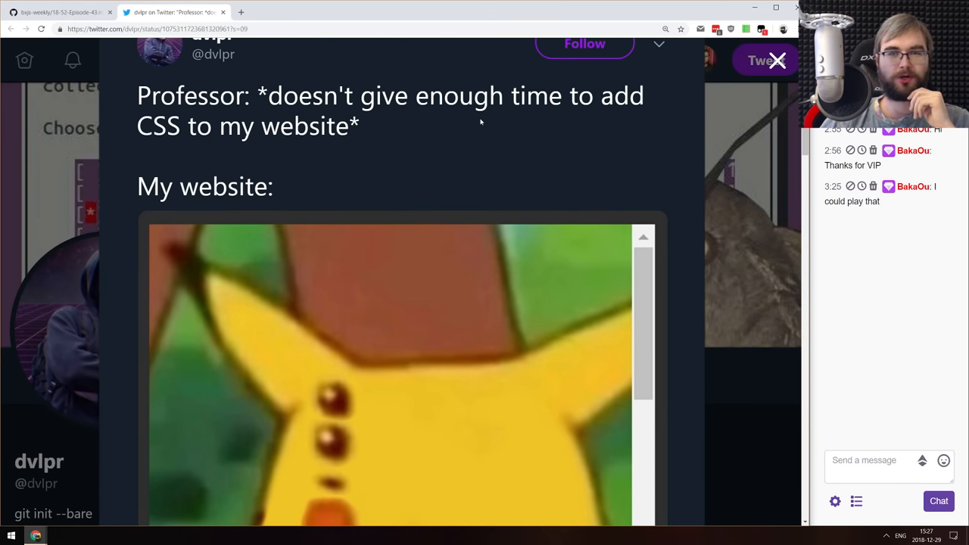
mouse_move(457, 129)
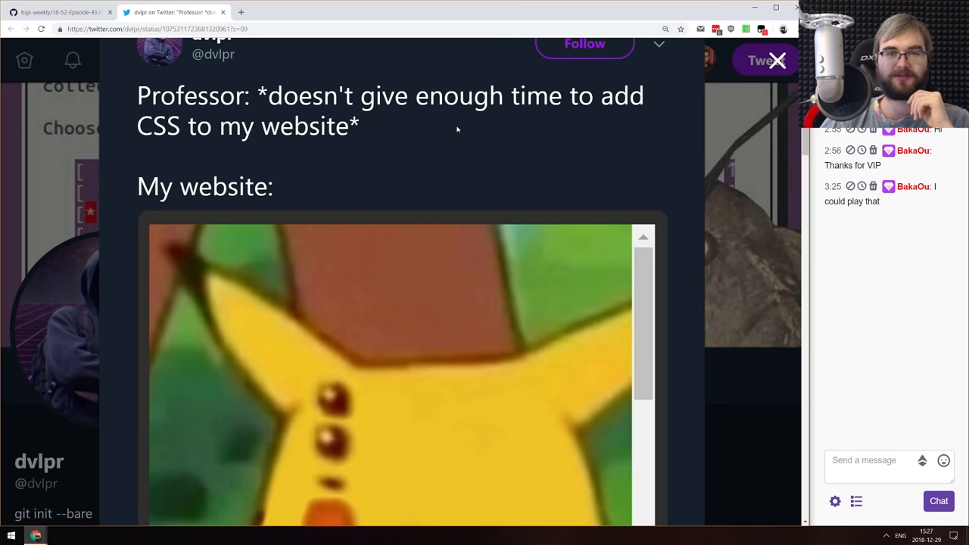
scroll(down, 3)
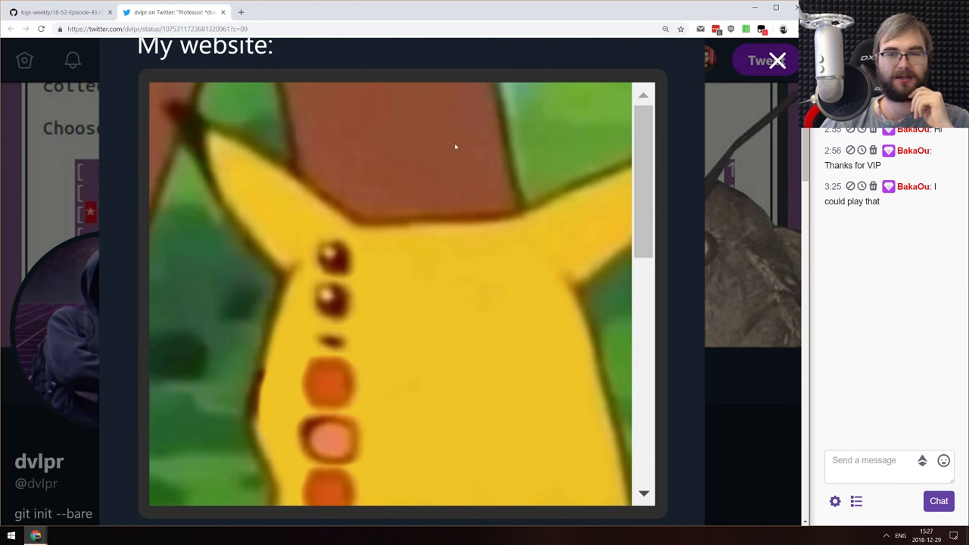
mouse_move(457, 275)
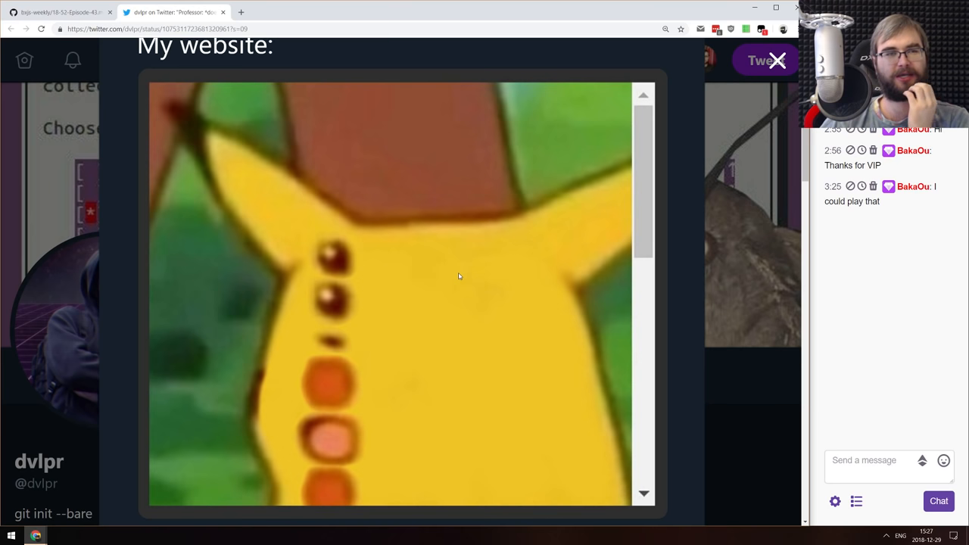
mouse_move(452, 259)
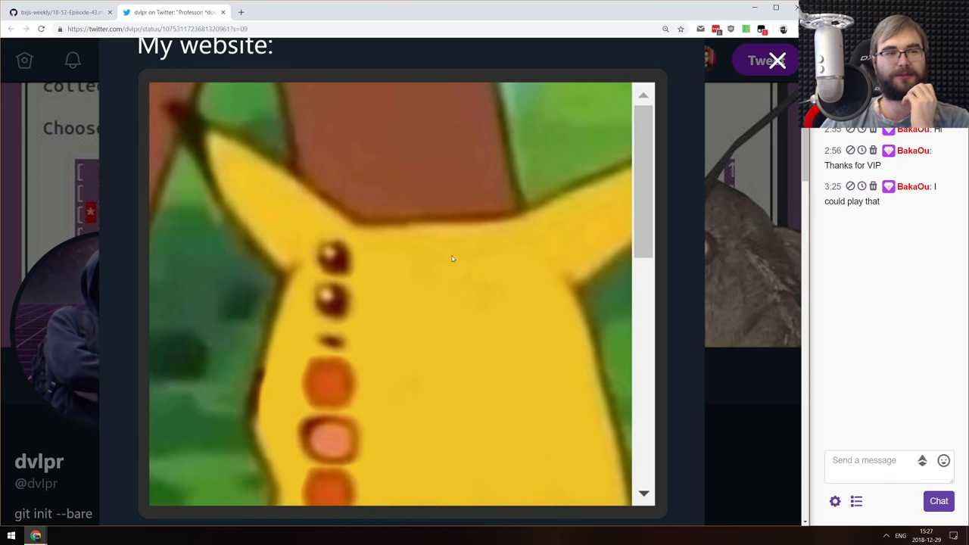
scroll(up, 3)
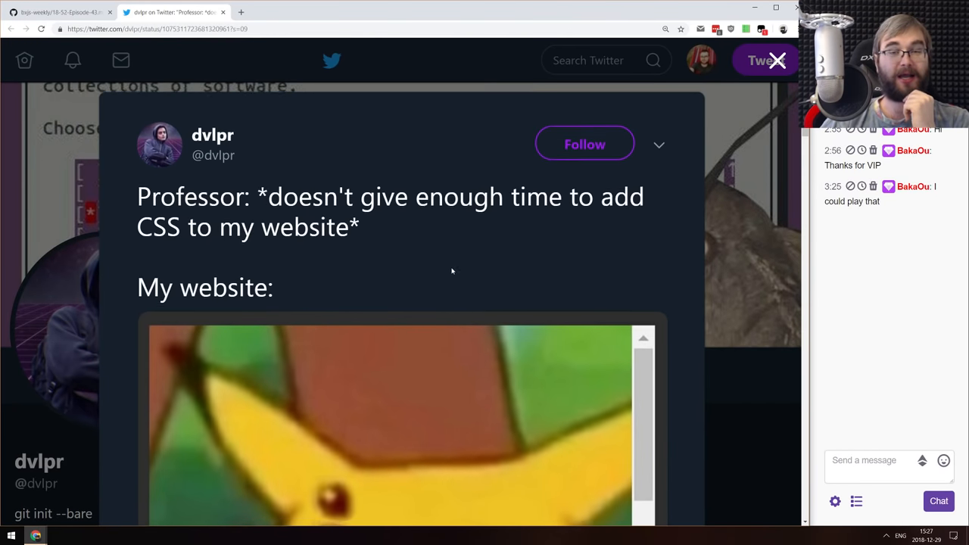
Return to the bxjs-weekly 18-52-Episode-43.md Articles & News list and check today's date on the calendar
click(60, 12)
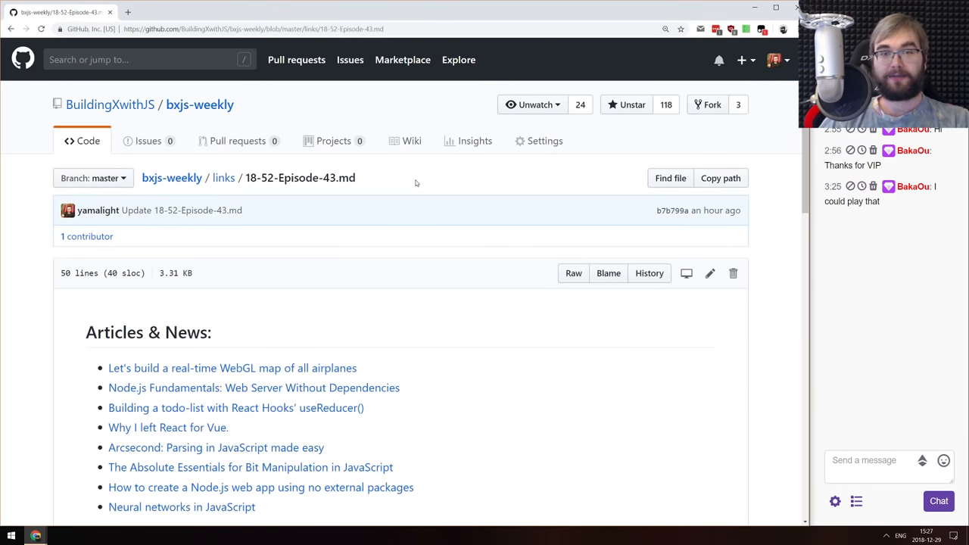
scroll(down, 3)
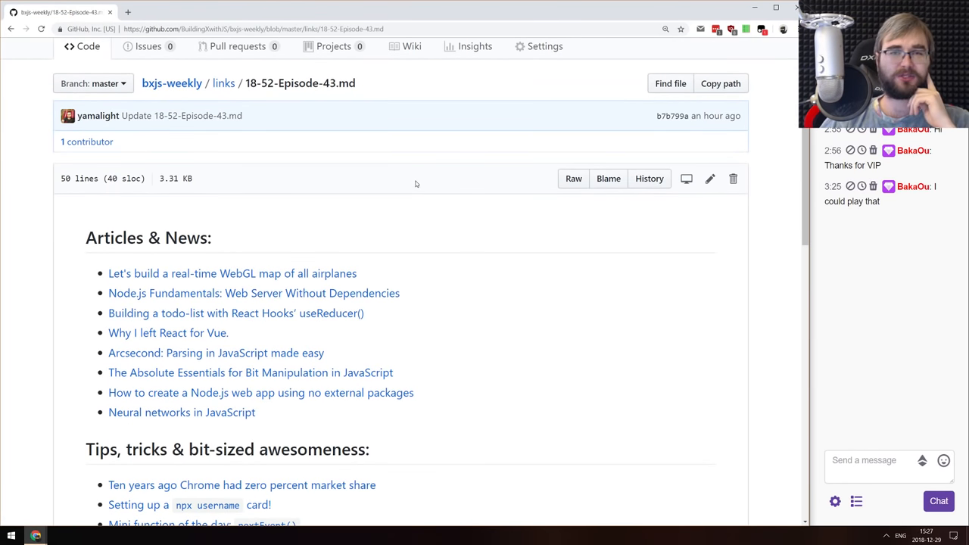
scroll(up, 3)
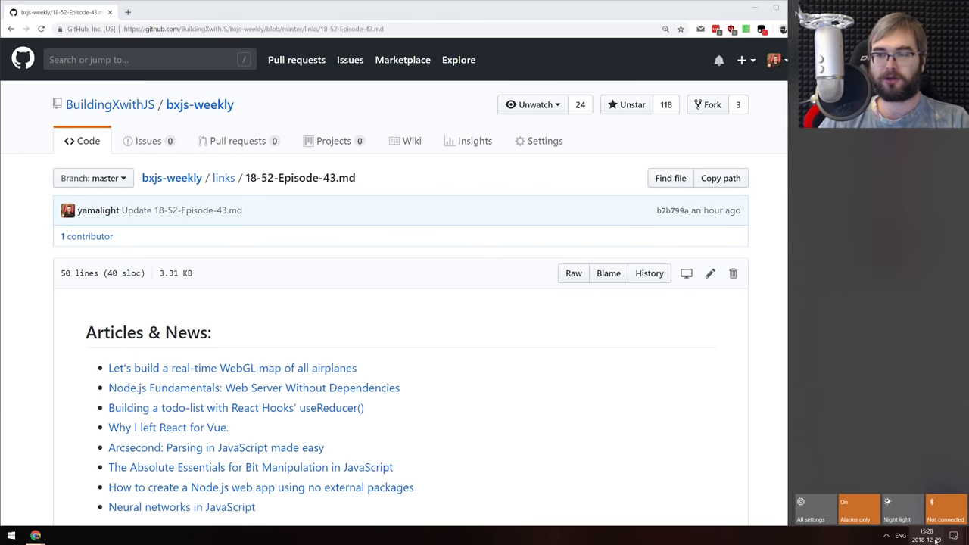
click(927, 535)
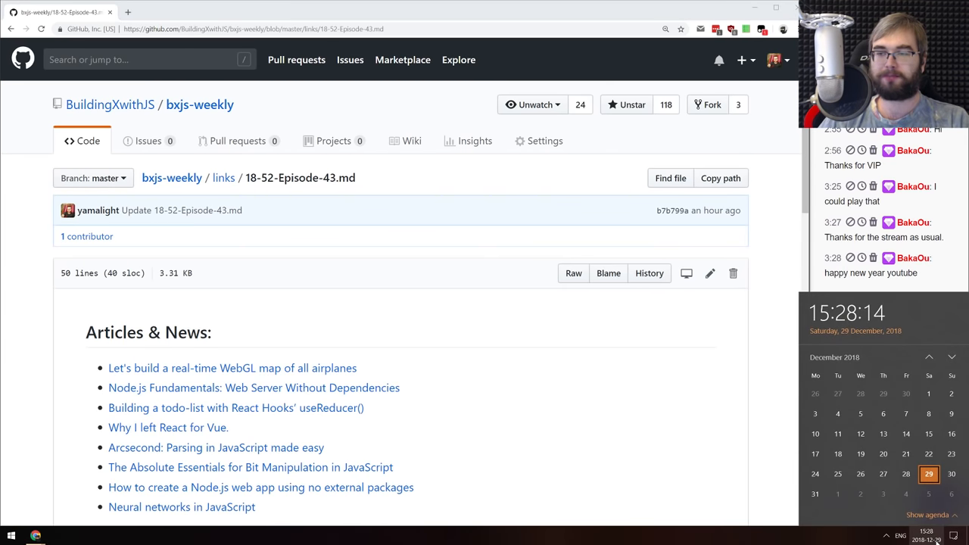
mouse_move(439, 328)
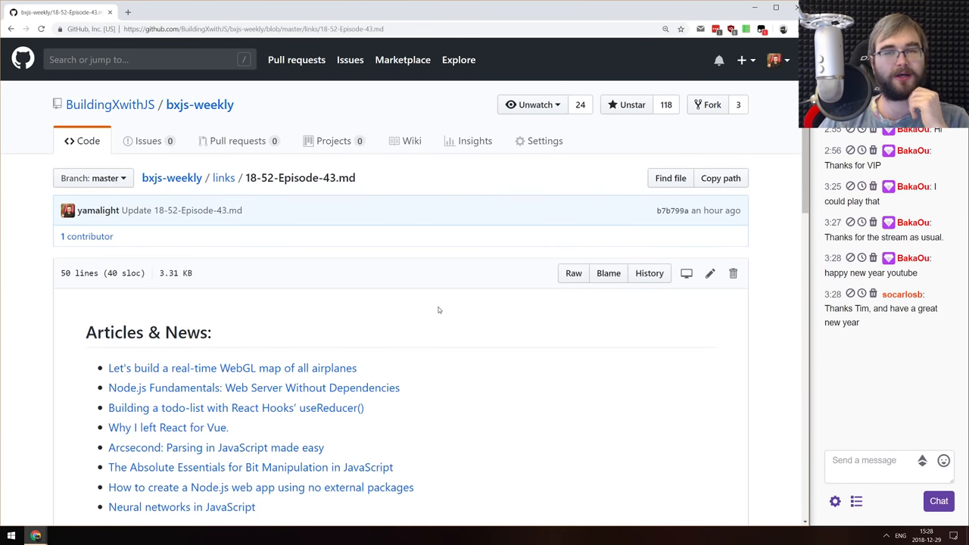
mouse_move(455, 303)
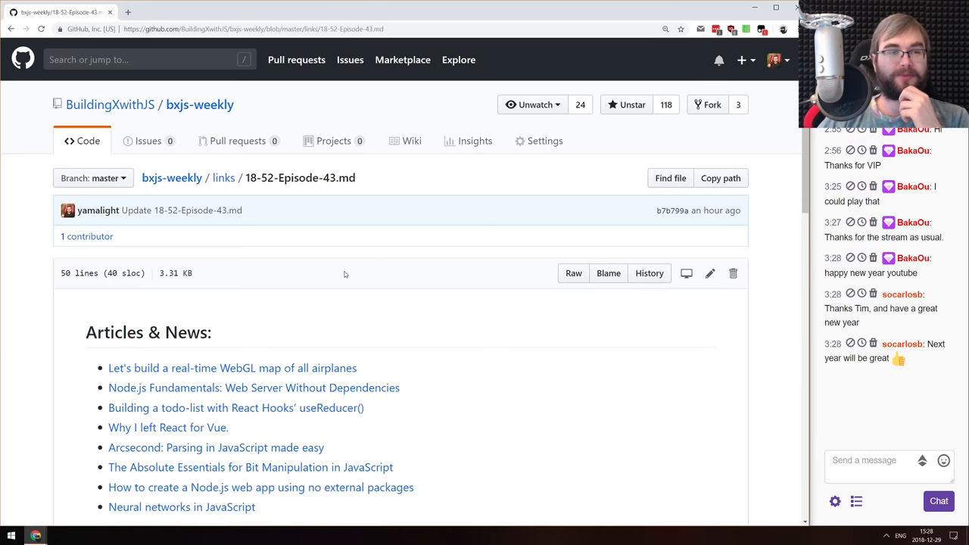
mouse_move(306, 274)
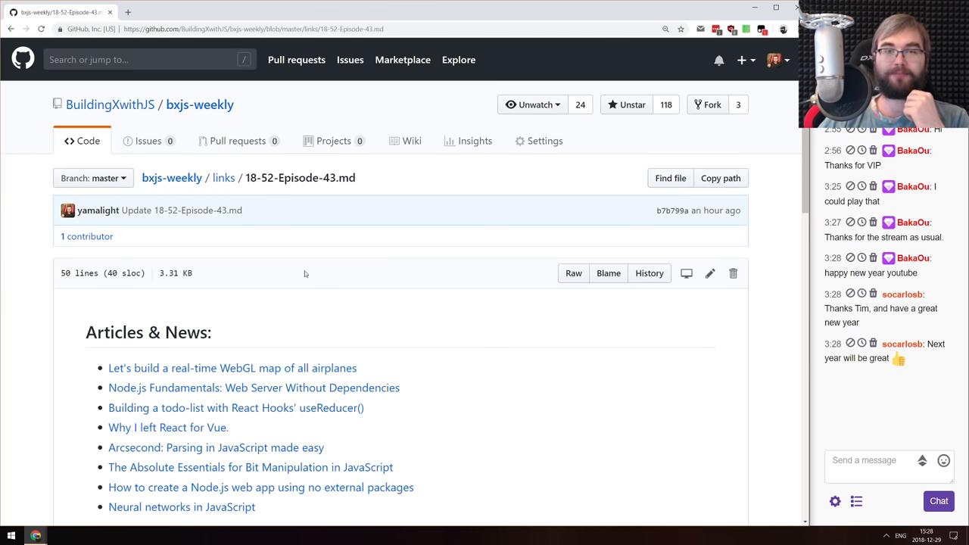